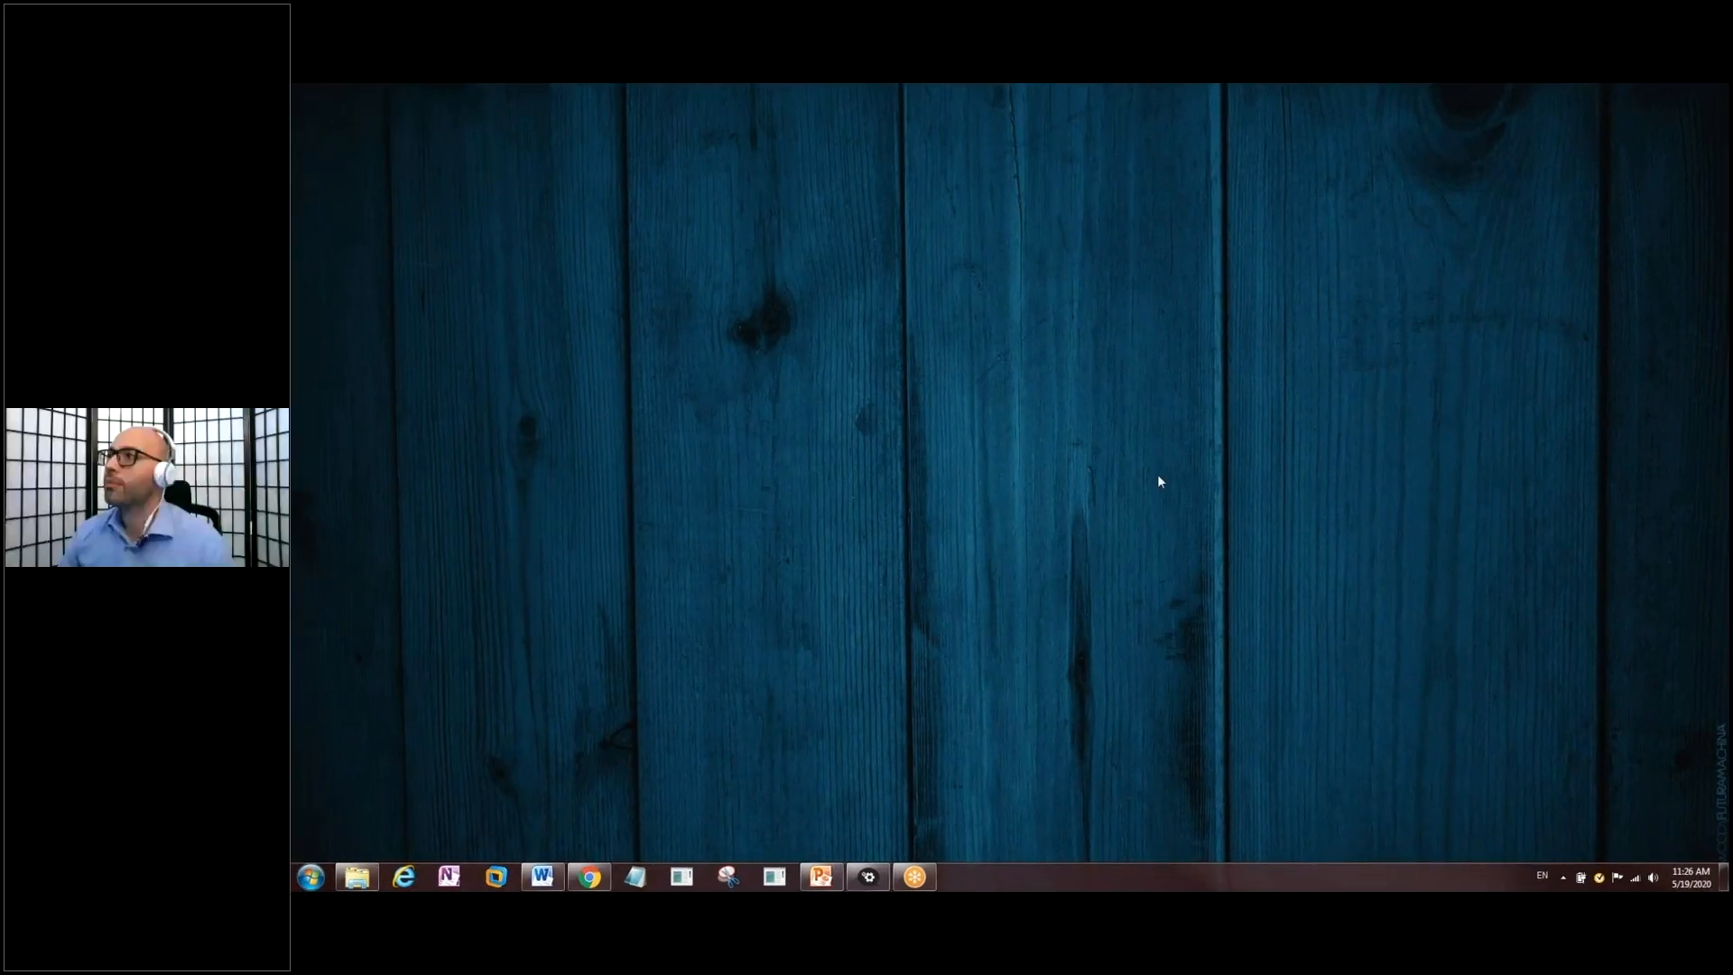
mouse_move(1010, 518)
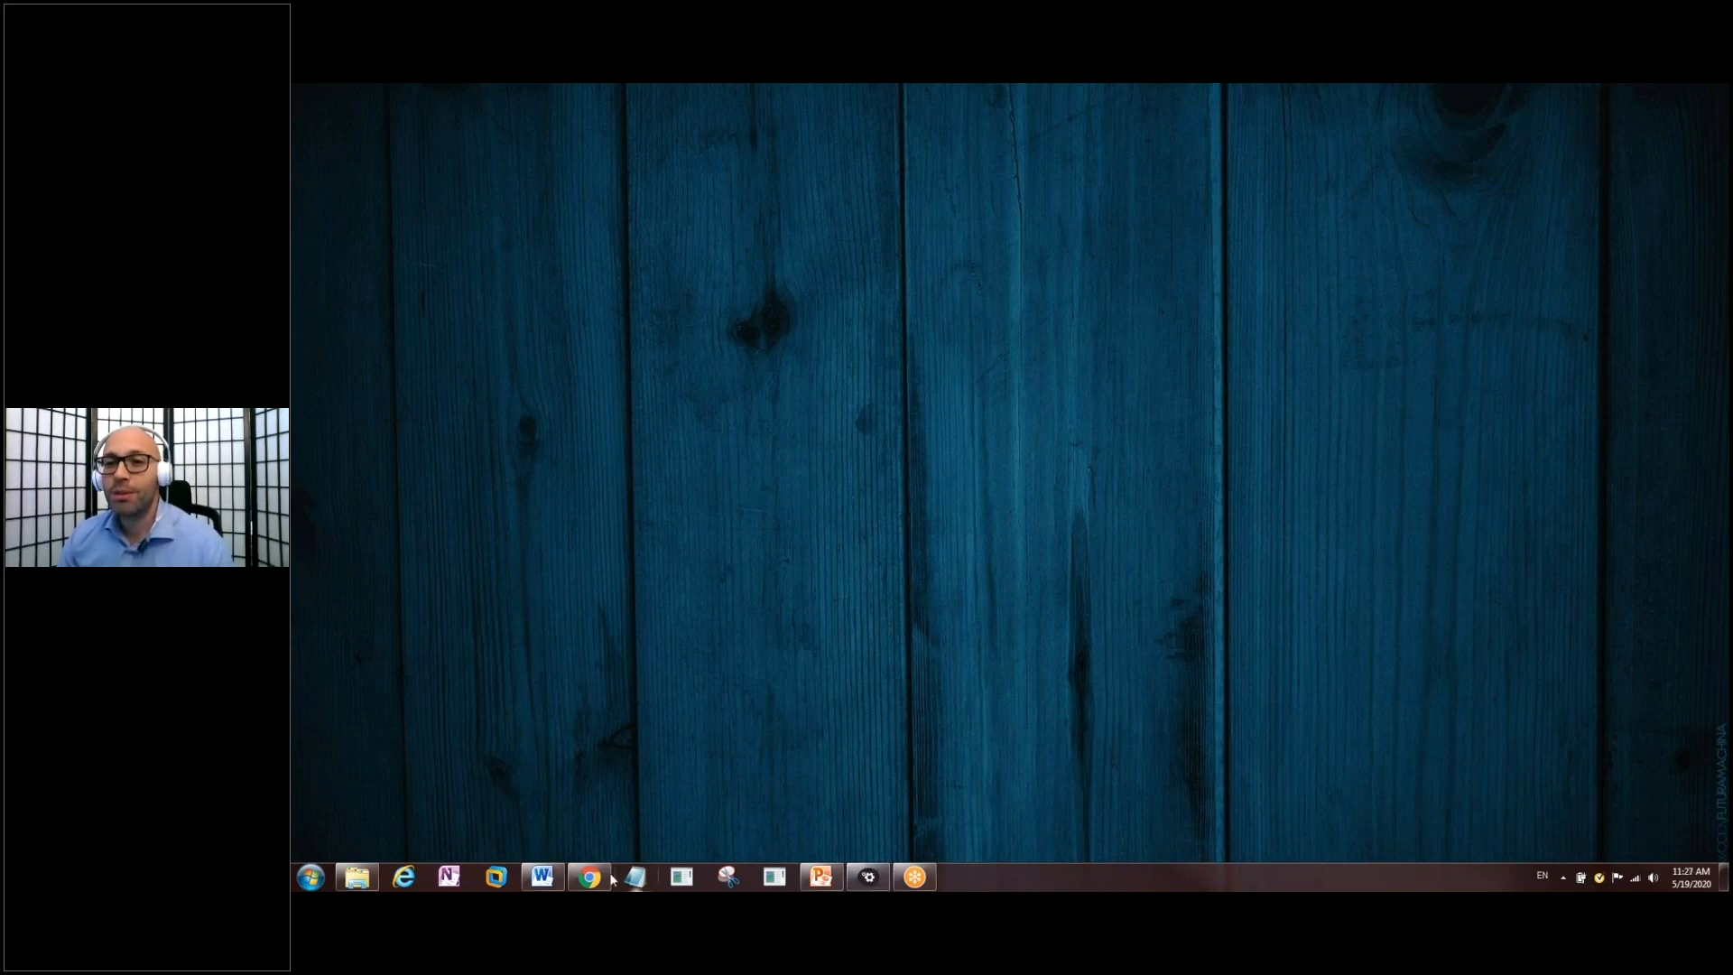
mouse_move(589, 878)
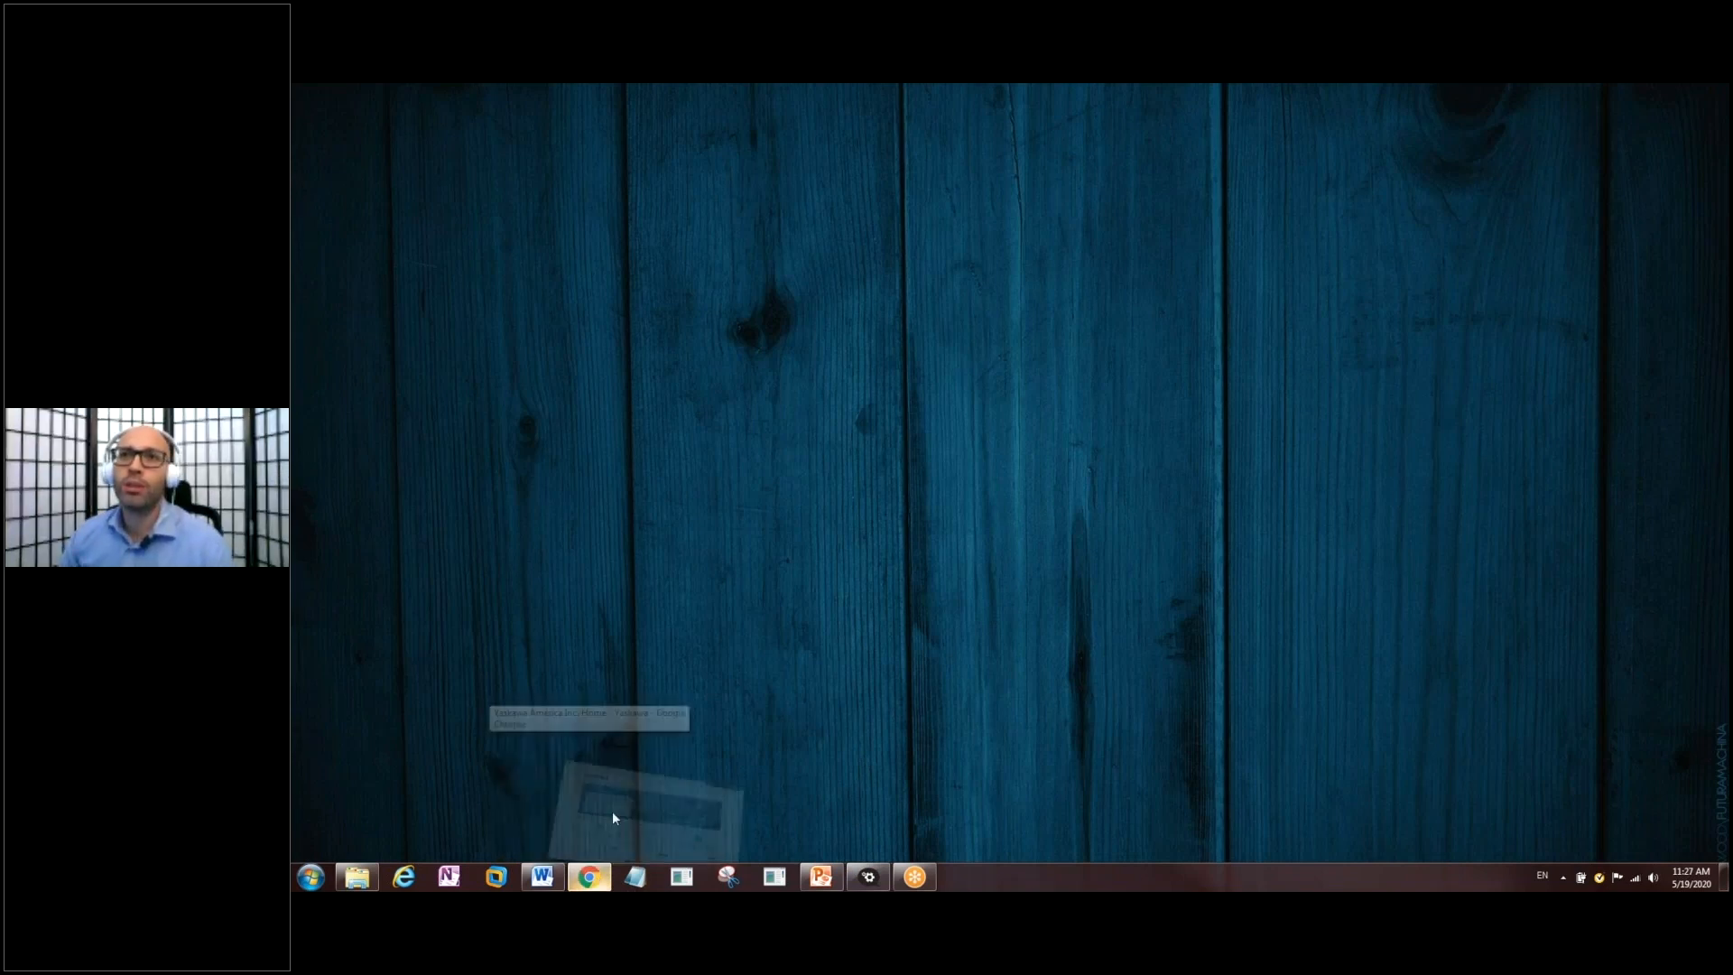
- Bring Chrome forward and go to the Yaskawa Software Tools page
left_click(588, 877)
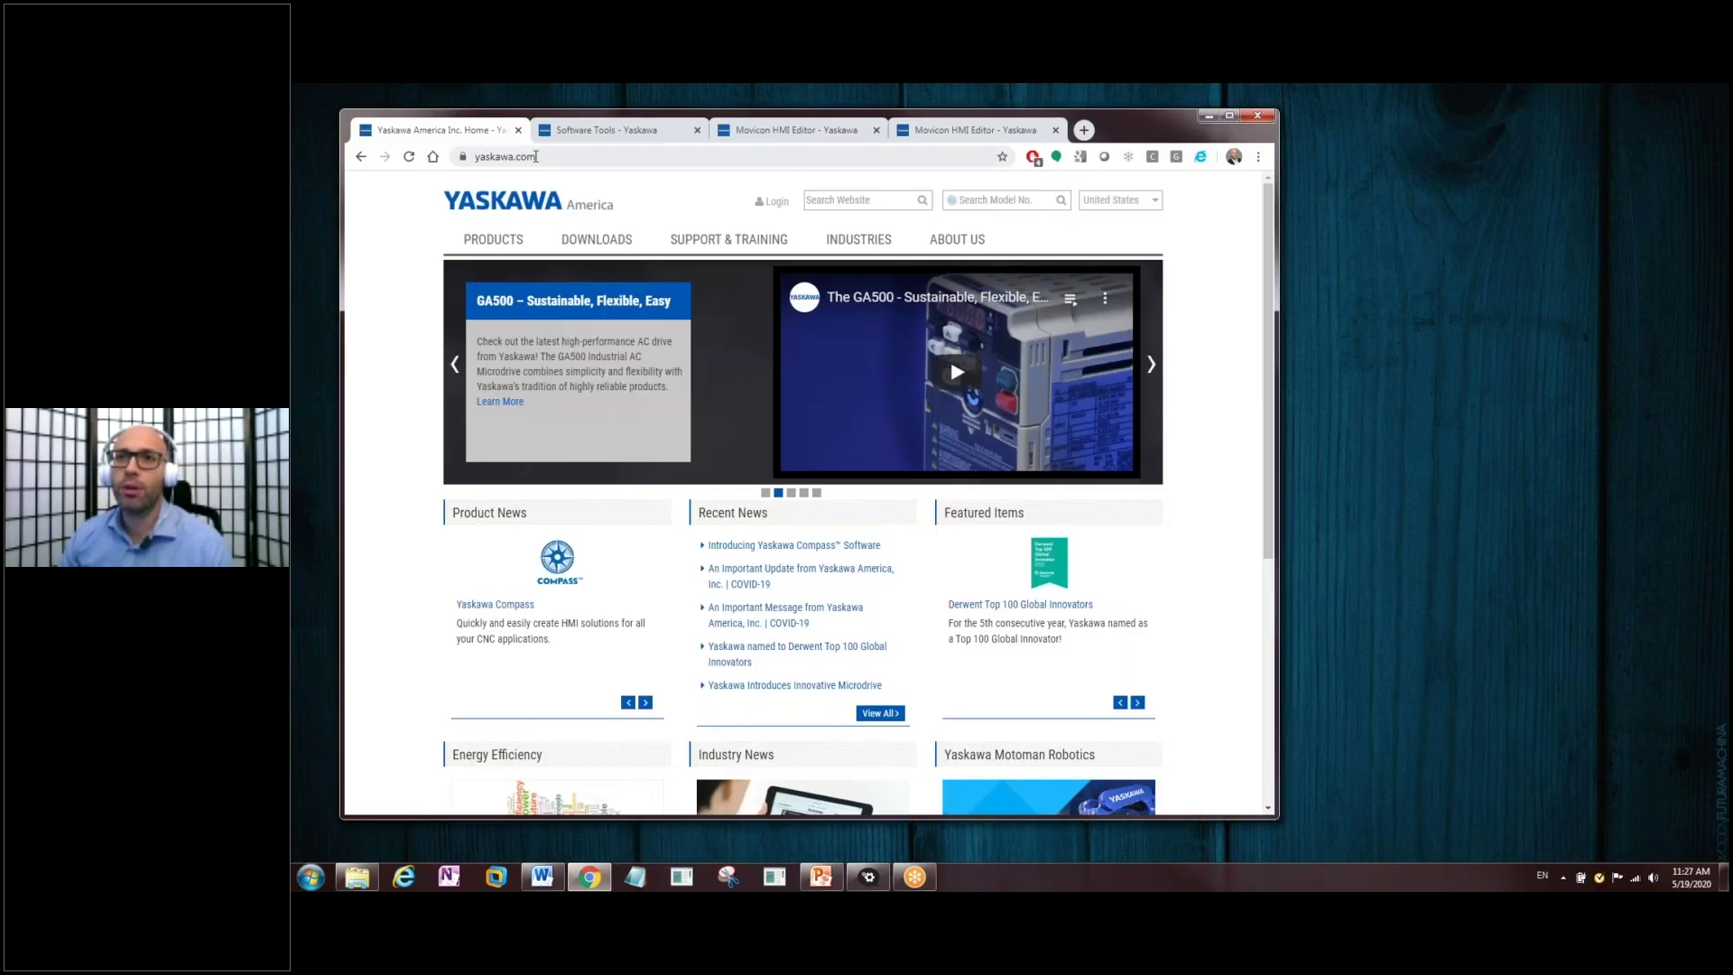
left_click(491, 239)
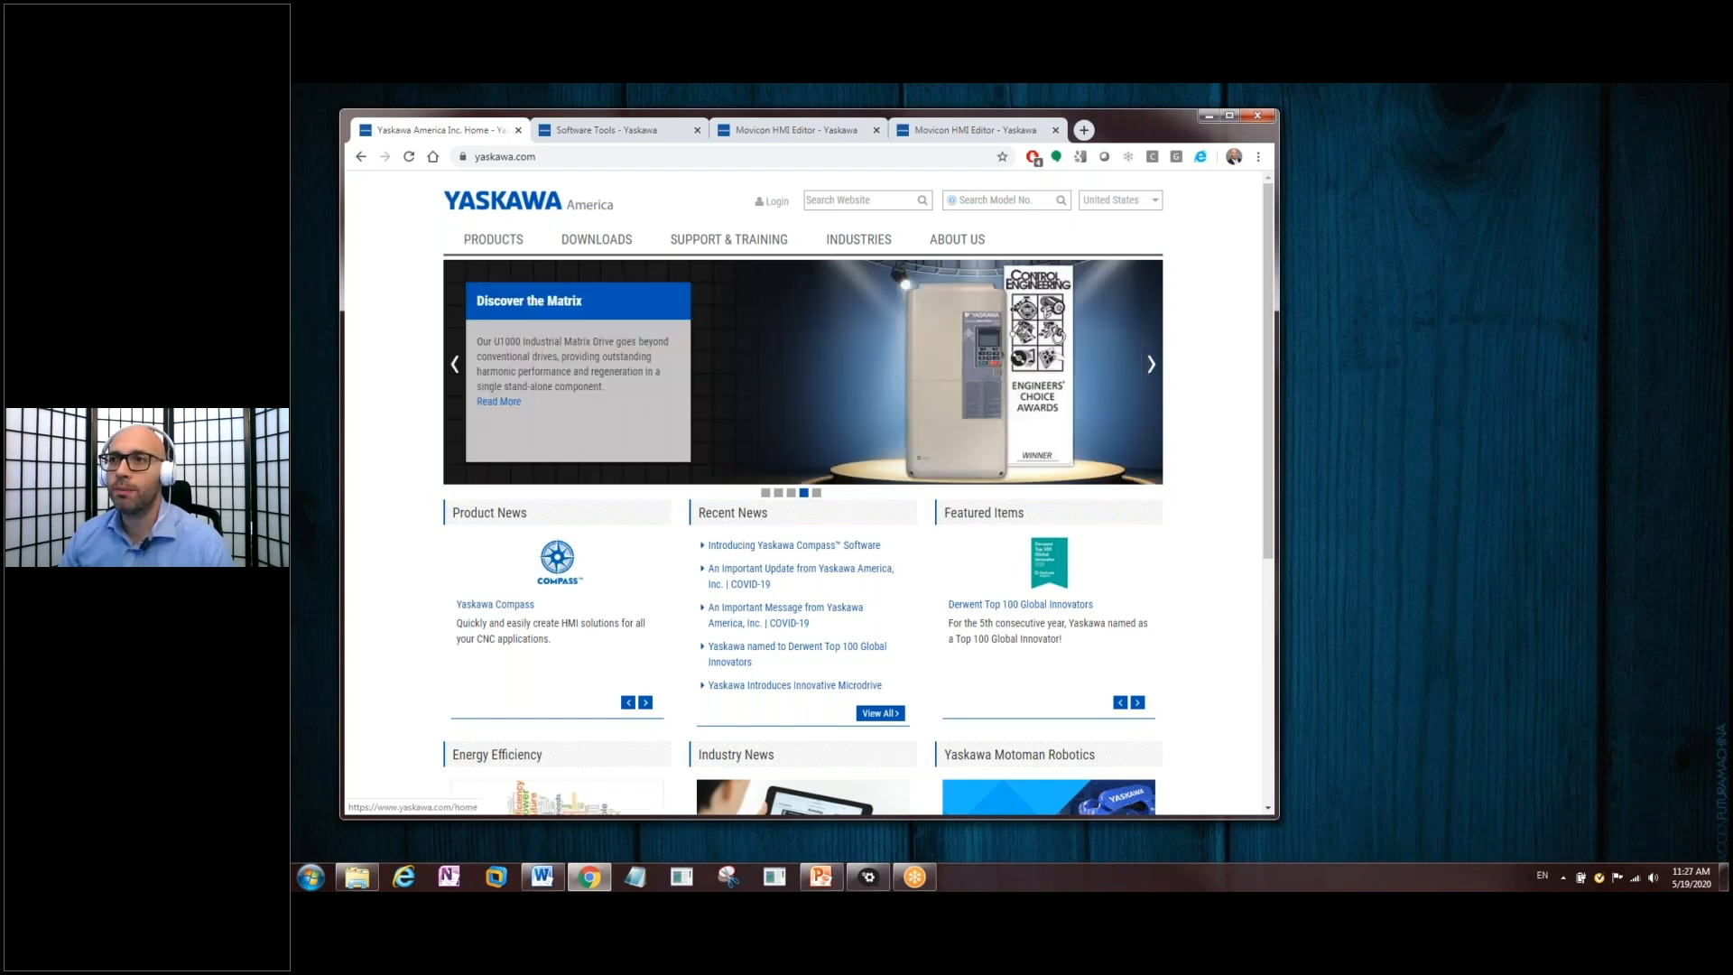
left_click(614, 130)
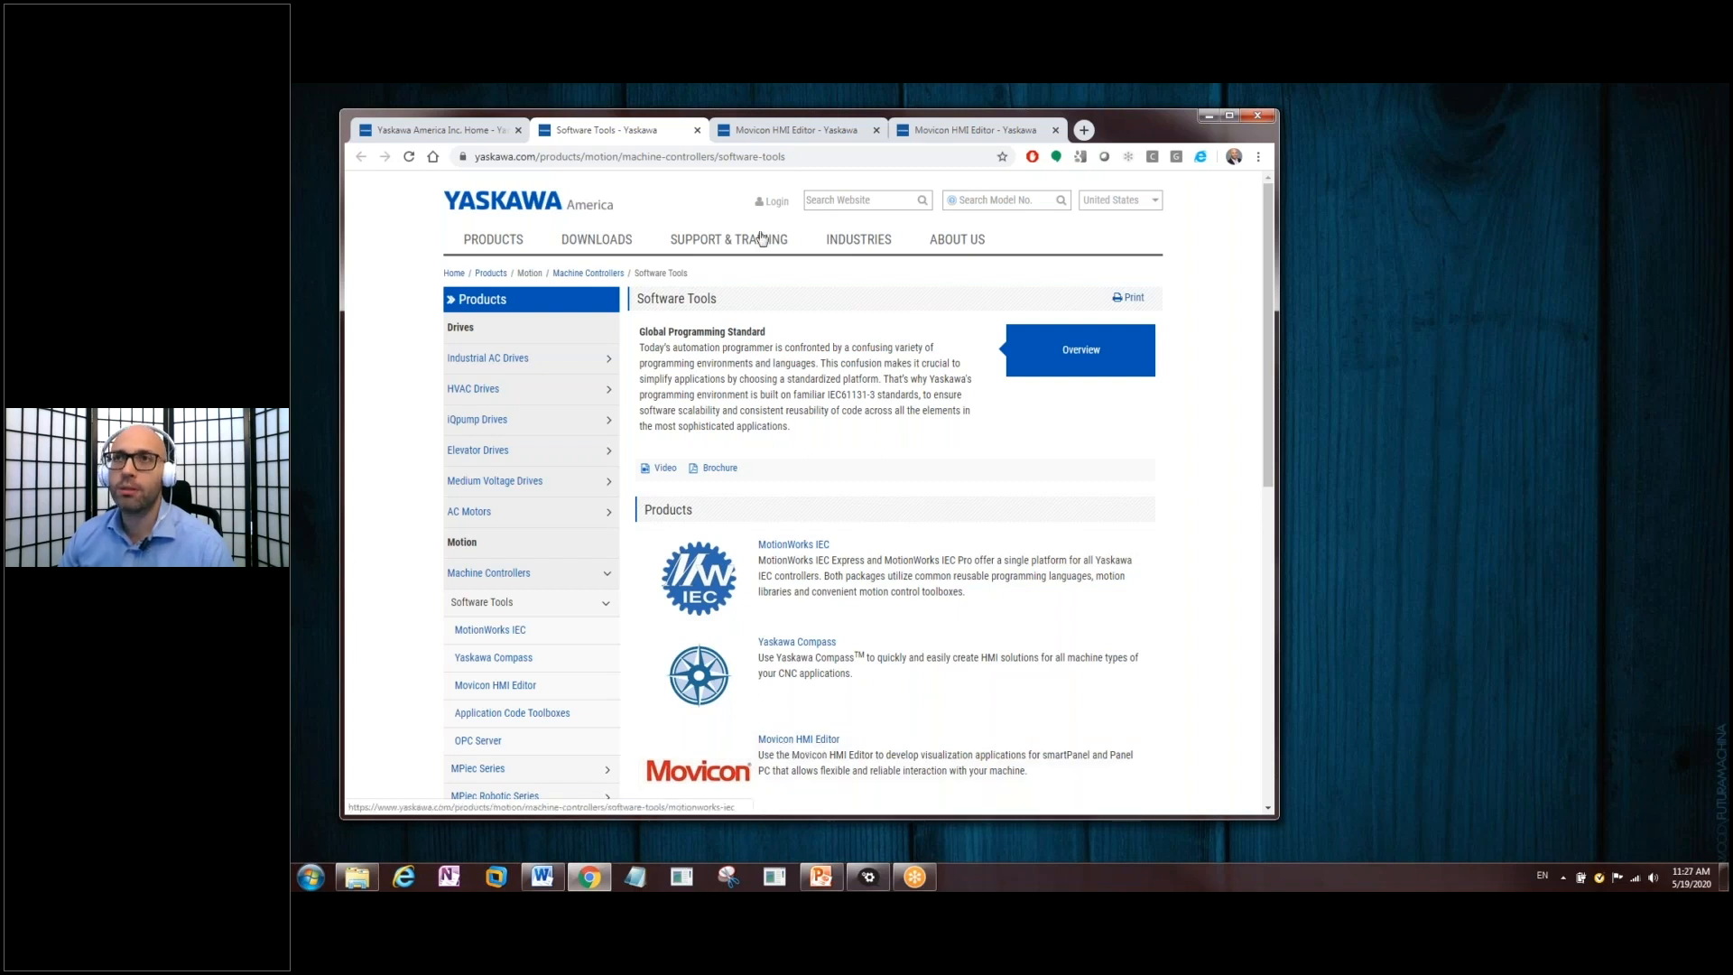
mouse_move(796, 130)
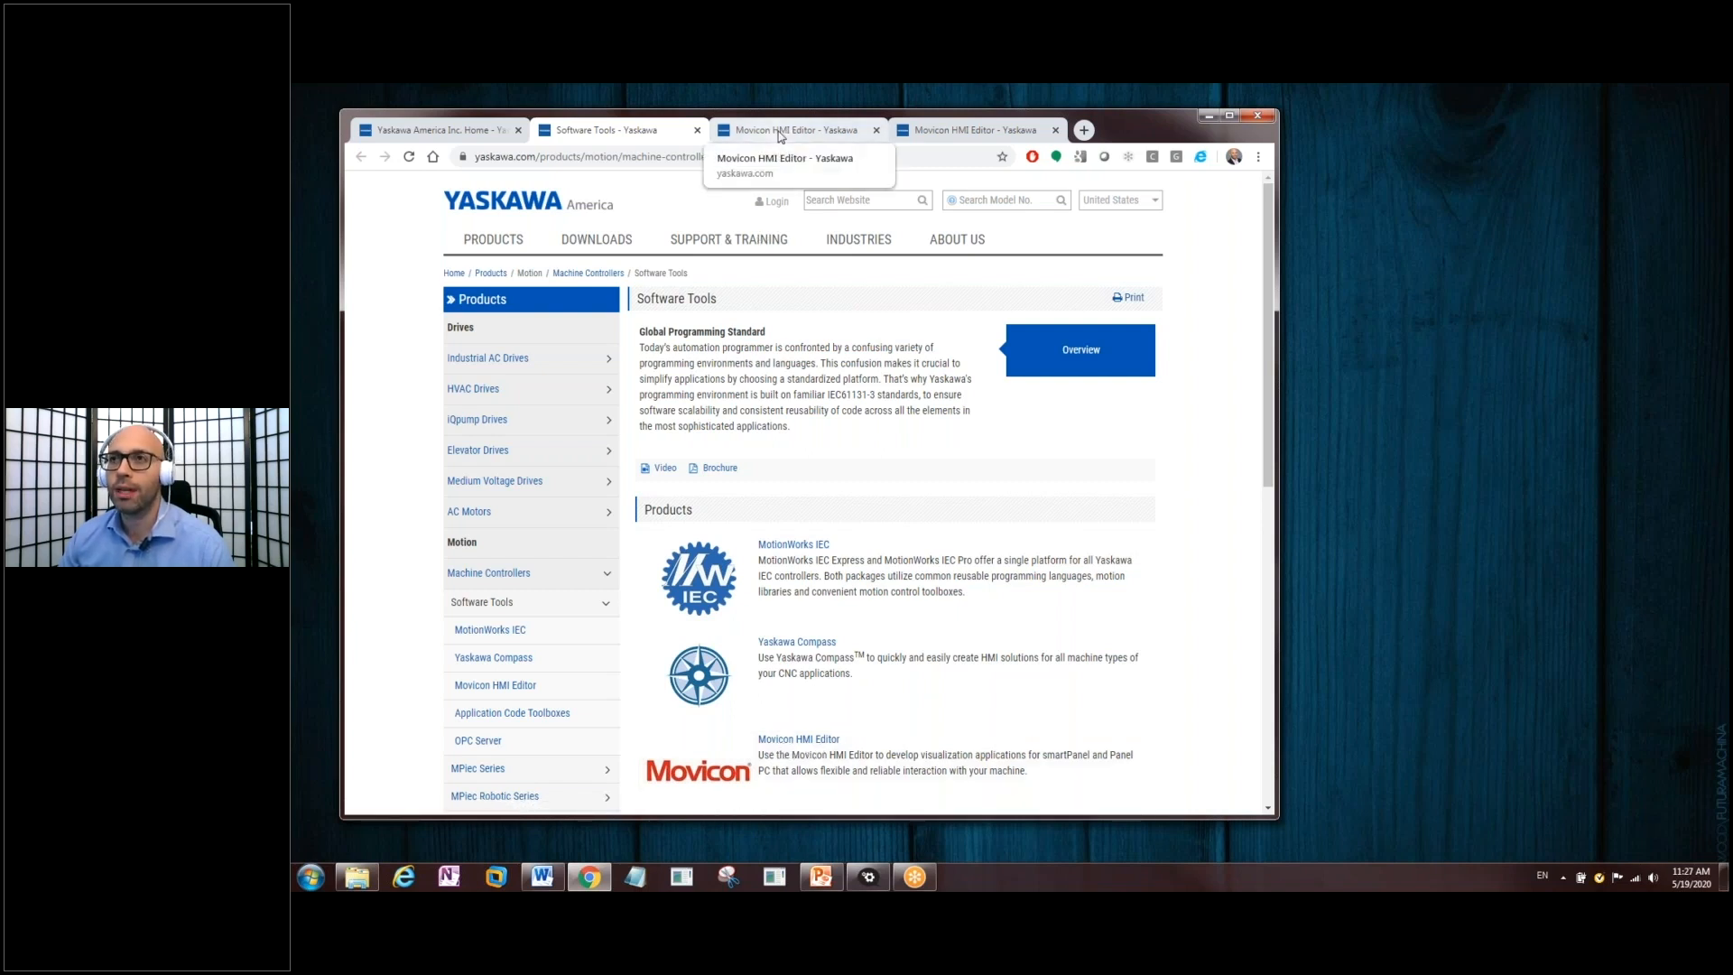
- Show the Movicon HMI Editor page's software download table for version 11.6.1202.3
left_click(797, 130)
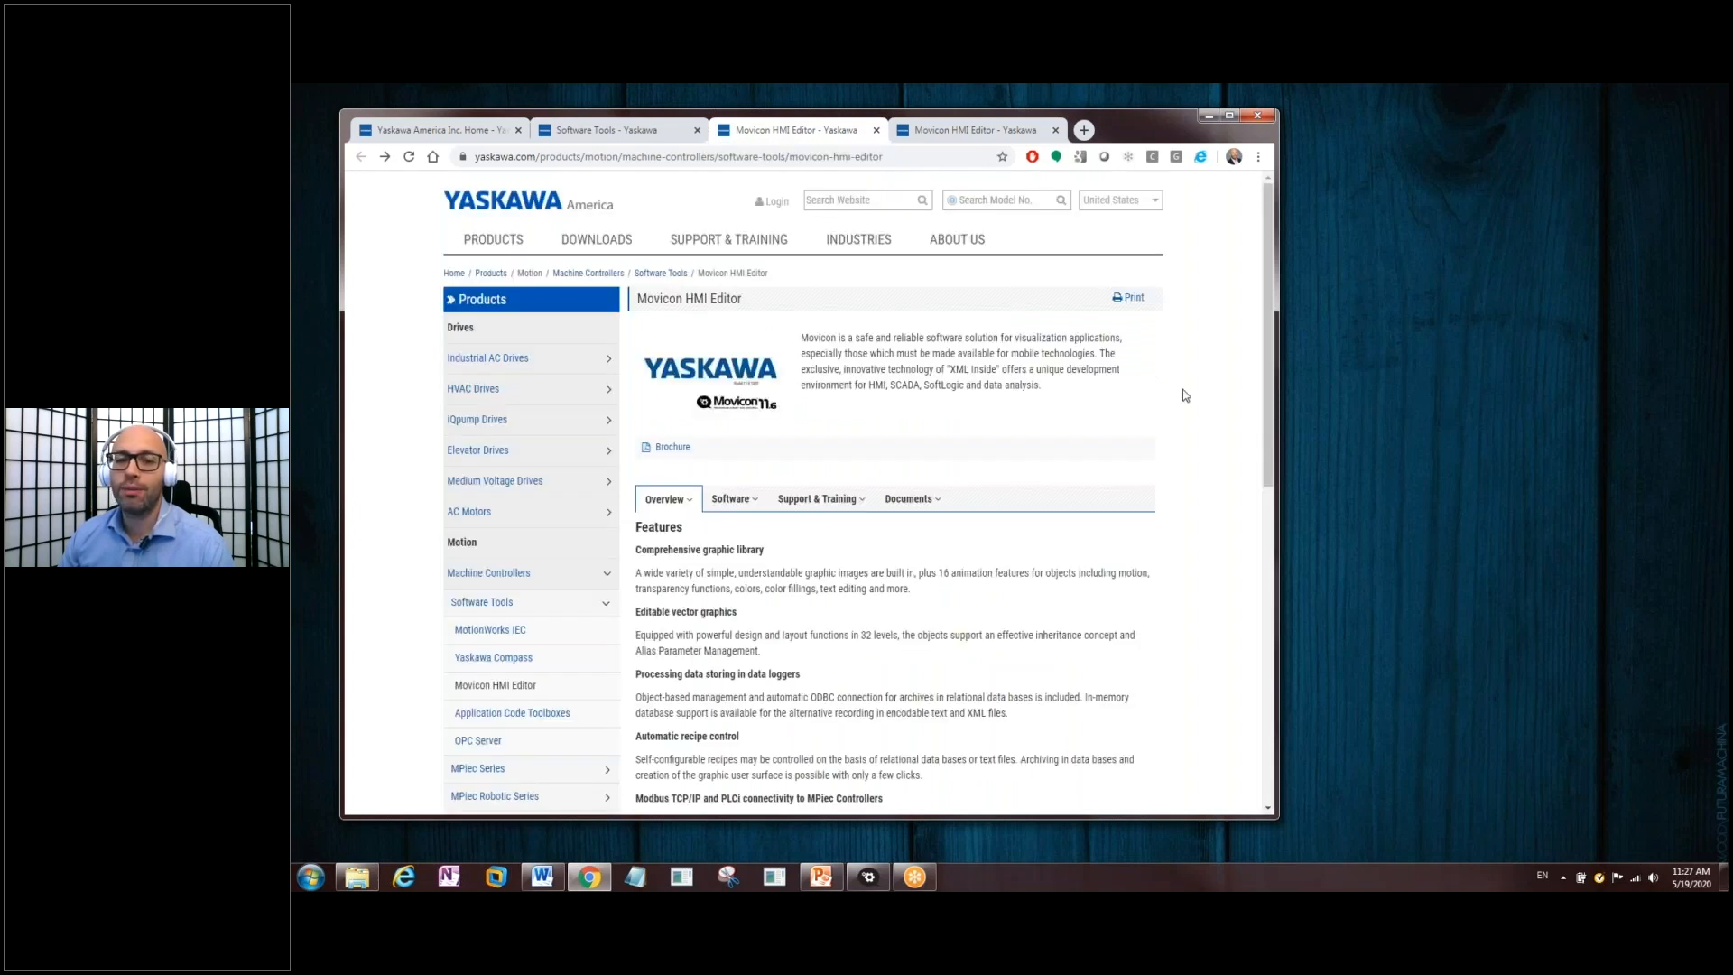
mouse_move(683, 500)
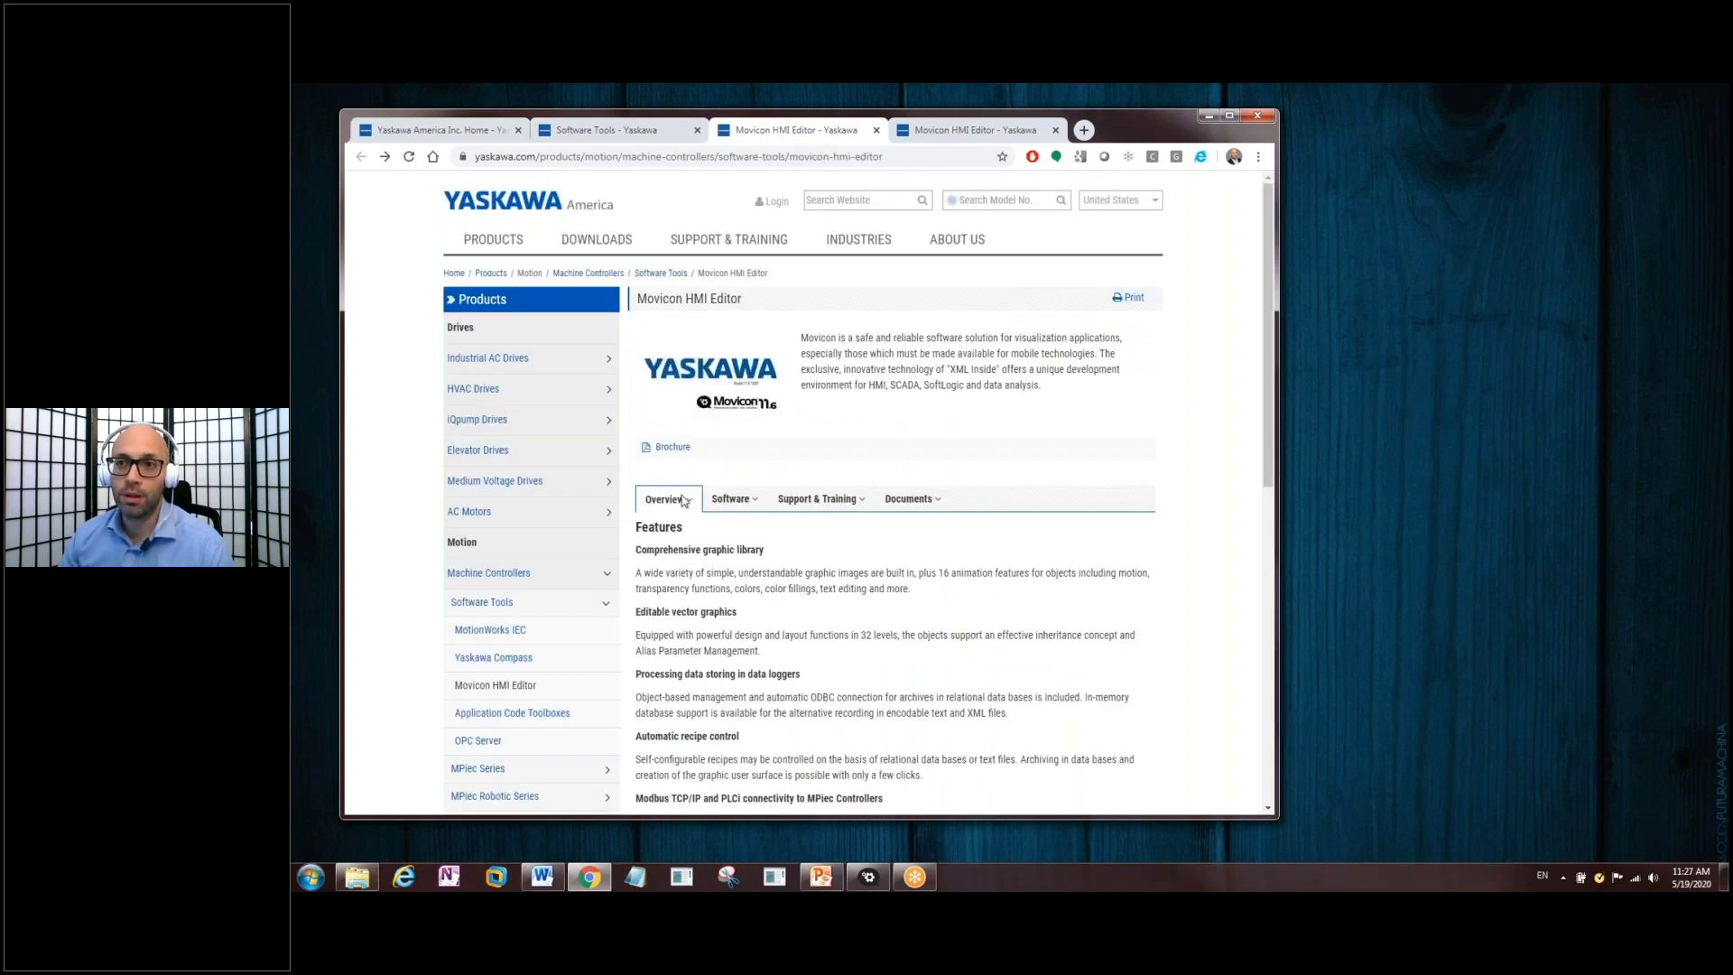
left_click(731, 498)
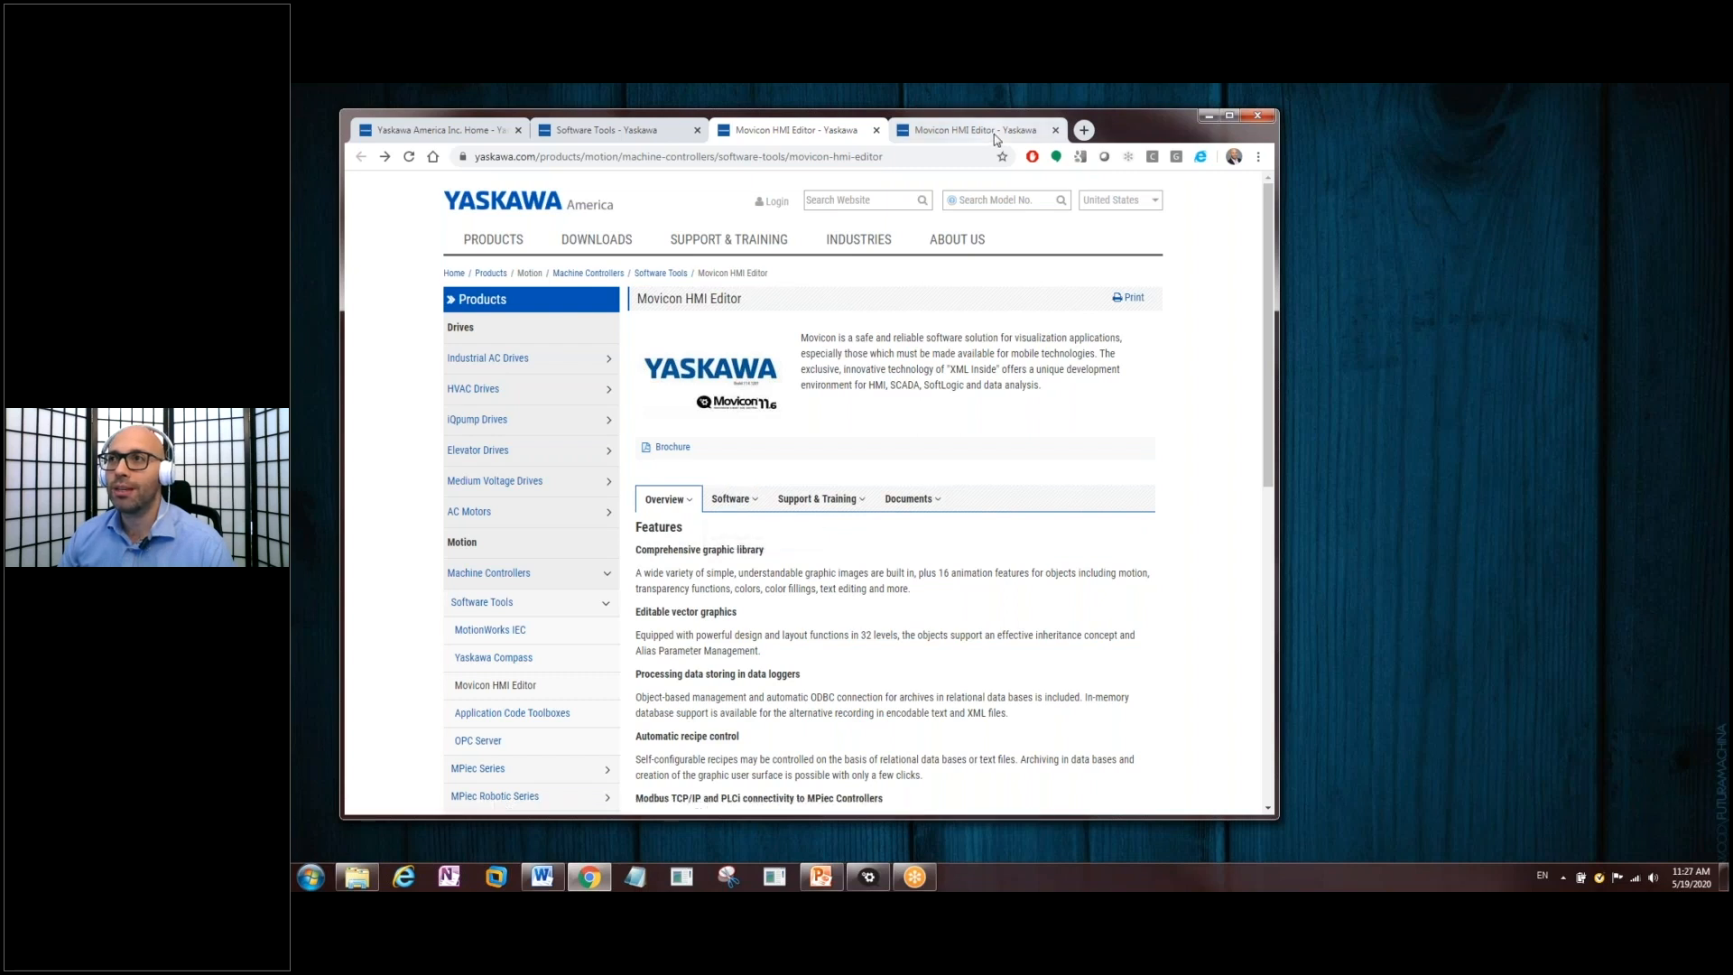
left_click(731, 498)
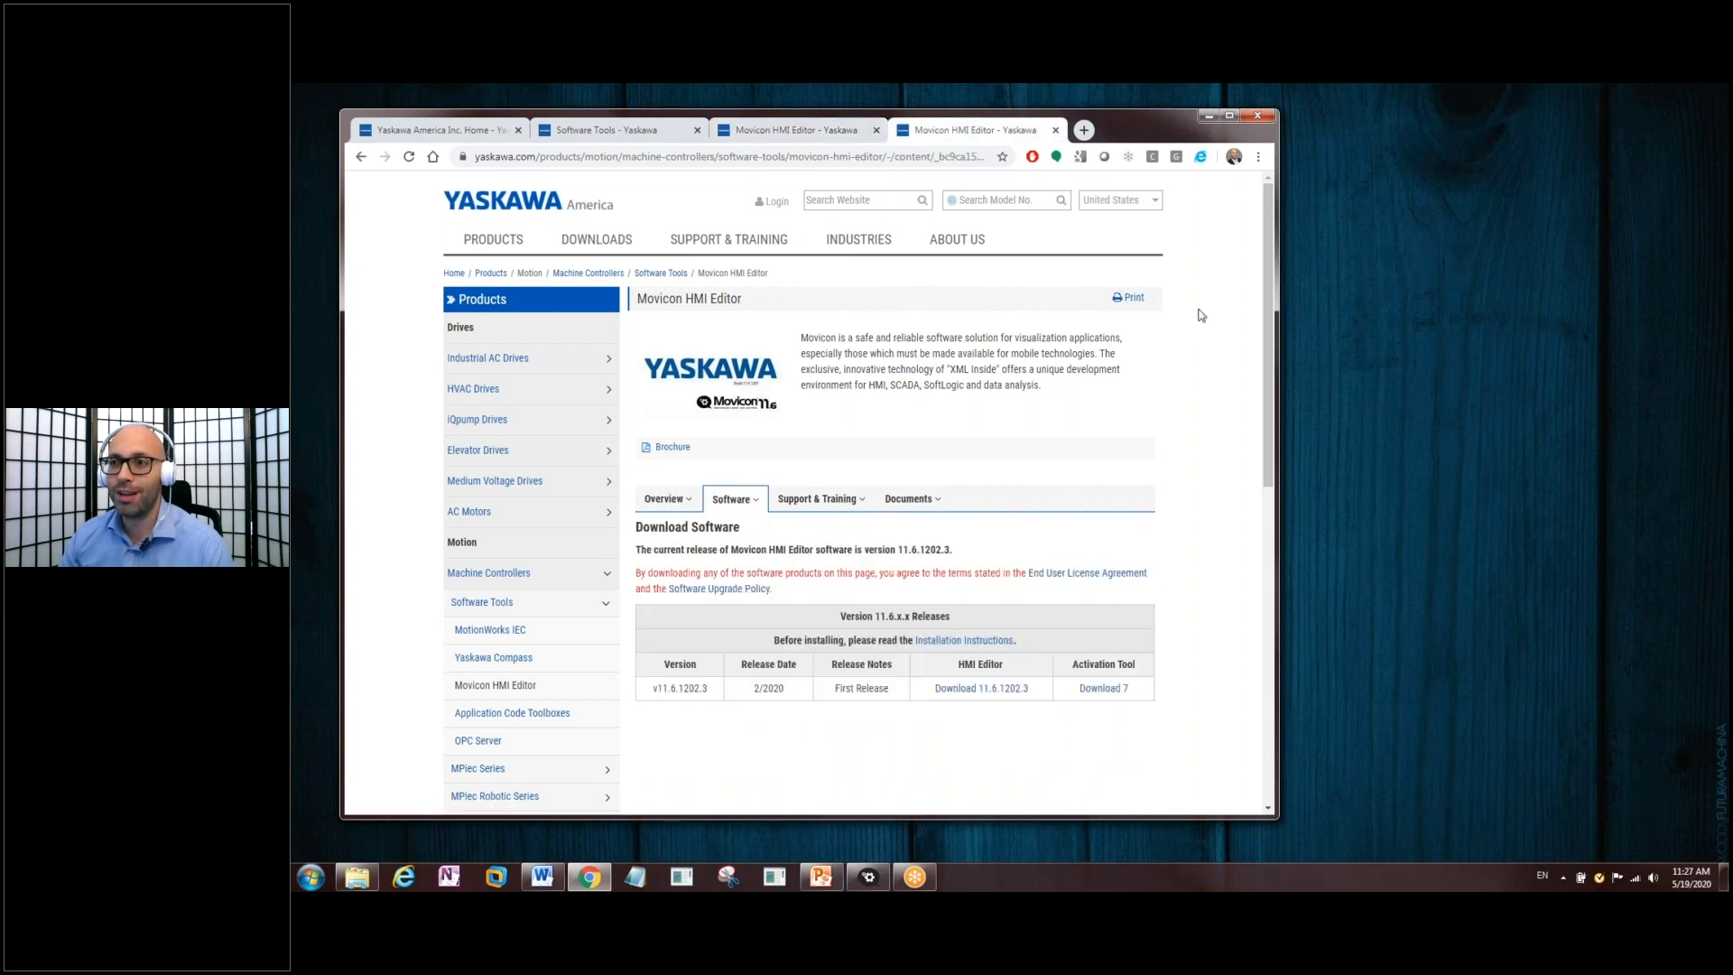
mouse_move(982, 688)
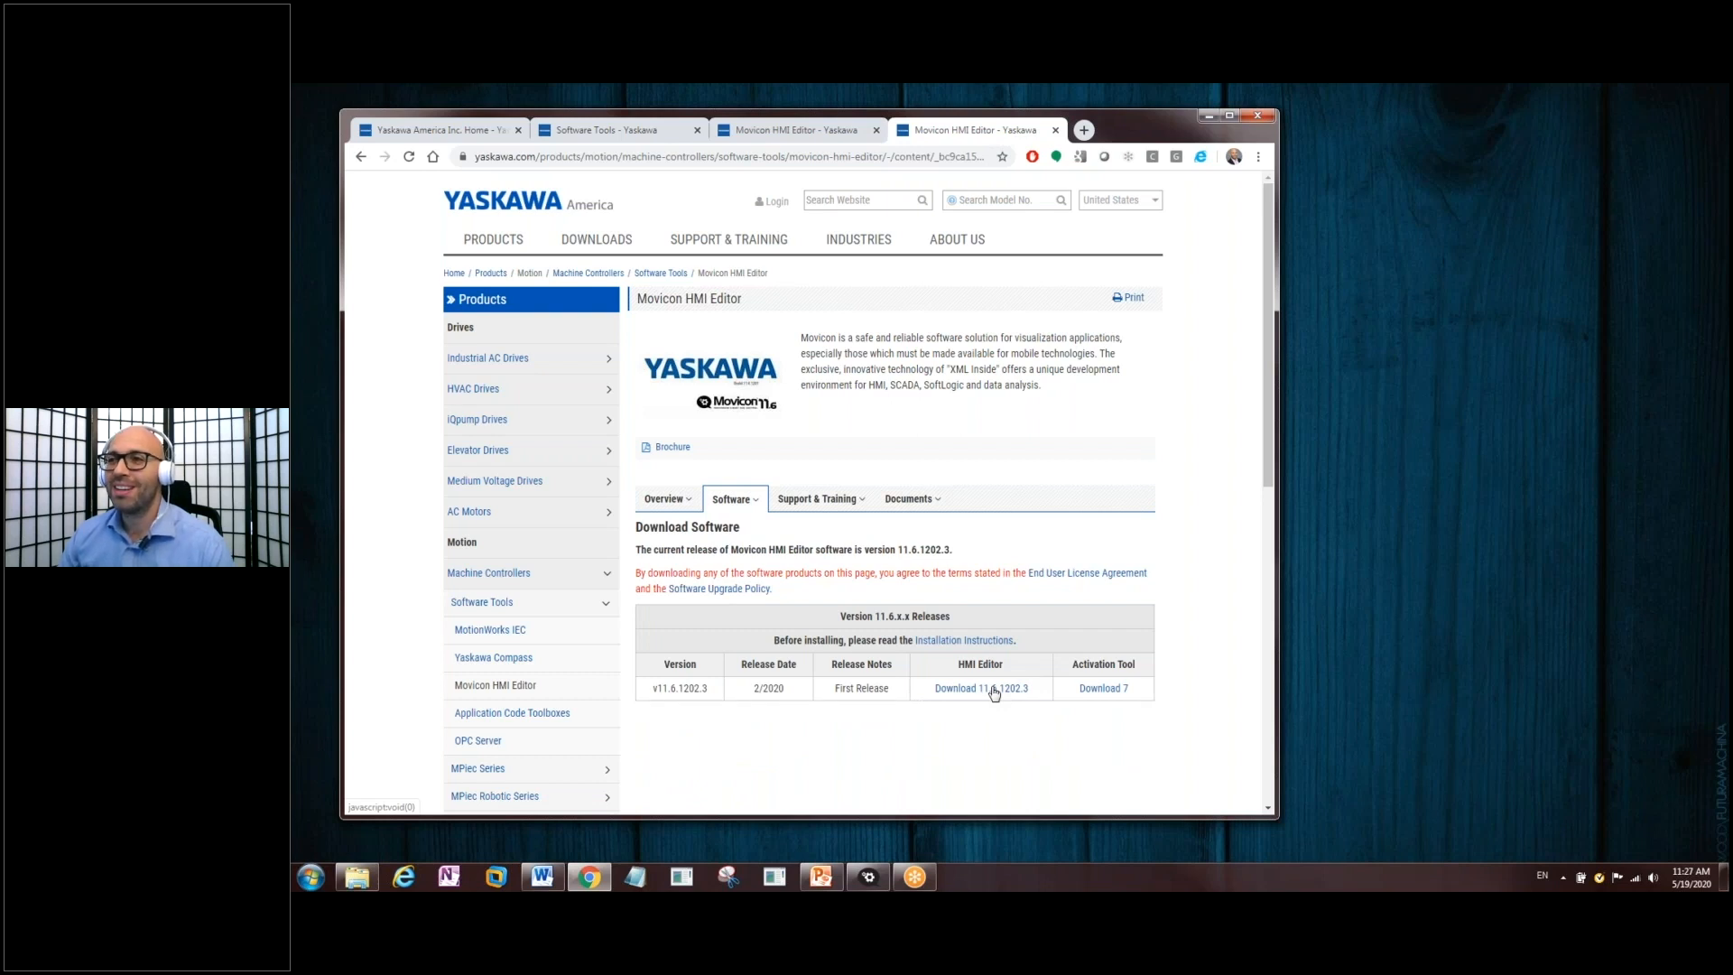
mouse_move(1204, 137)
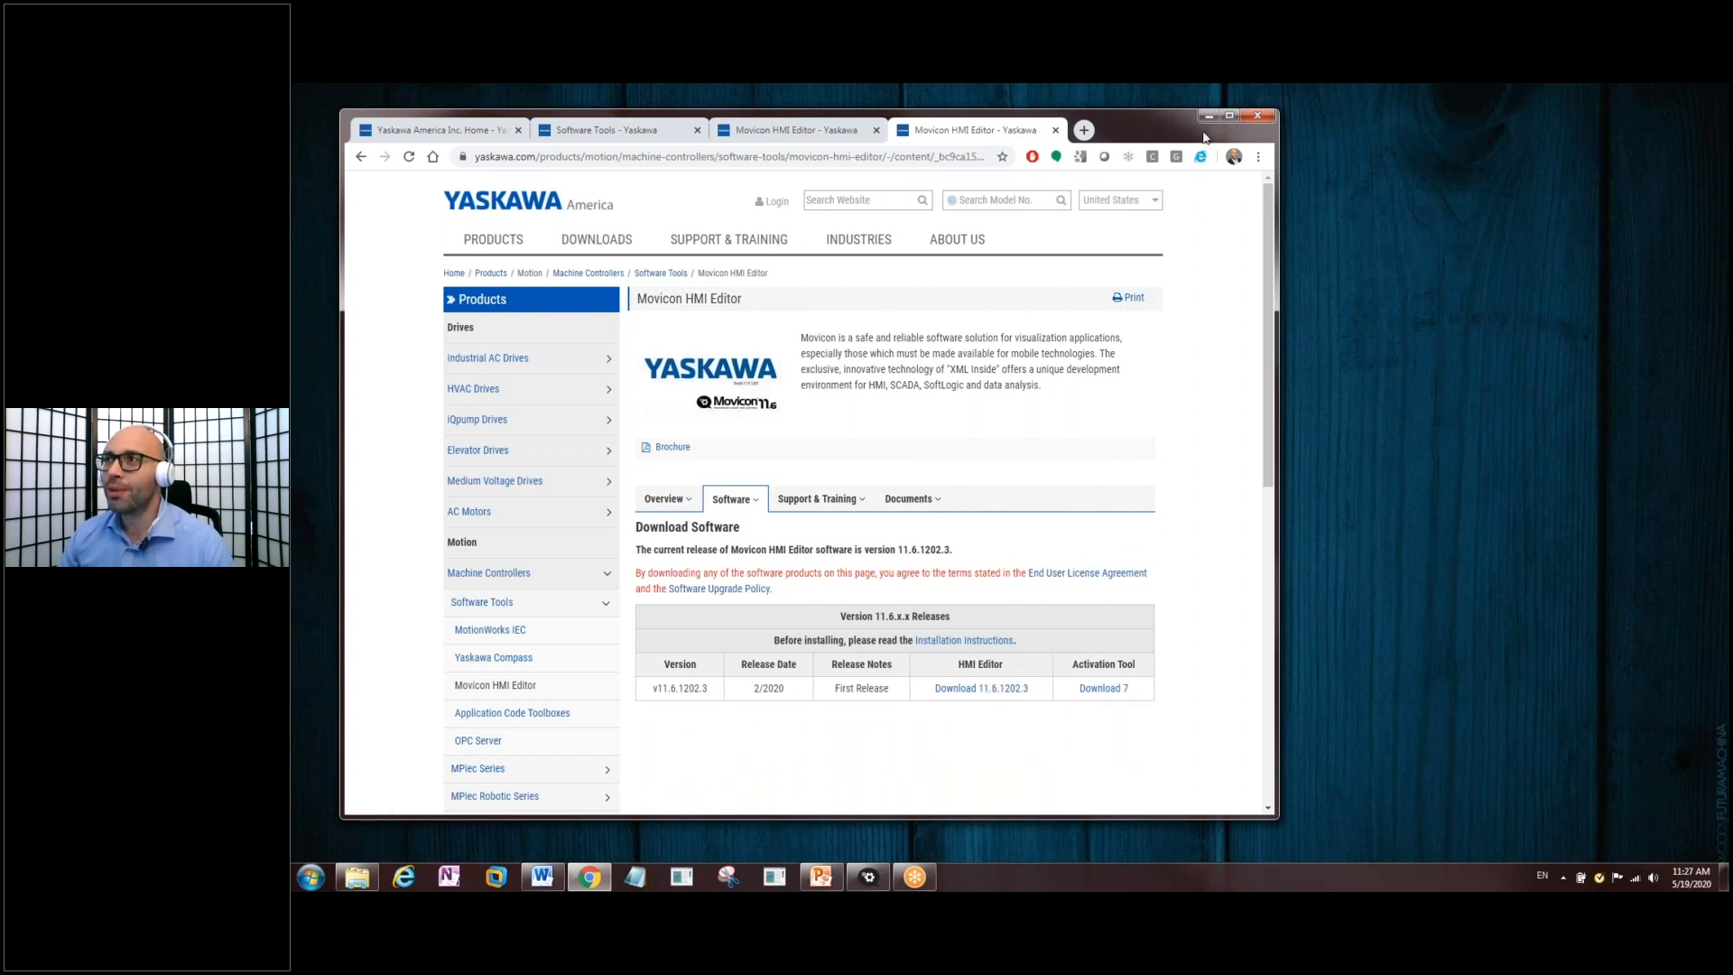
mouse_move(1207, 140)
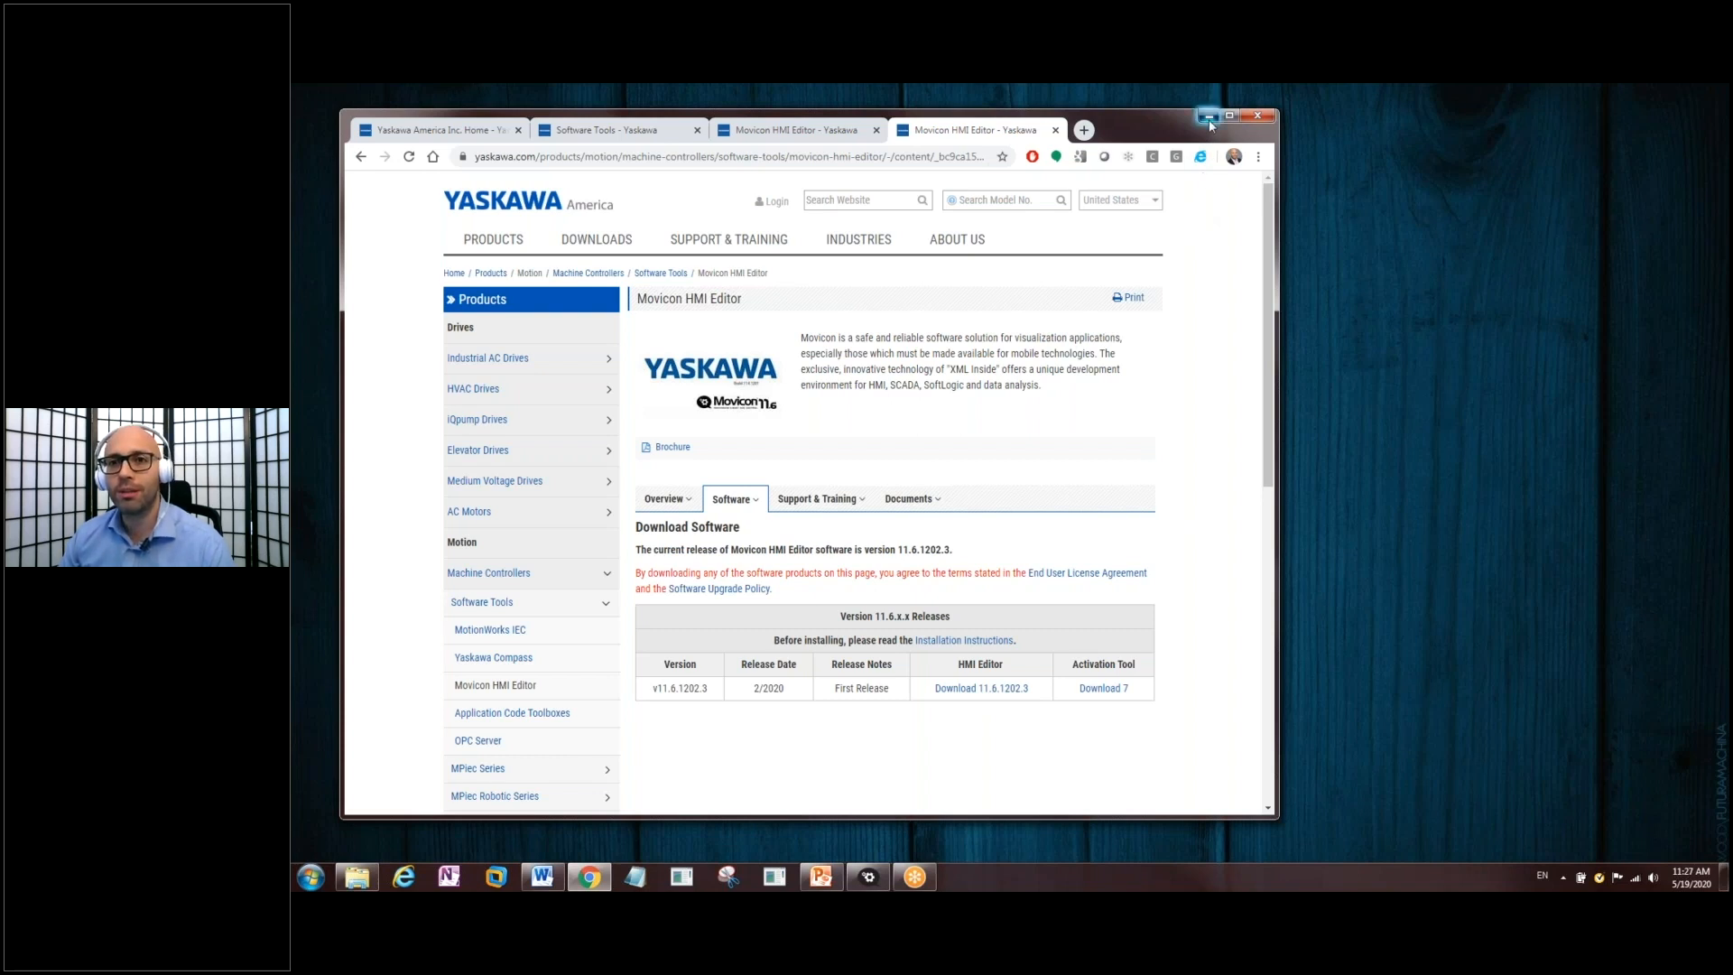
- Minimize Chrome and bring up Movicon with the singleaxis7_demo_001 project
left_click(1208, 115)
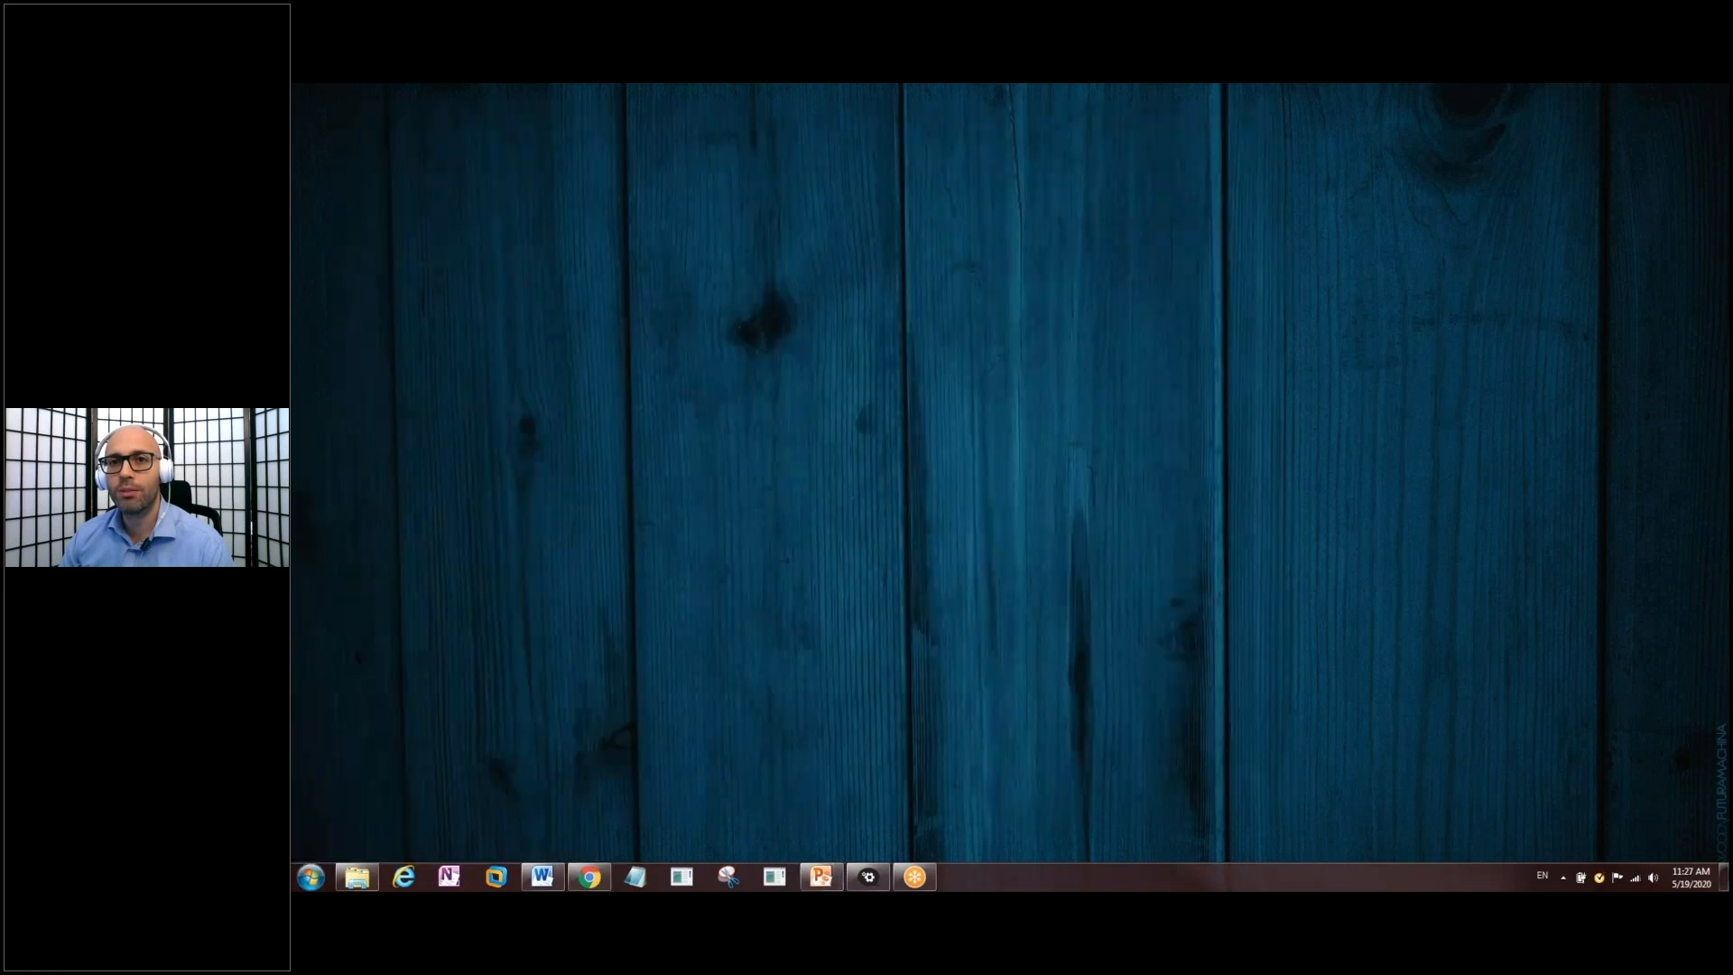
left_click(915, 877)
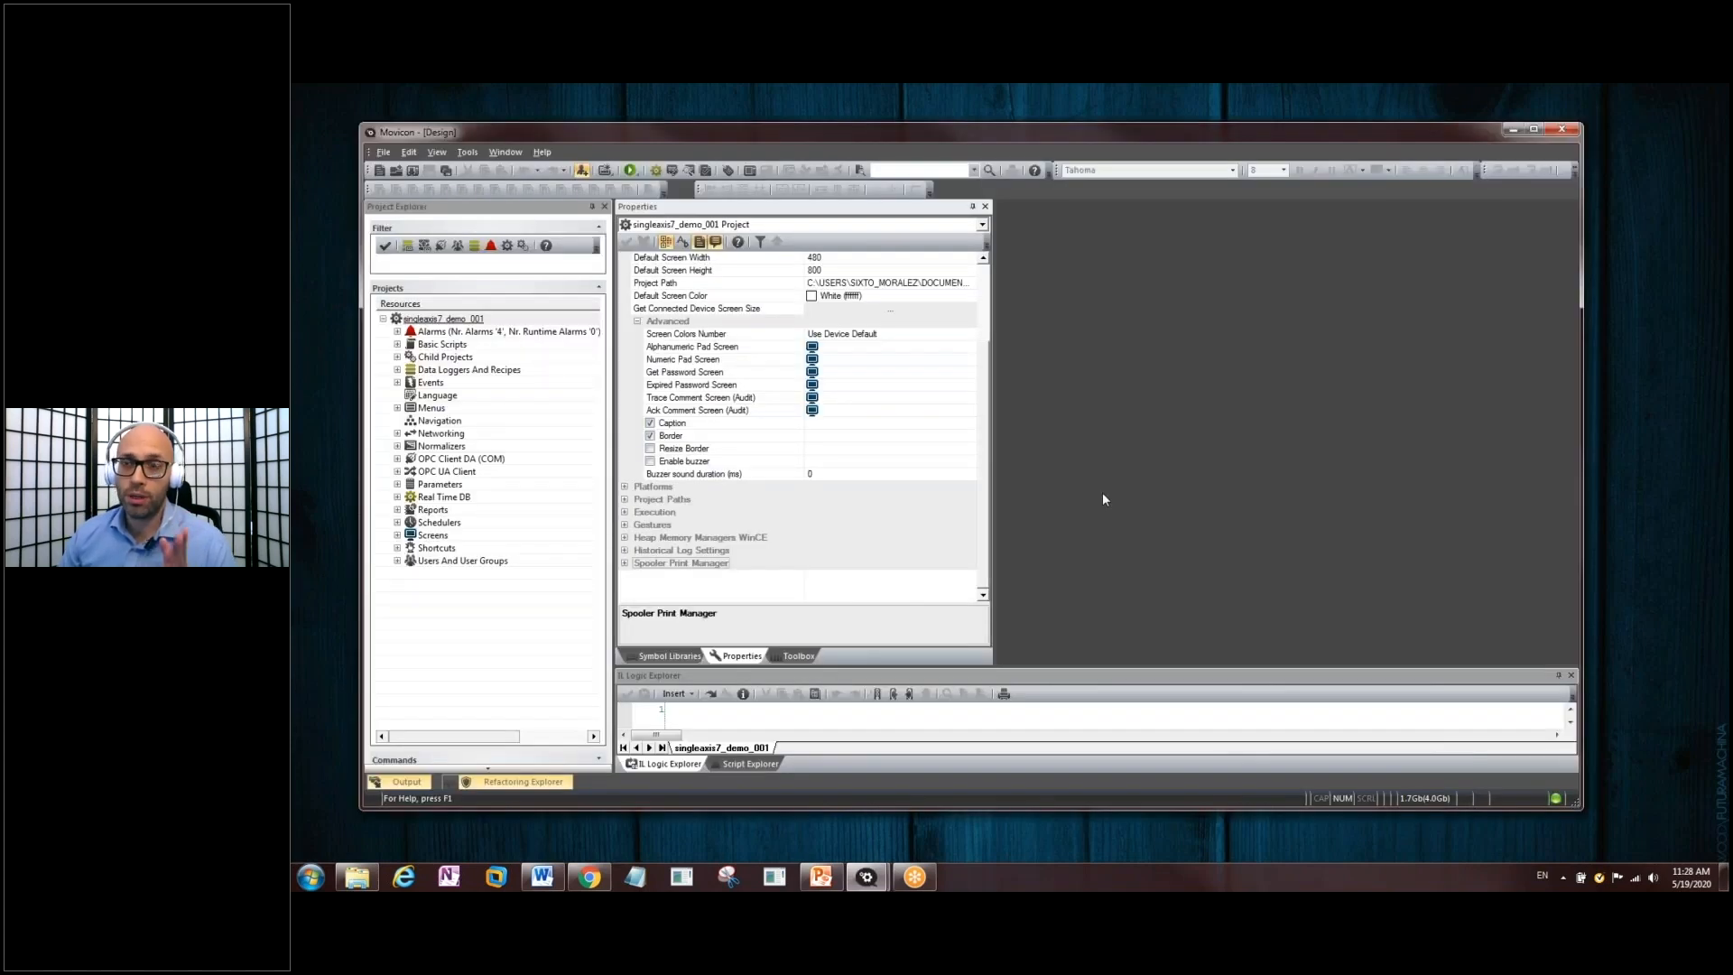
mouse_move(1085, 486)
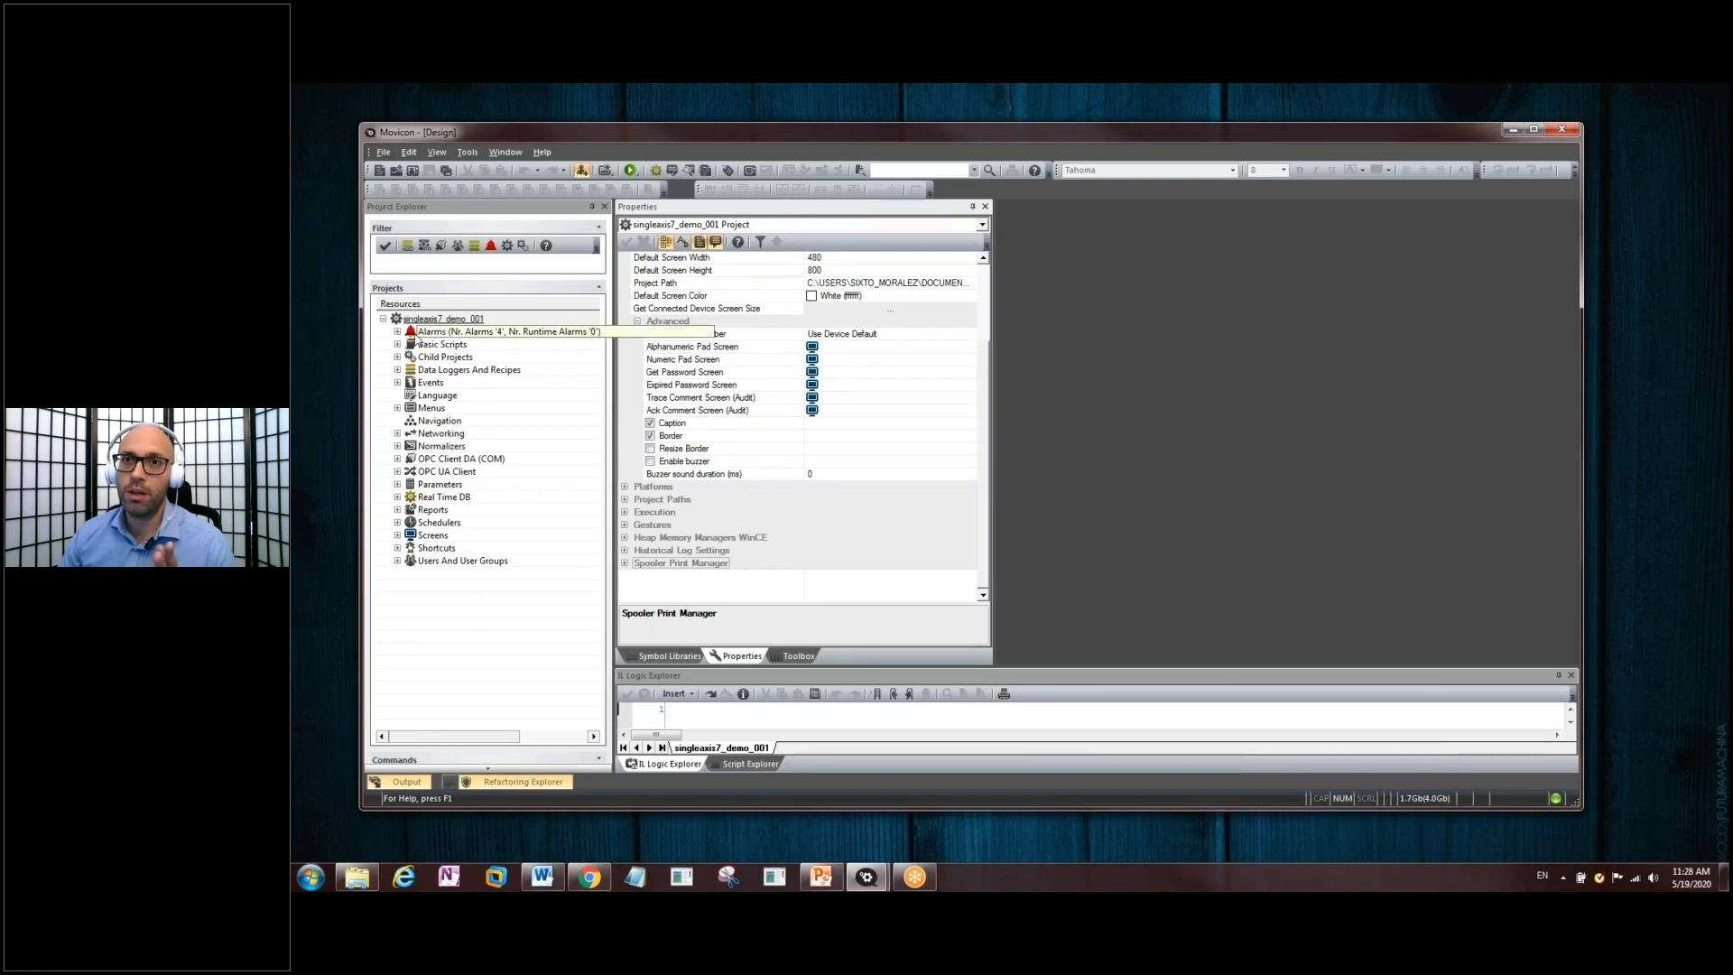
- Expand the Alarms group and show the properties of NewAlarm01
left_click(398, 332)
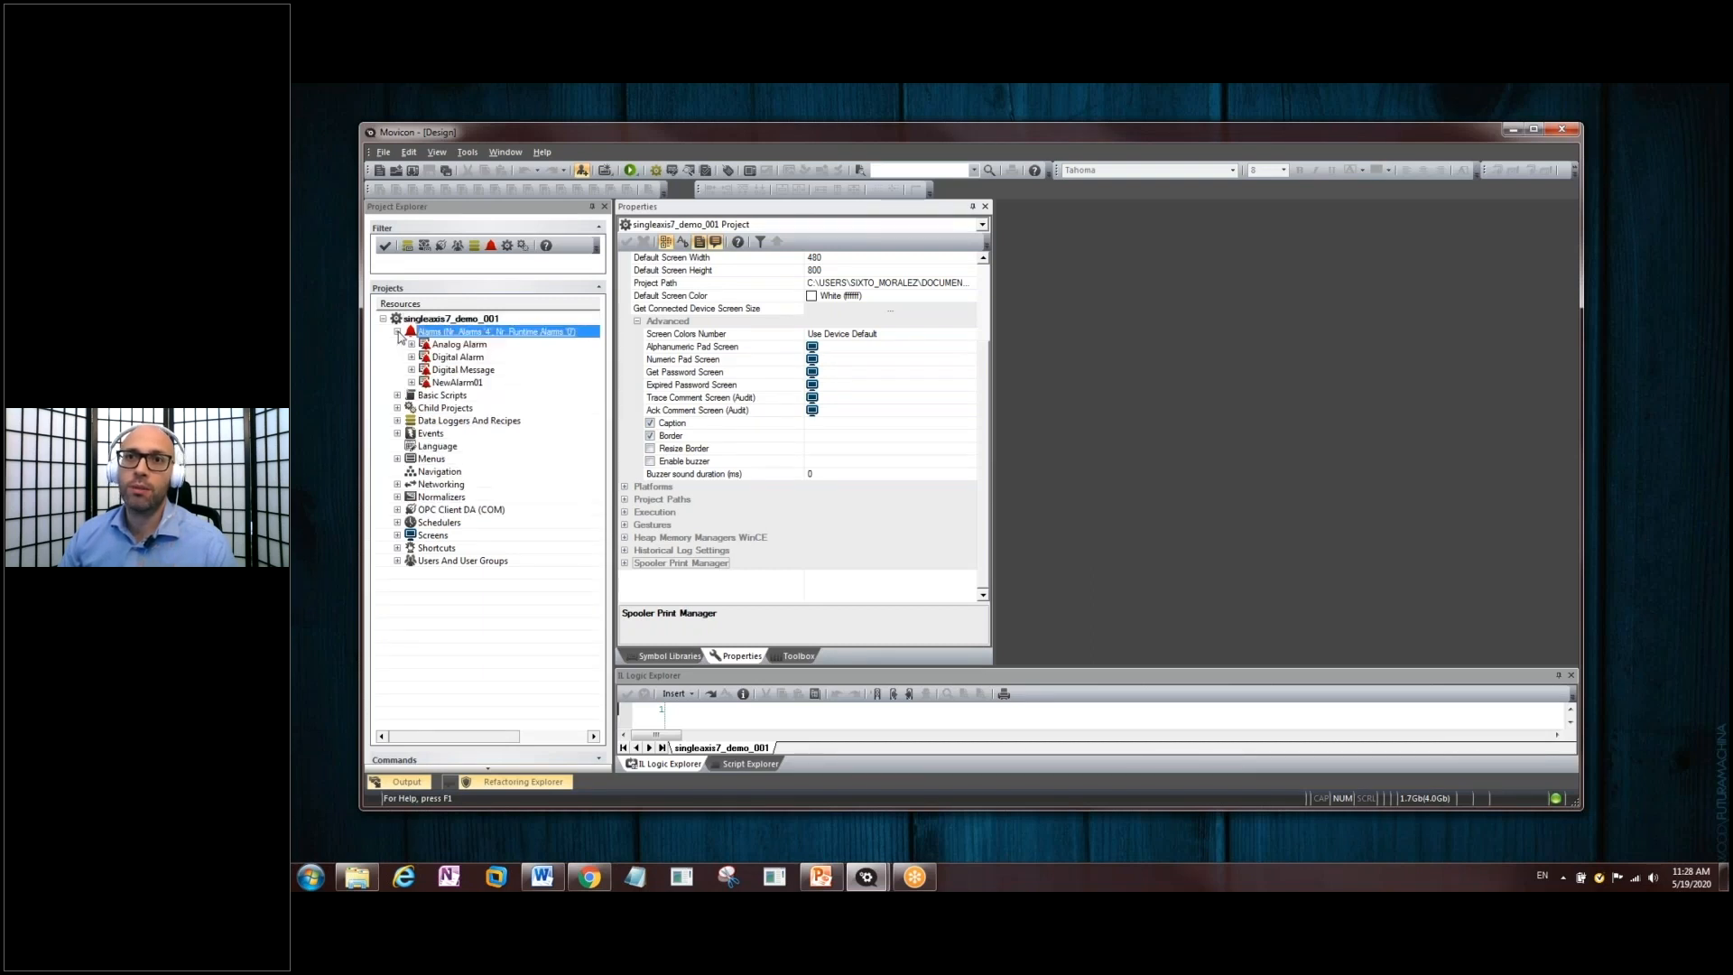
left_click(498, 330)
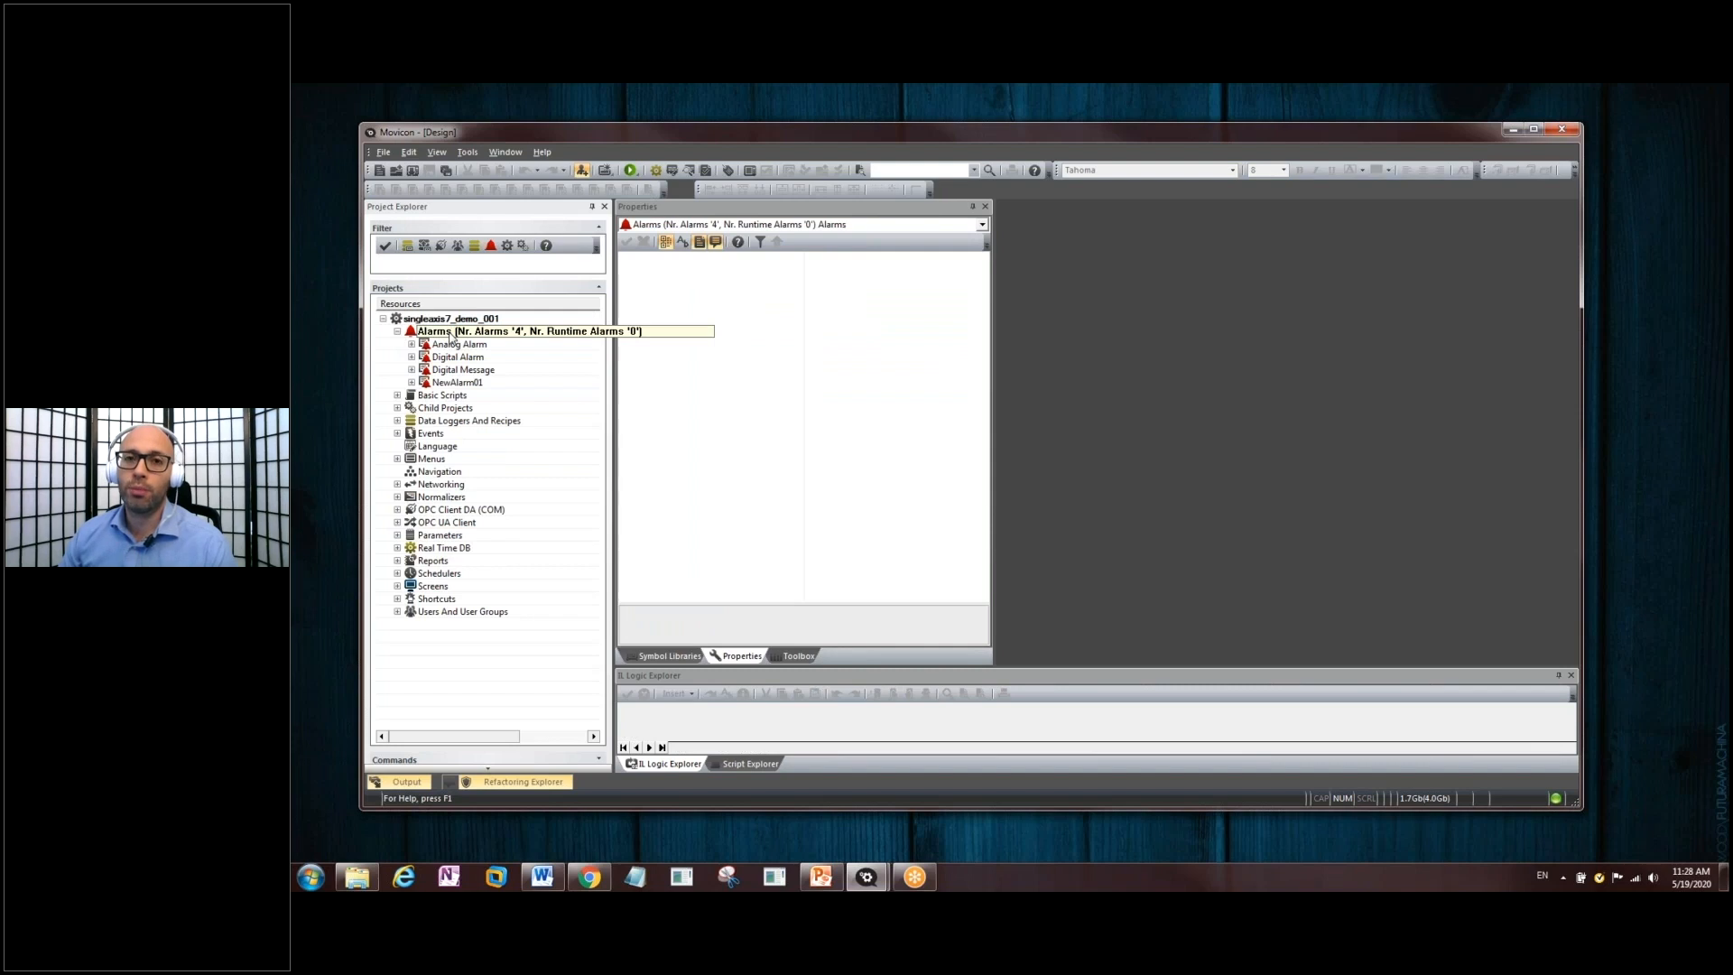
left_click(499, 330)
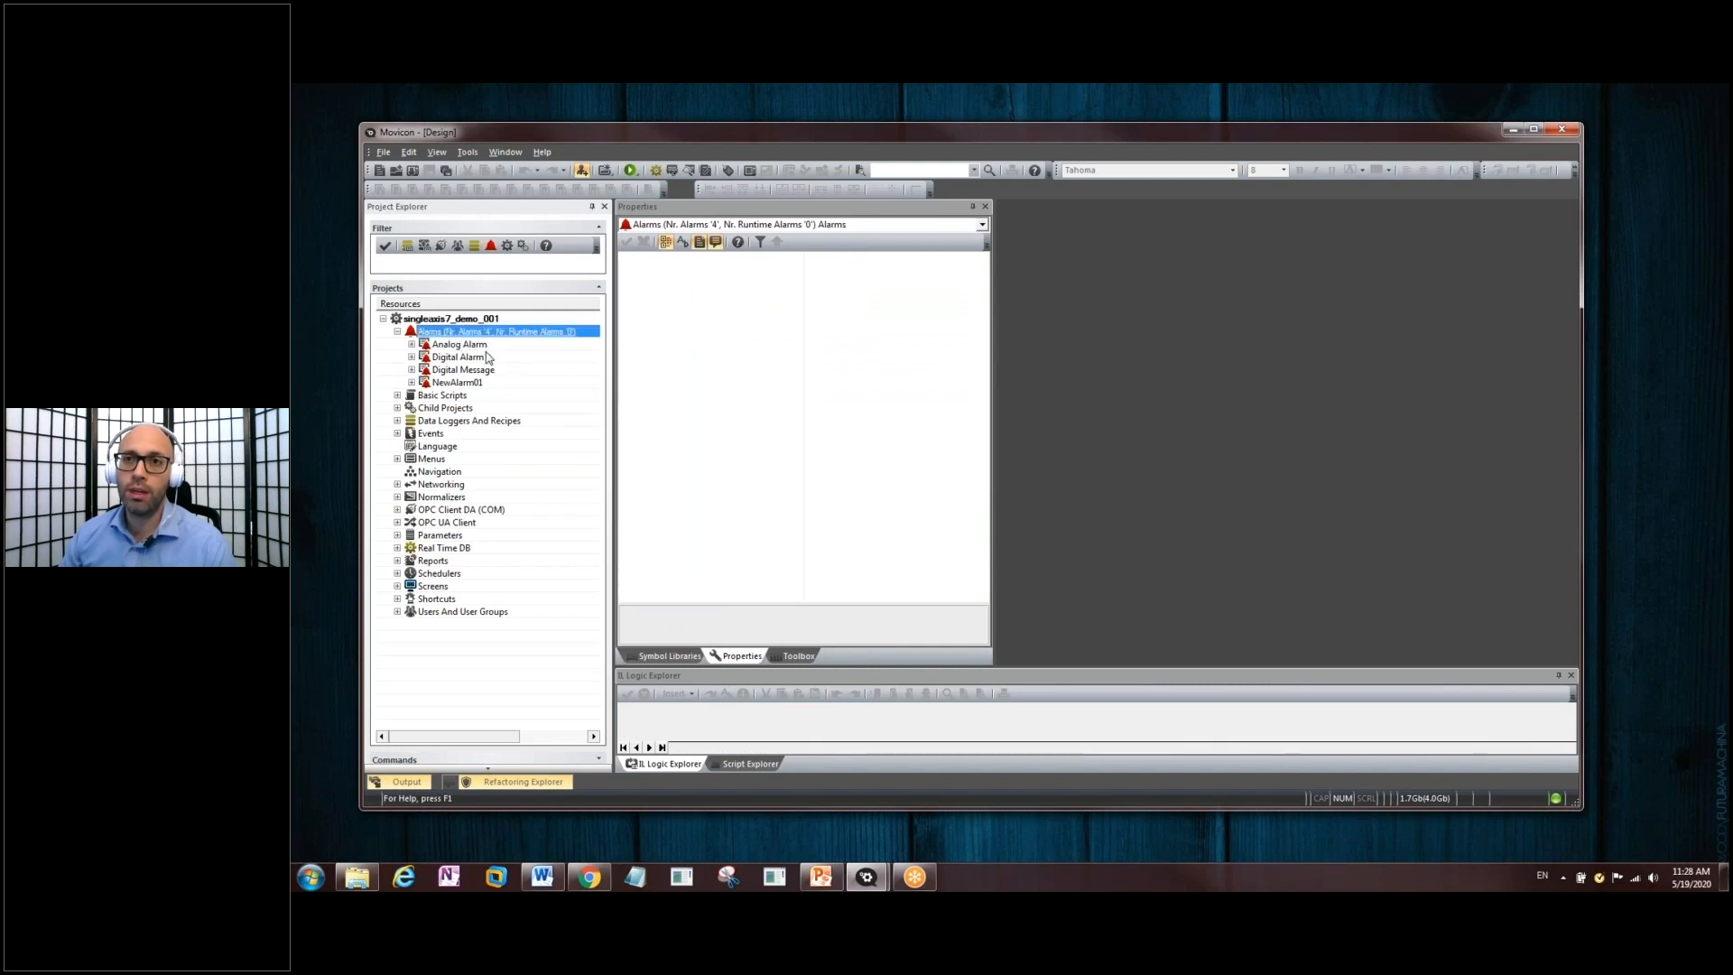
mouse_move(442, 354)
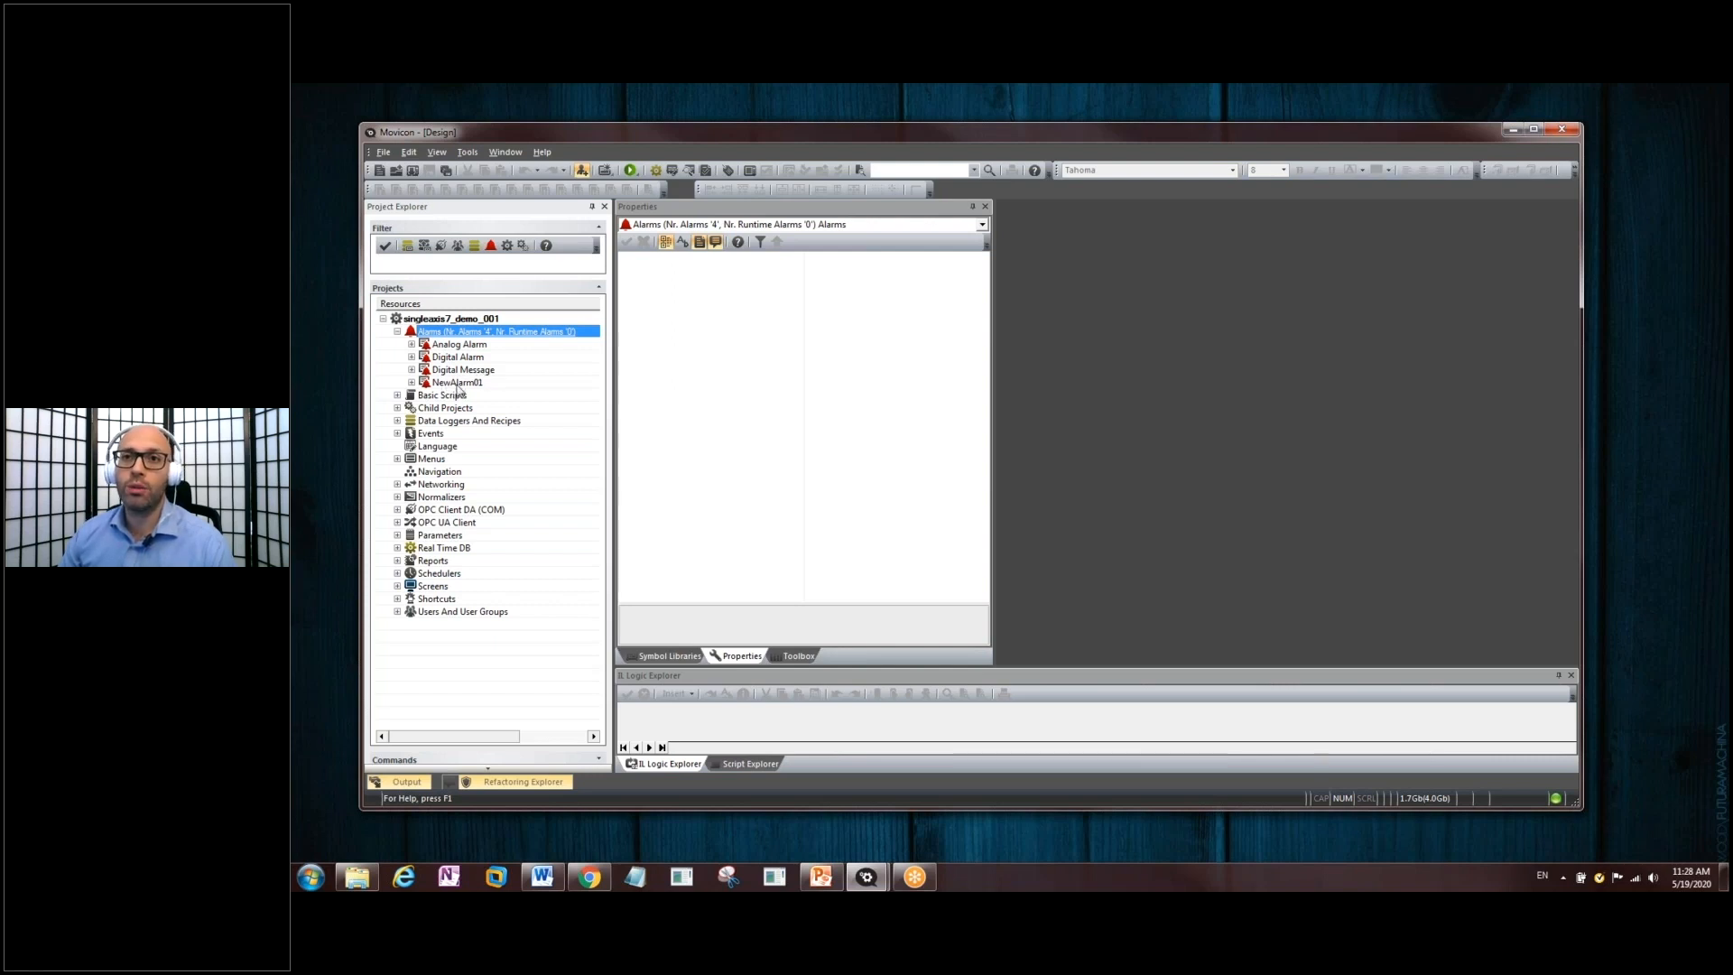
left_click(453, 381)
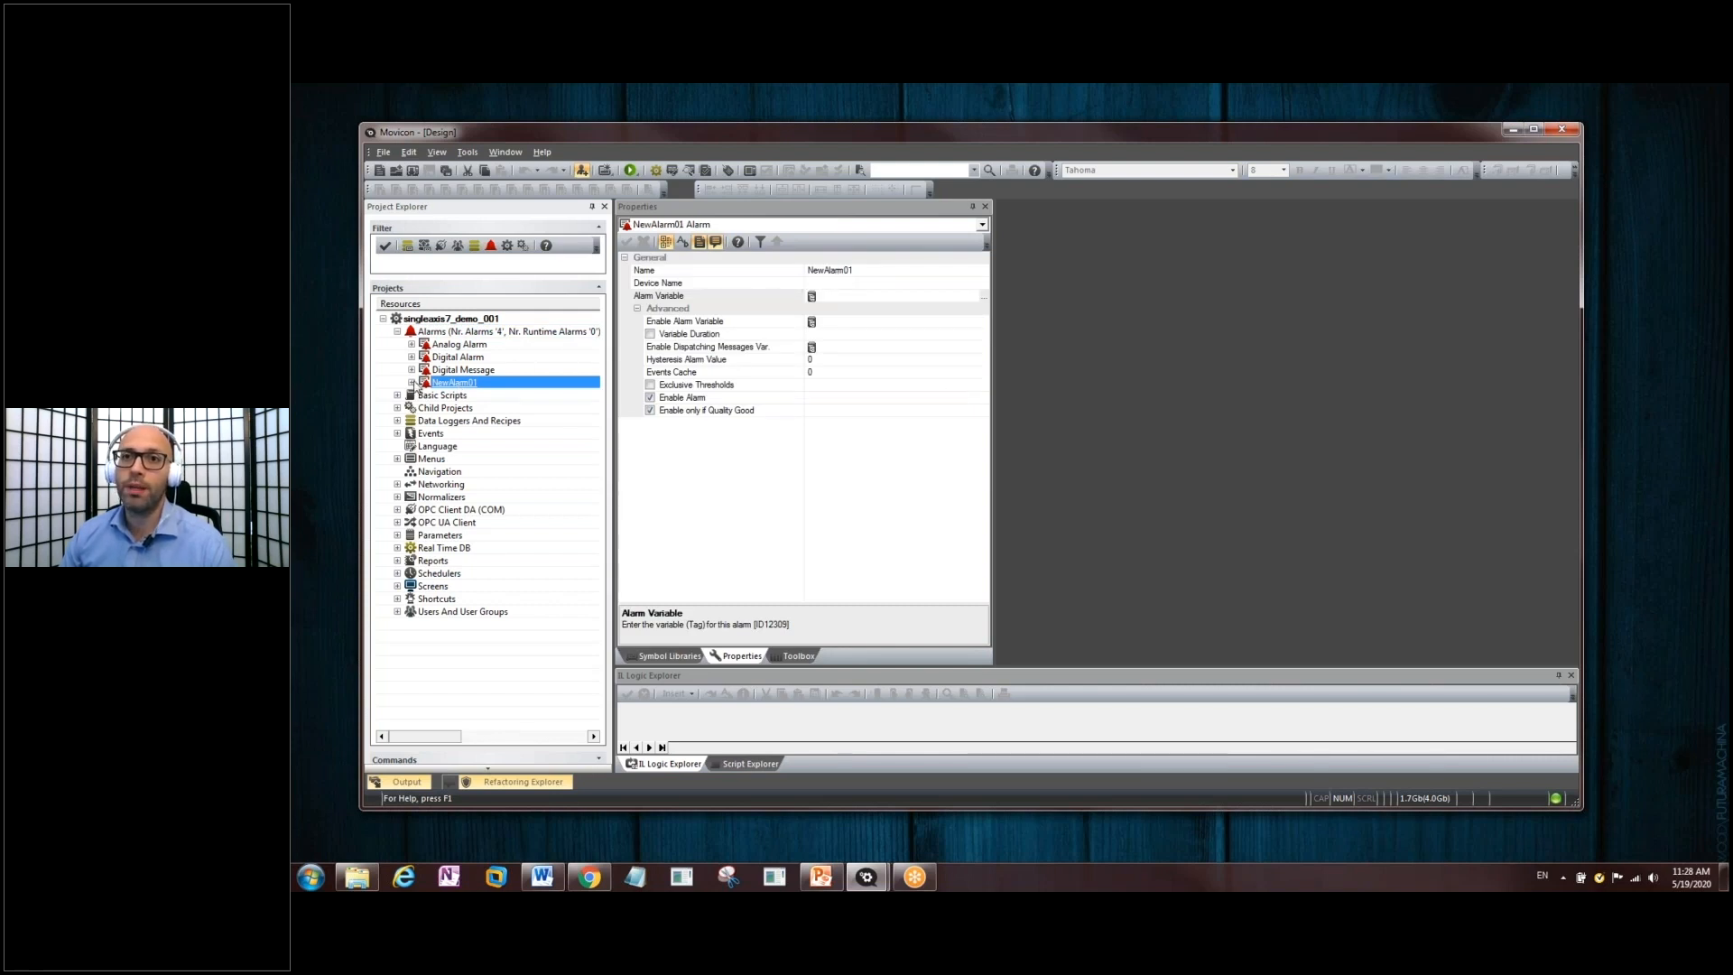
- Inspect NewThreshold01's alarm text property, then collapse NewAlarm01
left_click(412, 381)
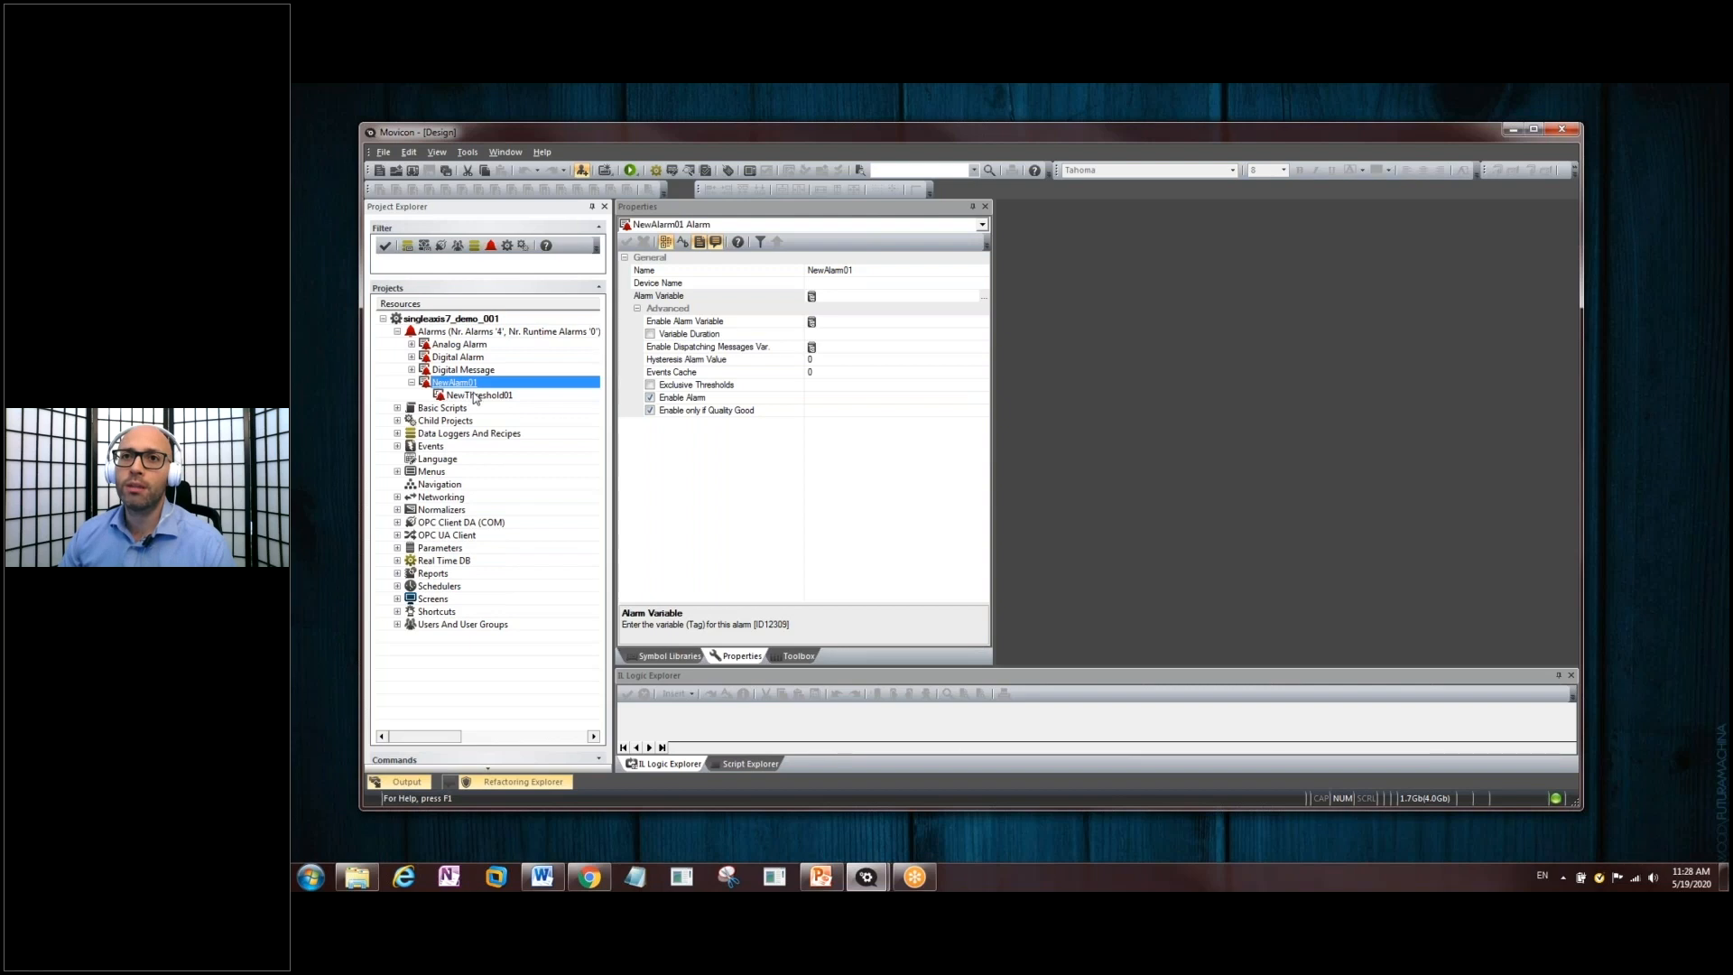
left_click(476, 395)
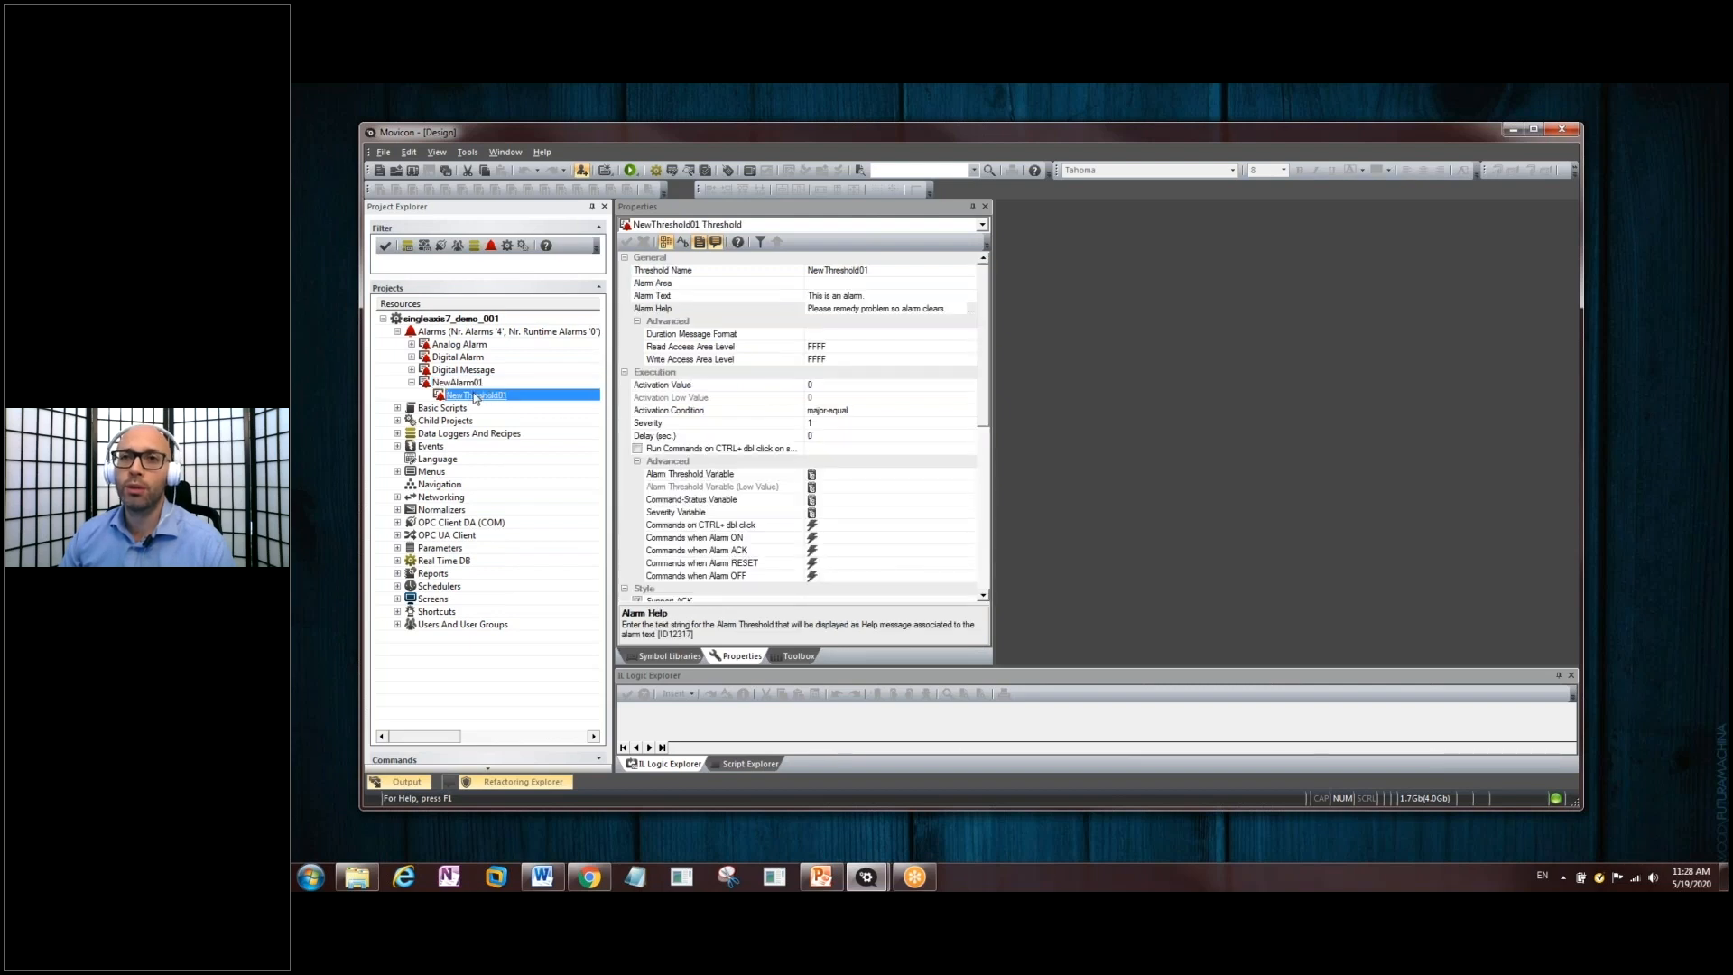
mouse_move(468, 400)
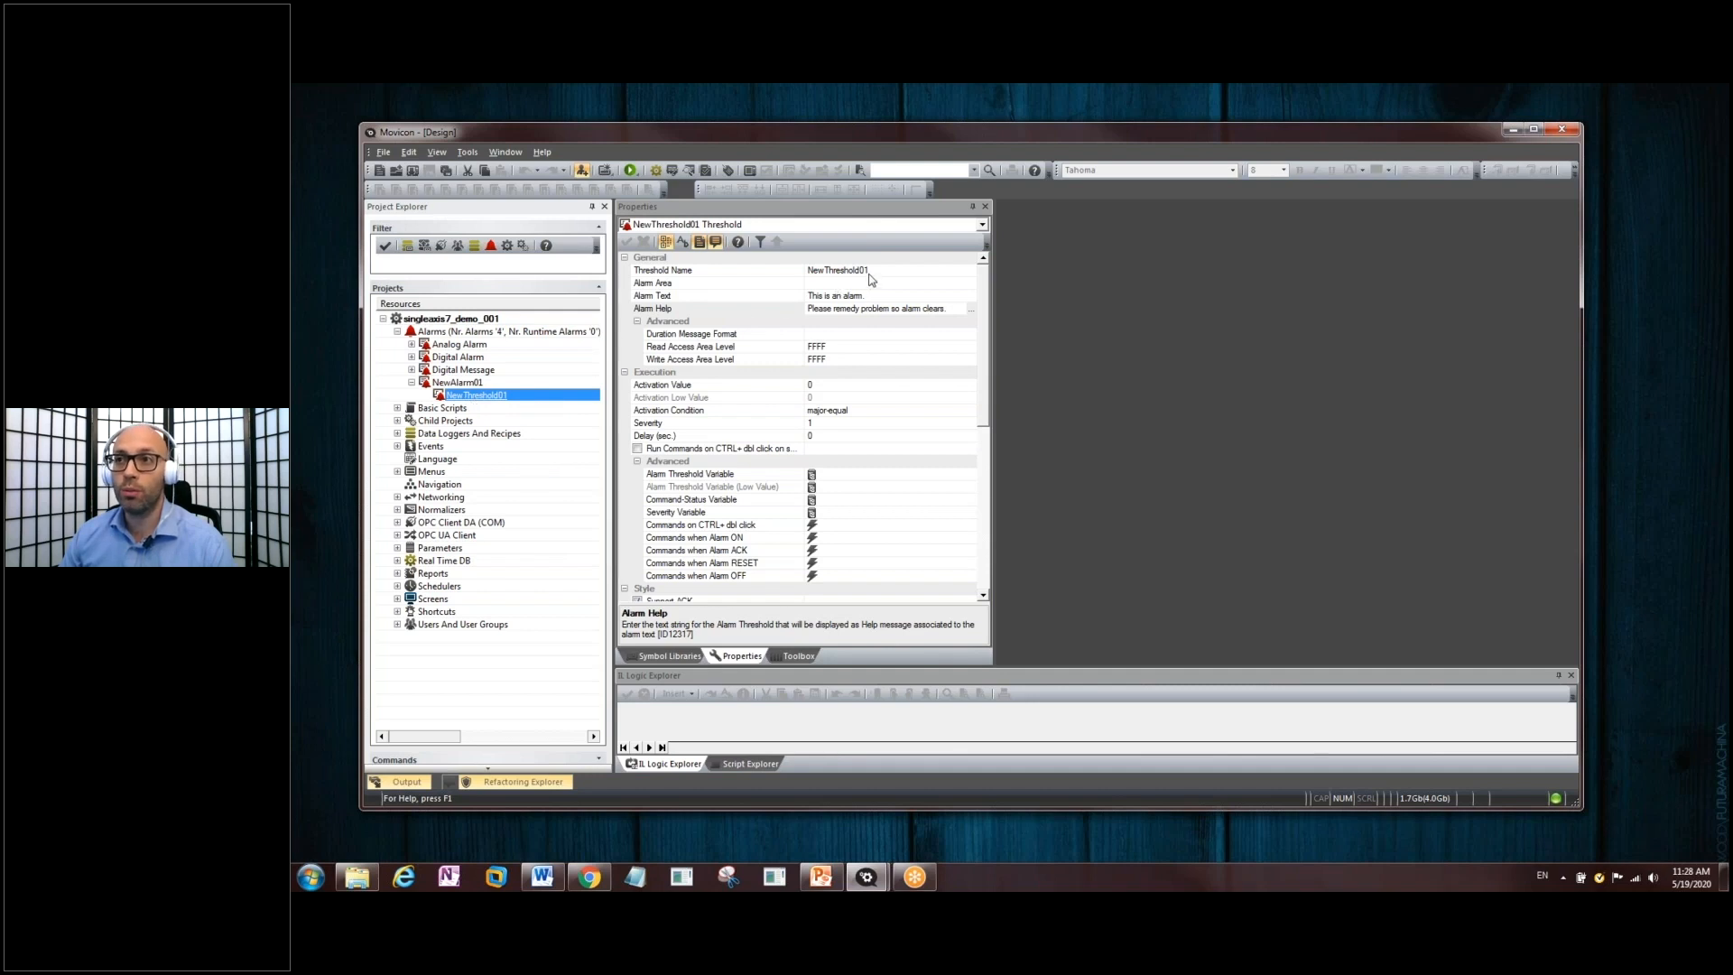
left_click(686, 294)
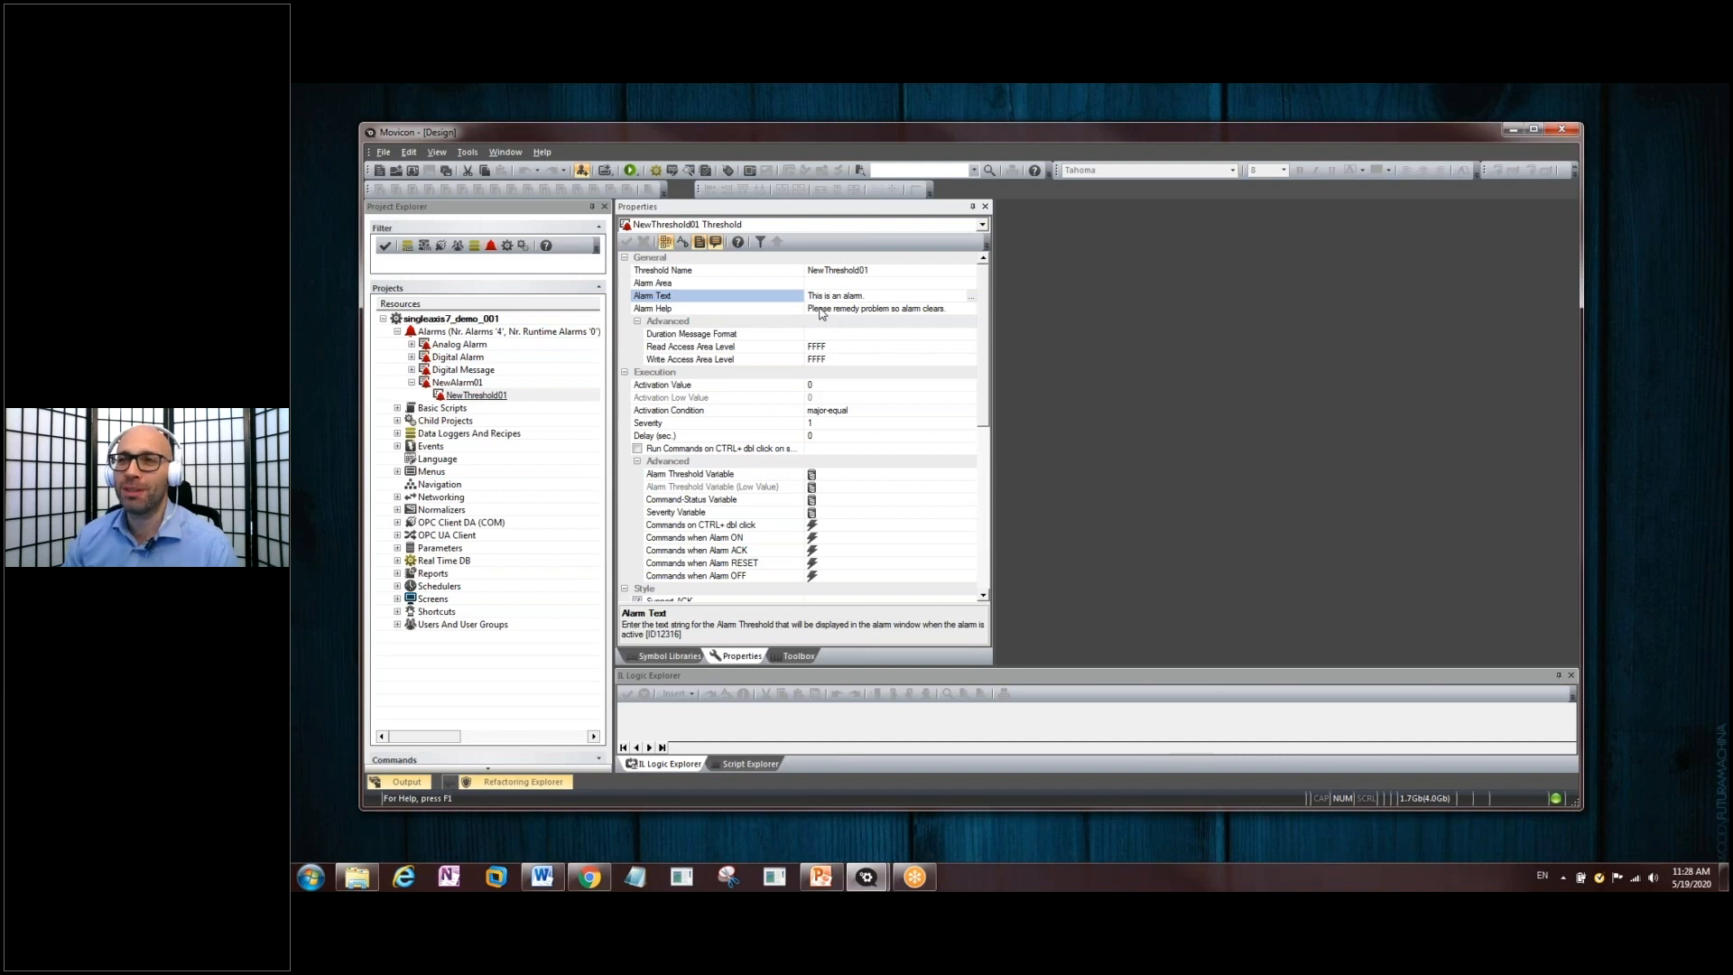
mouse_move(666, 325)
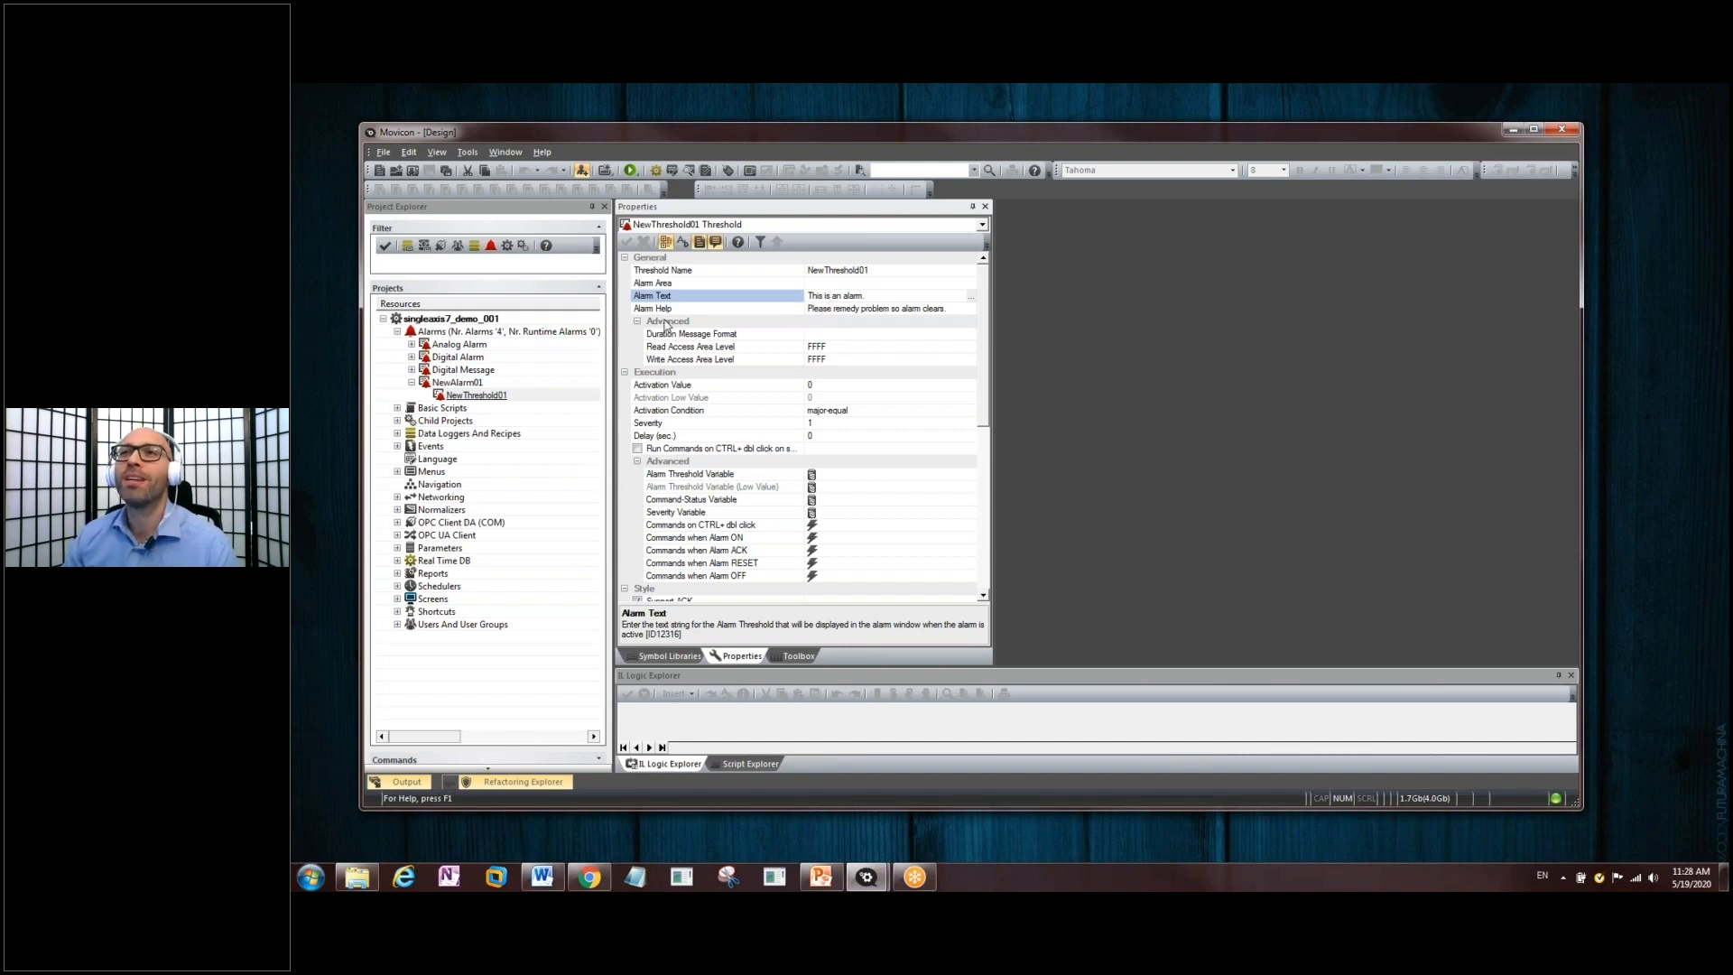
left_click(457, 381)
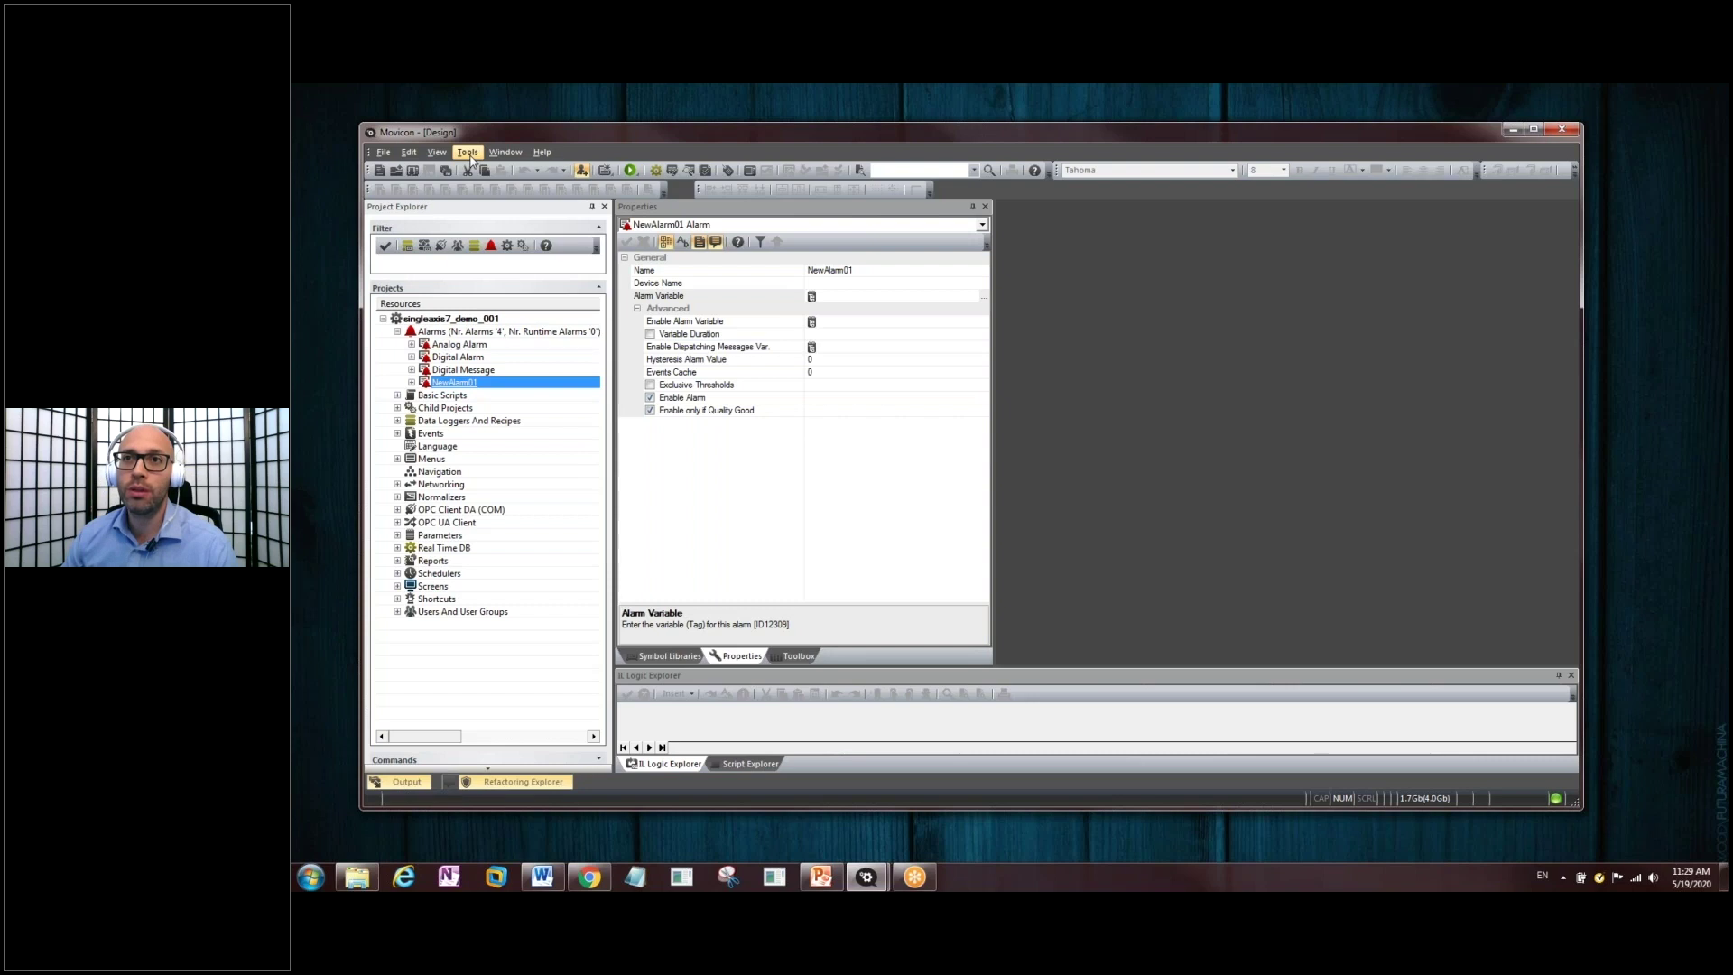
- Choose a different column separator in the Alarms Import/Export options and confirm it
left_click(465, 152)
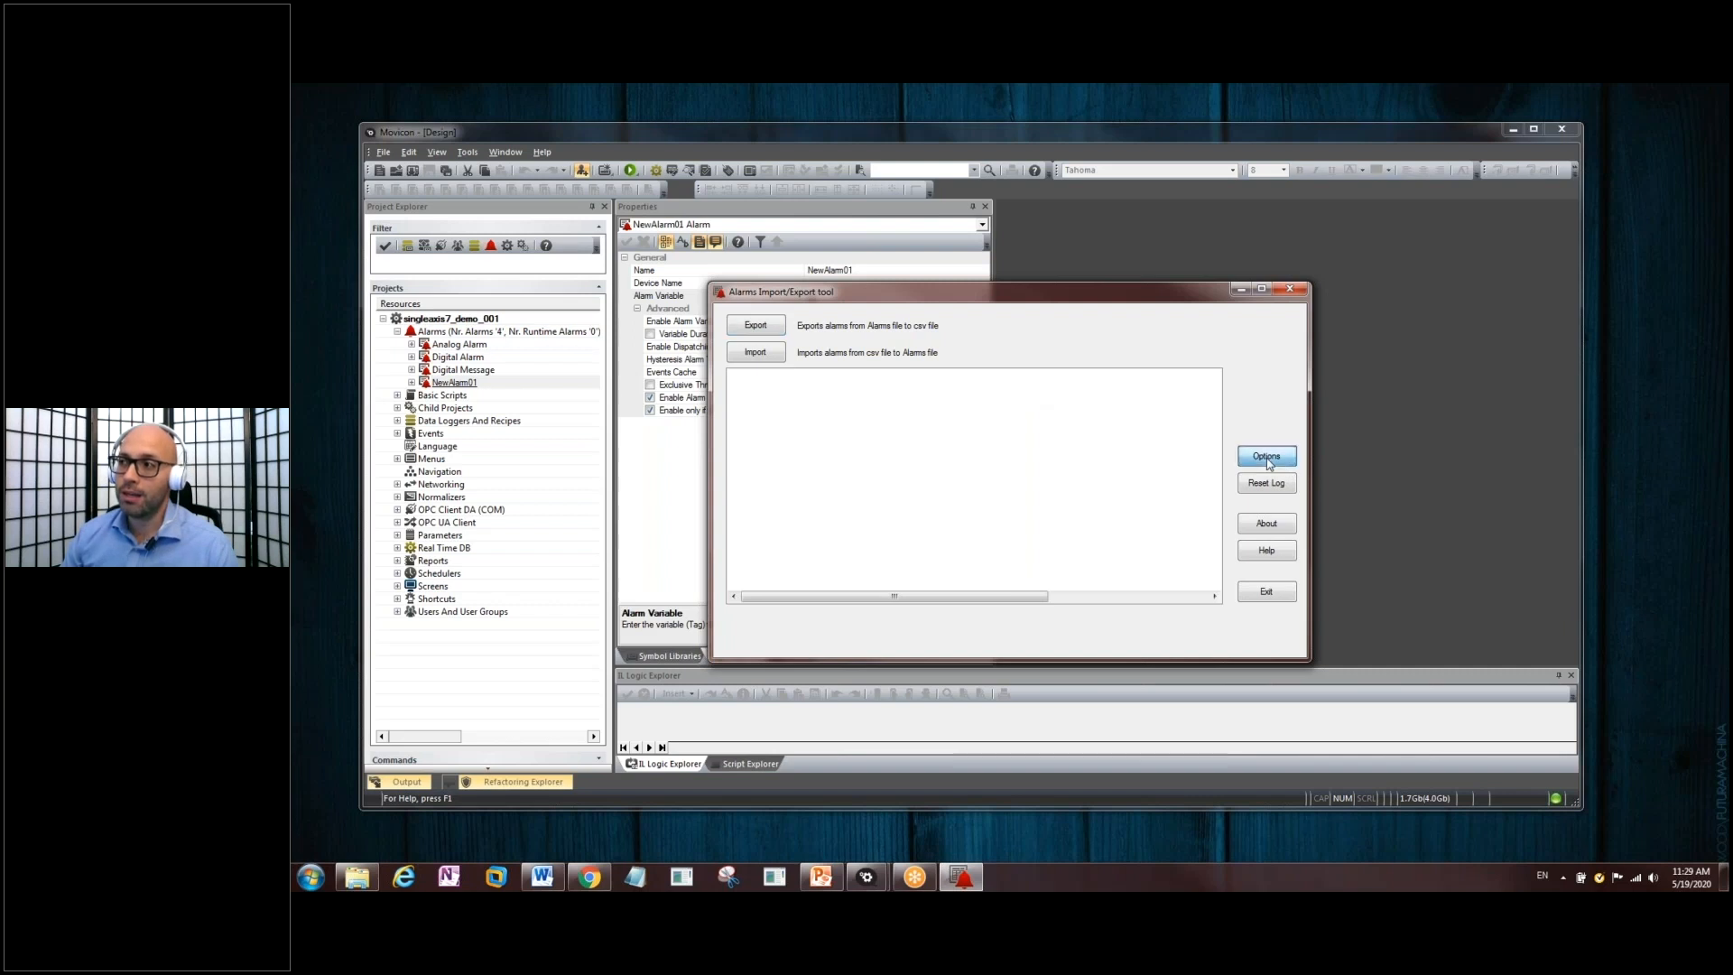
left_click(1266, 455)
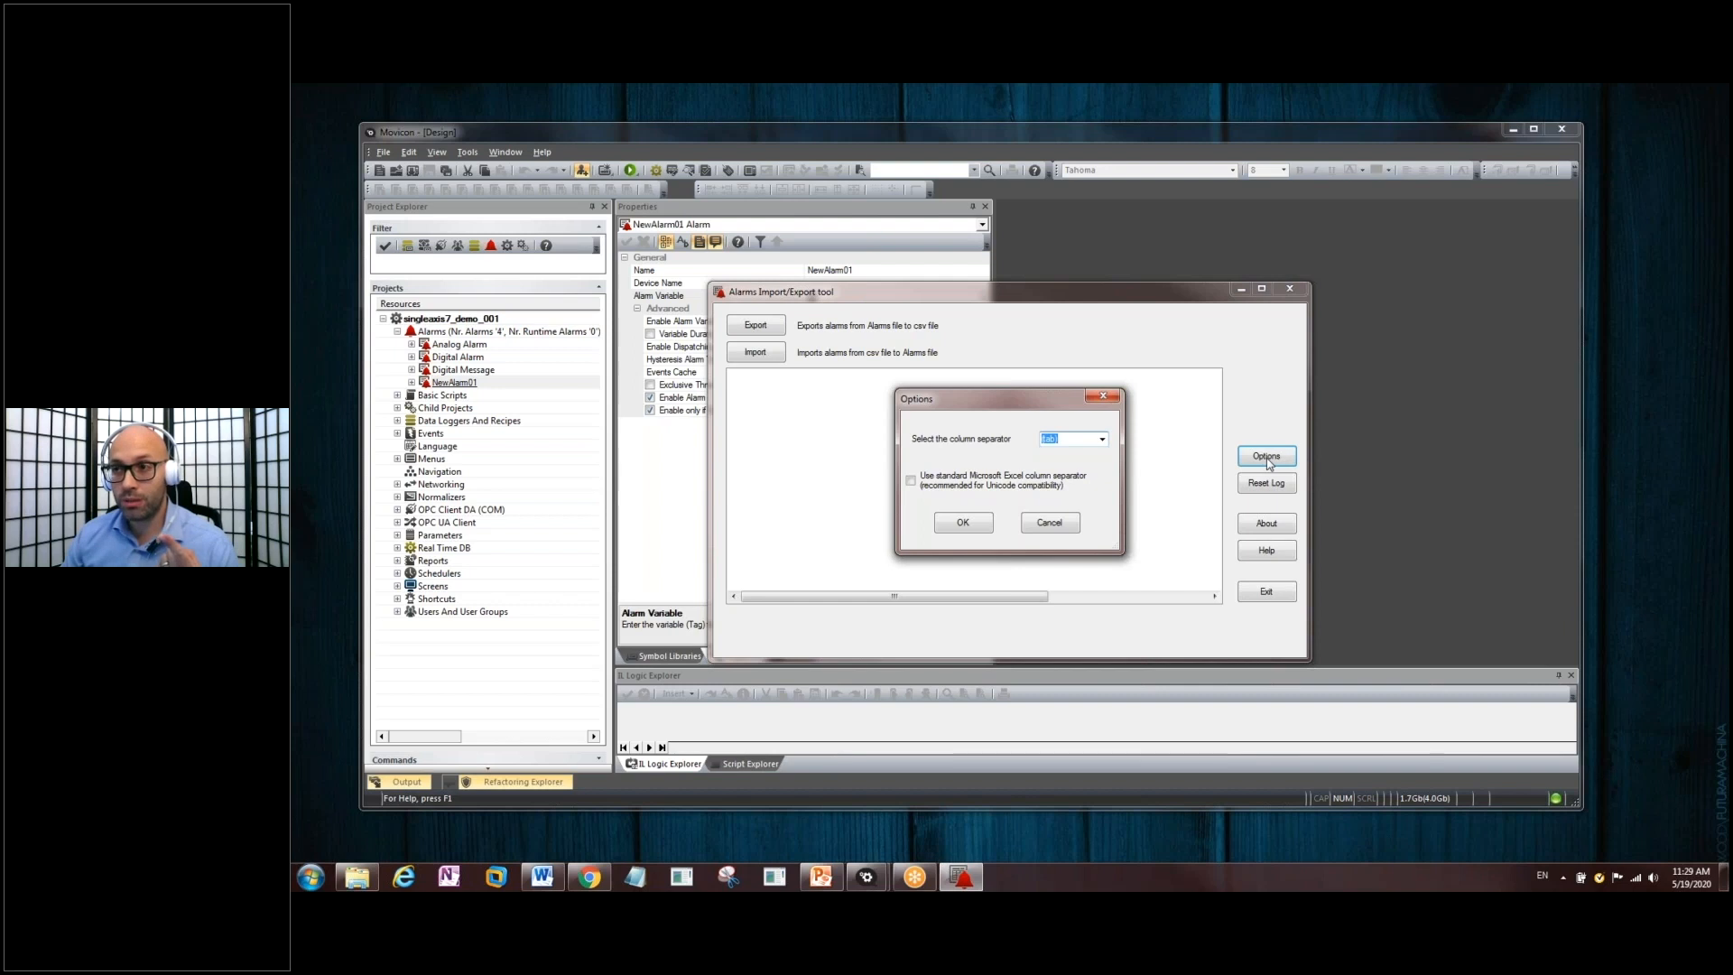
mouse_move(1074, 441)
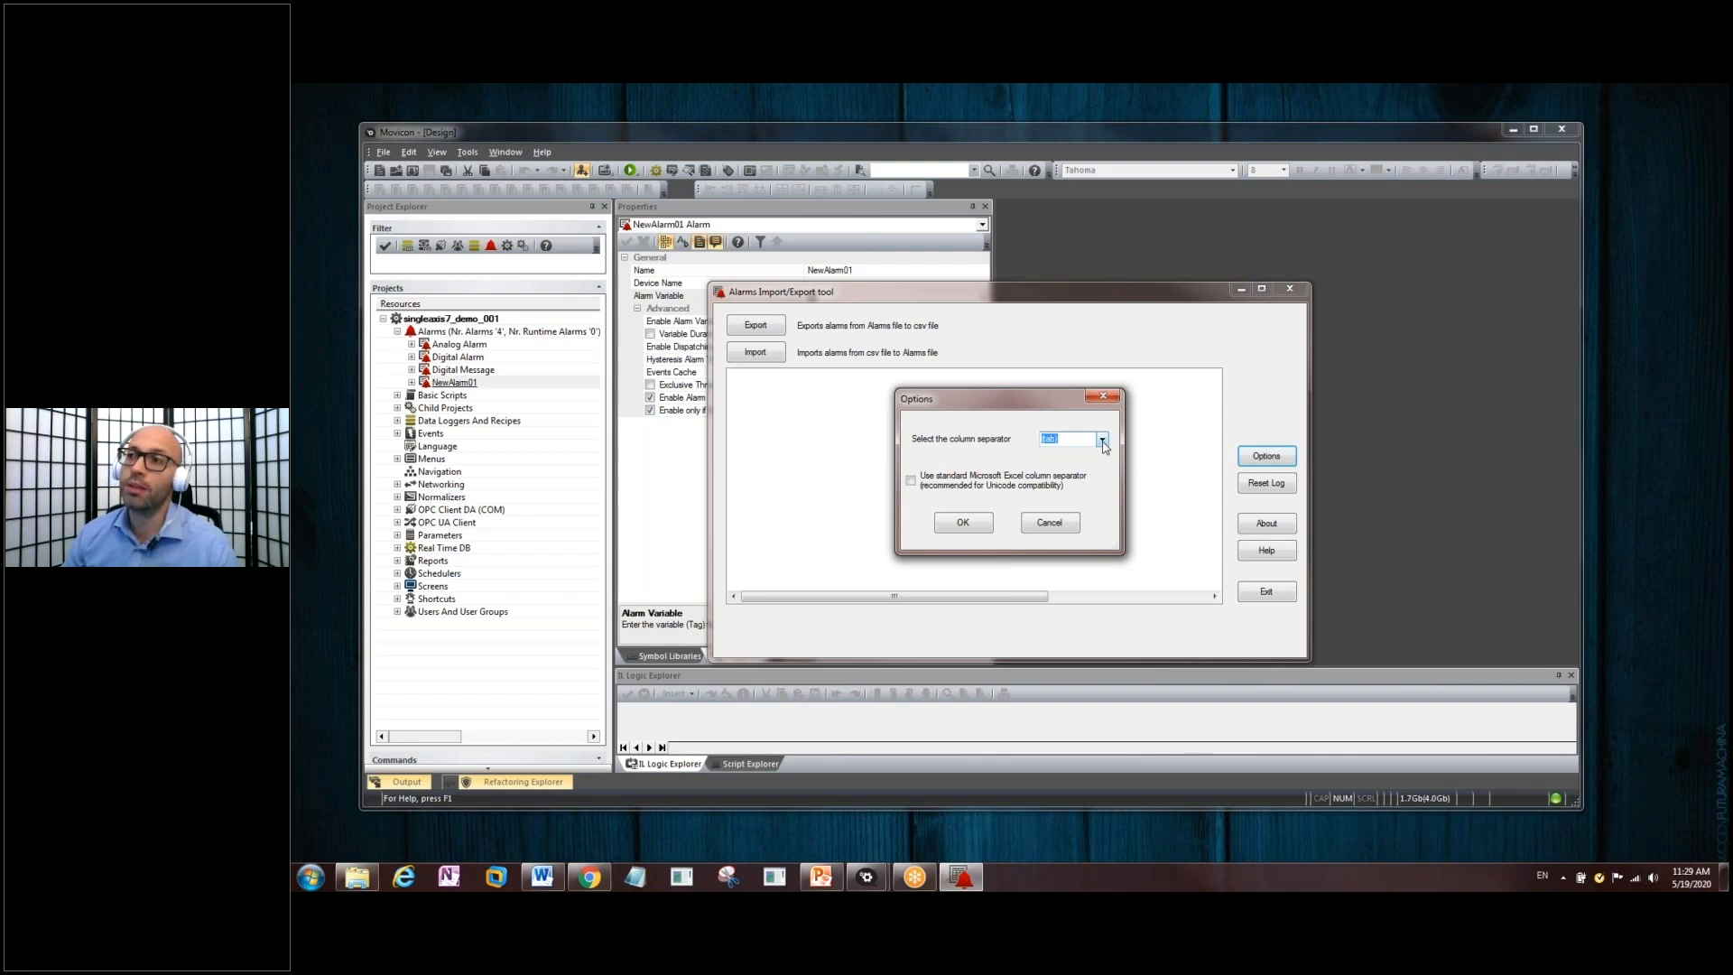
left_click(1102, 439)
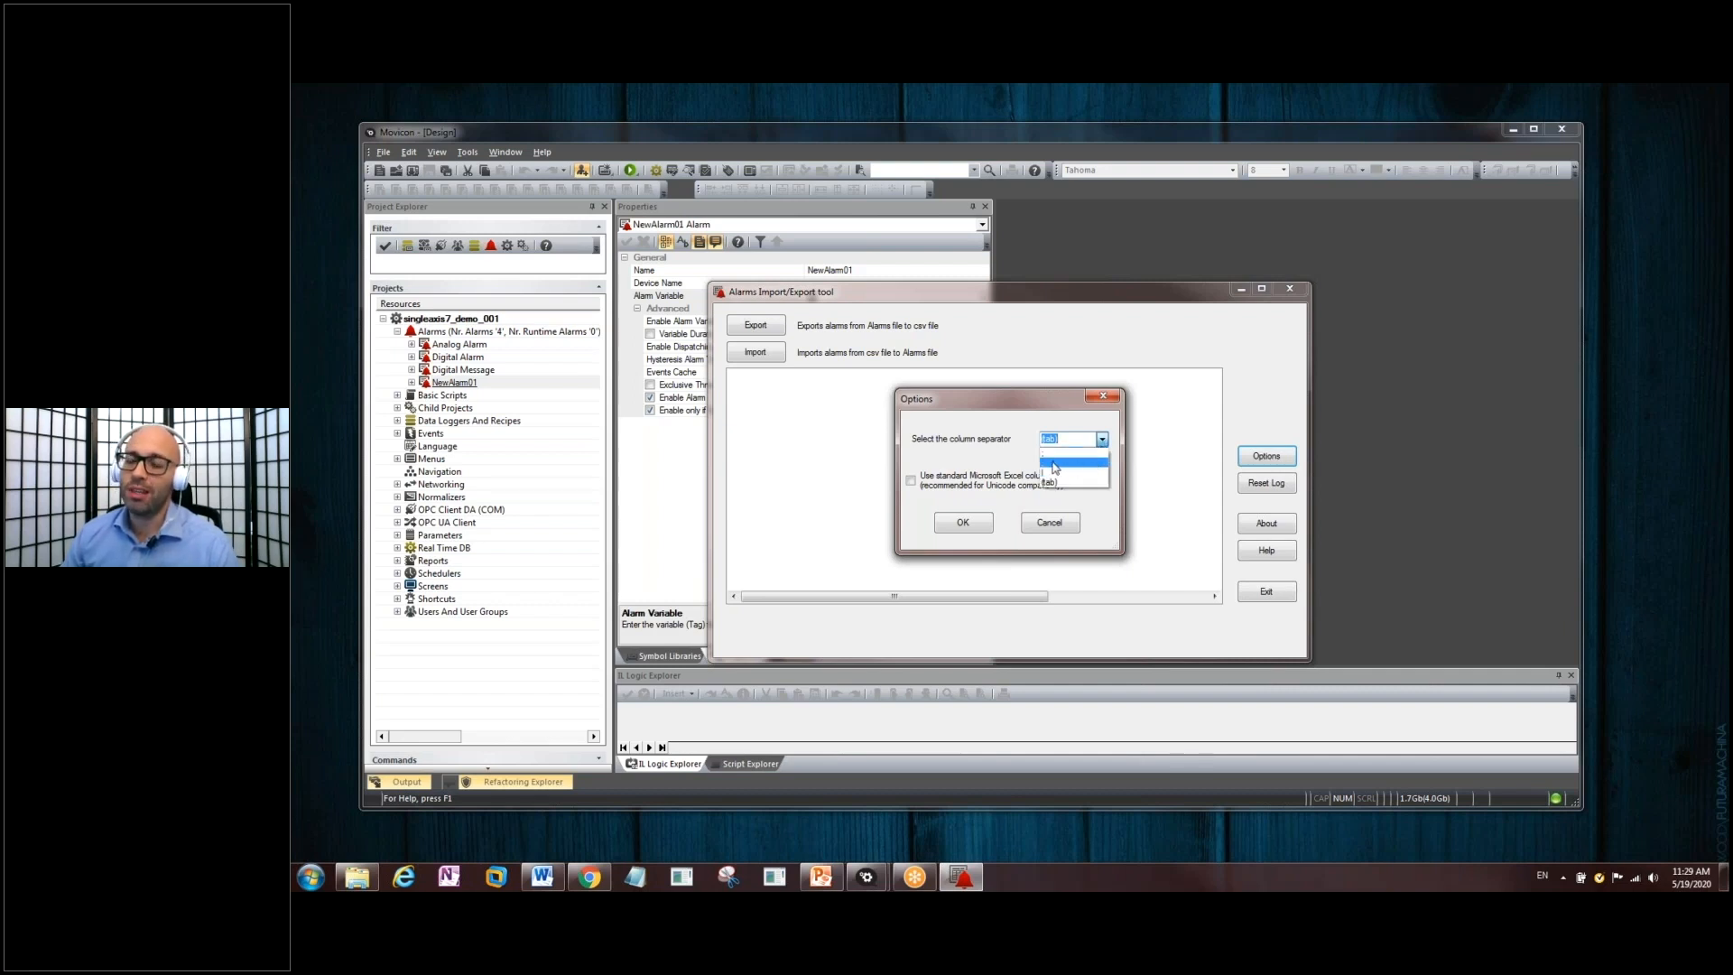
left_click(1073, 449)
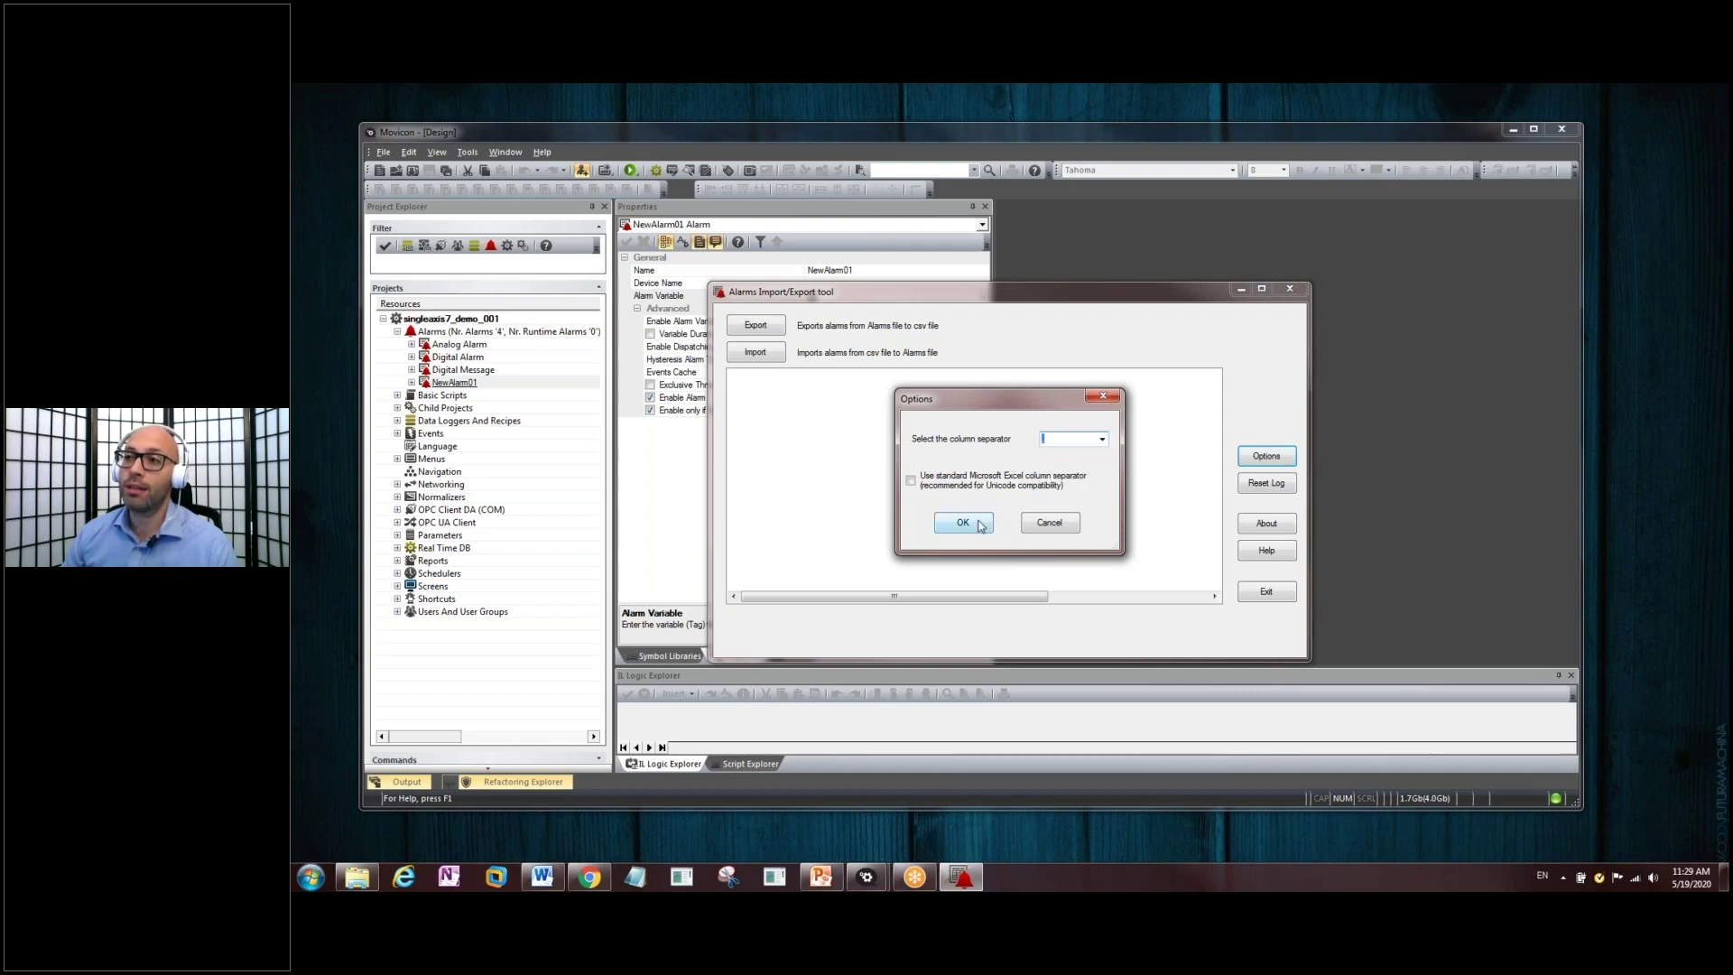
left_click(960, 522)
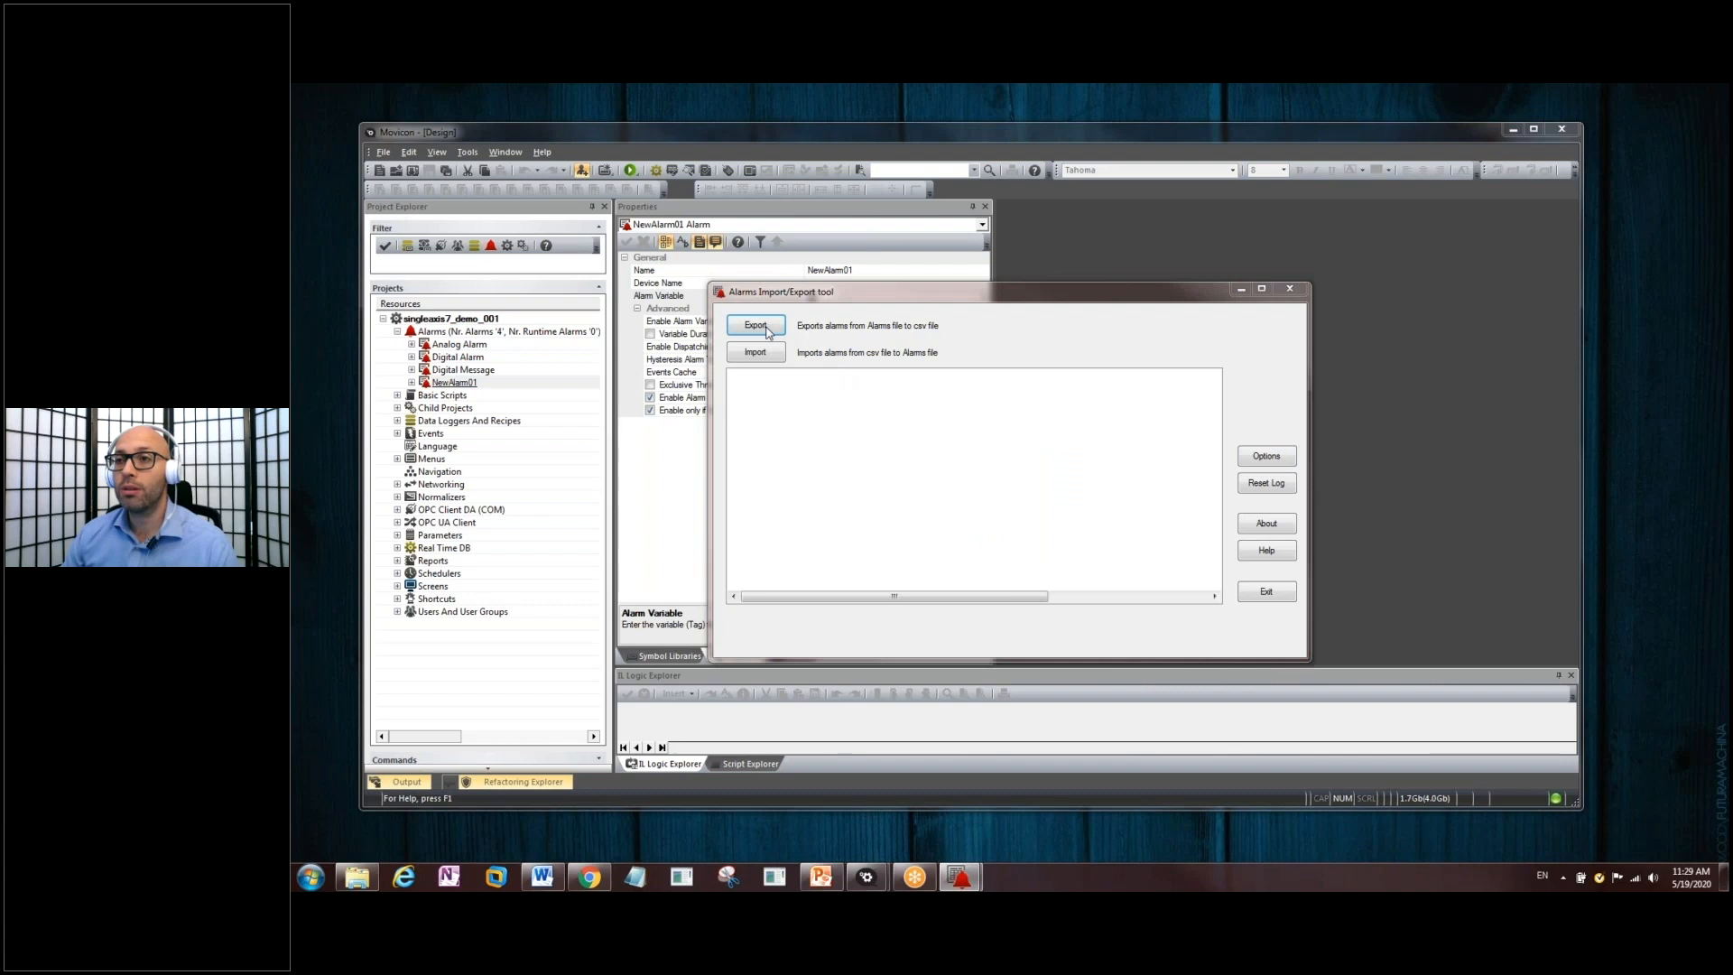
- Start an export from the project's .movalr alarms file to a TestAlarms CSV destination
left_click(754, 323)
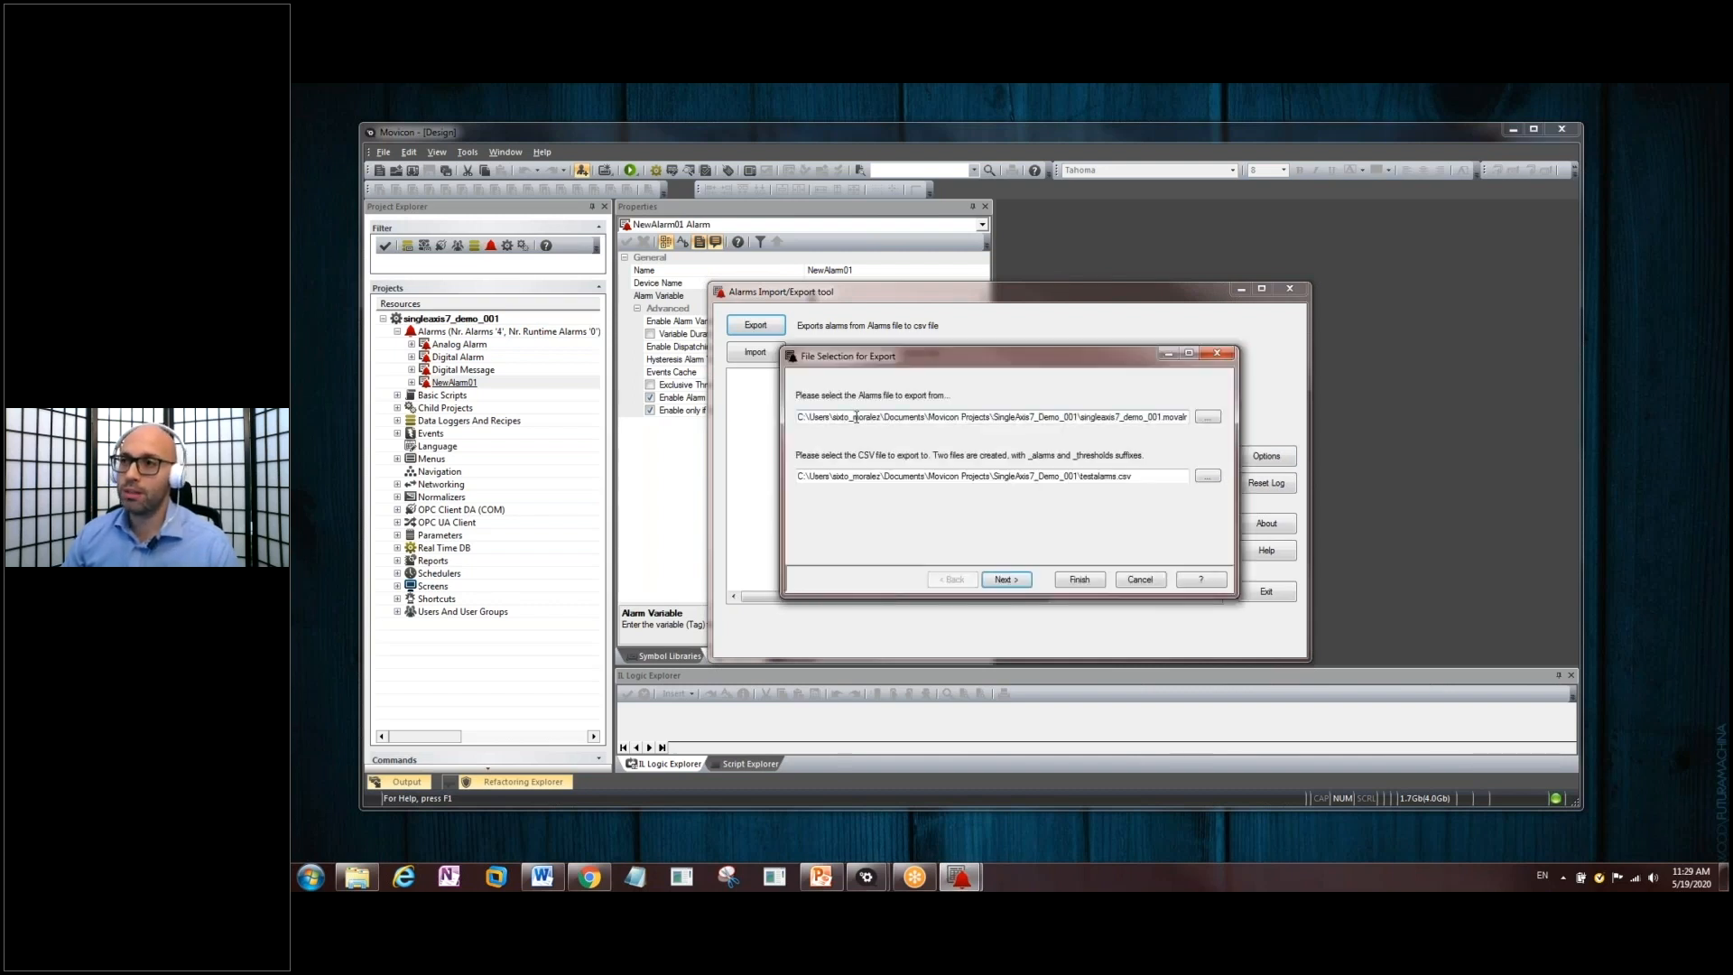
double_click(928, 417)
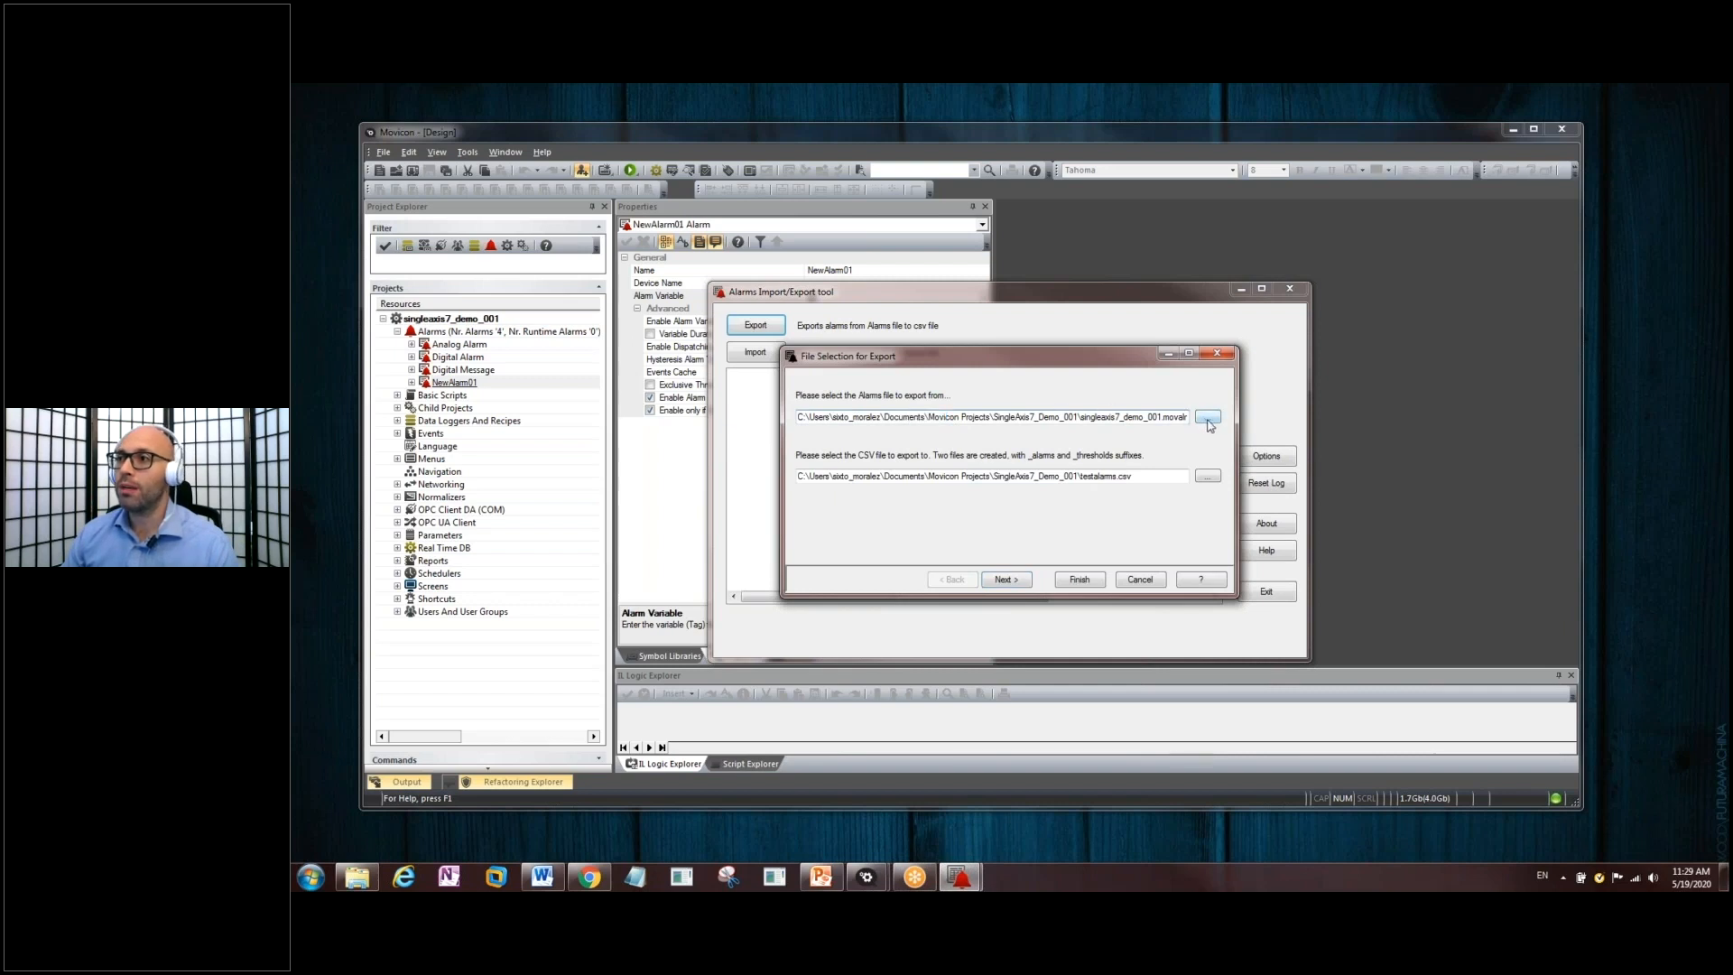
left_click(1207, 417)
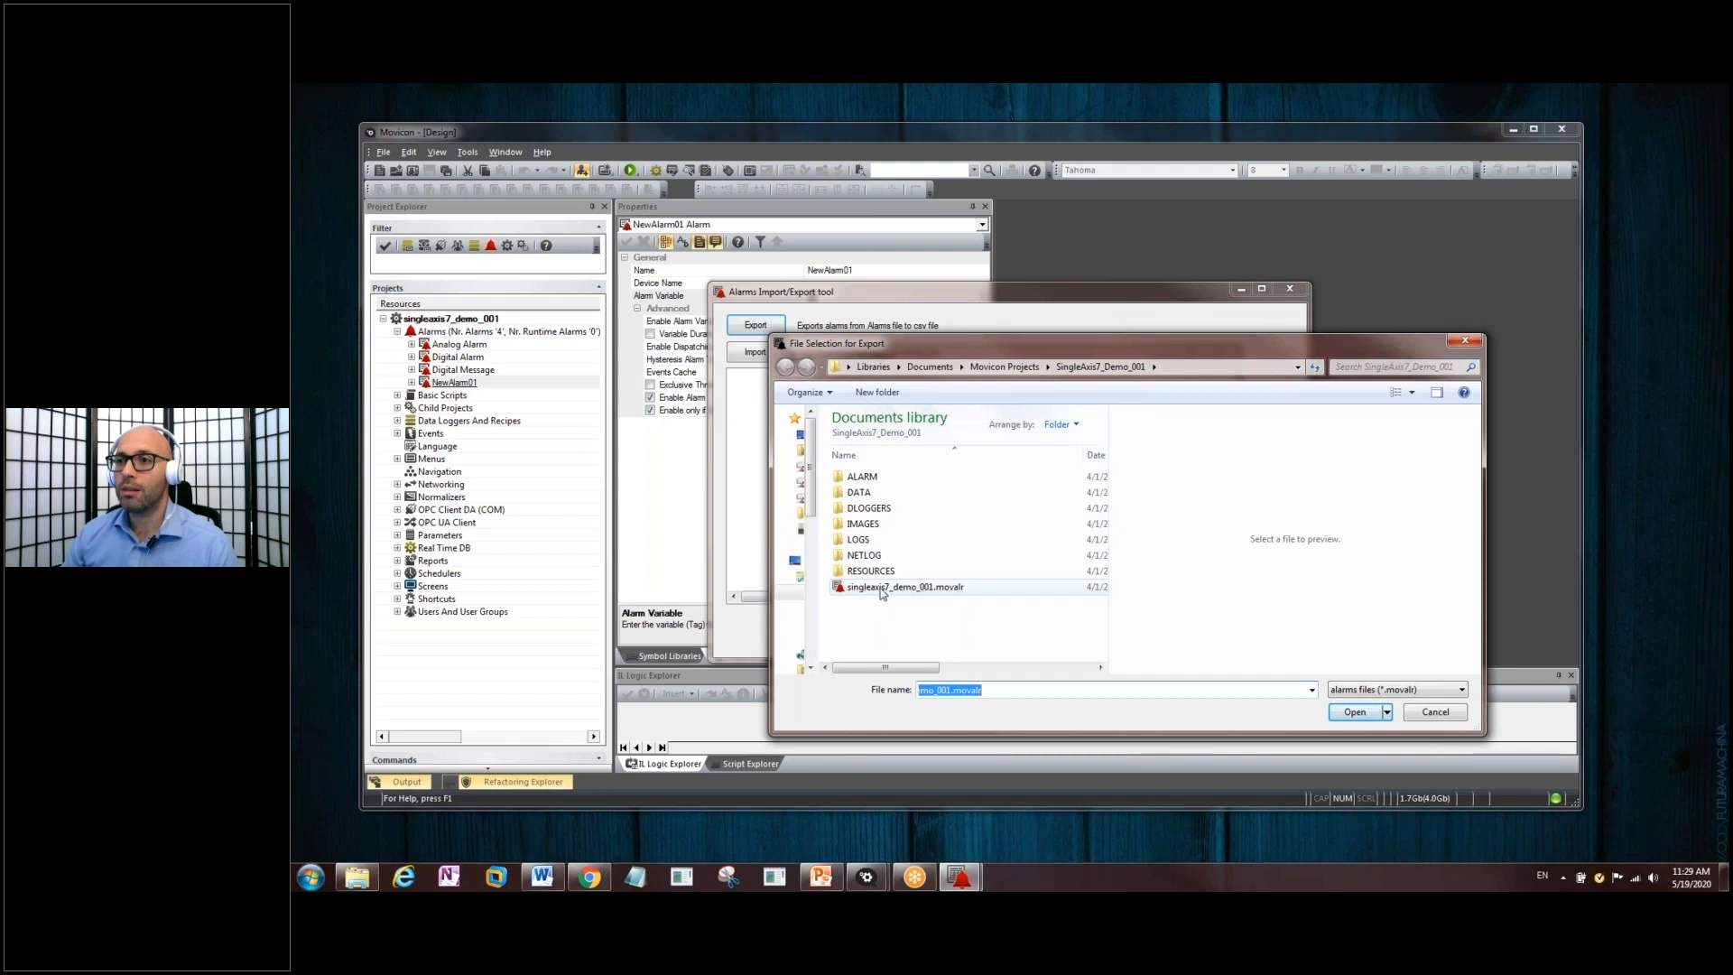
mouse_move(903, 585)
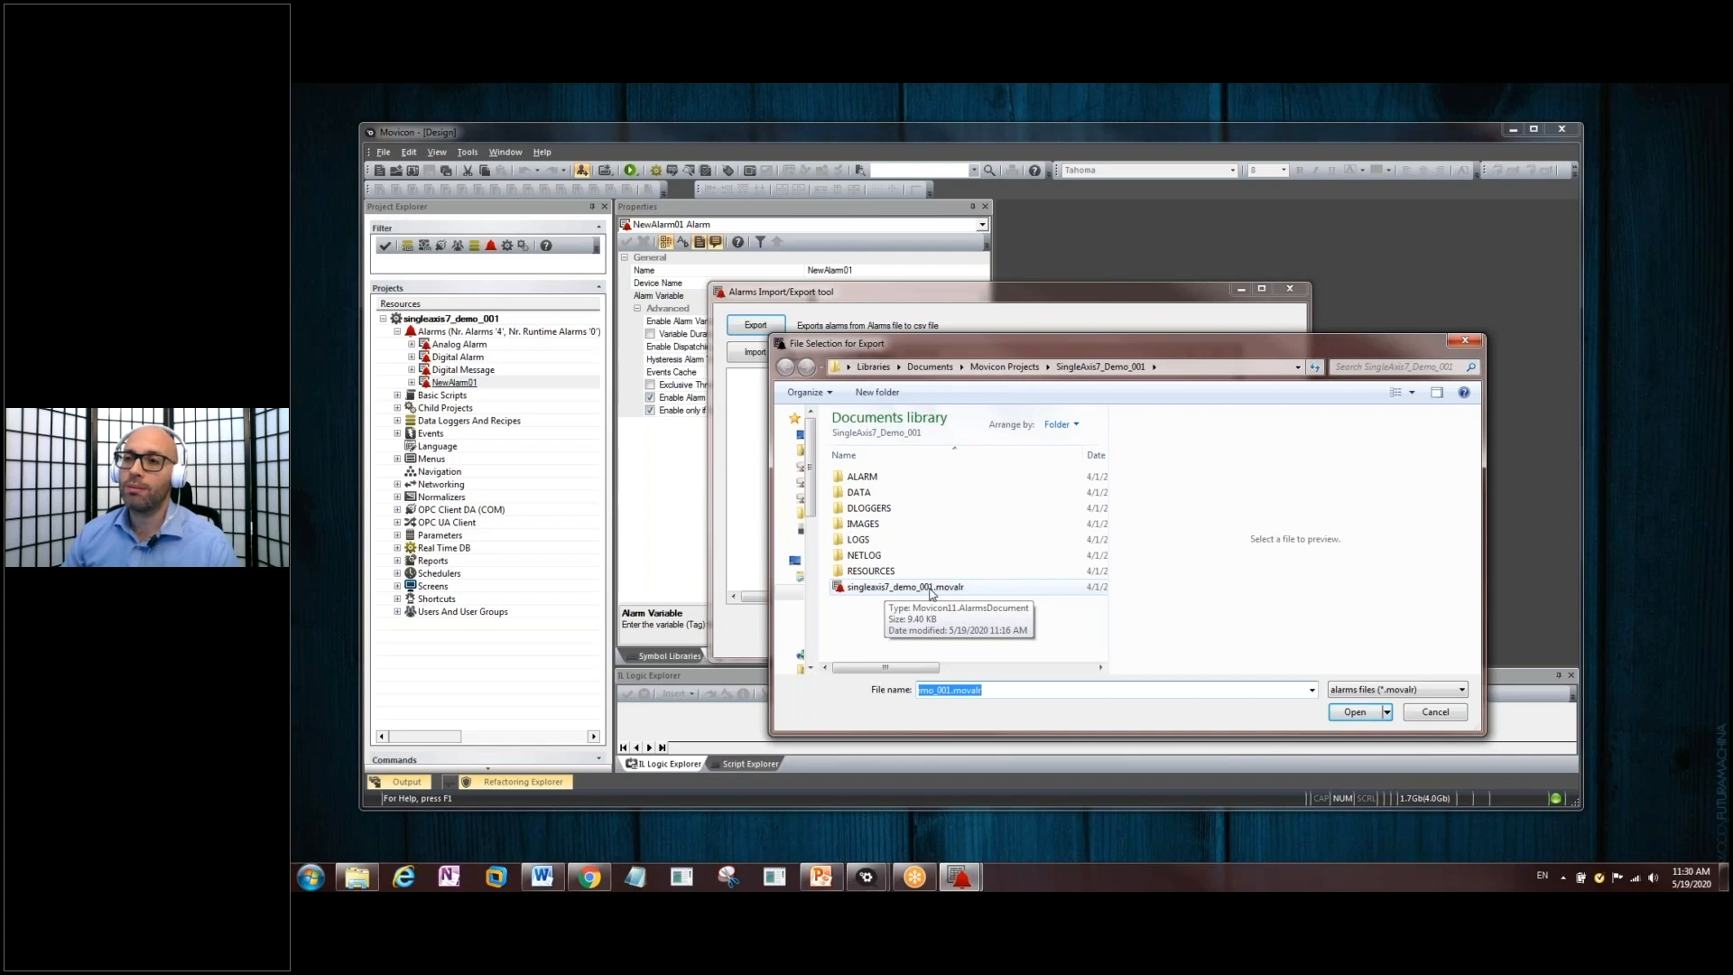
left_click(1352, 711)
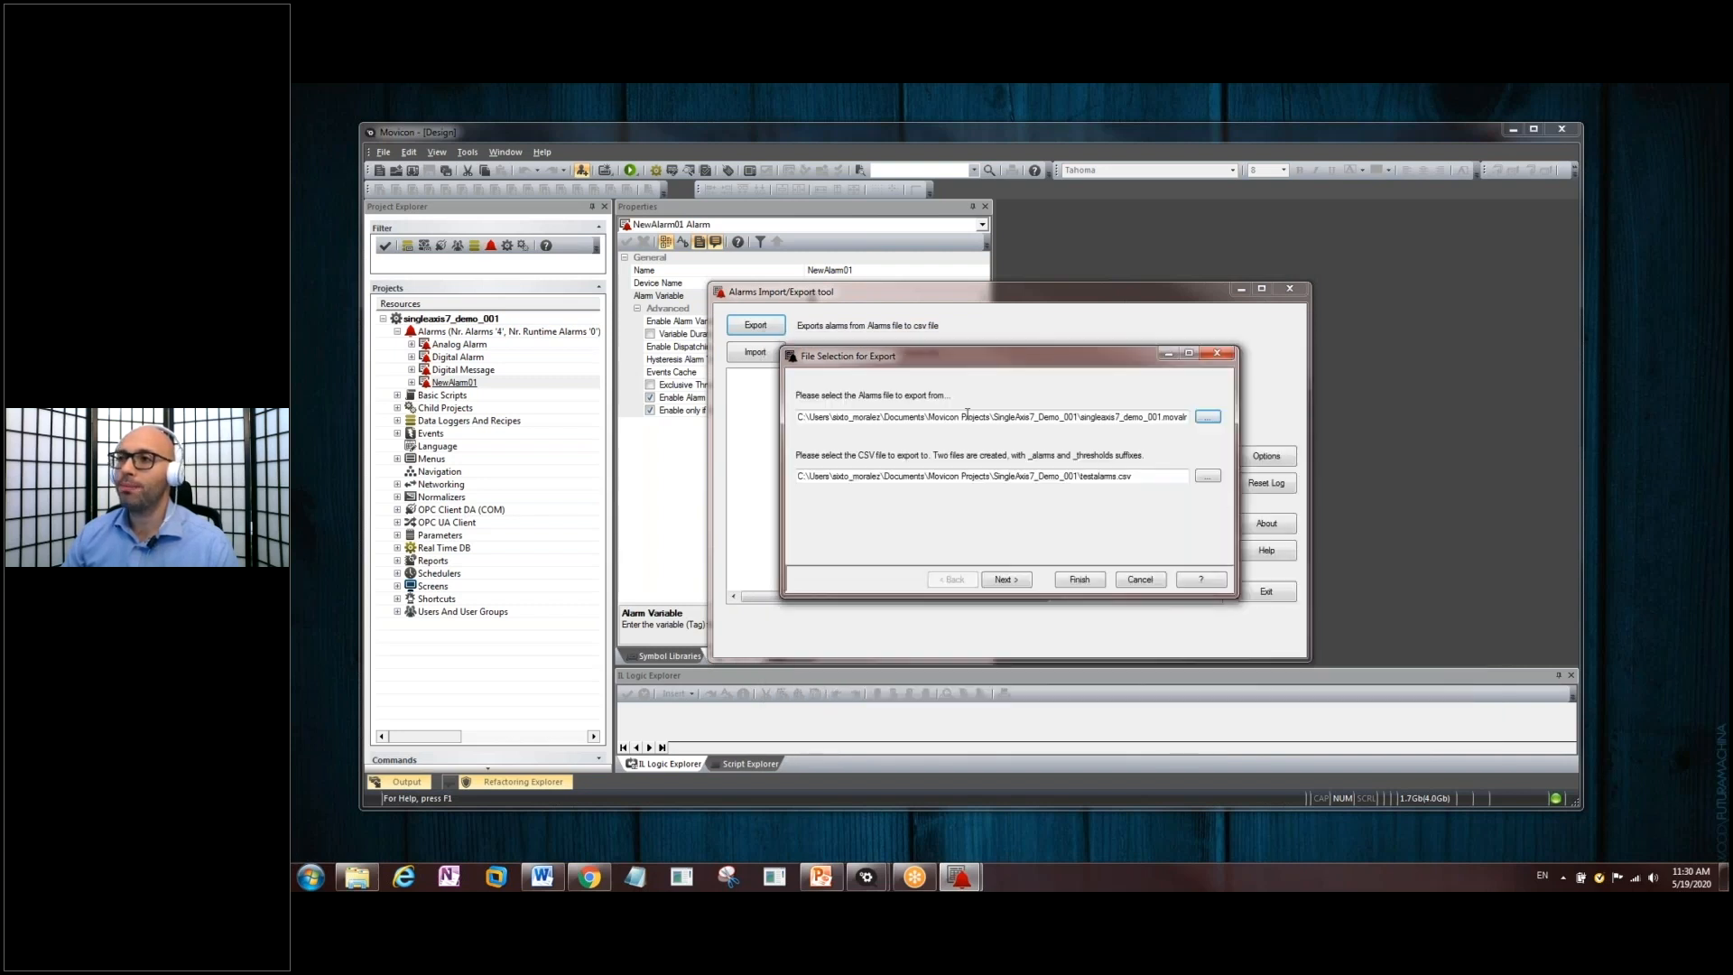
mouse_move(868, 462)
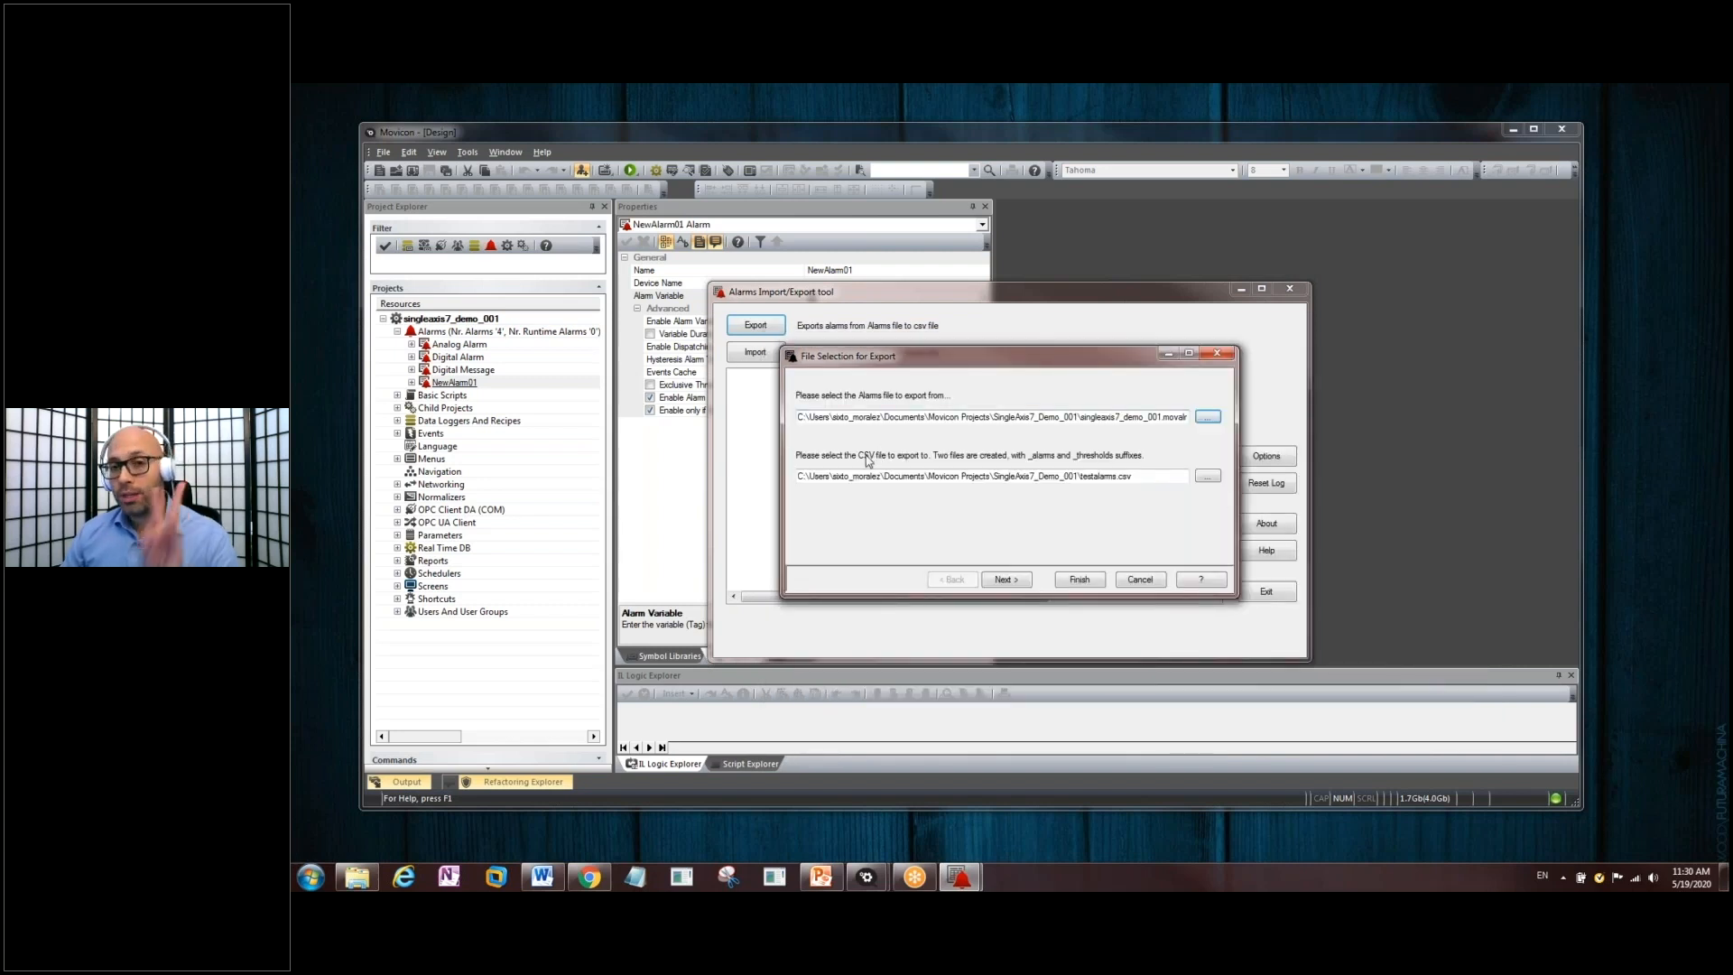
mouse_move(1027, 464)
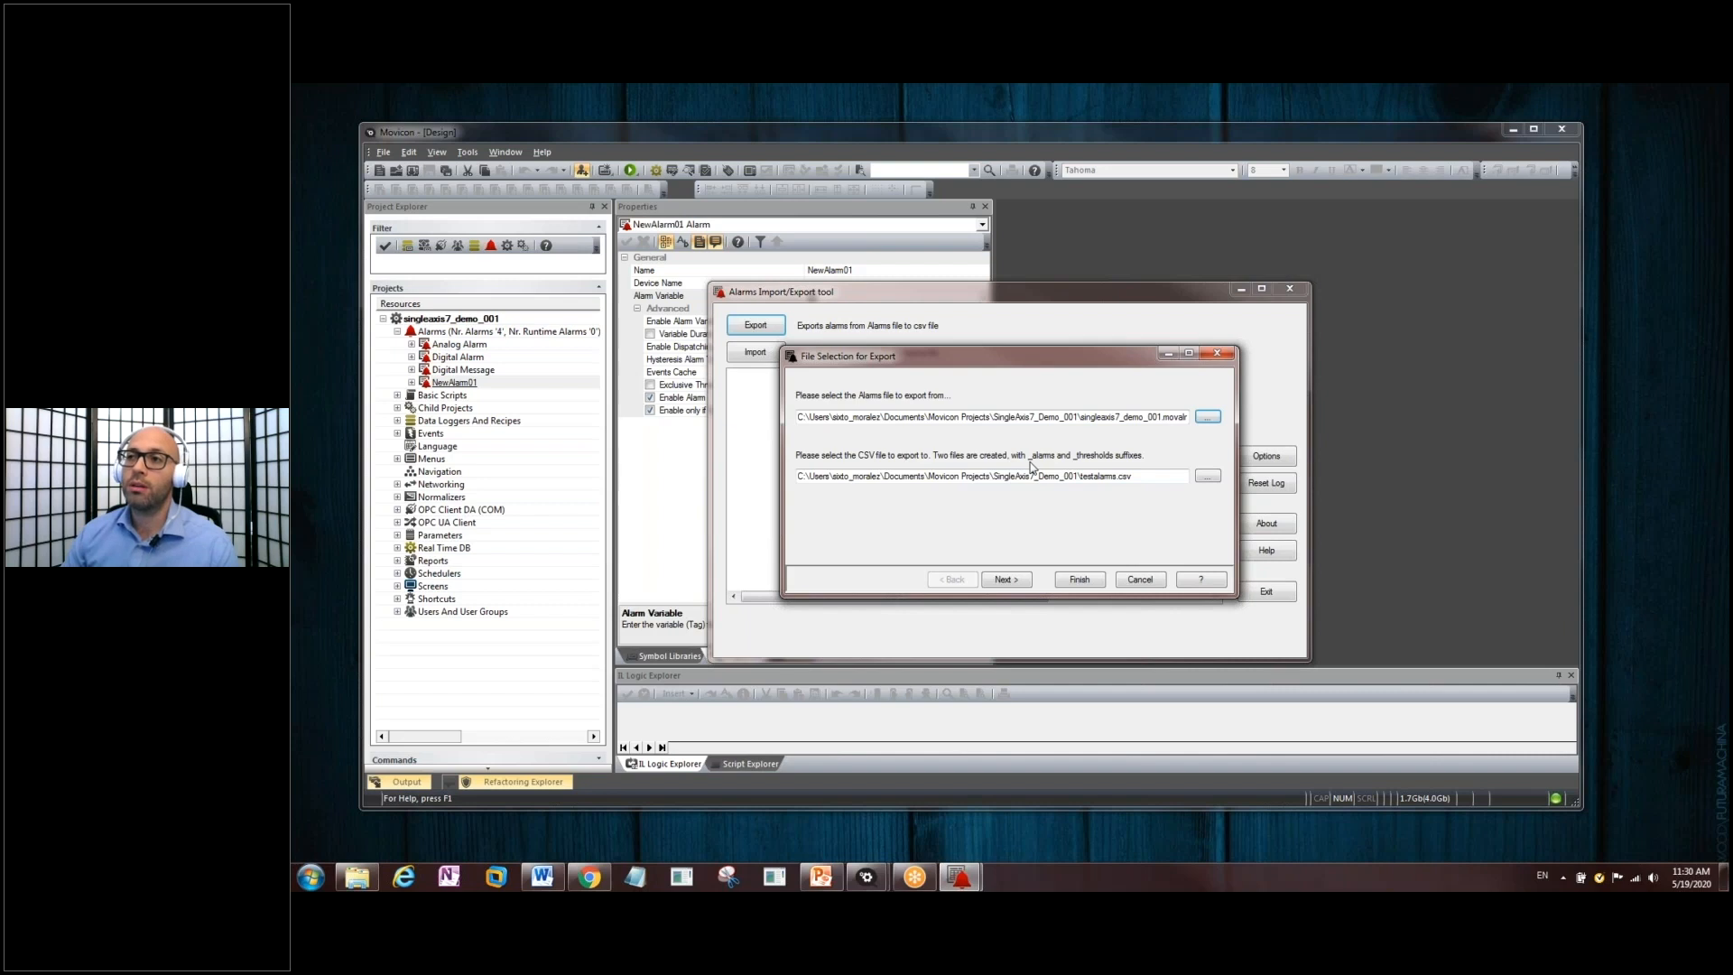
mouse_move(1078, 469)
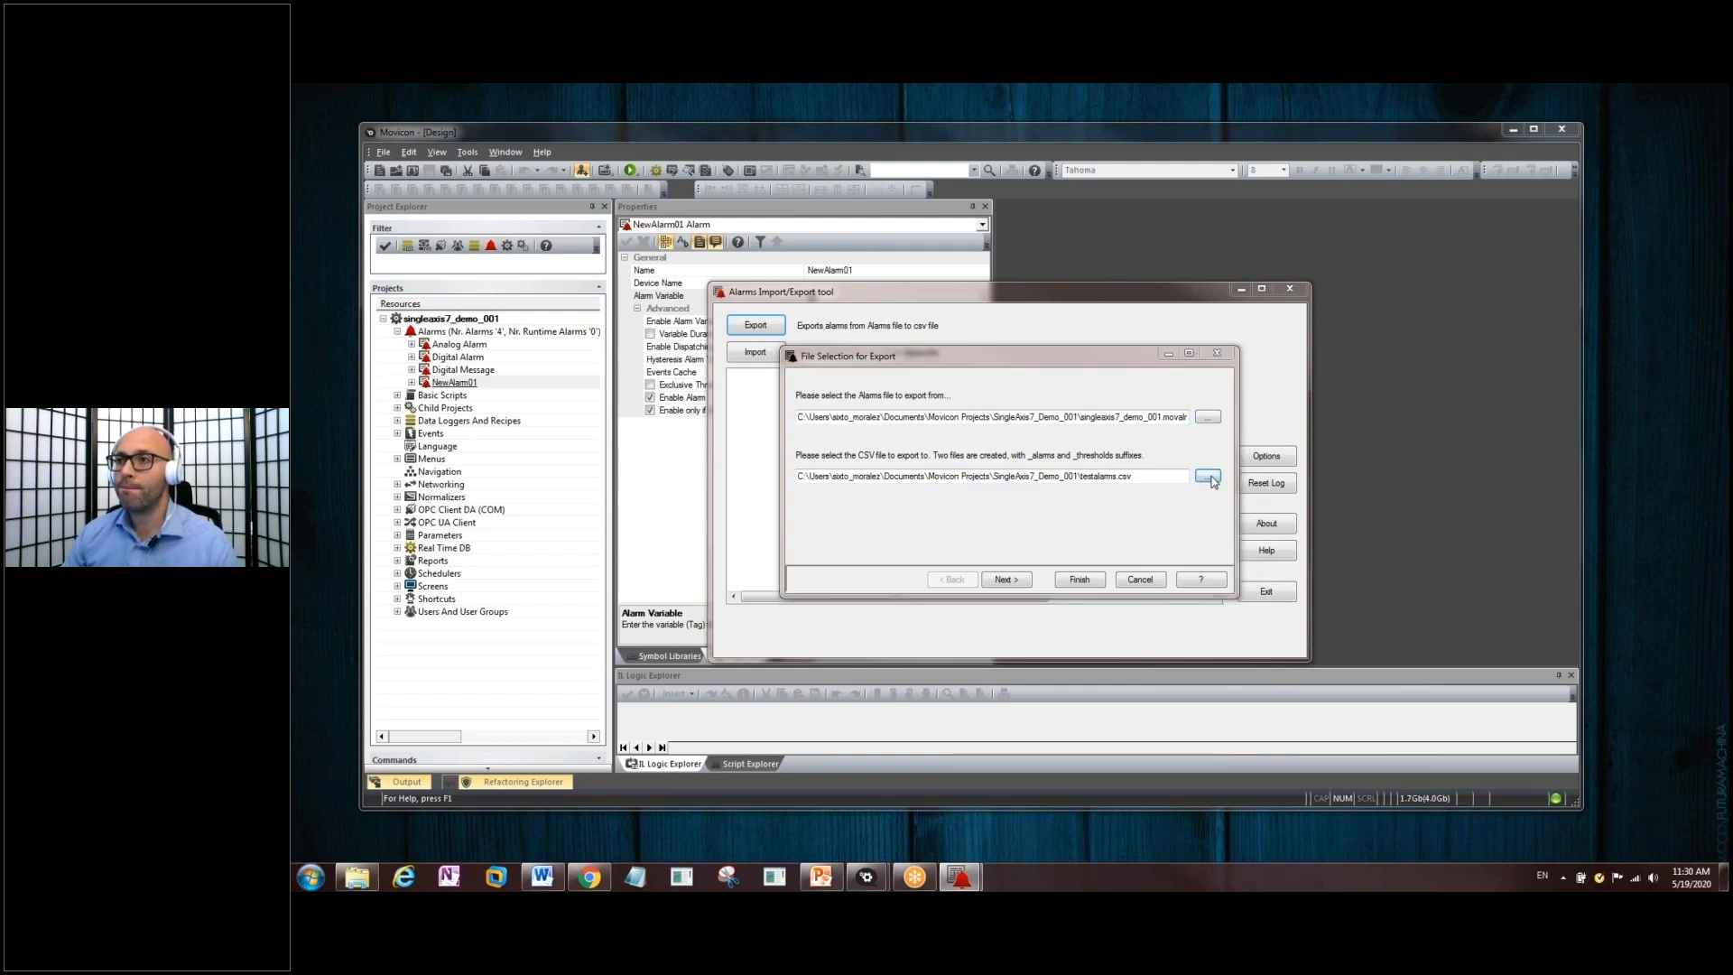
left_click(1208, 475)
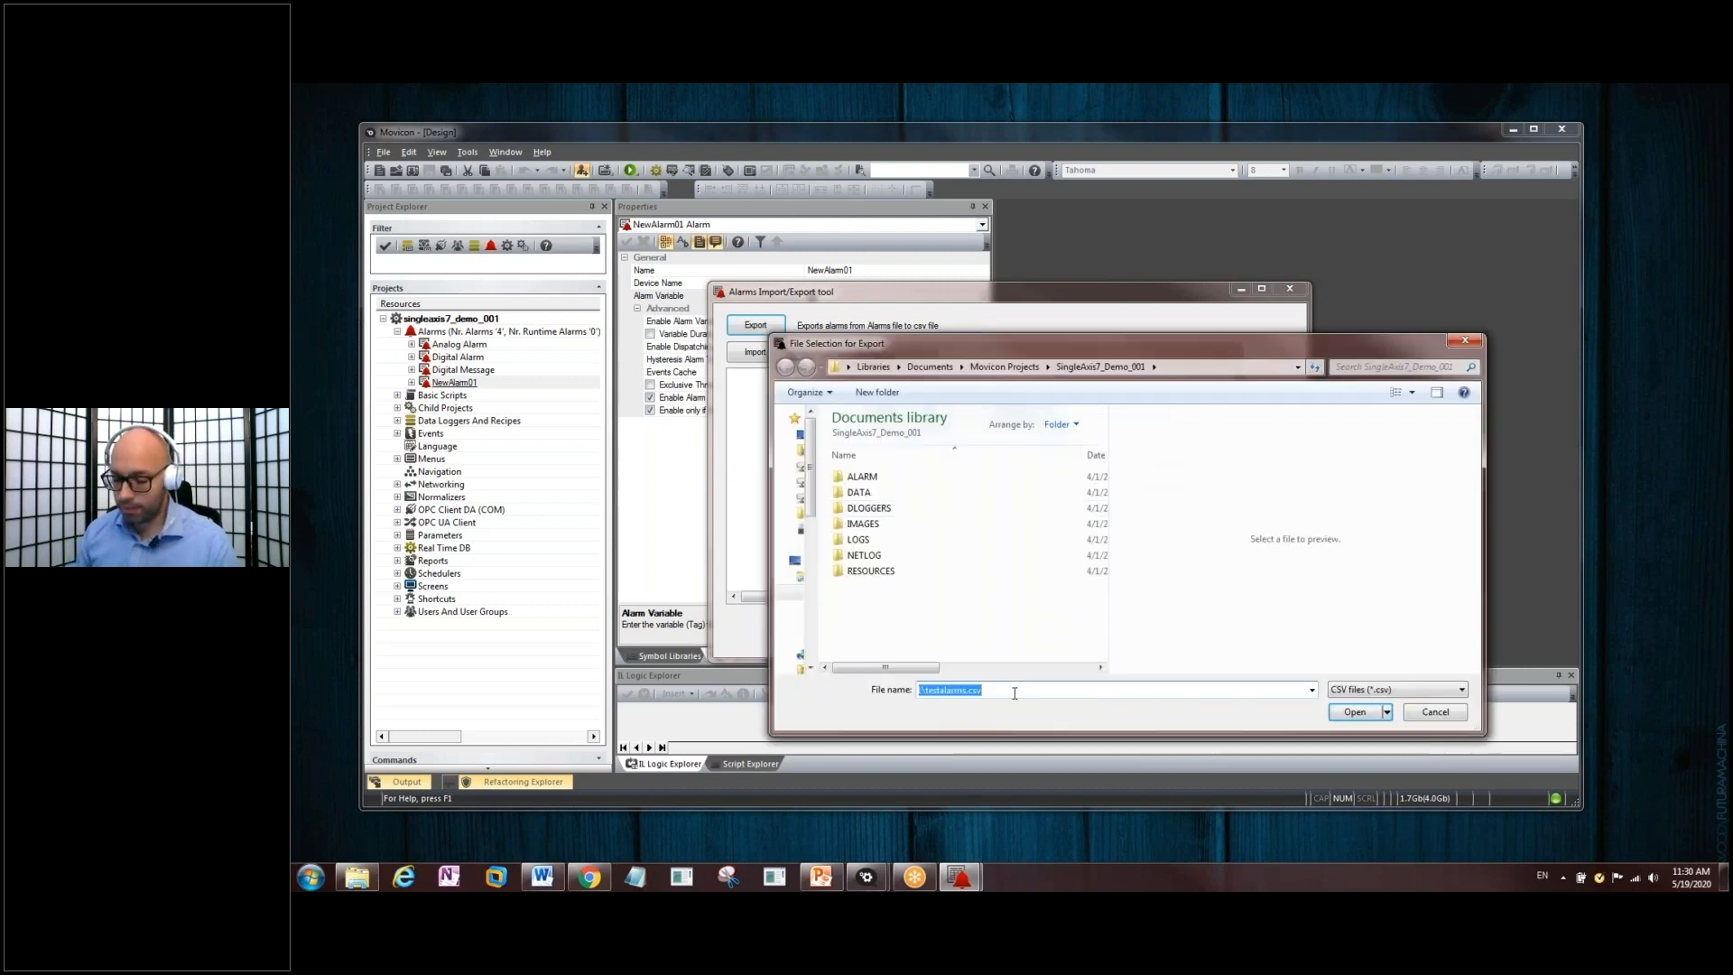
type("TestAlarm")
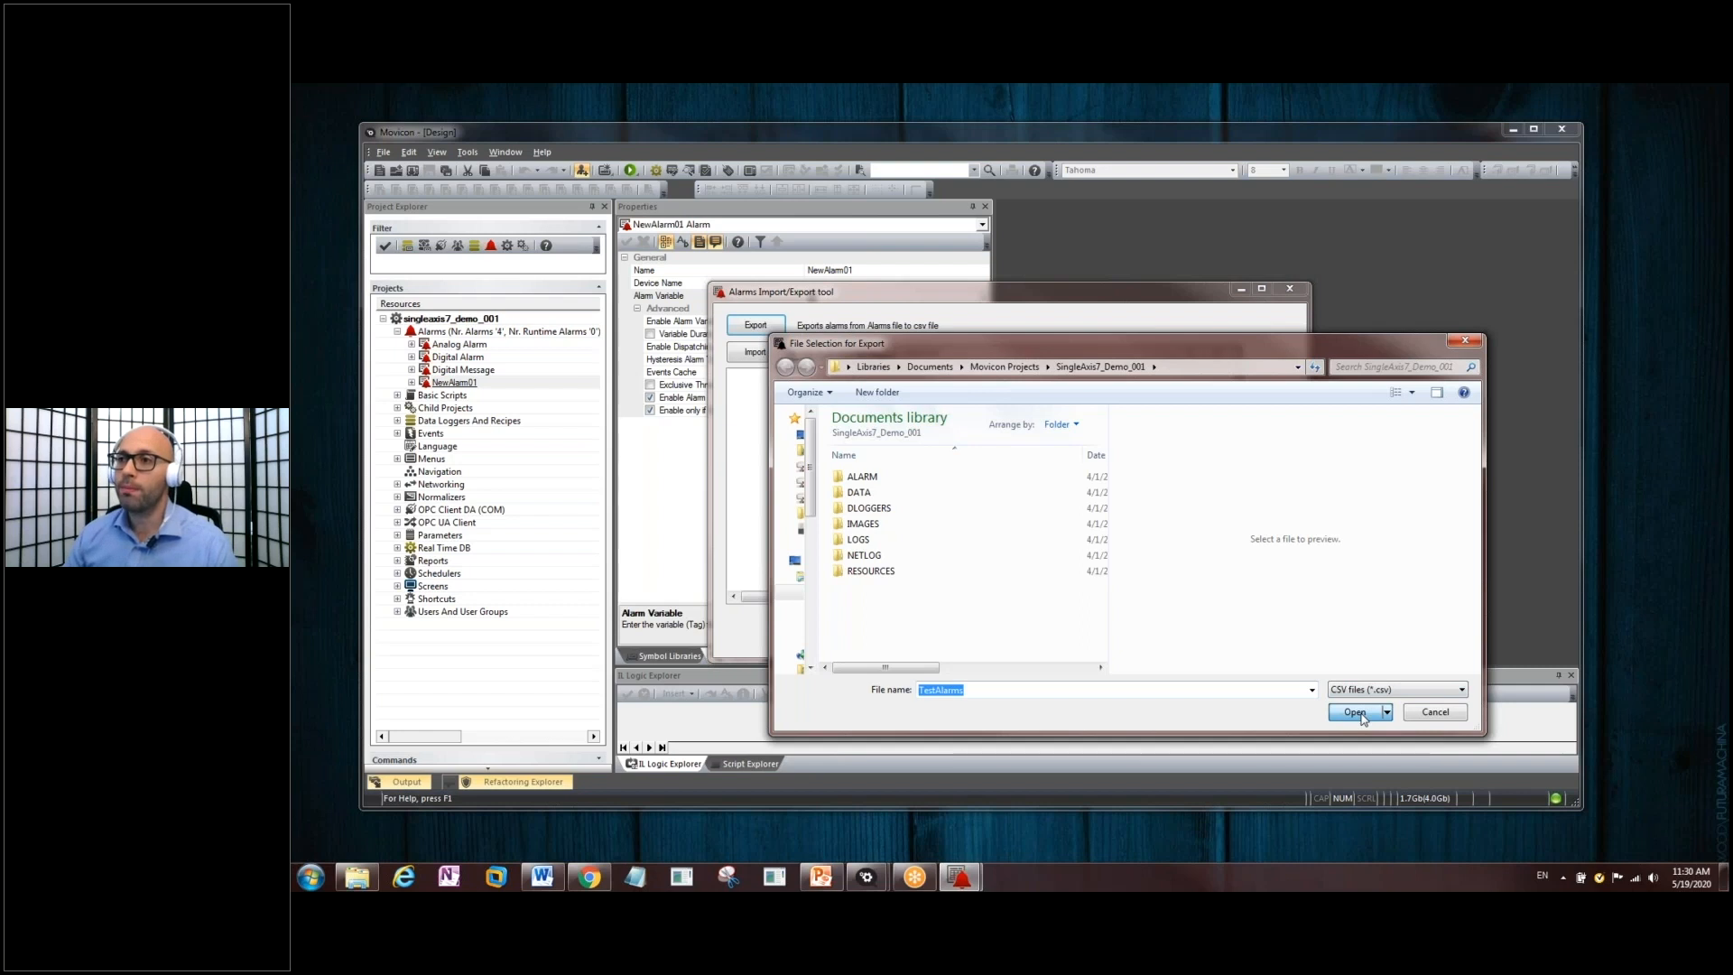
left_click(1352, 711)
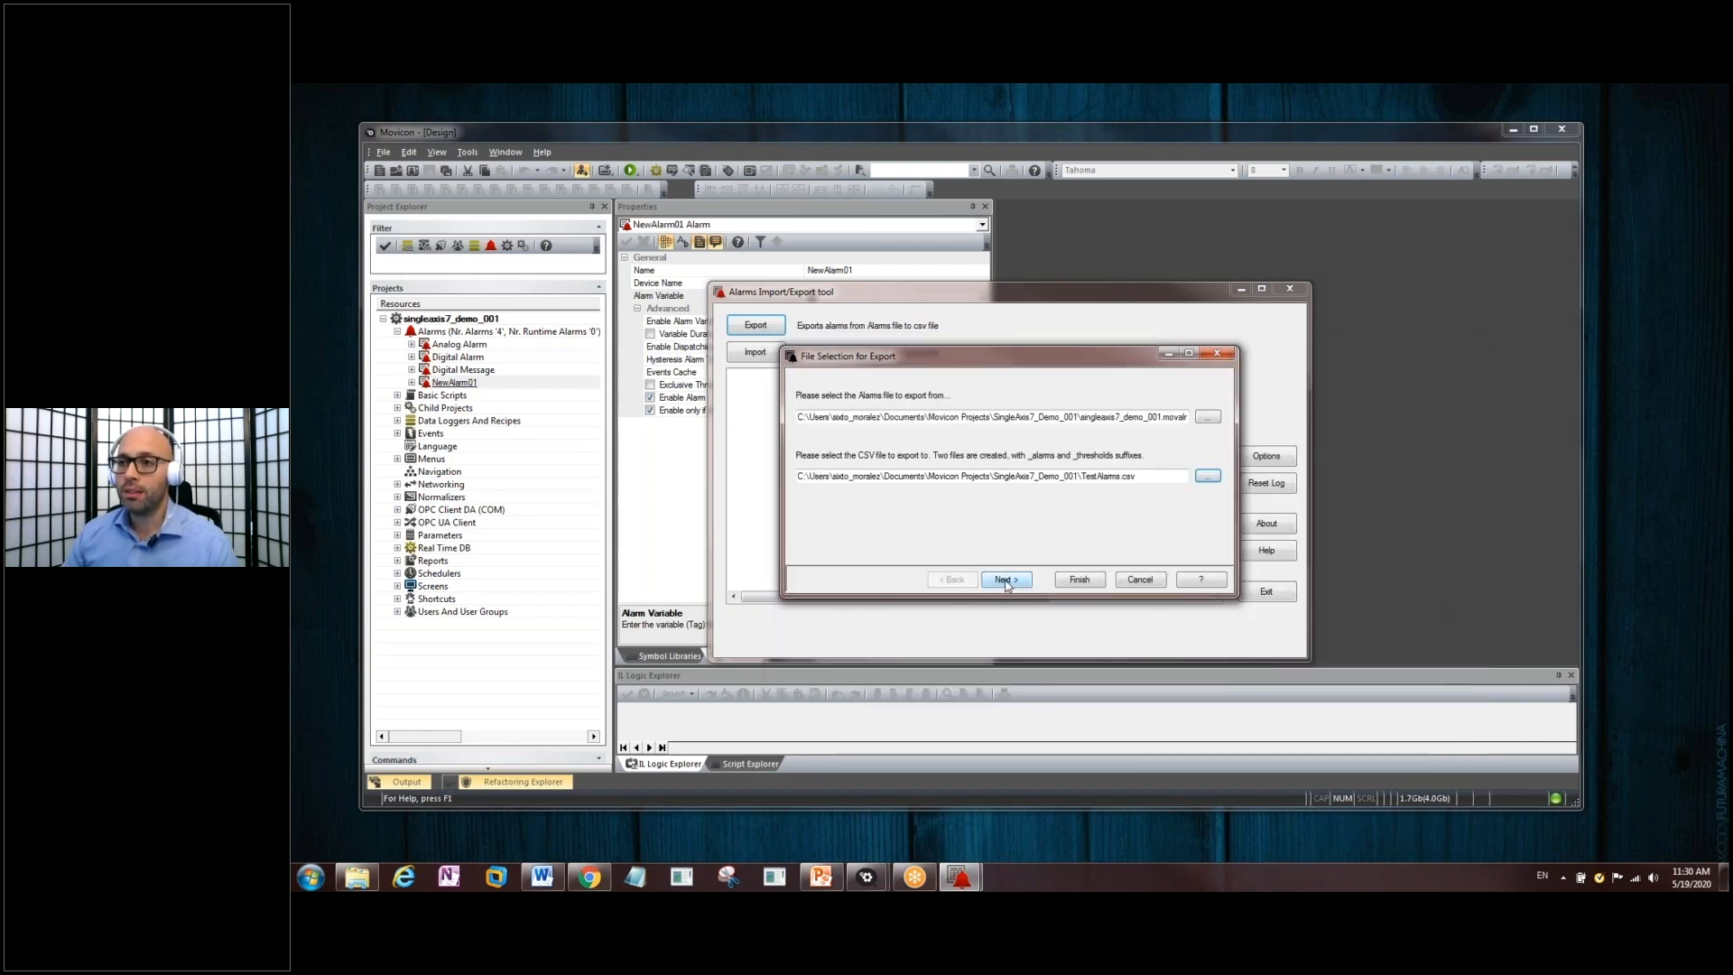
left_click(1004, 580)
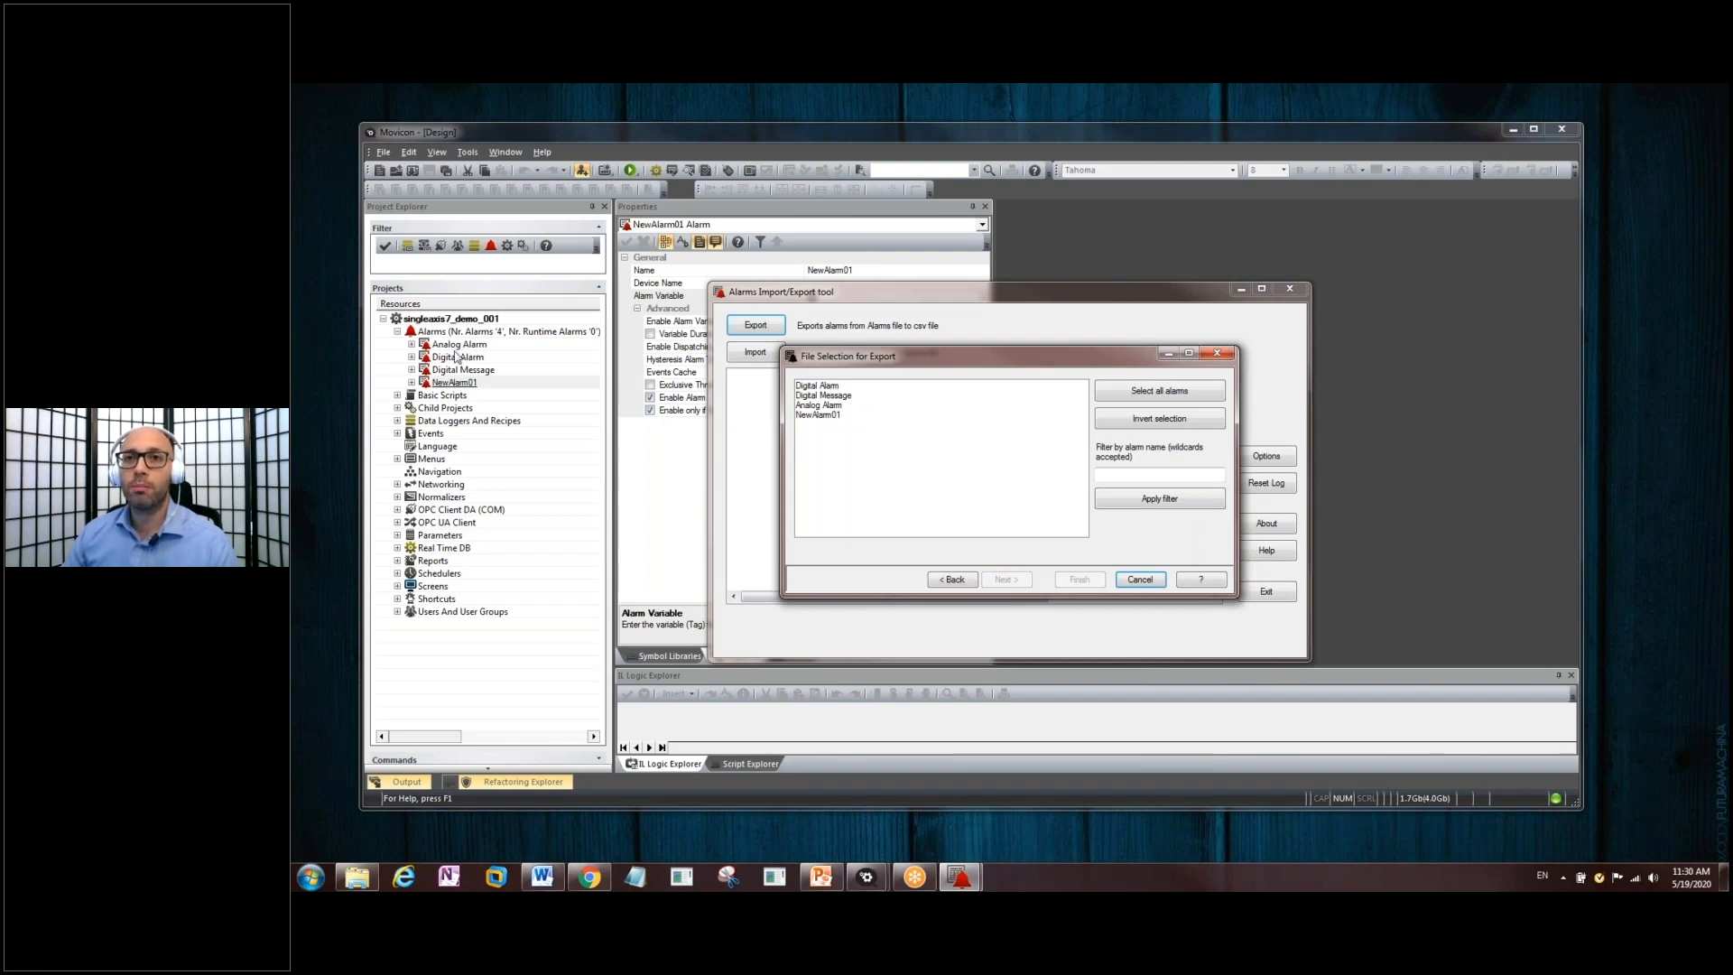
- Export all four selected alarms, note the Export done log line, and exit the tool
left_click(818, 384)
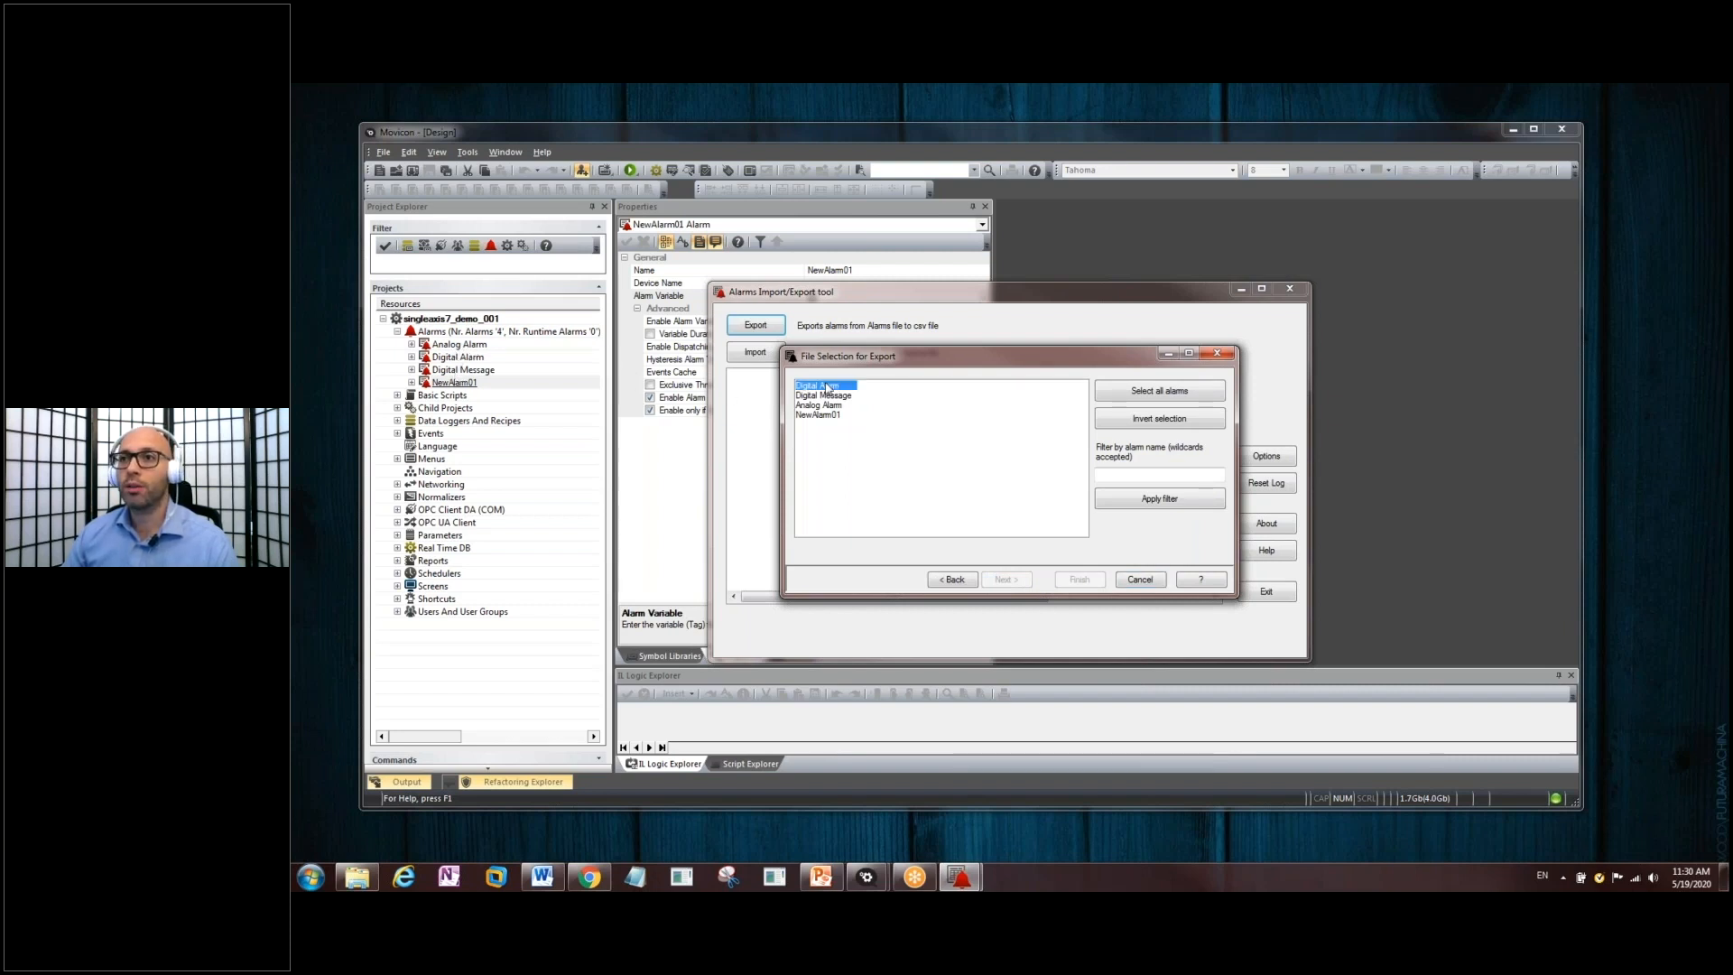
left_click(818, 415)
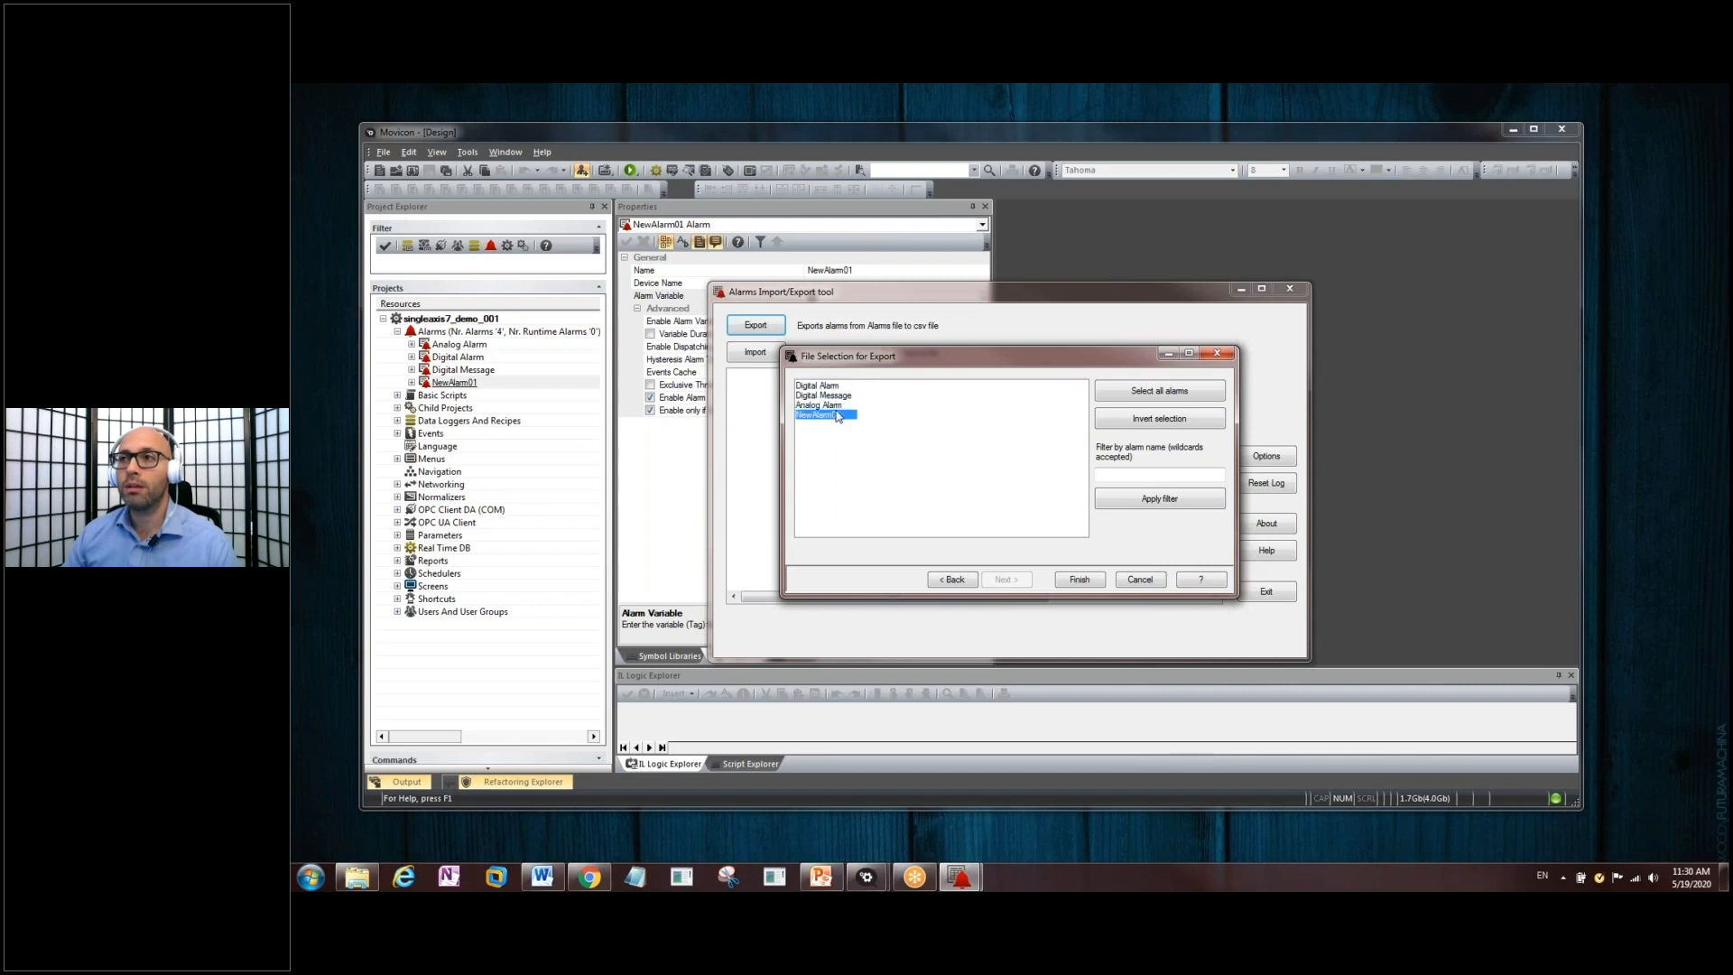
left_click(1159, 390)
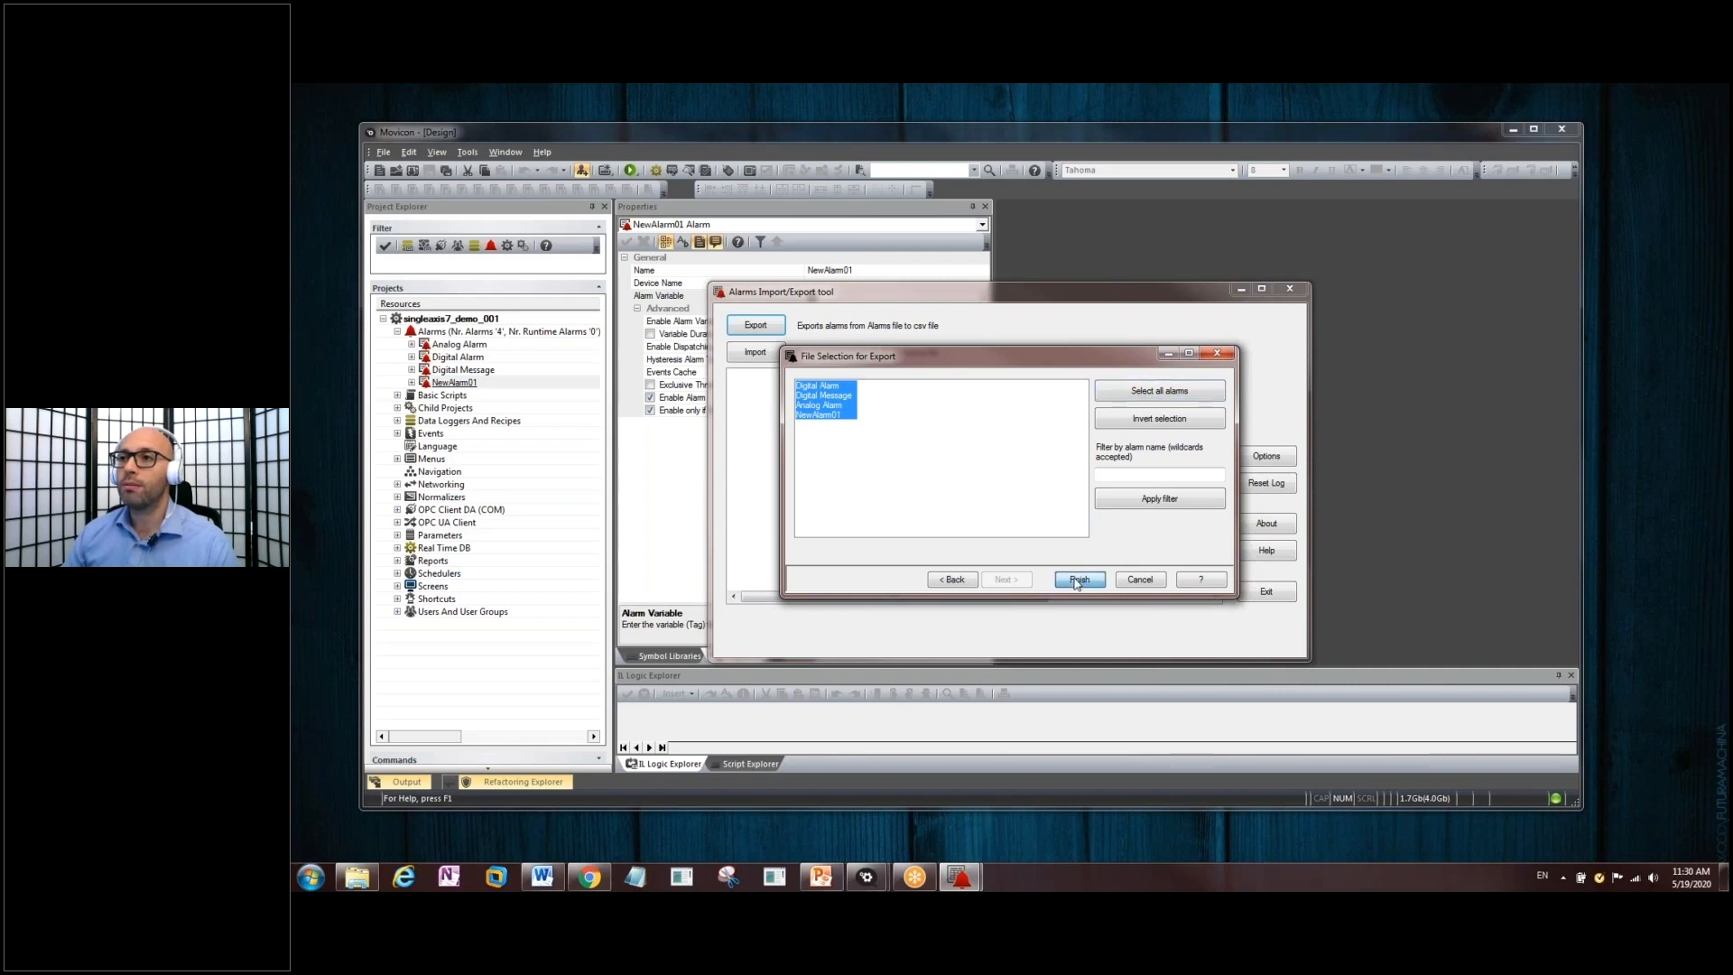
left_click(1078, 580)
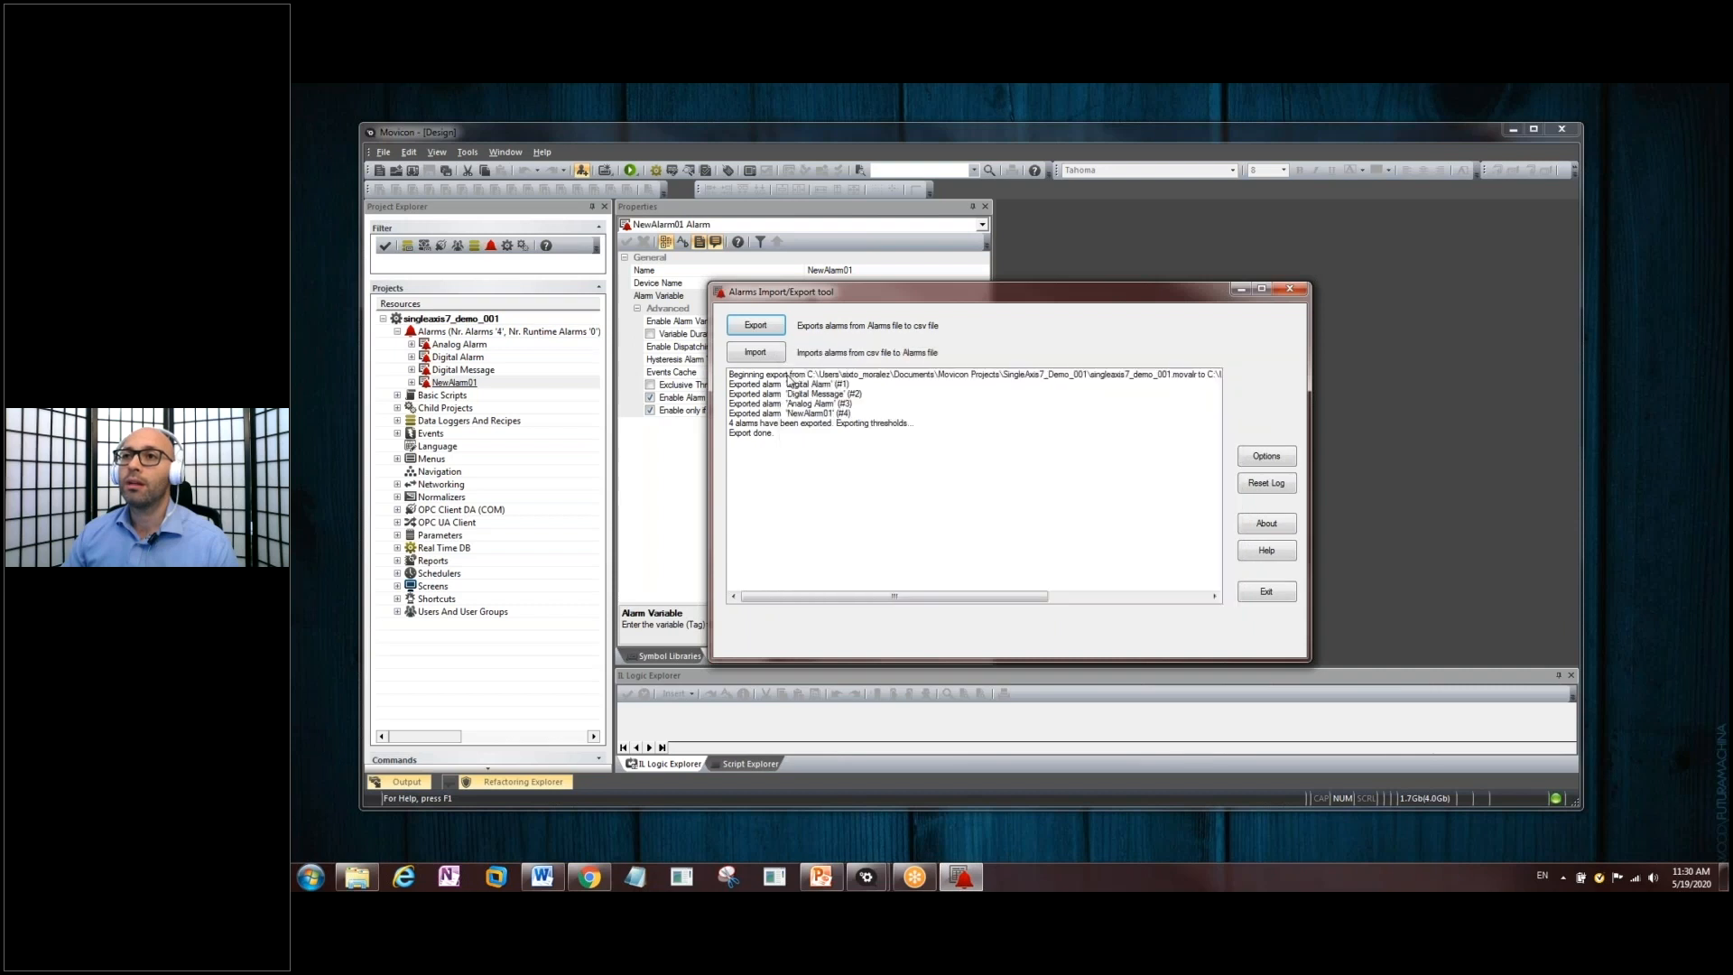
mouse_move(803, 379)
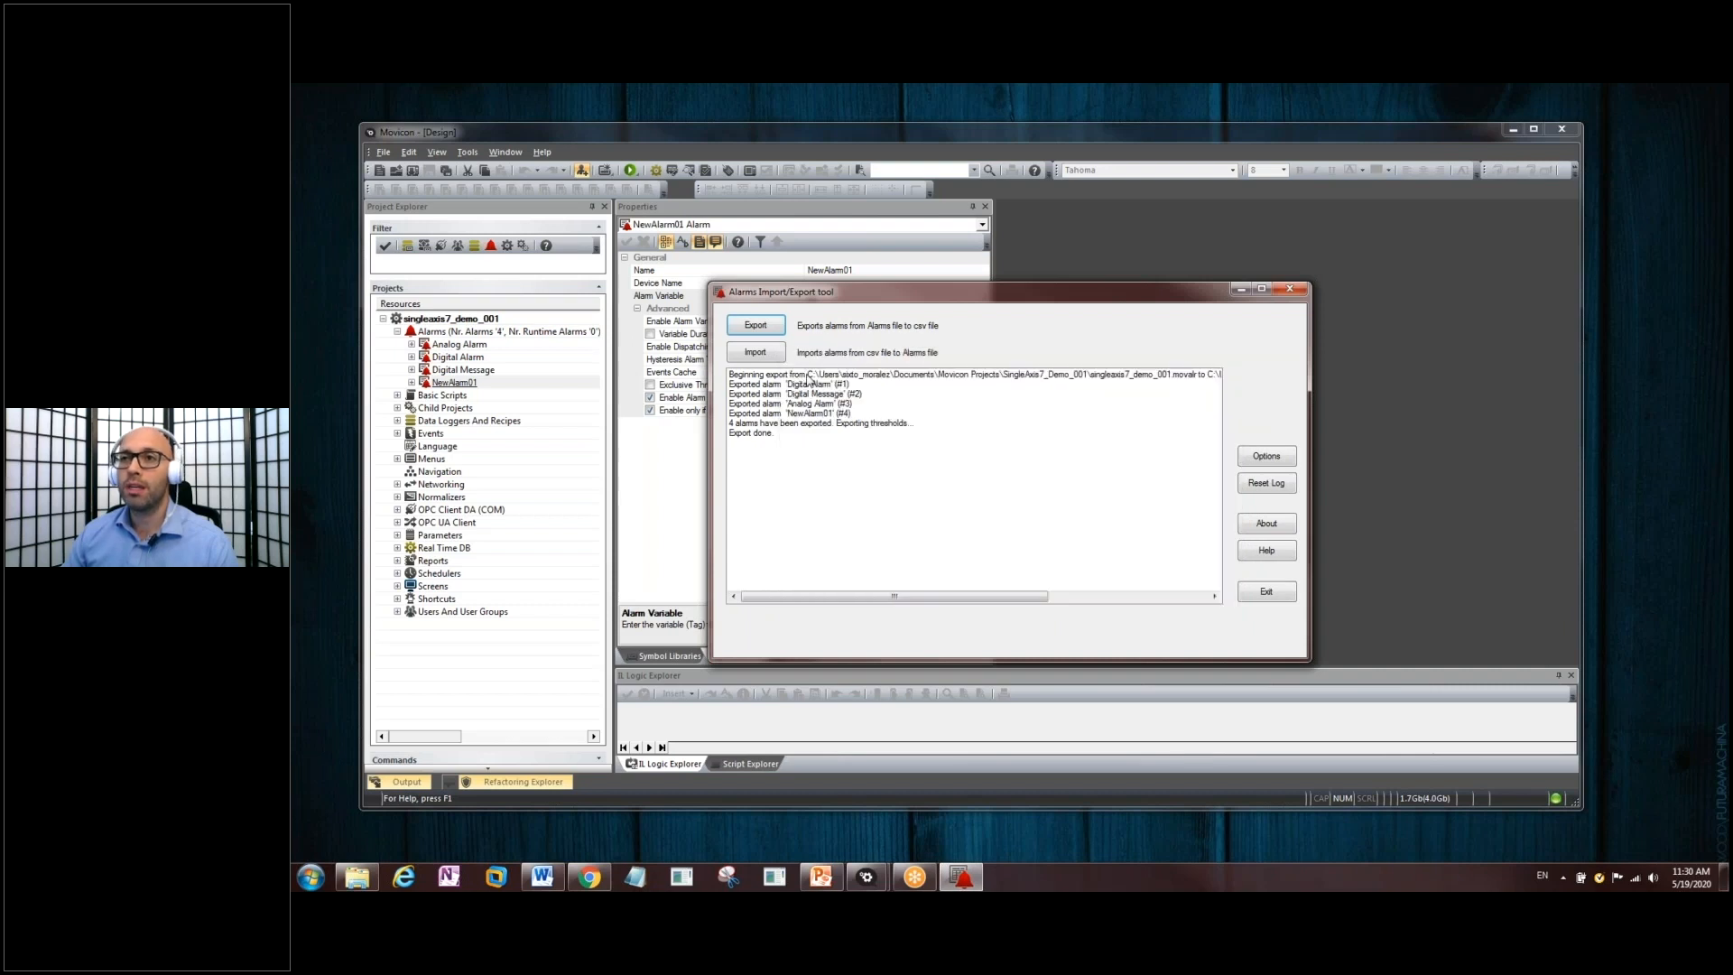
mouse_move(816, 406)
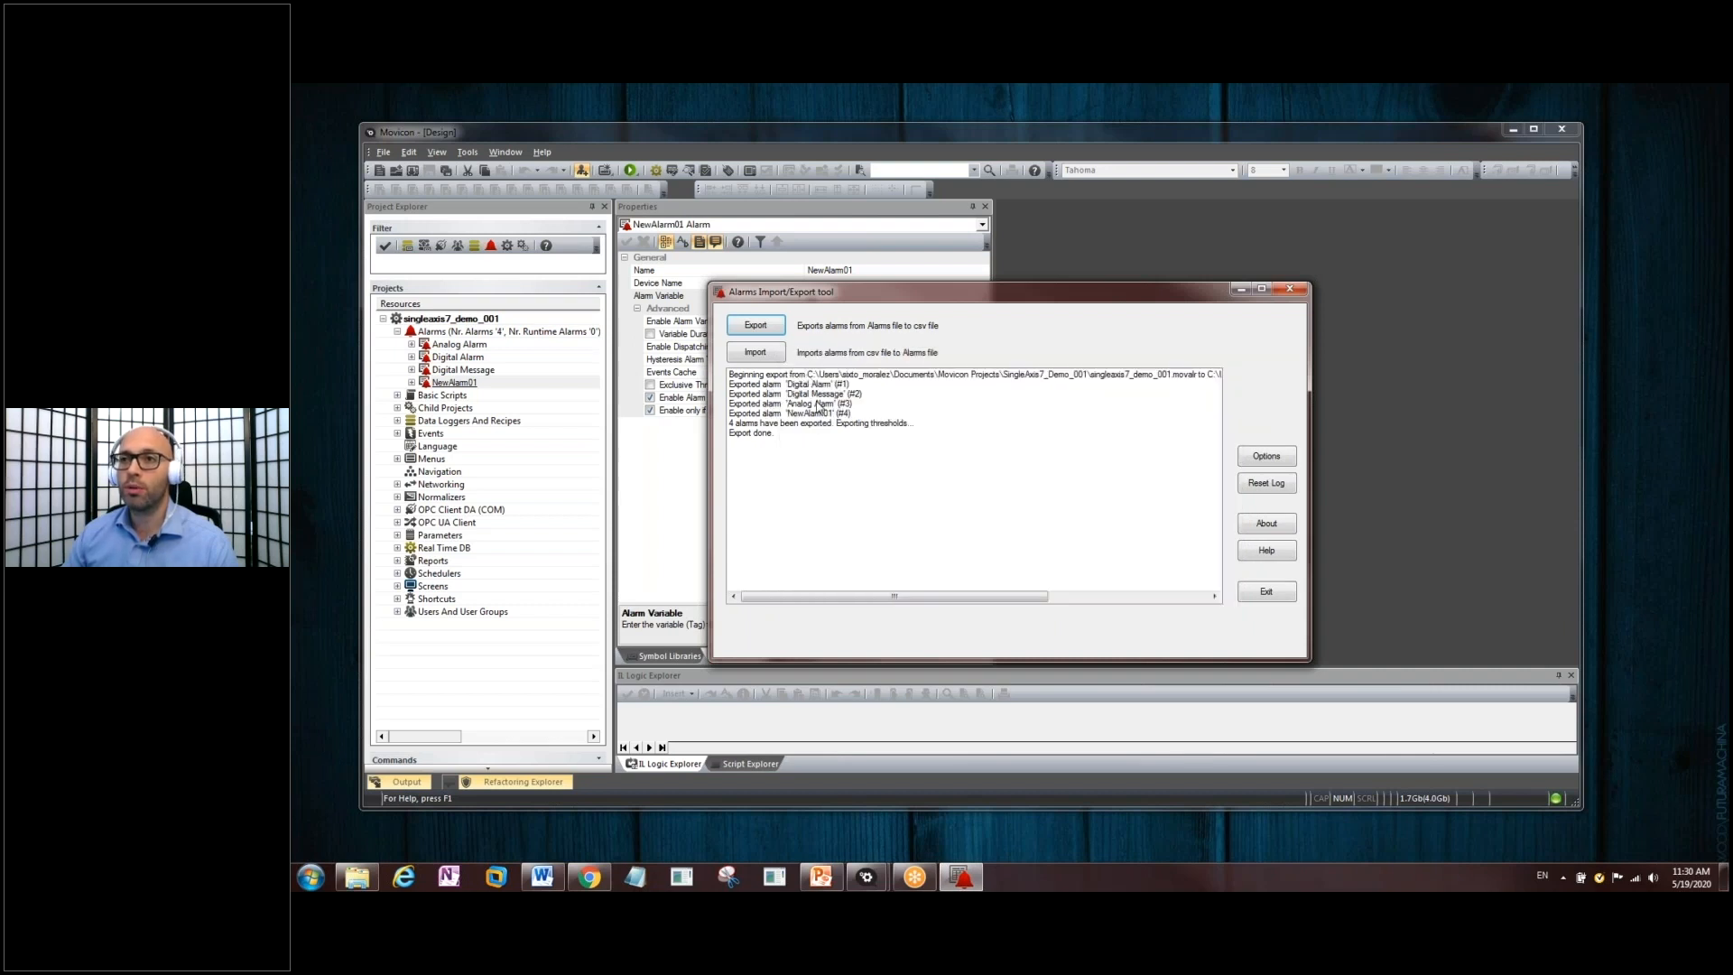
left_click(751, 432)
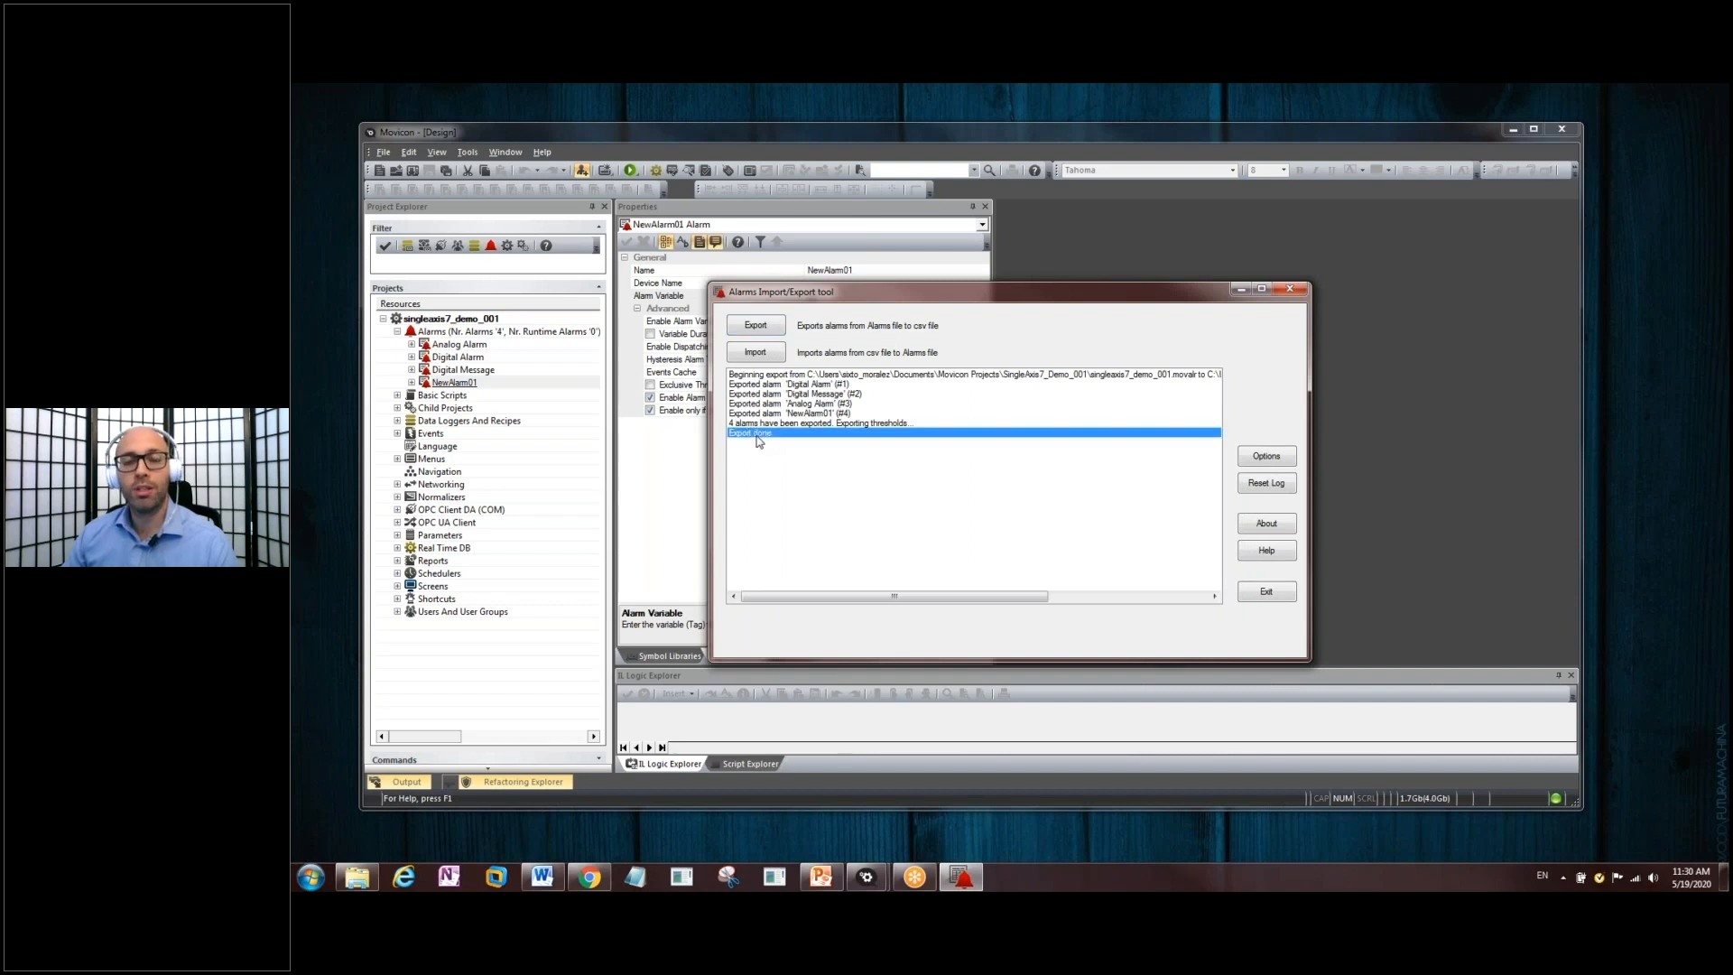
mouse_move(1016, 466)
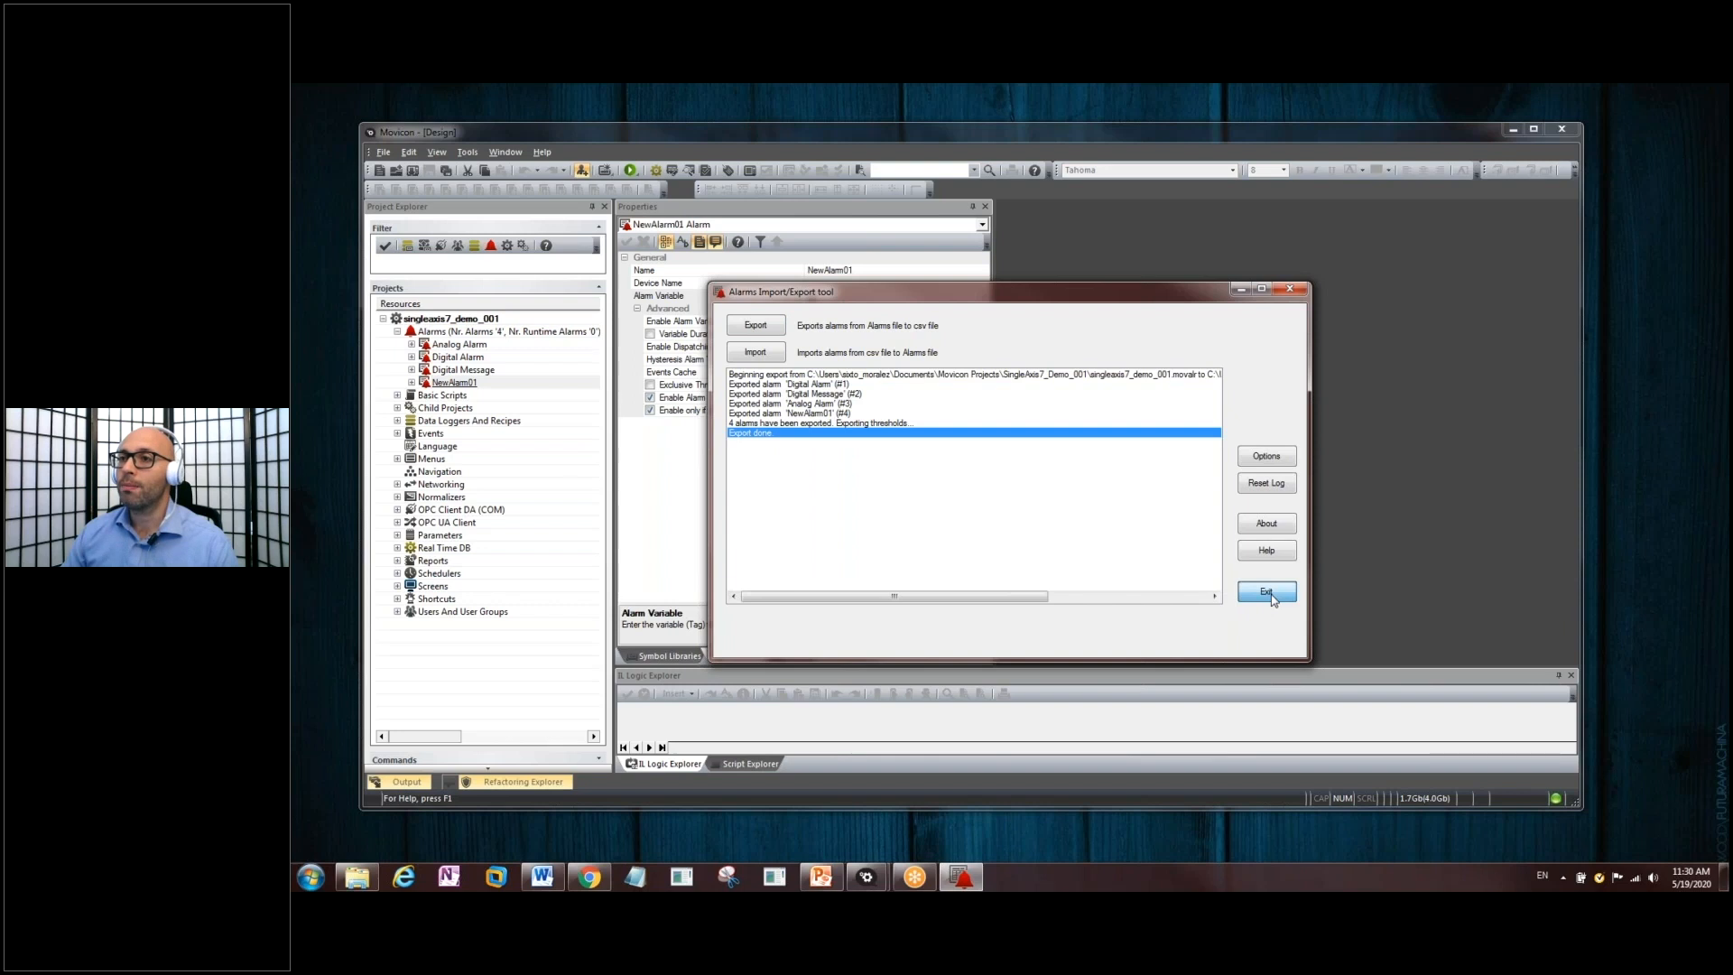
left_click(1264, 592)
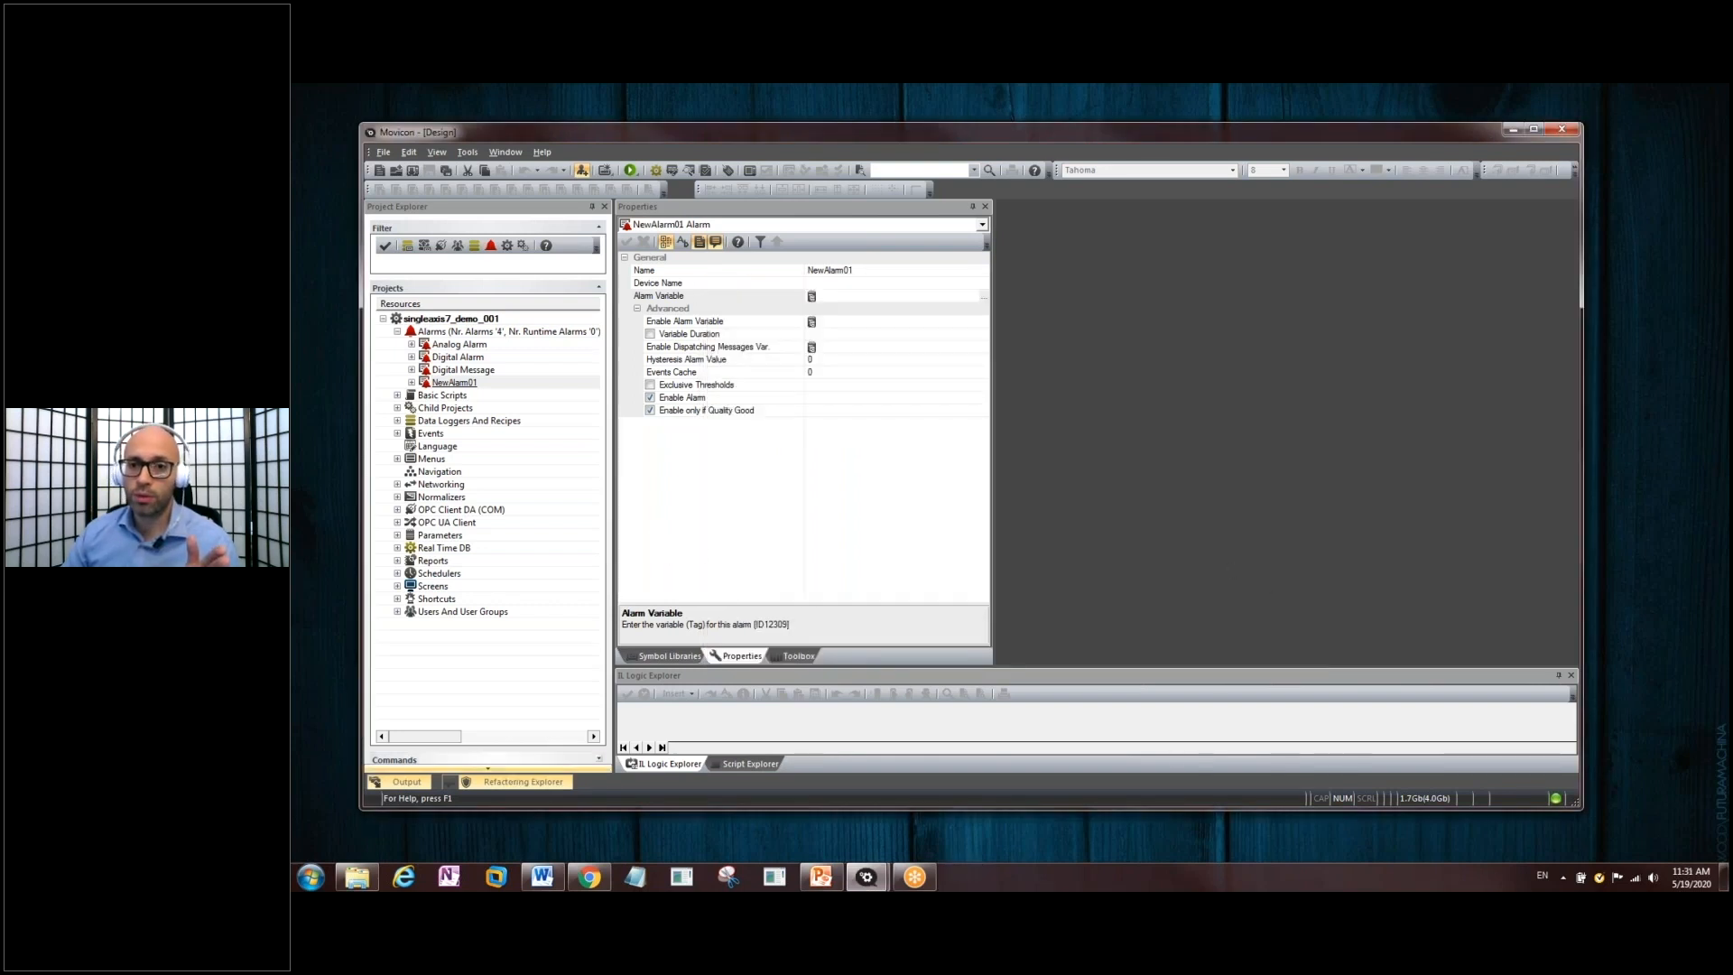
mouse_move(358, 878)
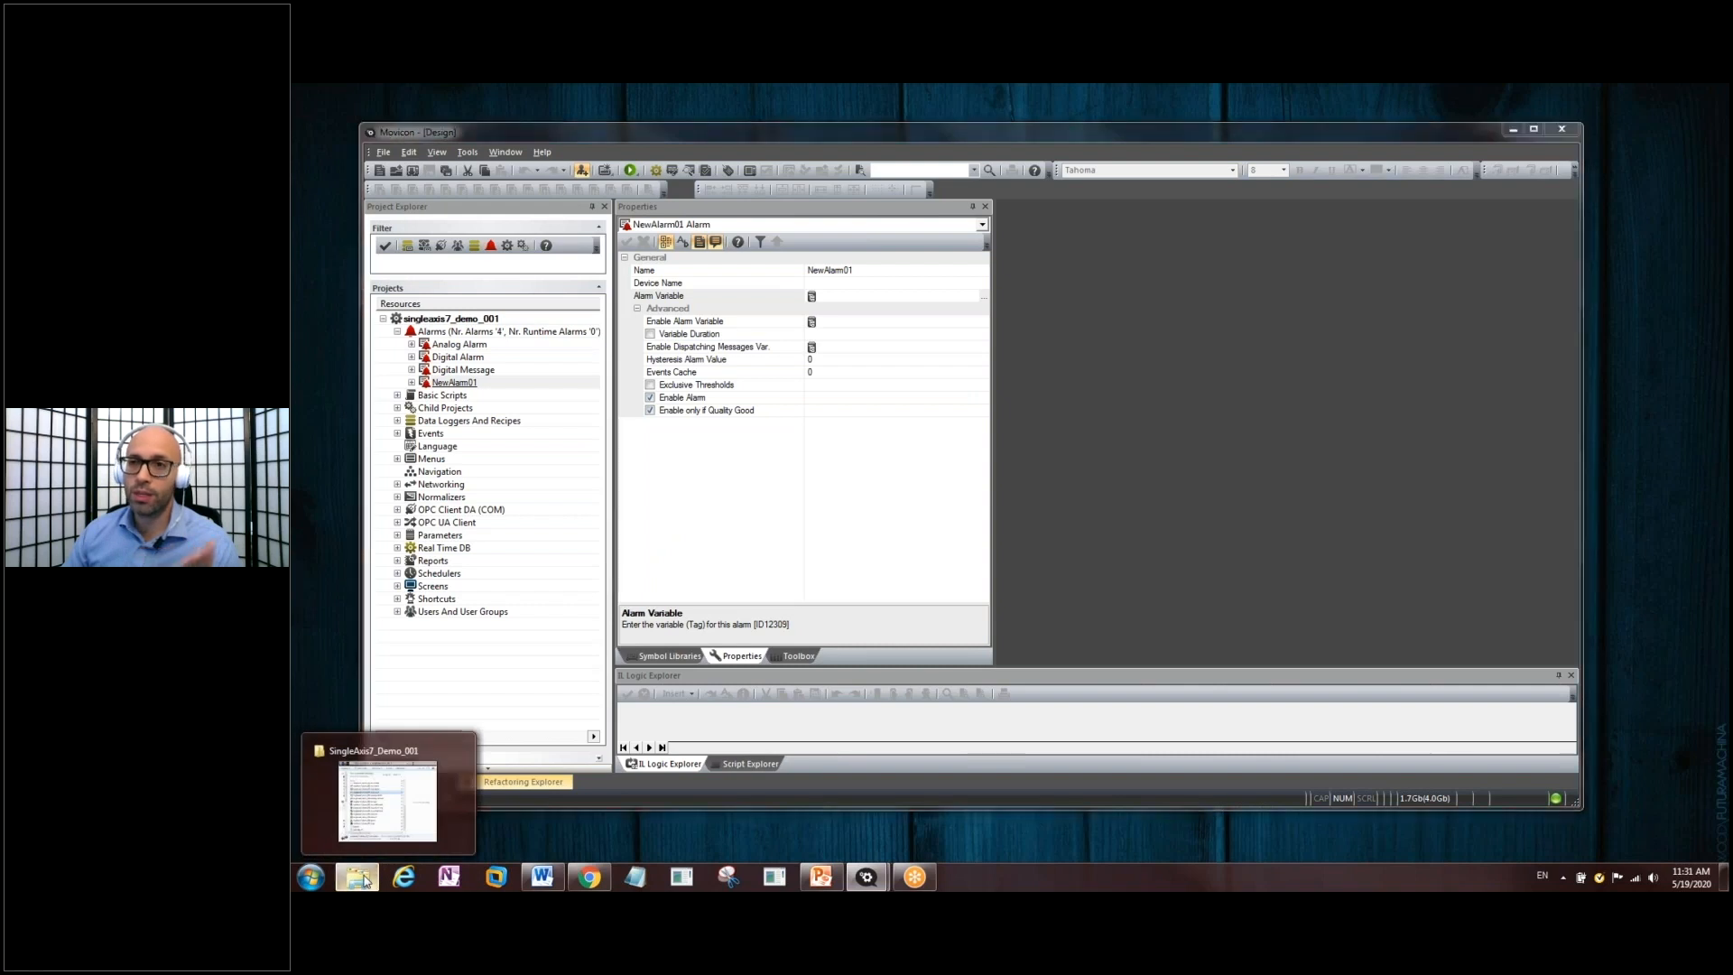
- Preview TestAlarms_Alarms.csv in the project folder and open it in Excel
left_click(390, 800)
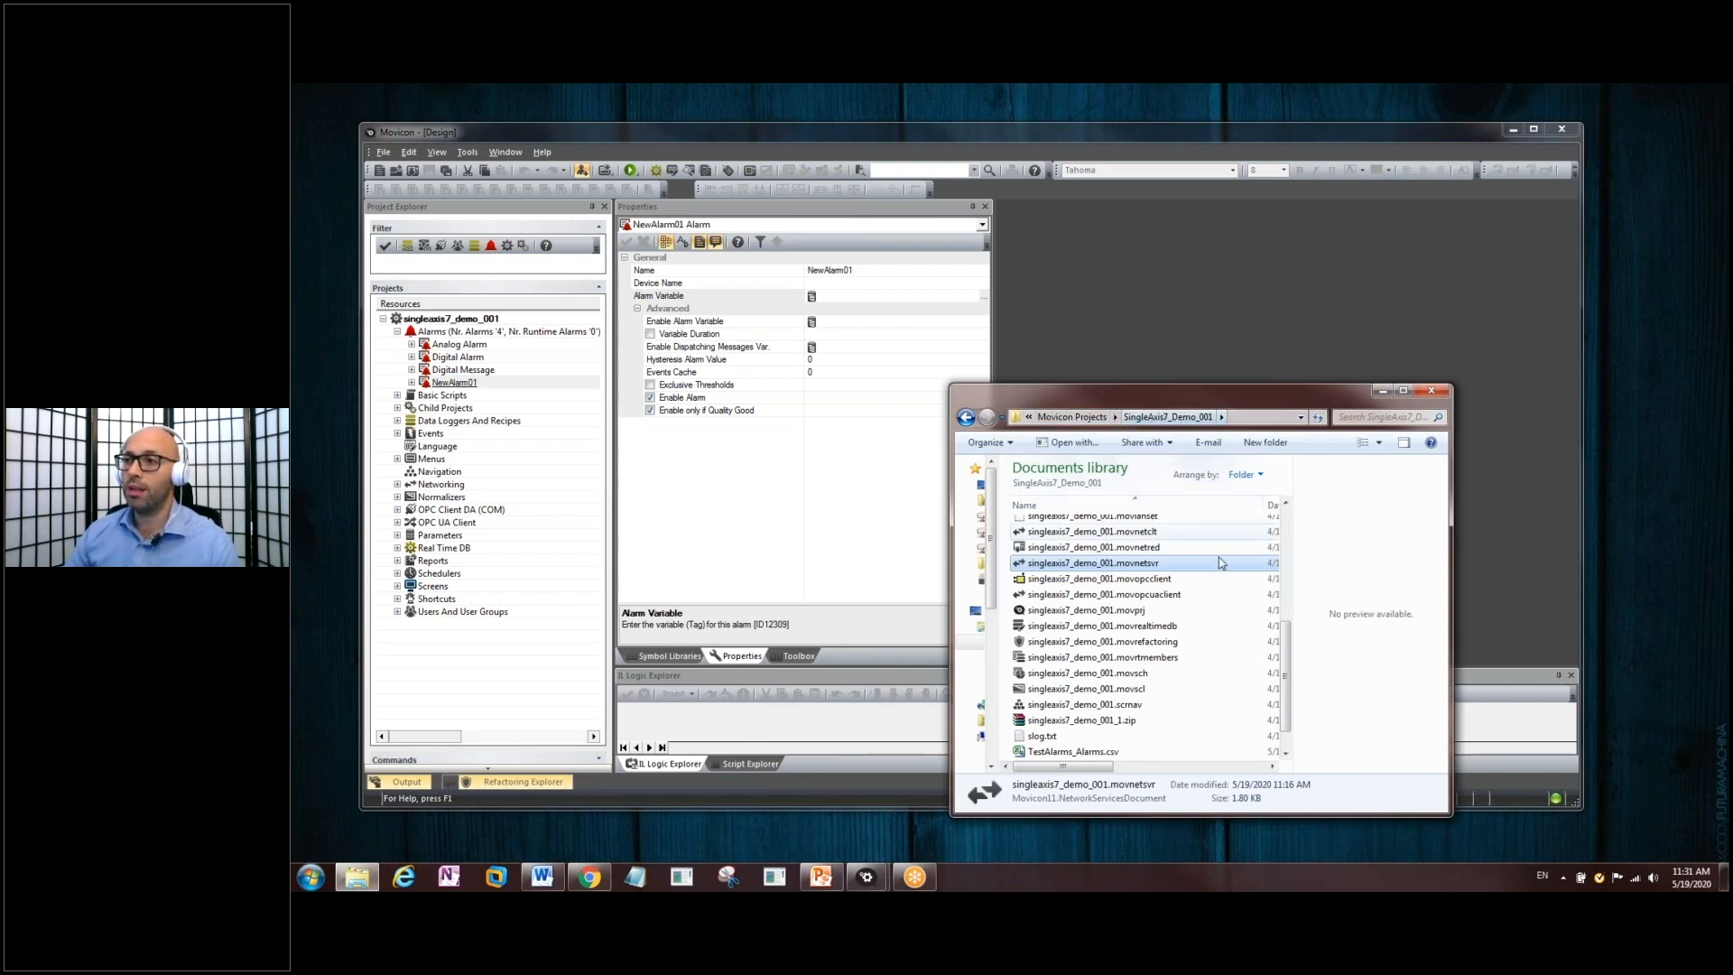
scroll("down", 3)
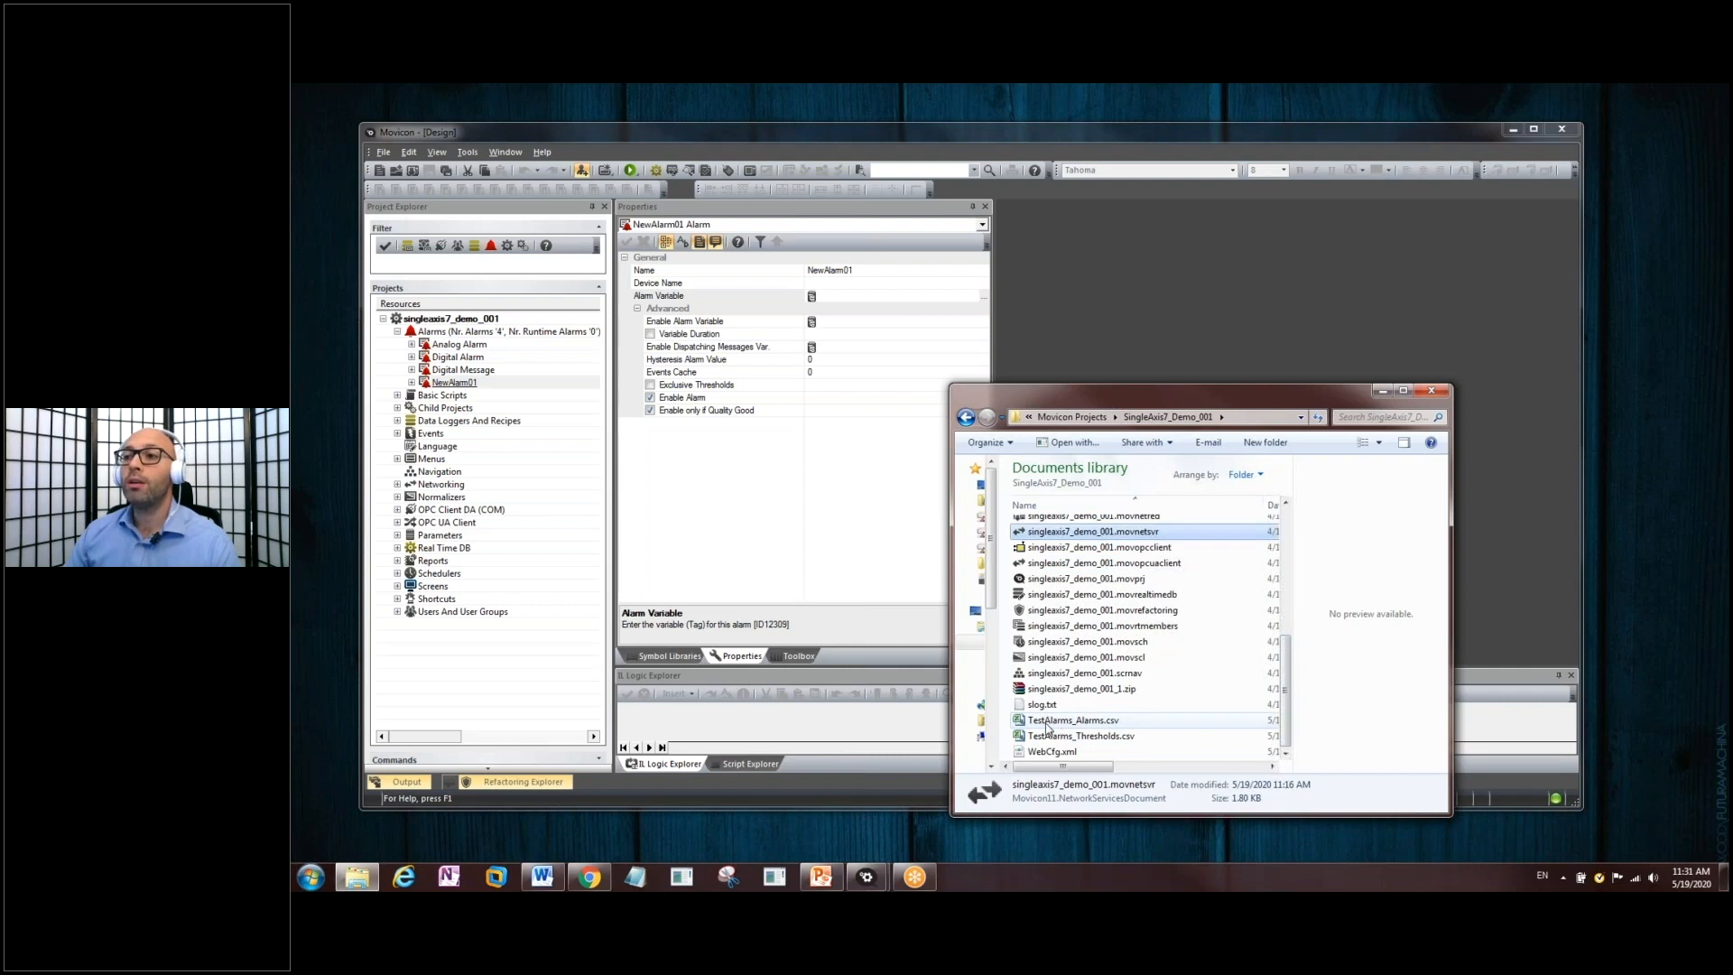
left_click(1072, 721)
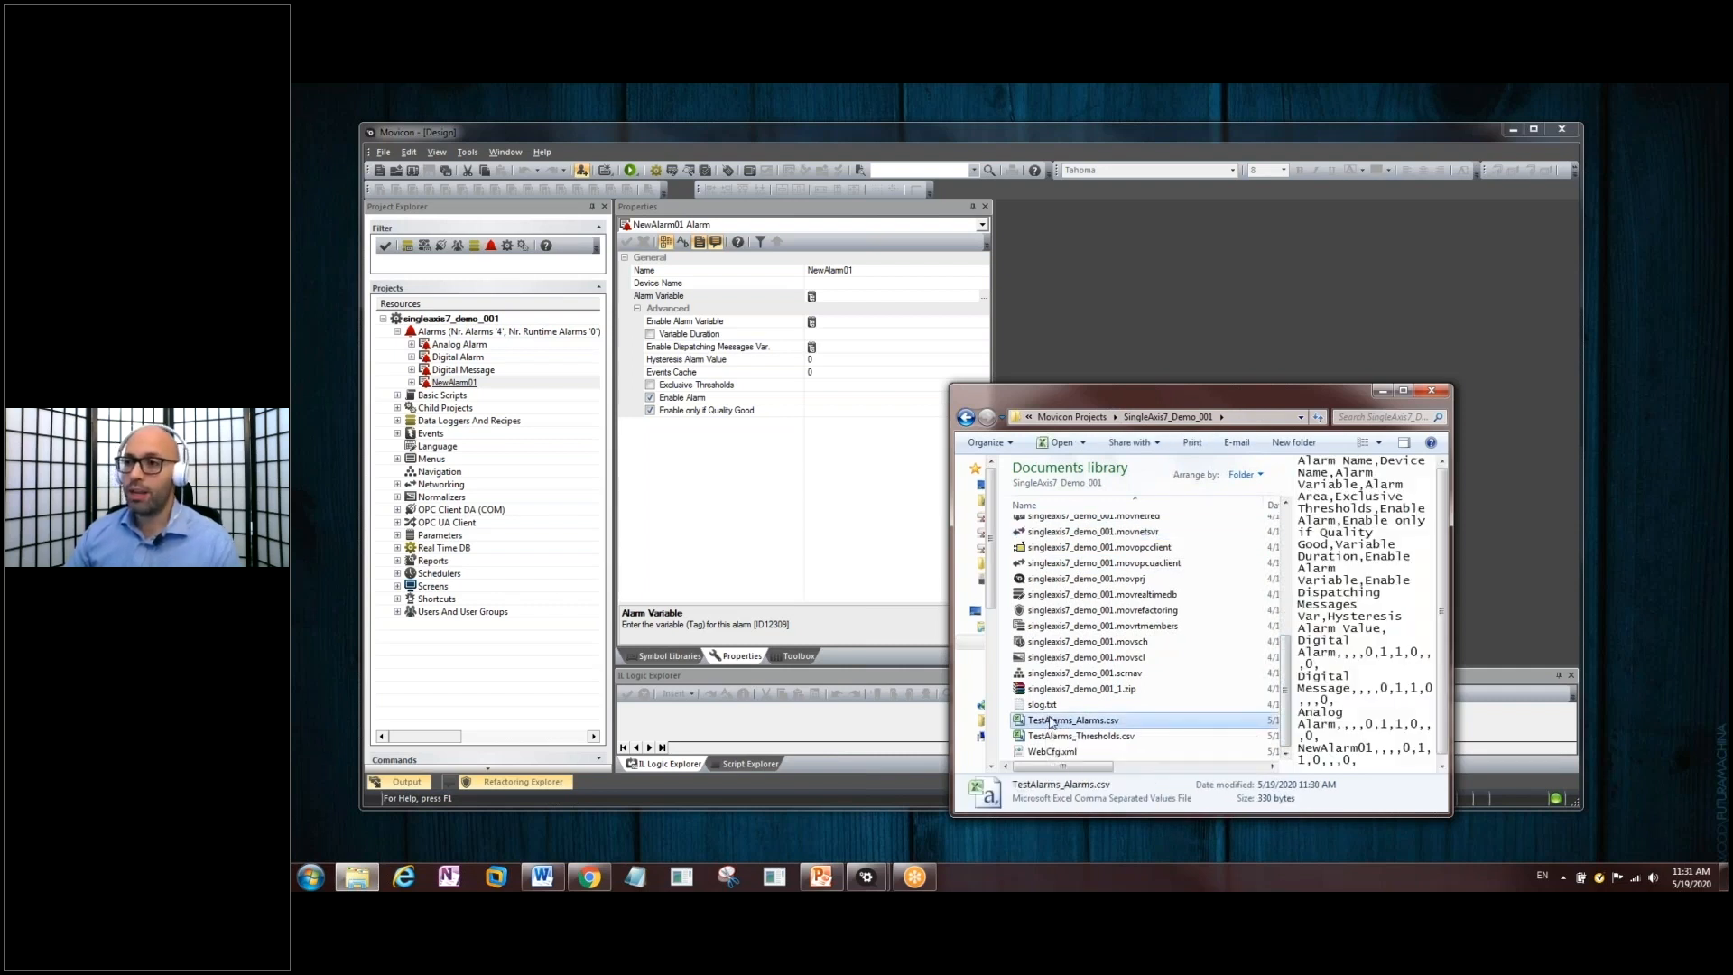
mouse_move(1040, 735)
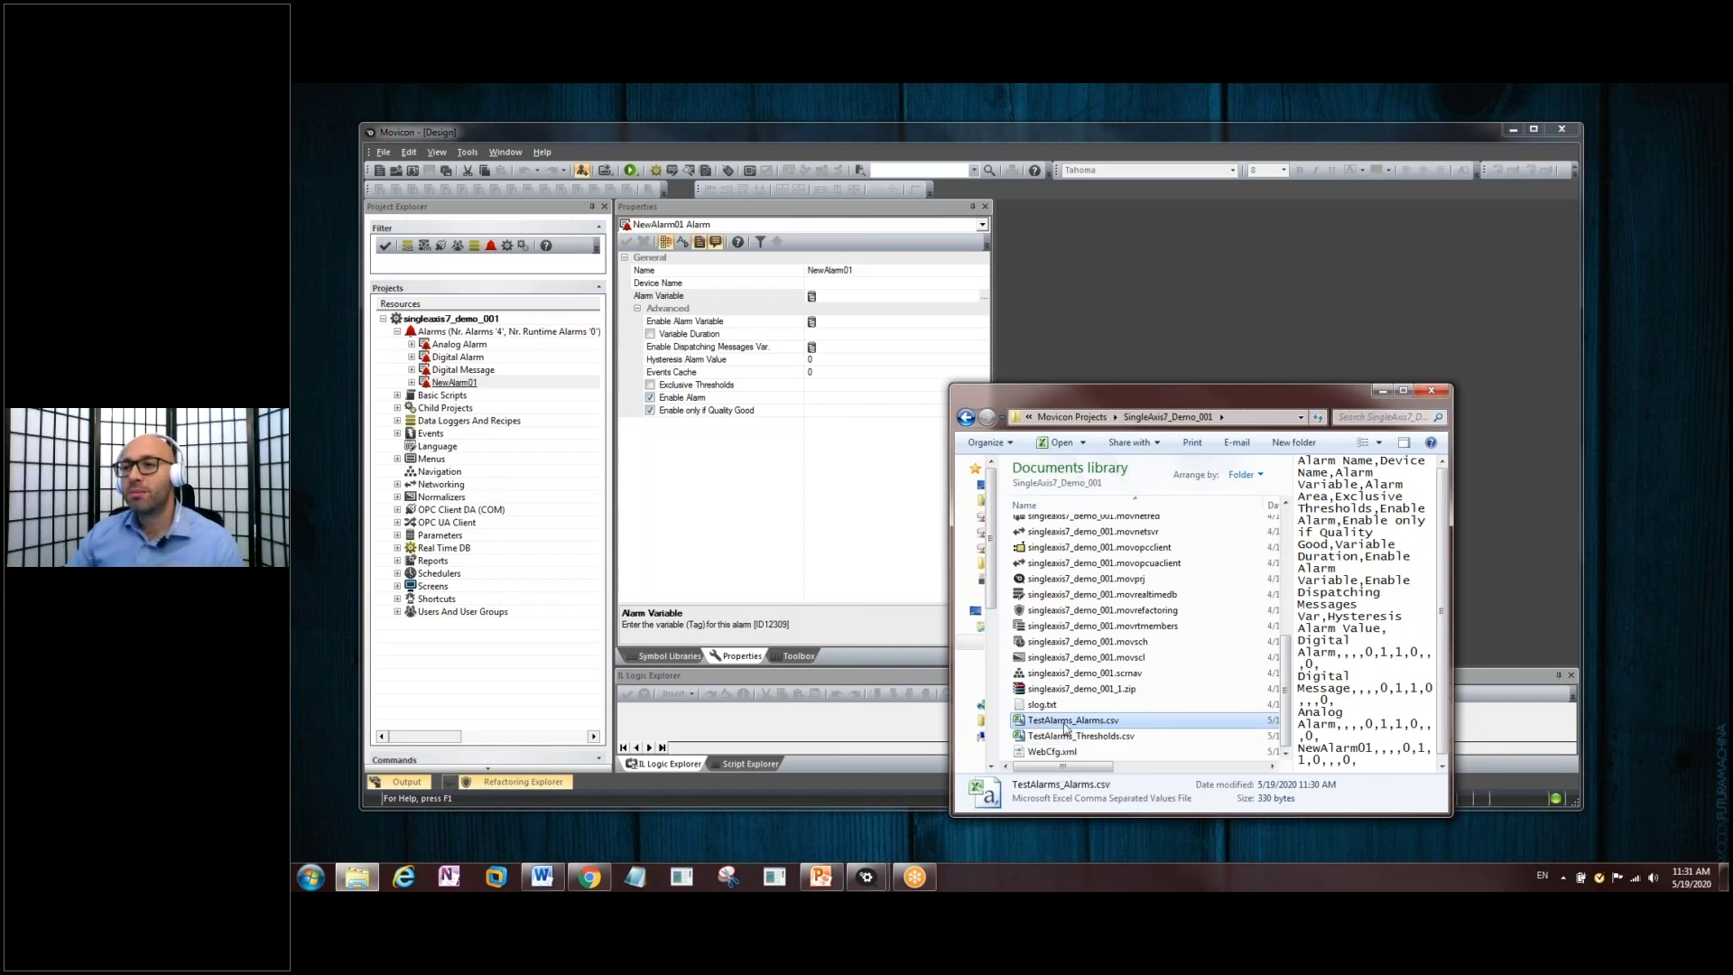
double_click(1071, 721)
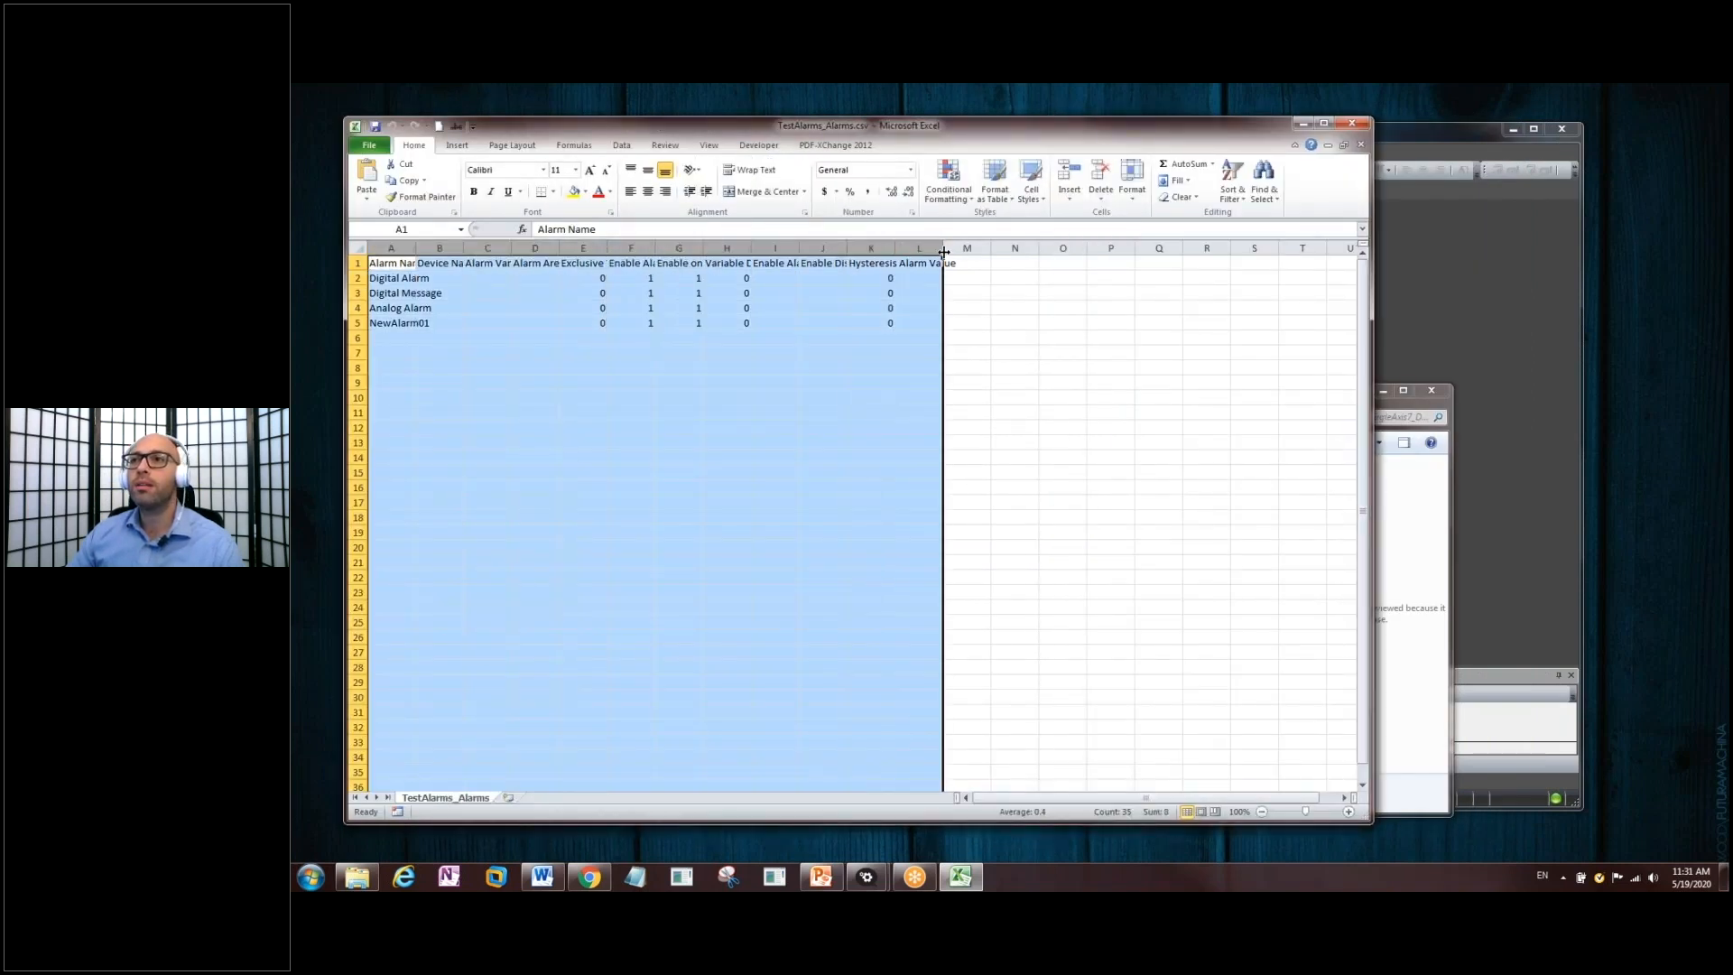
mouse_move(944, 249)
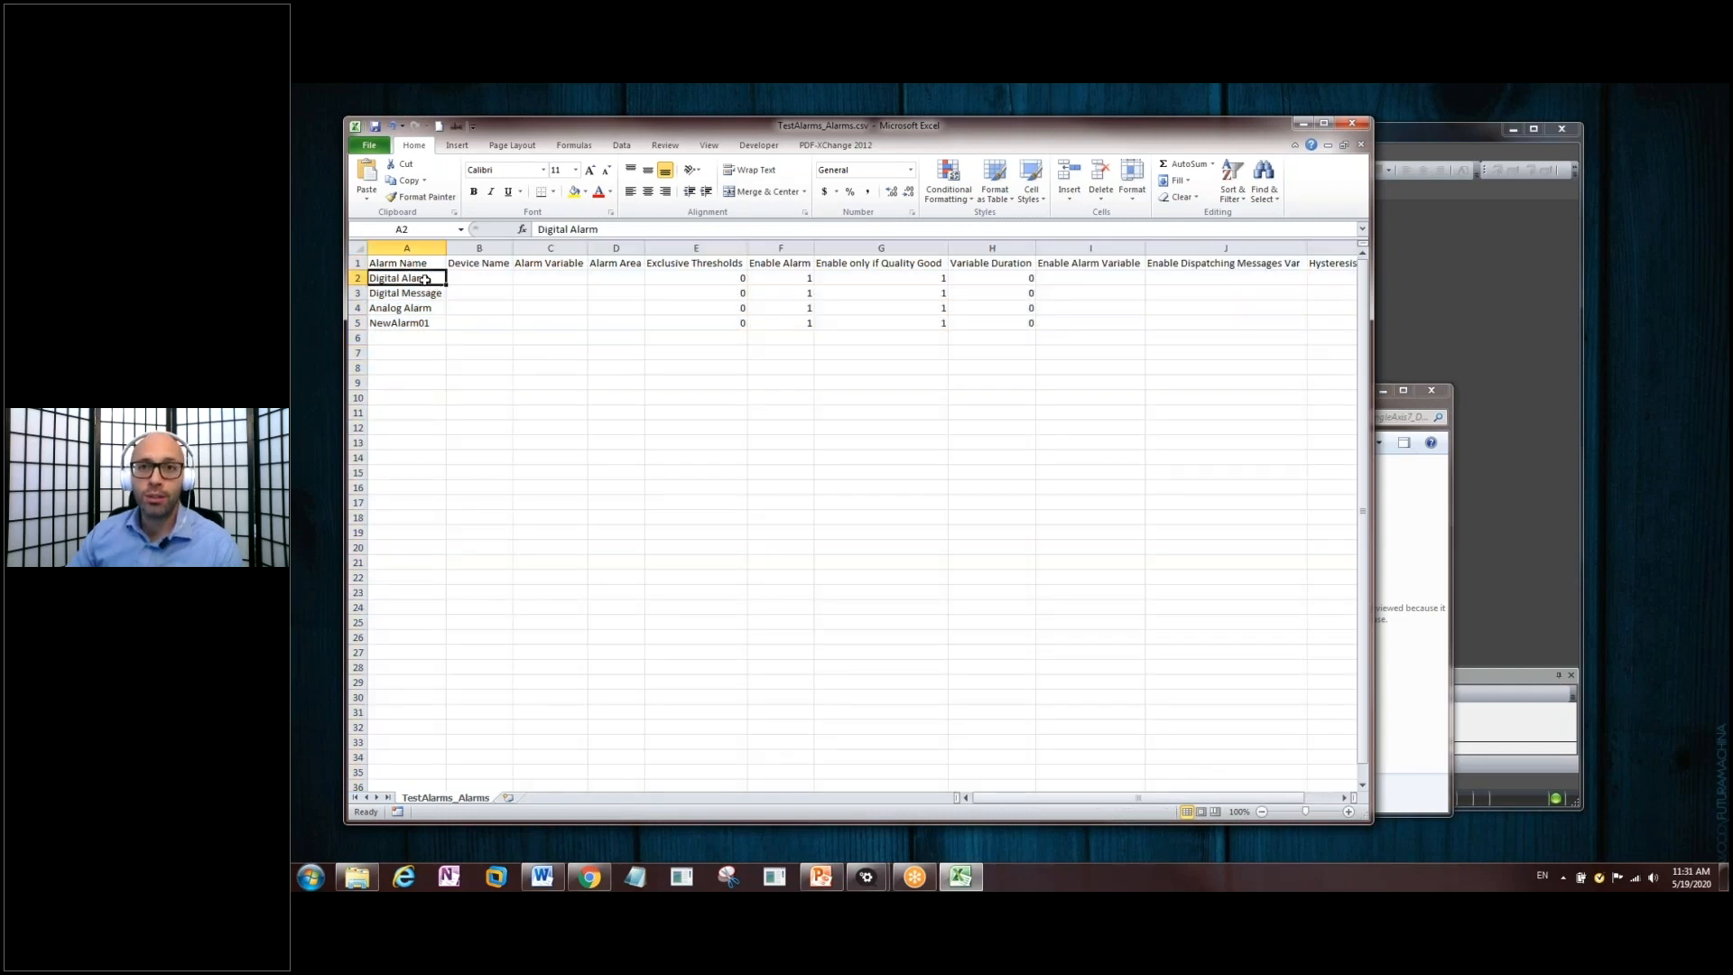
- Point out the Digital Message, Analog Alarm and NewAlarm01 entries in column A
left_click(404, 292)
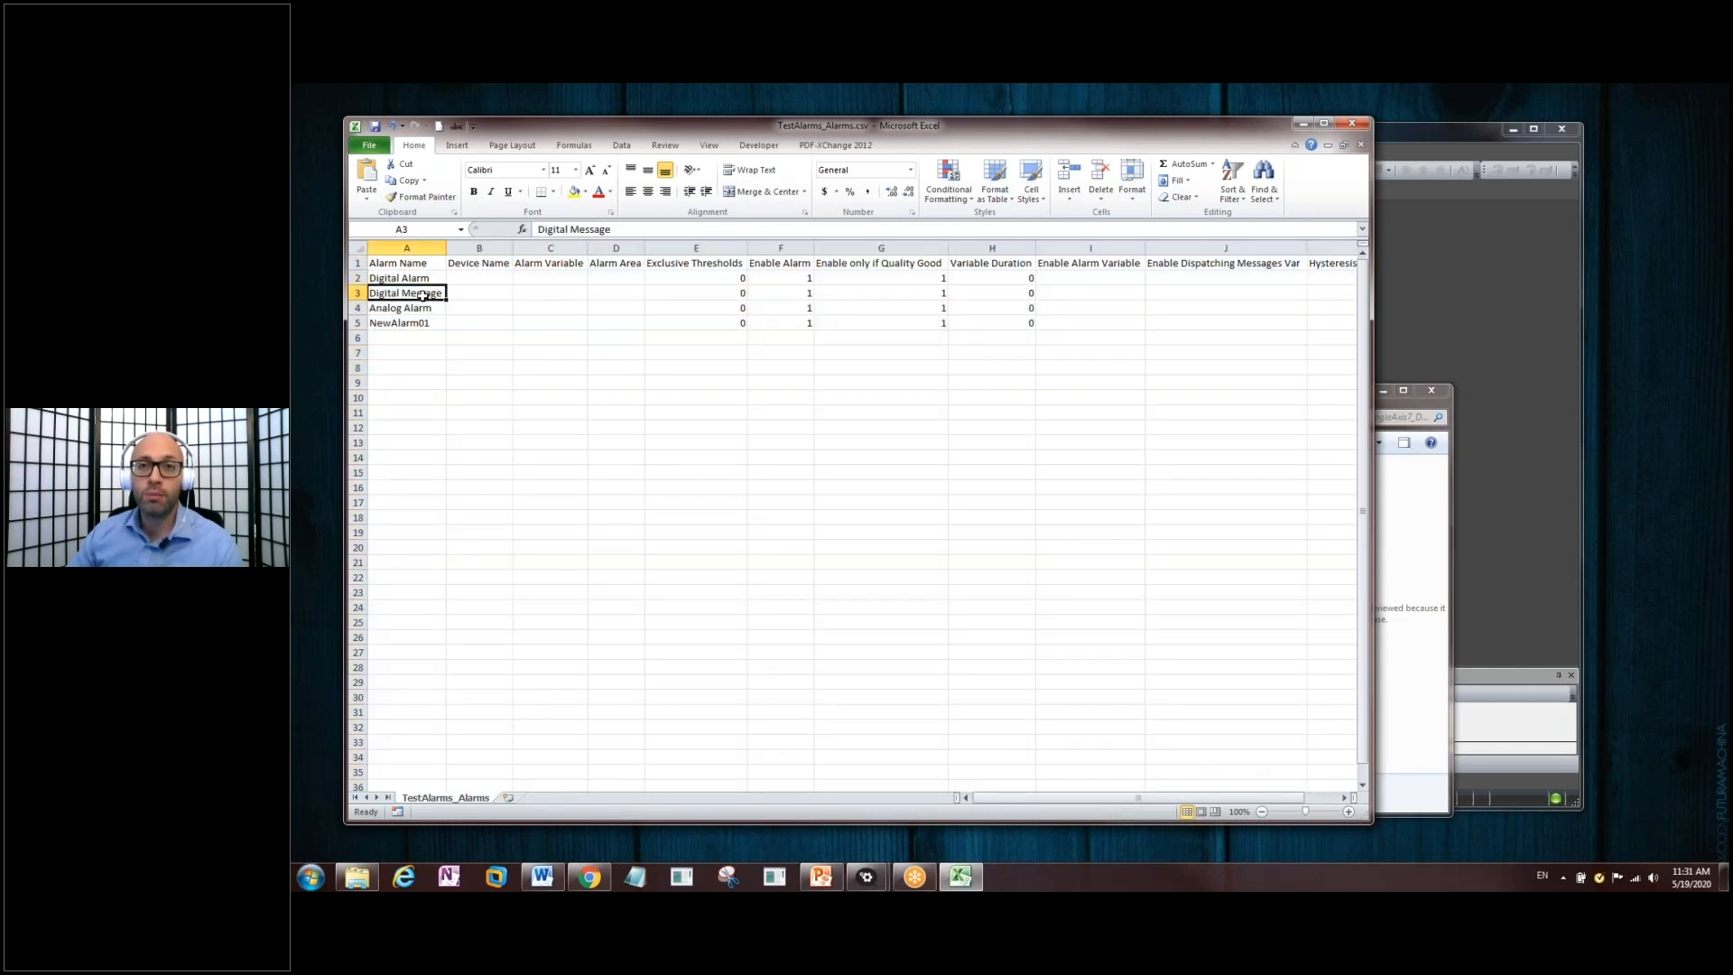
left_click(401, 307)
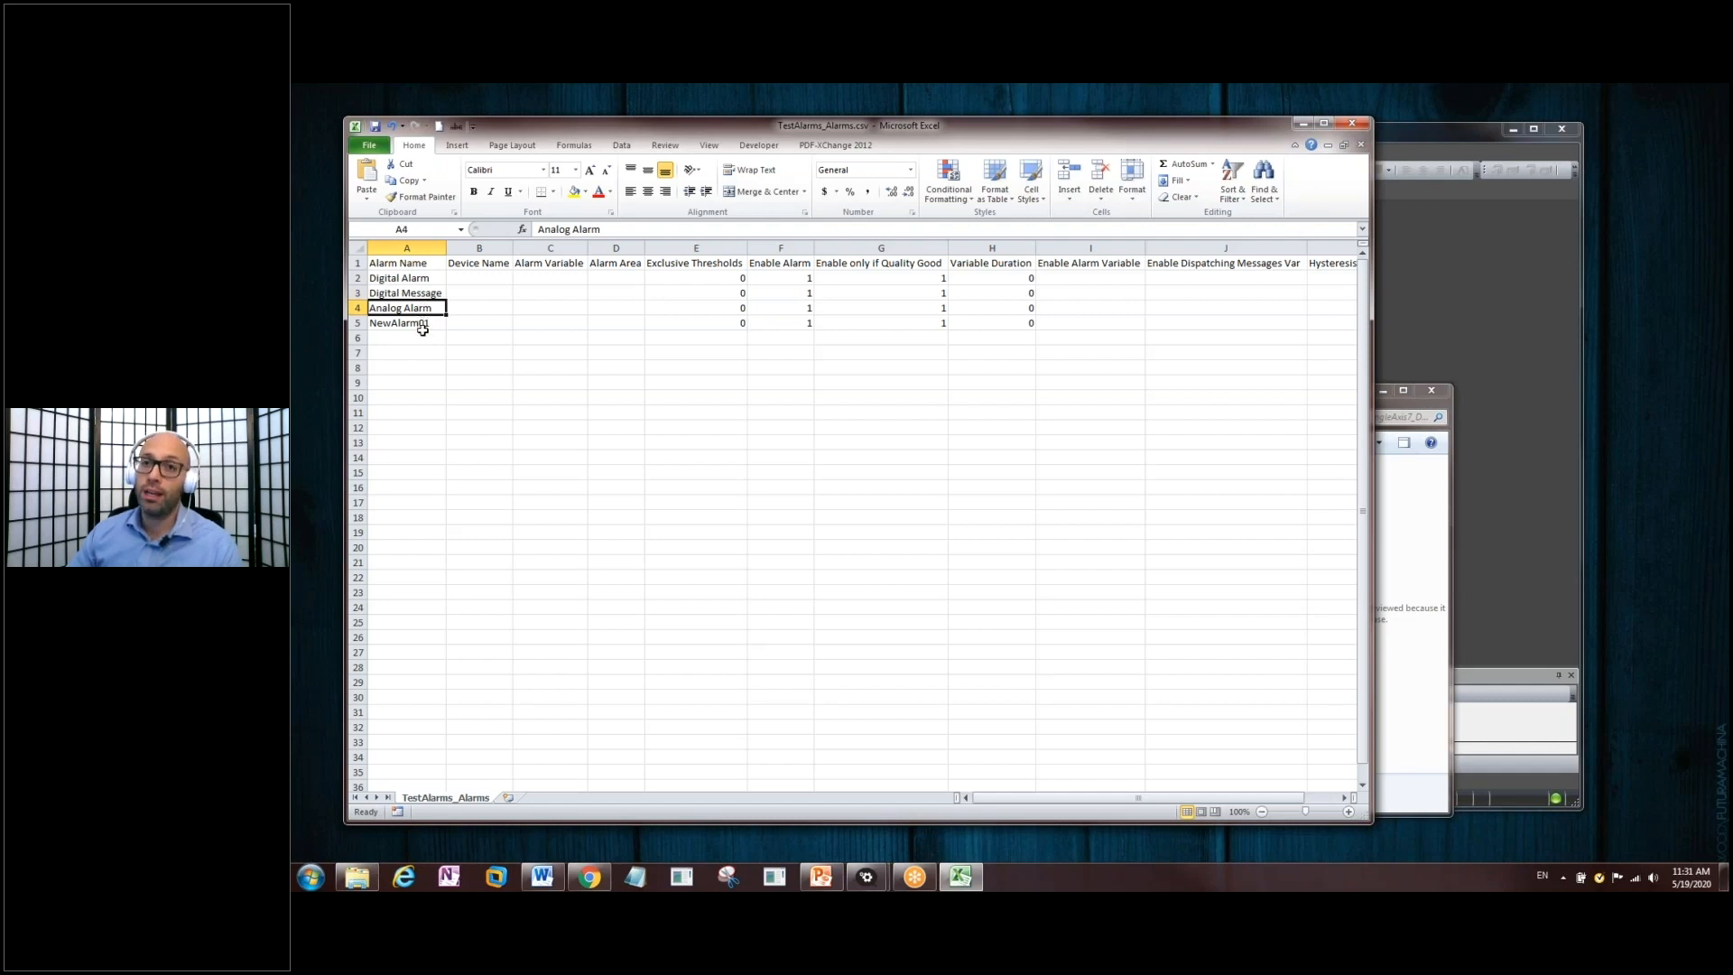
left_click(397, 322)
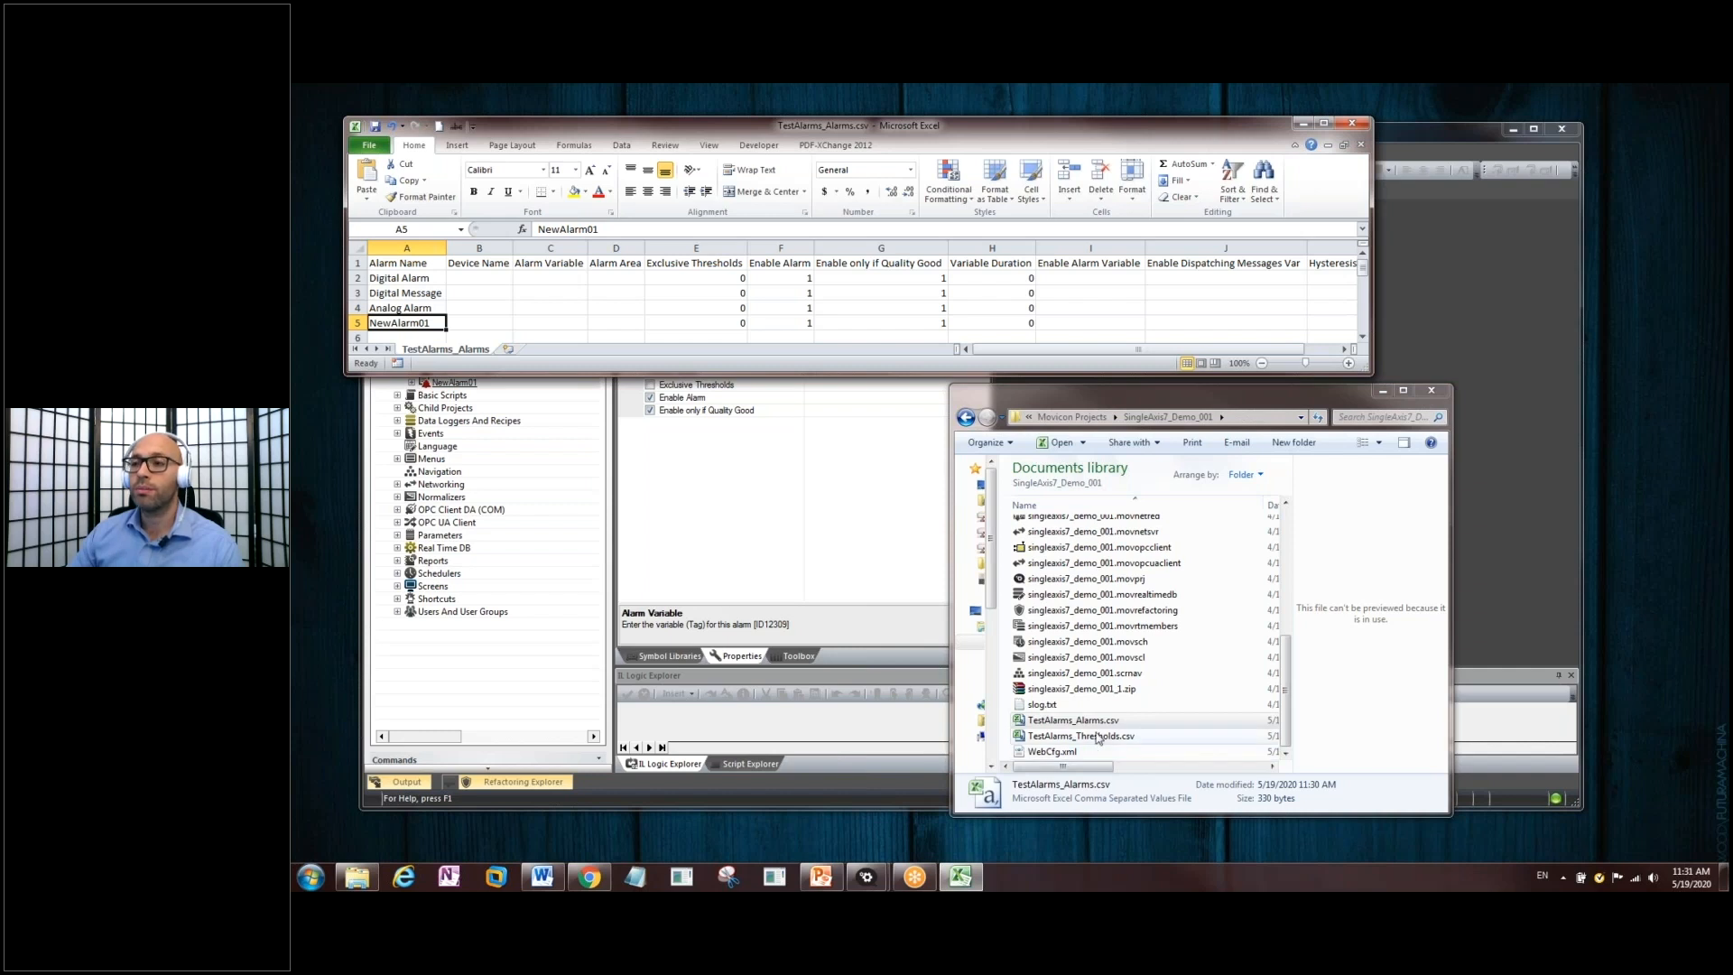
- Open TestAlarms_Thresholds.csv, widen column A and point out the Digital and Analog Alarm rows
left_click(1089, 737)
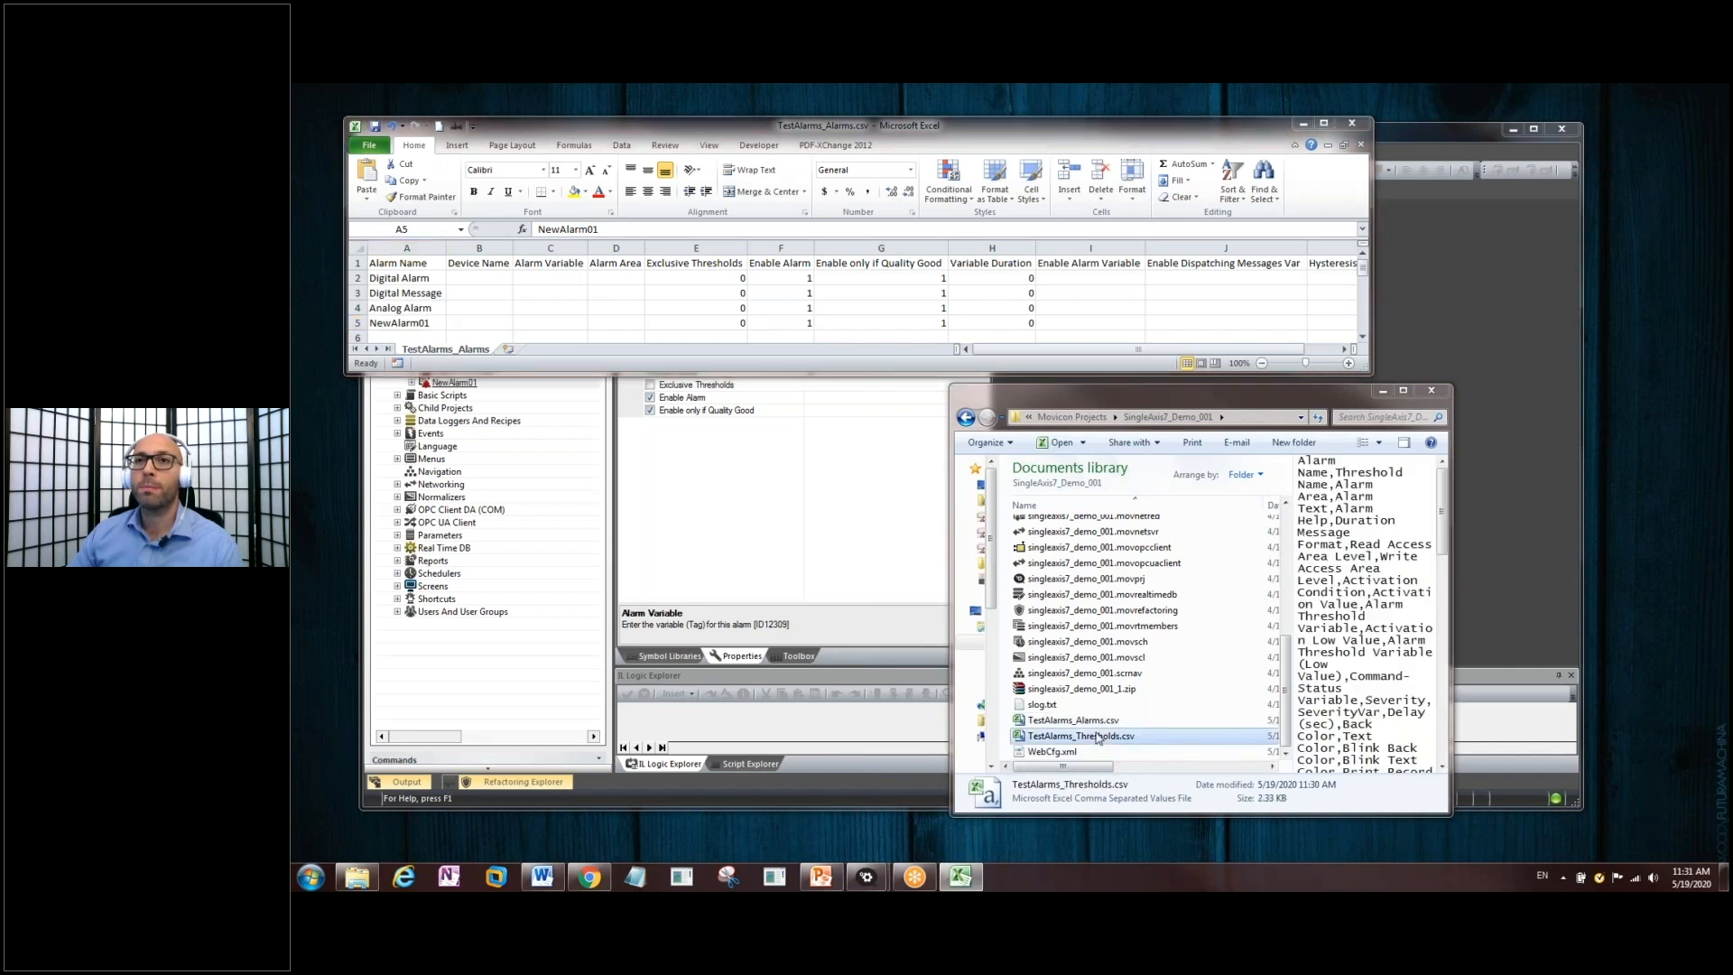
double_click(1080, 735)
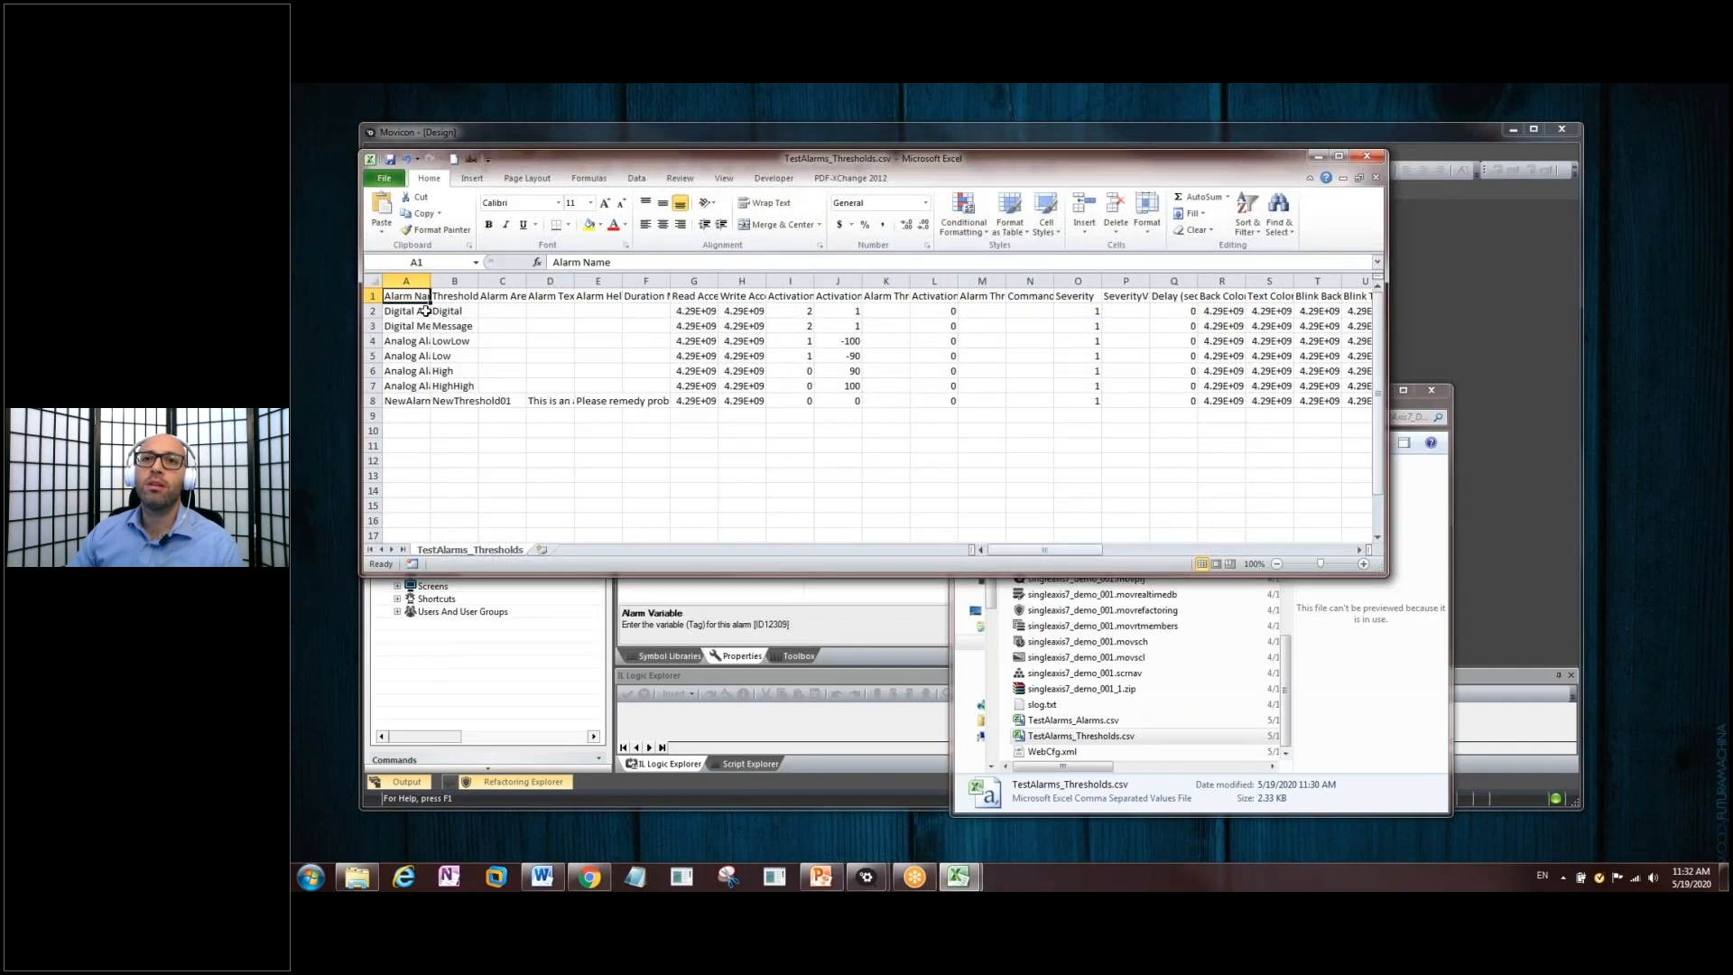
left_click_drag(432, 280, 462, 280)
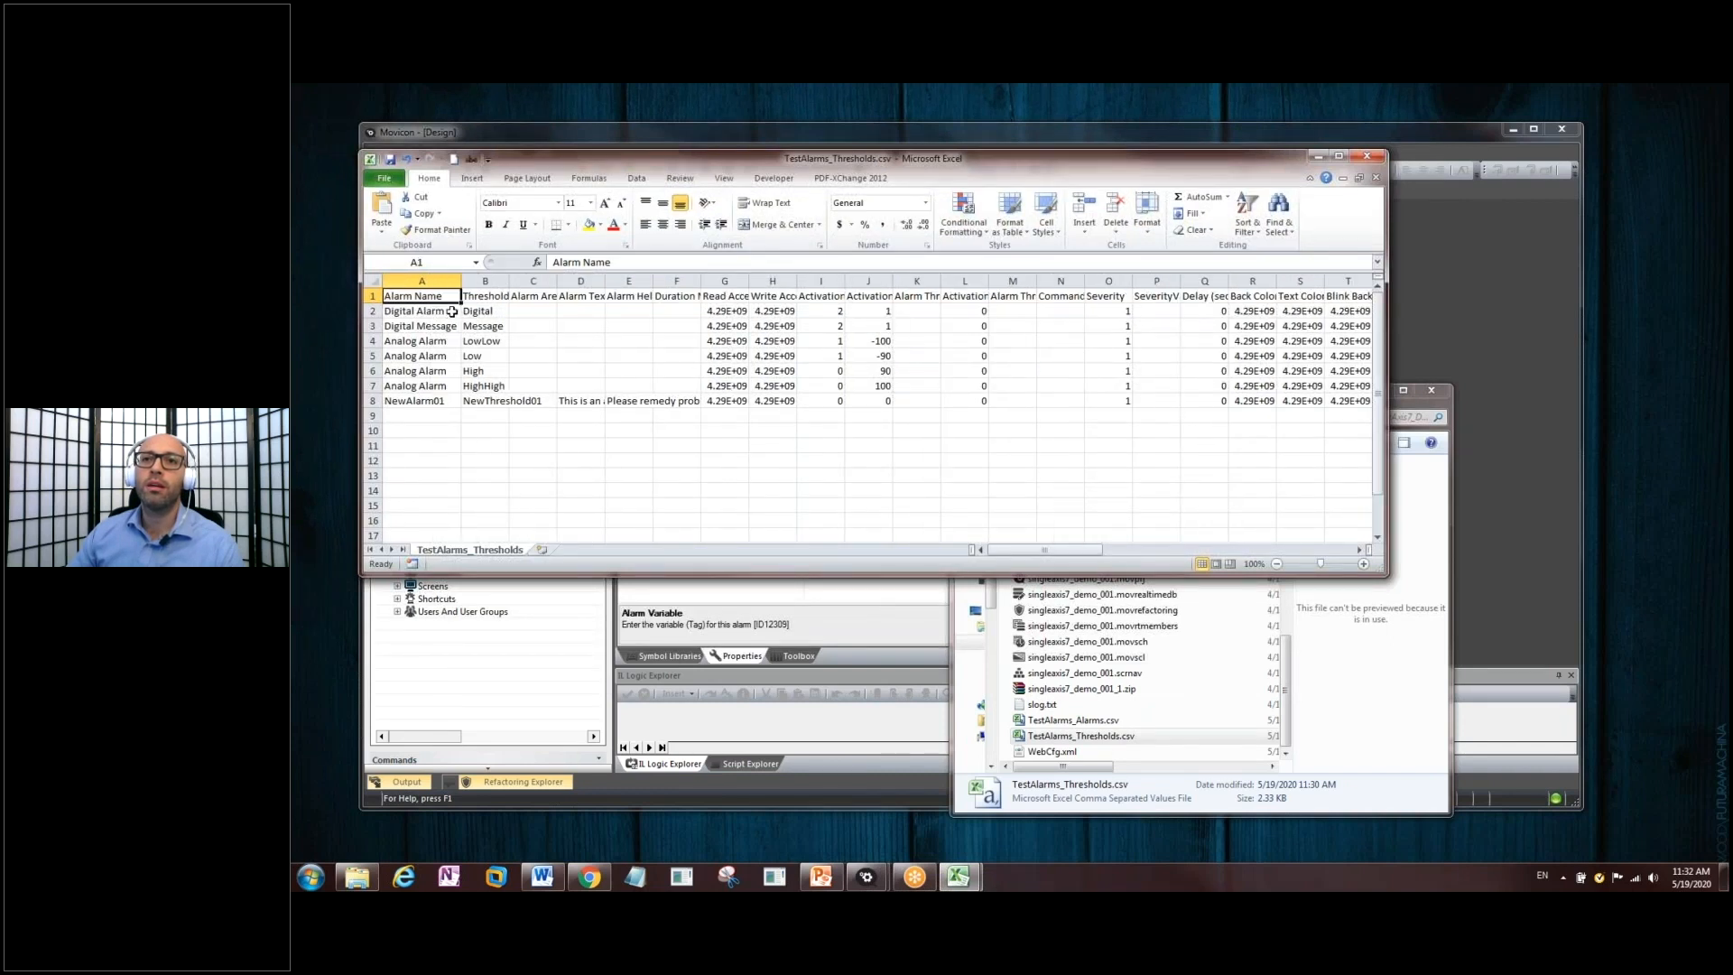
left_click(421, 311)
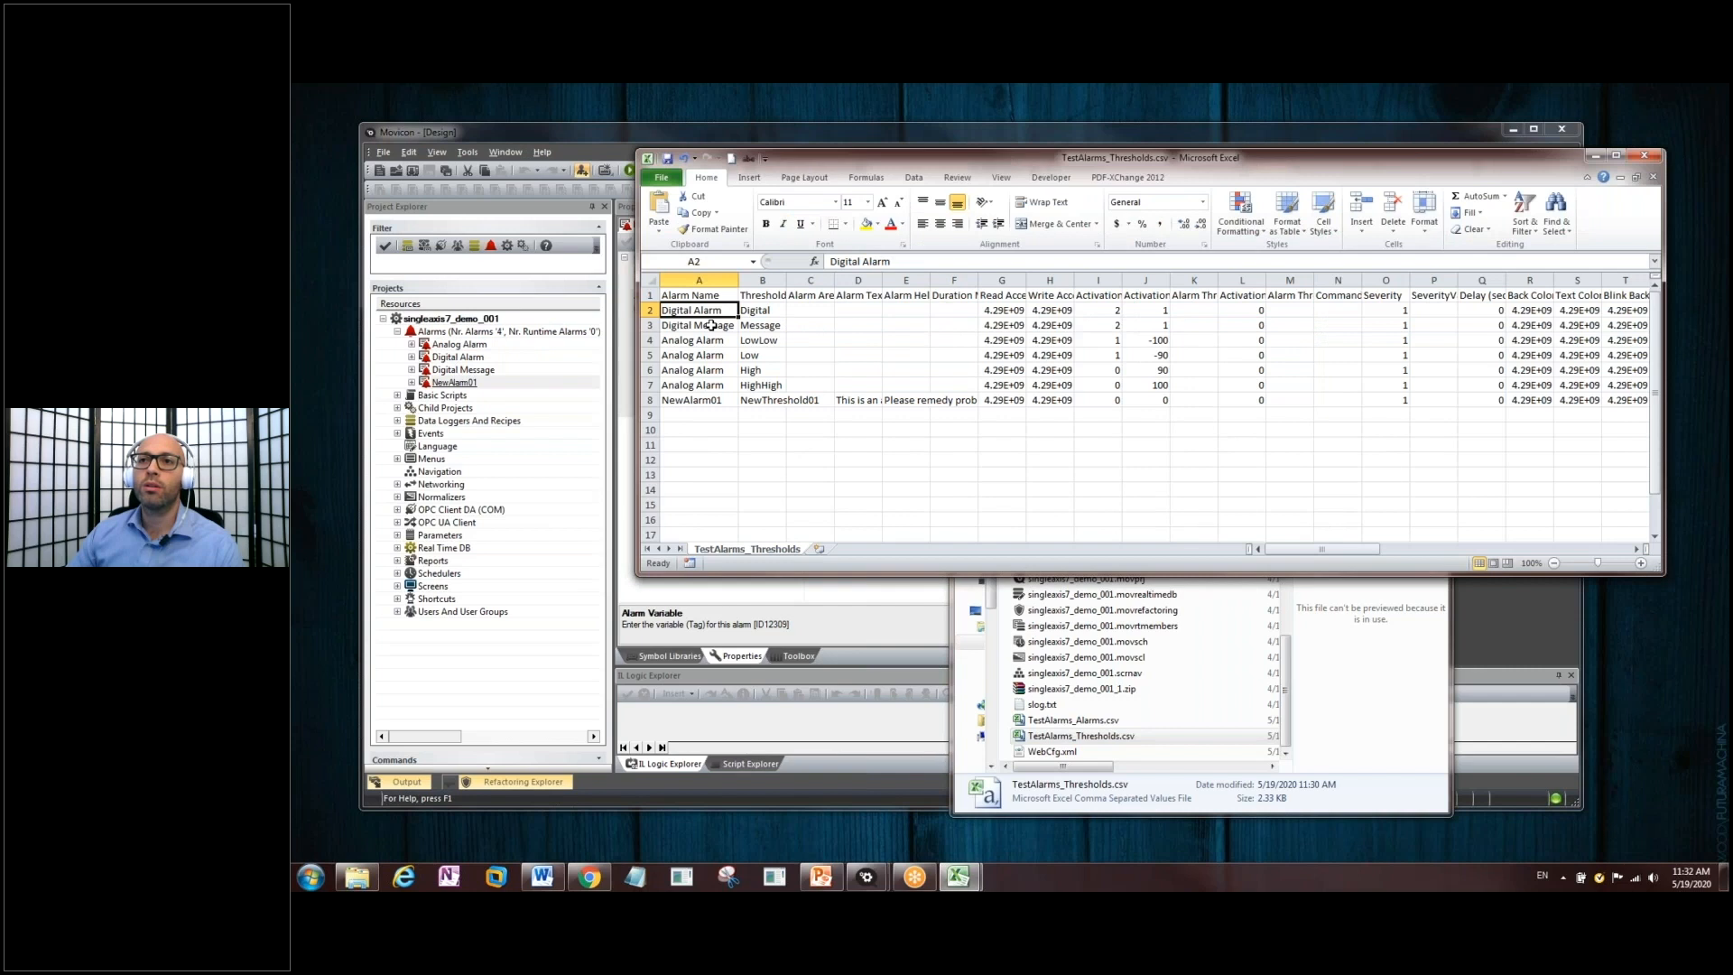
mouse_move(725, 368)
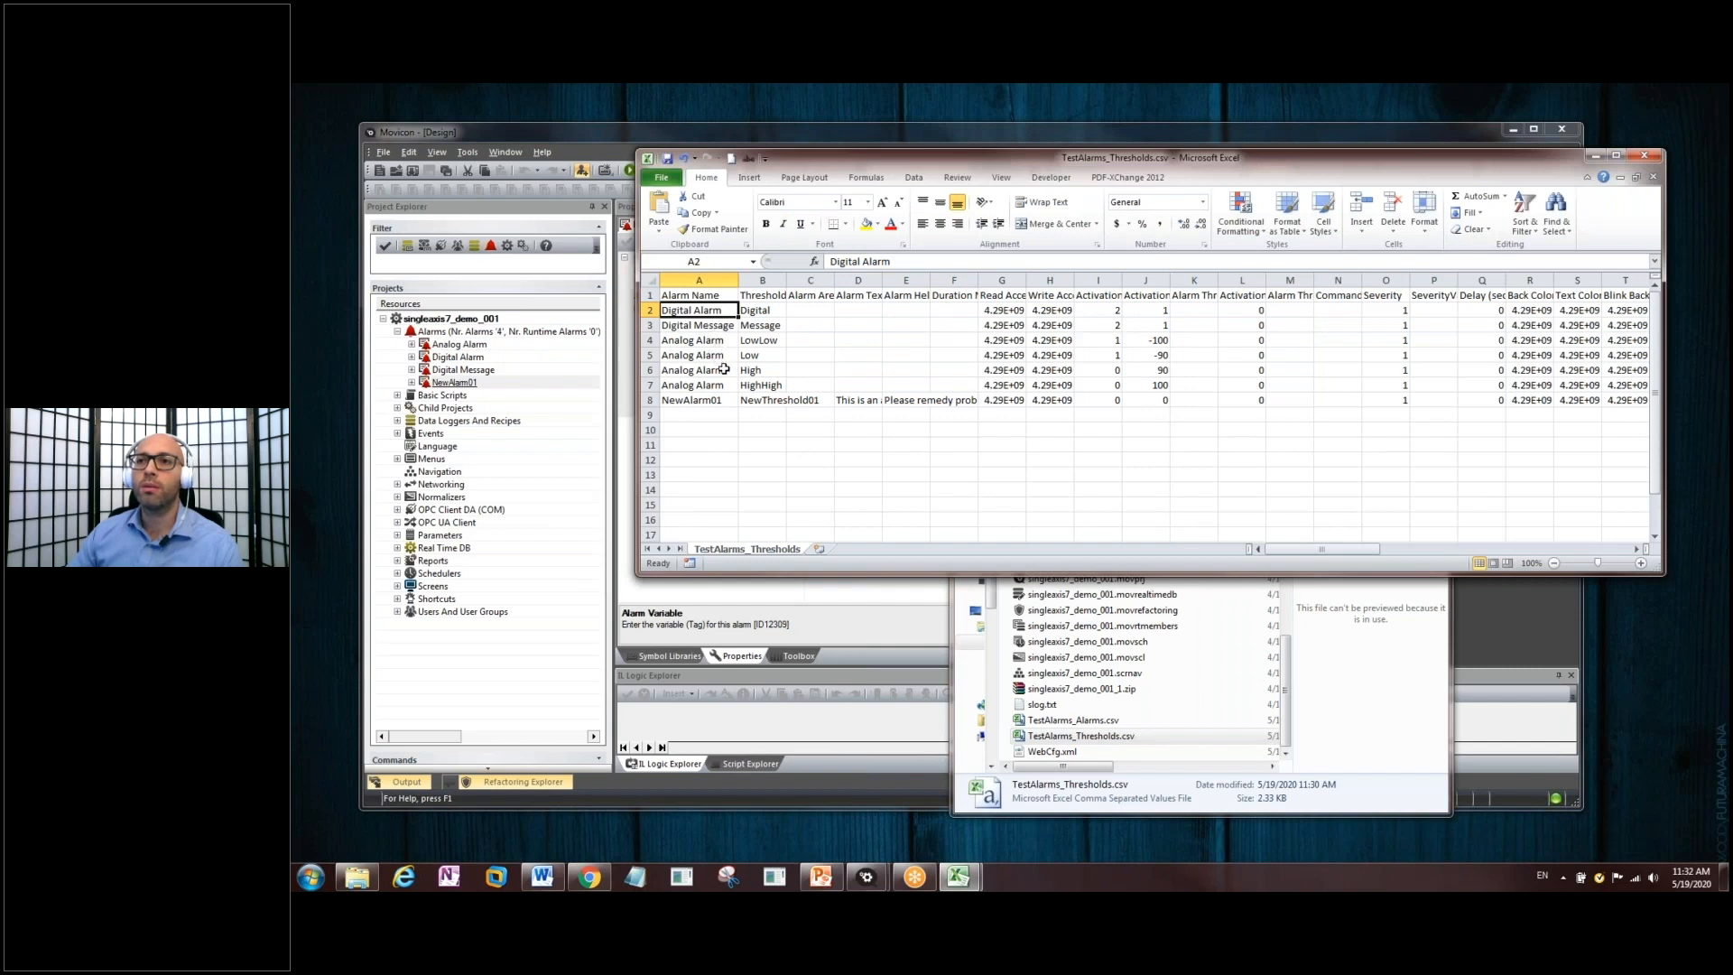
left_click(762, 398)
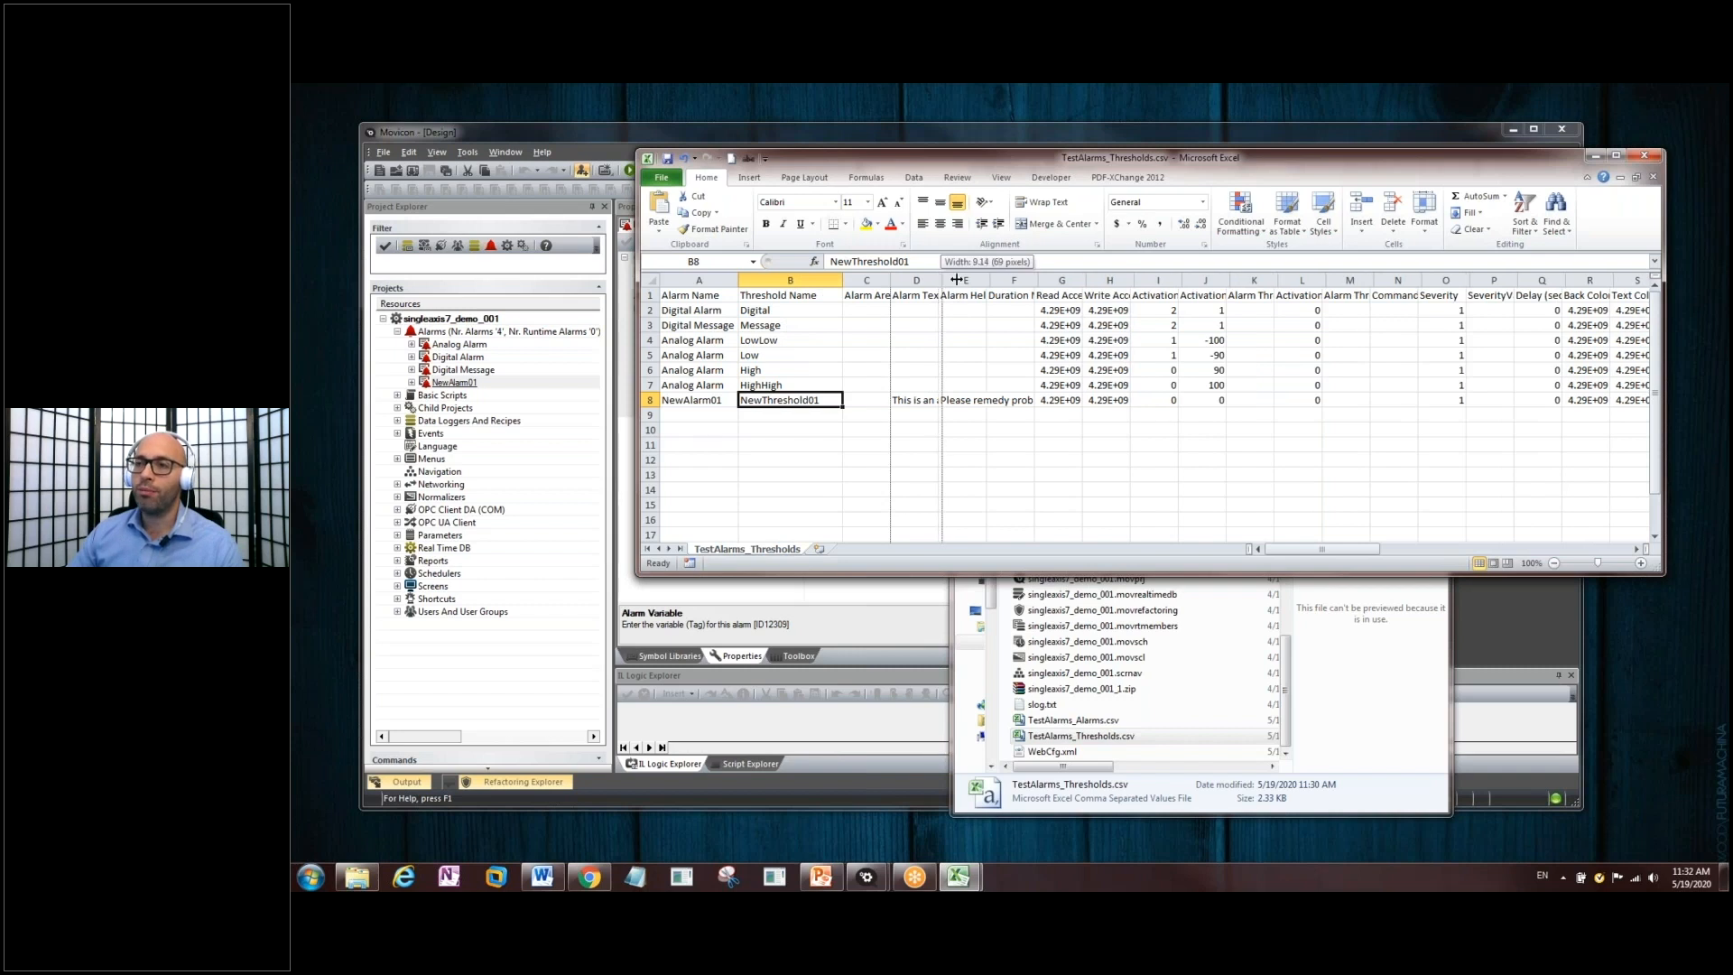
- Widen the text and help columns, select the NewAlarm01 threshold row, and return to Movicon
left_click(934, 399)
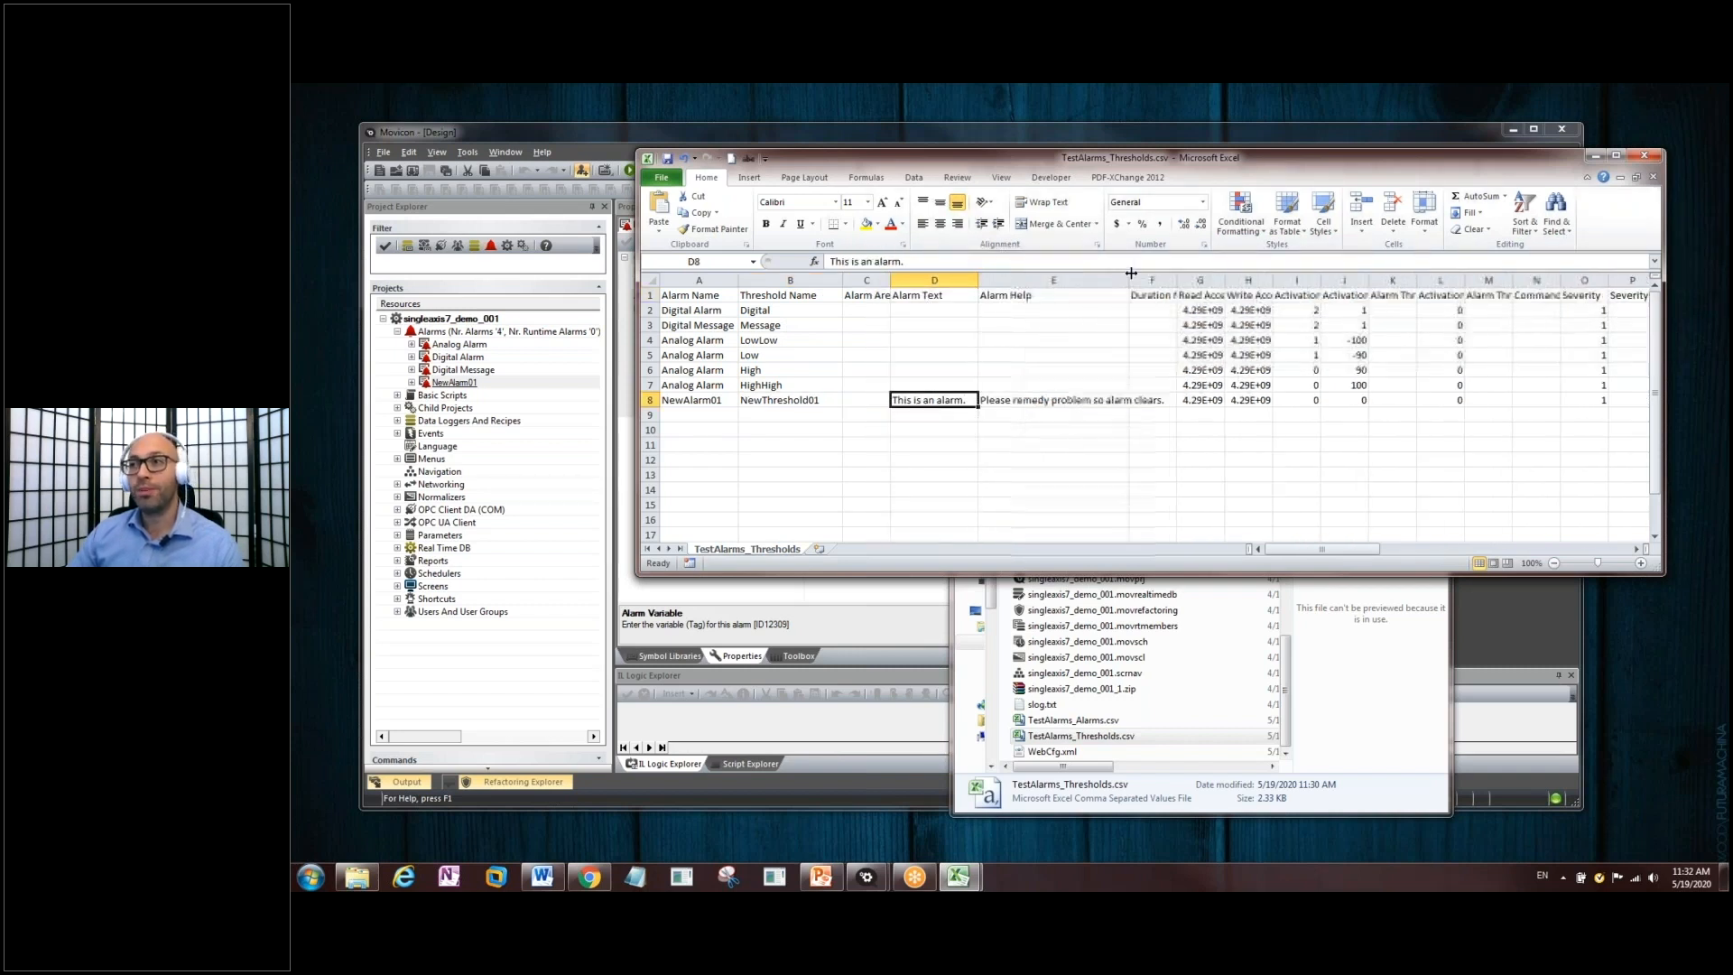
left_click(1094, 399)
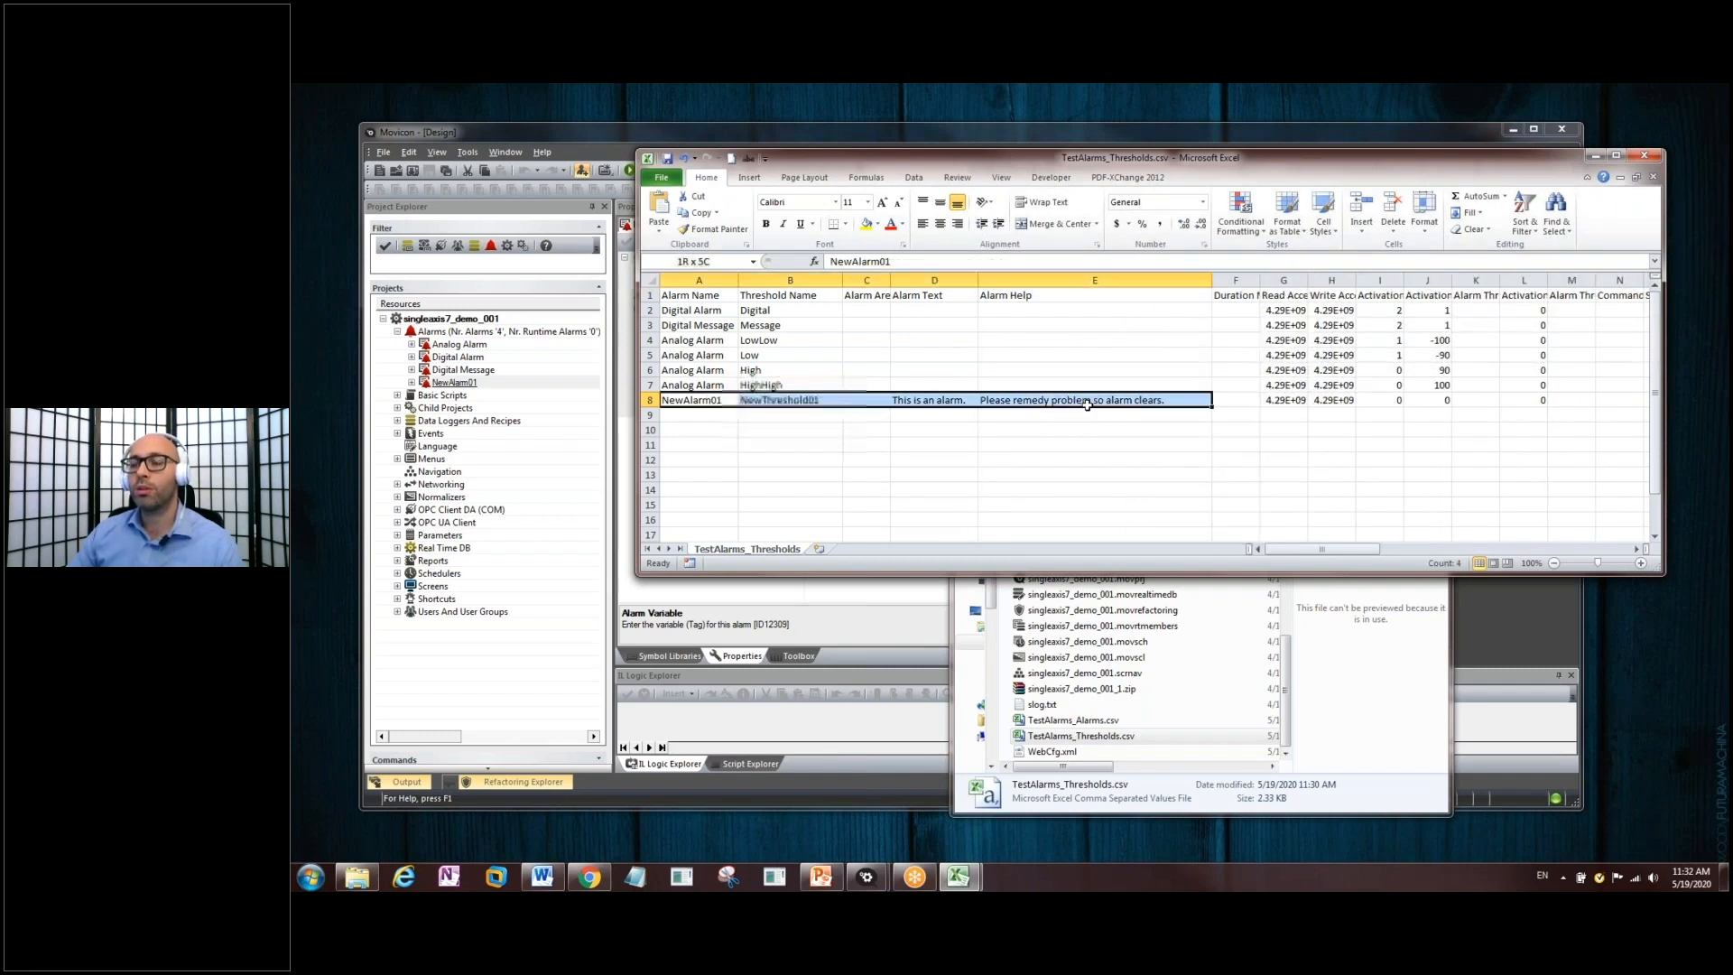
left_click(692, 399)
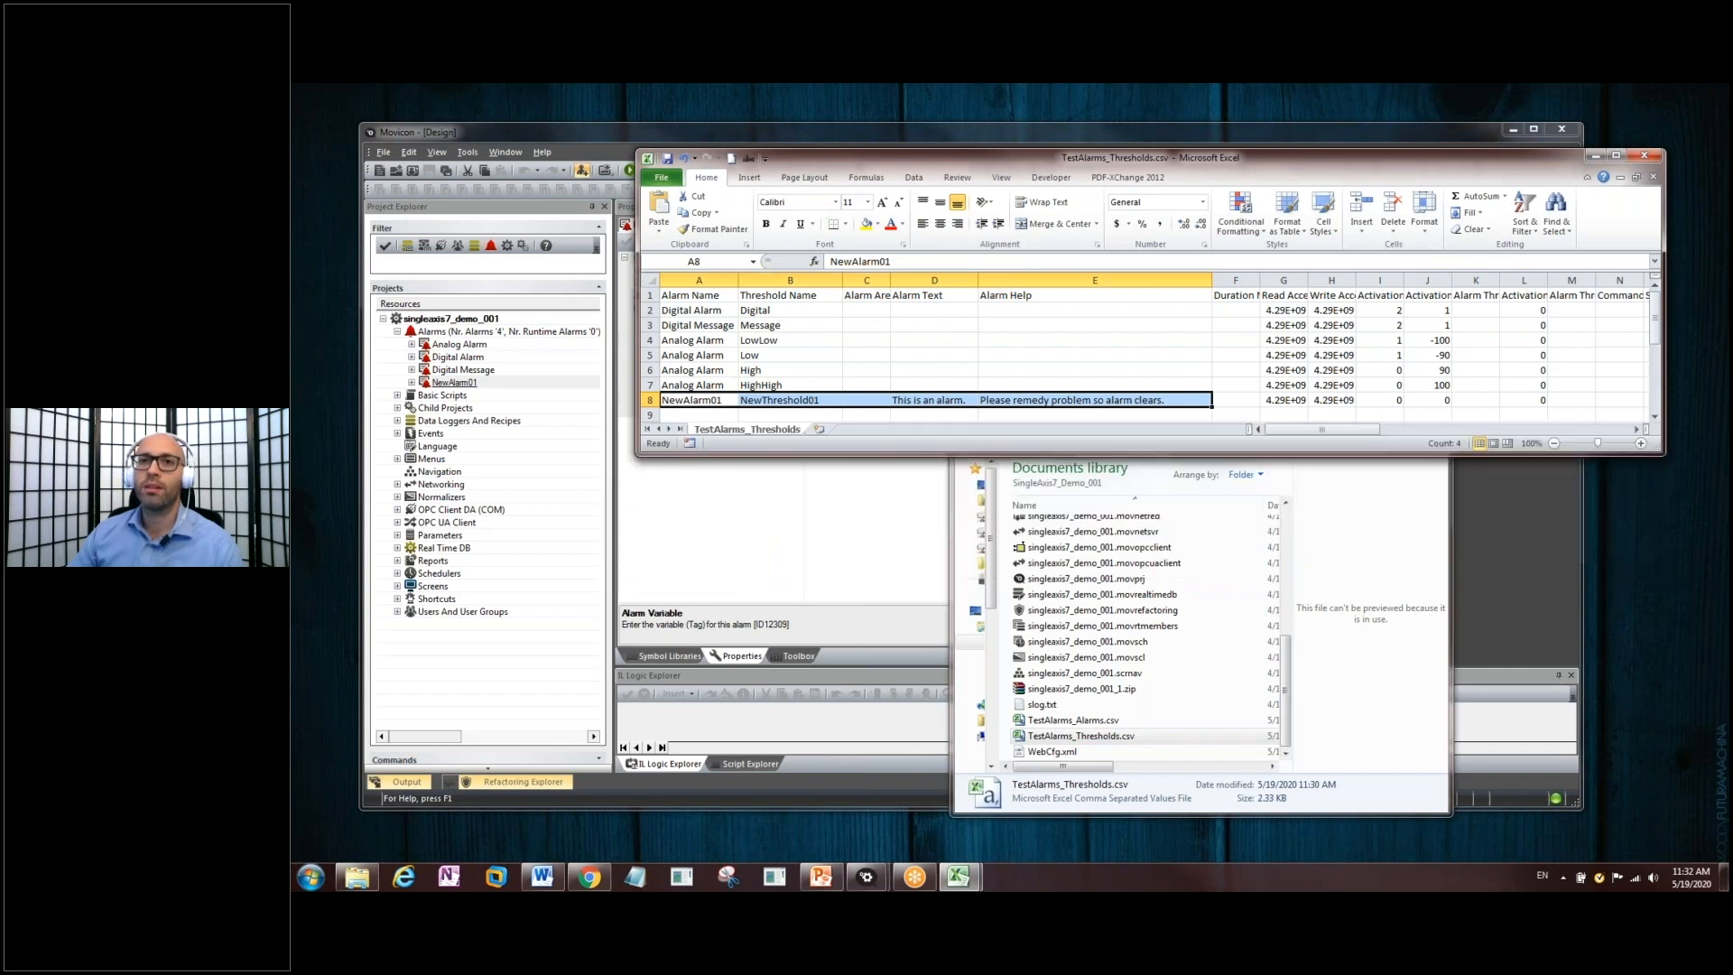
left_click(455, 356)
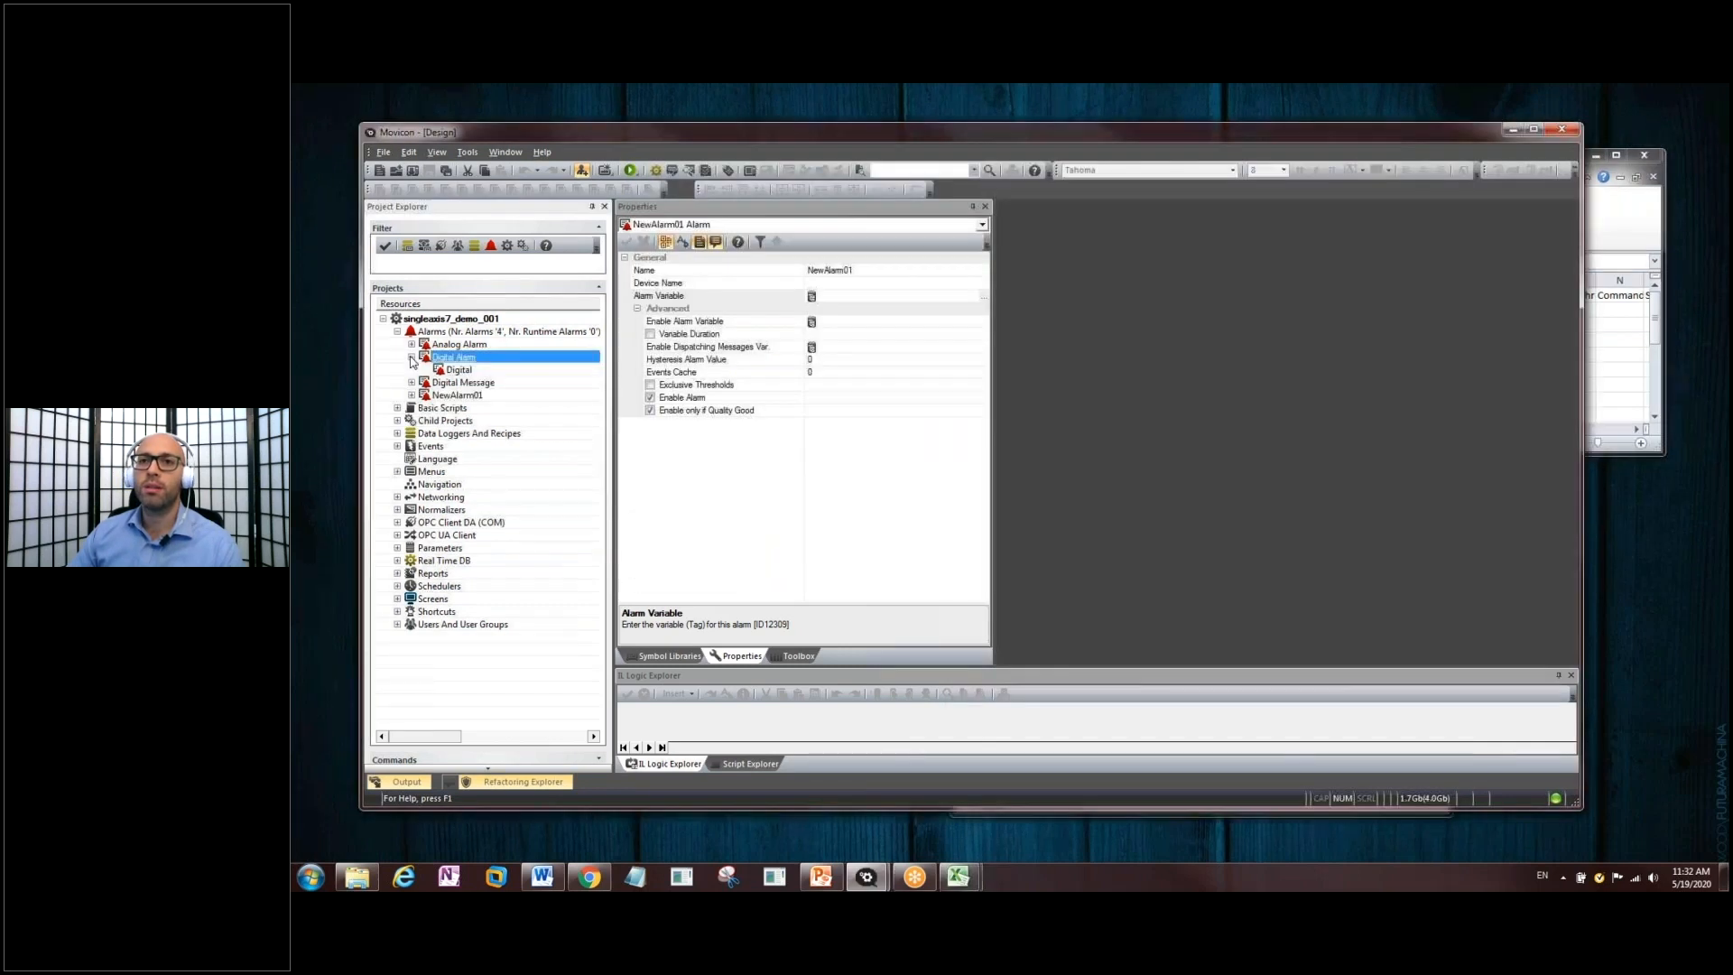
- Expand the alarms to their thresholds, then point out NewThreshold01 back in the spreadsheet
left_click(453, 343)
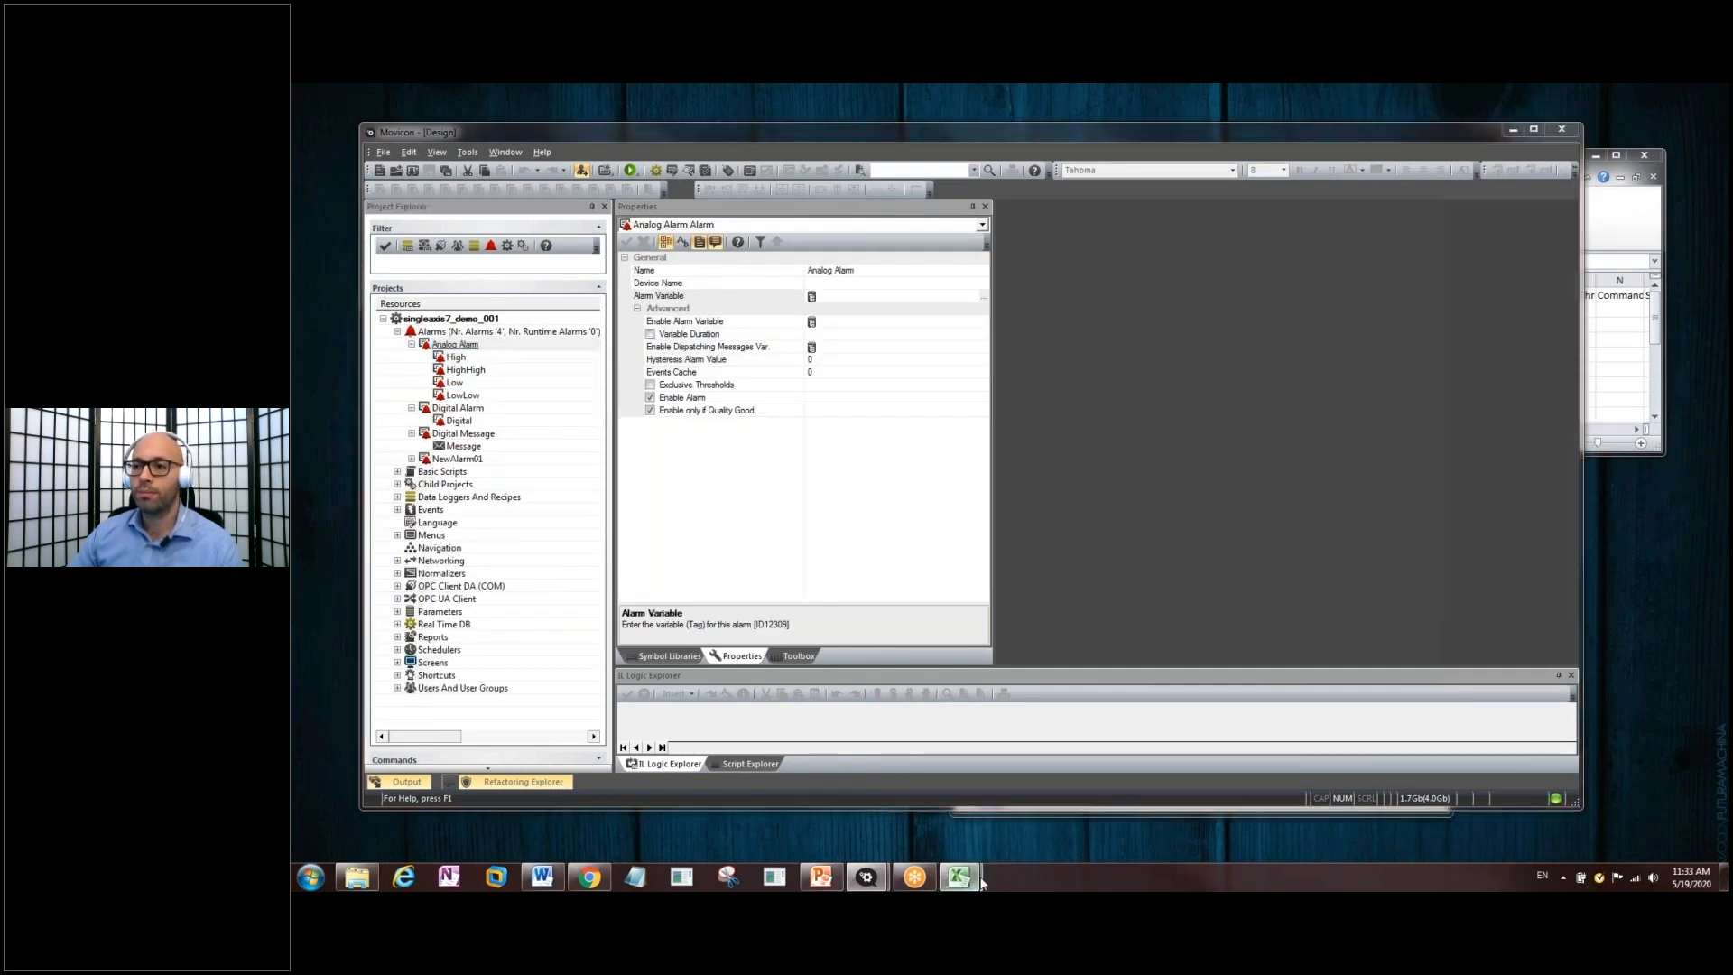
left_click(957, 877)
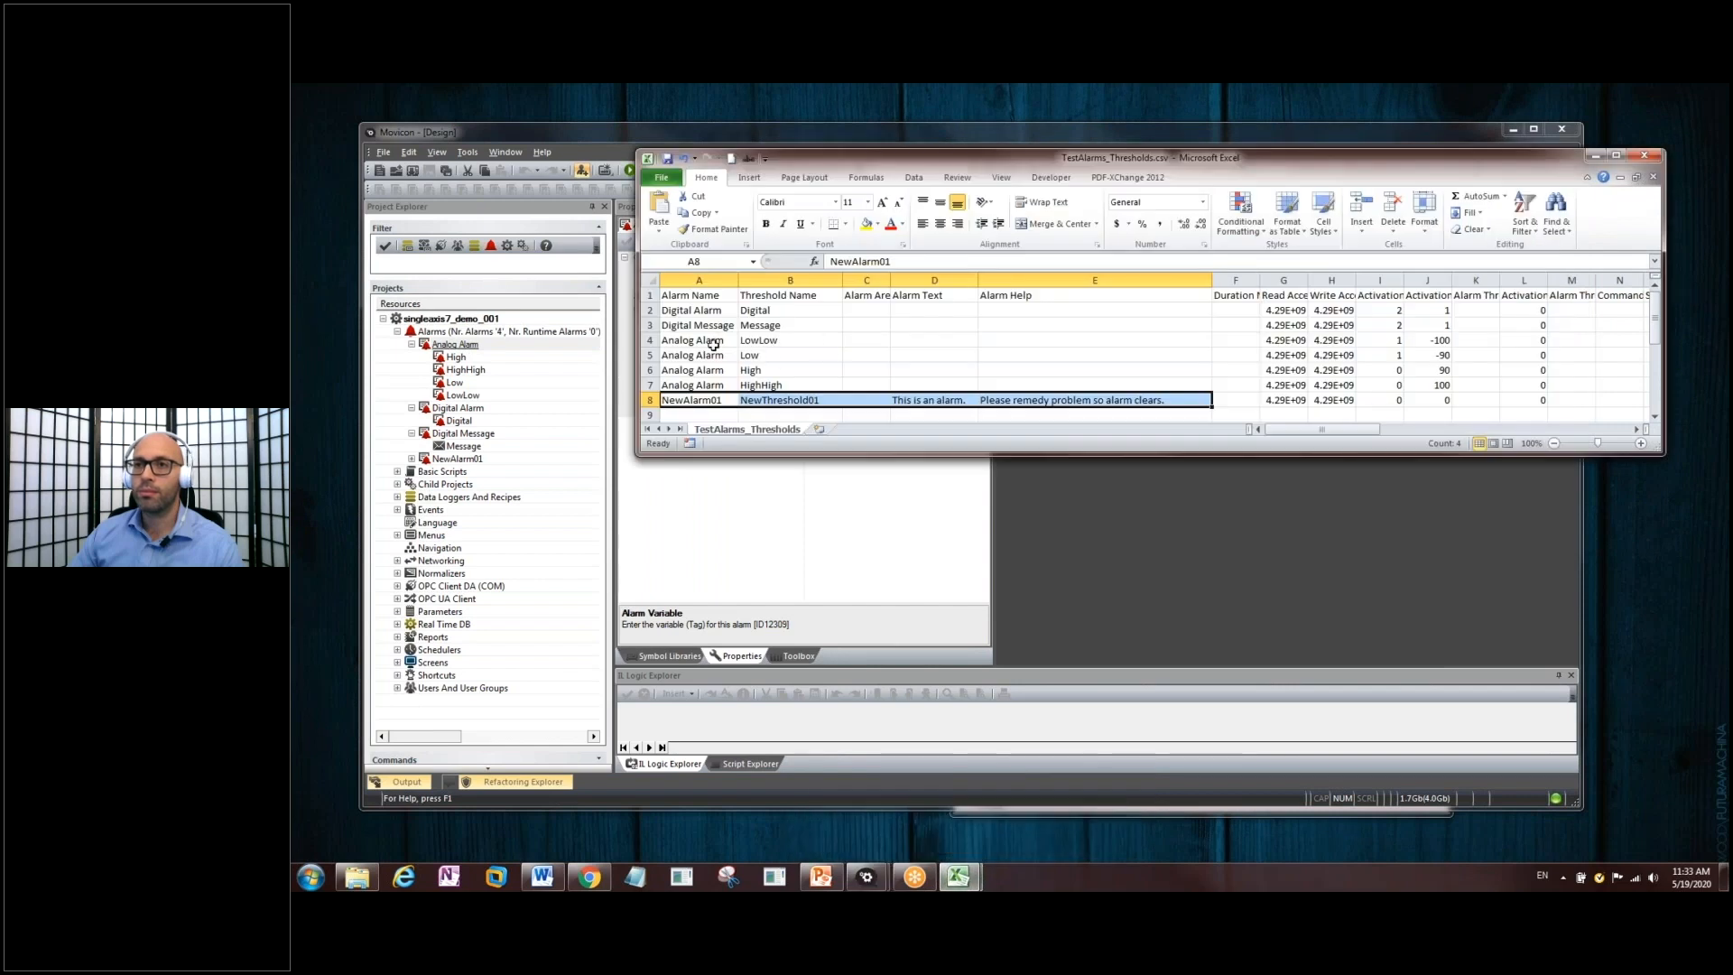
left_click(789, 399)
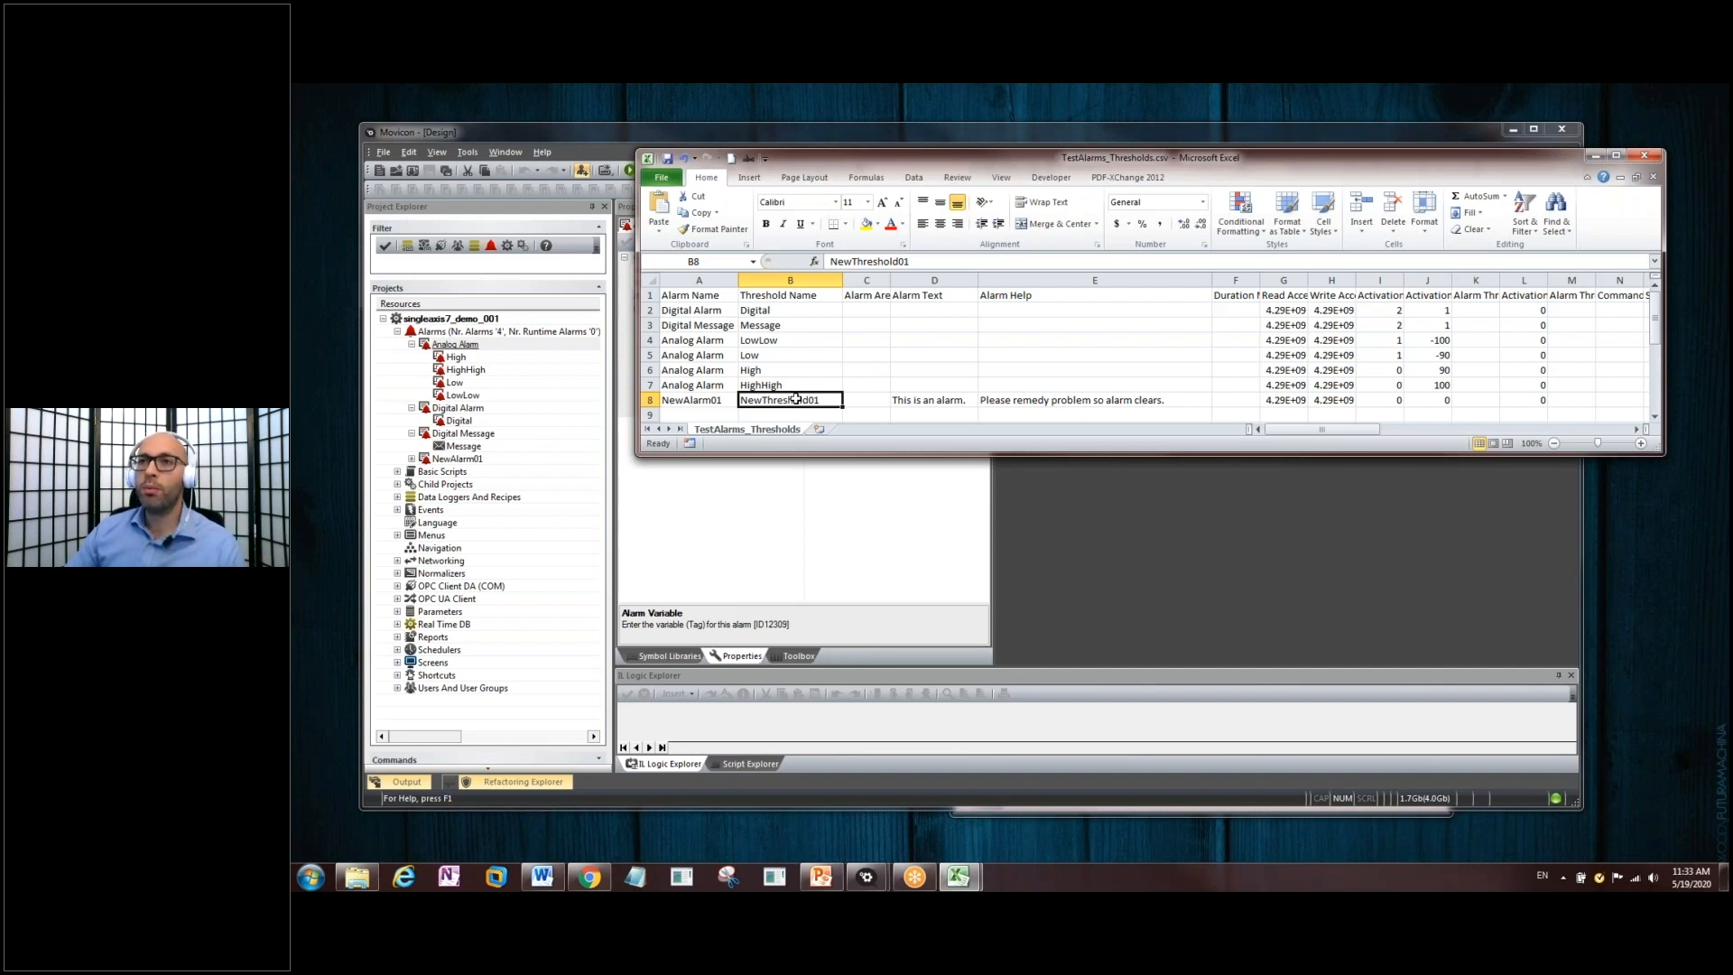
mouse_move(736, 336)
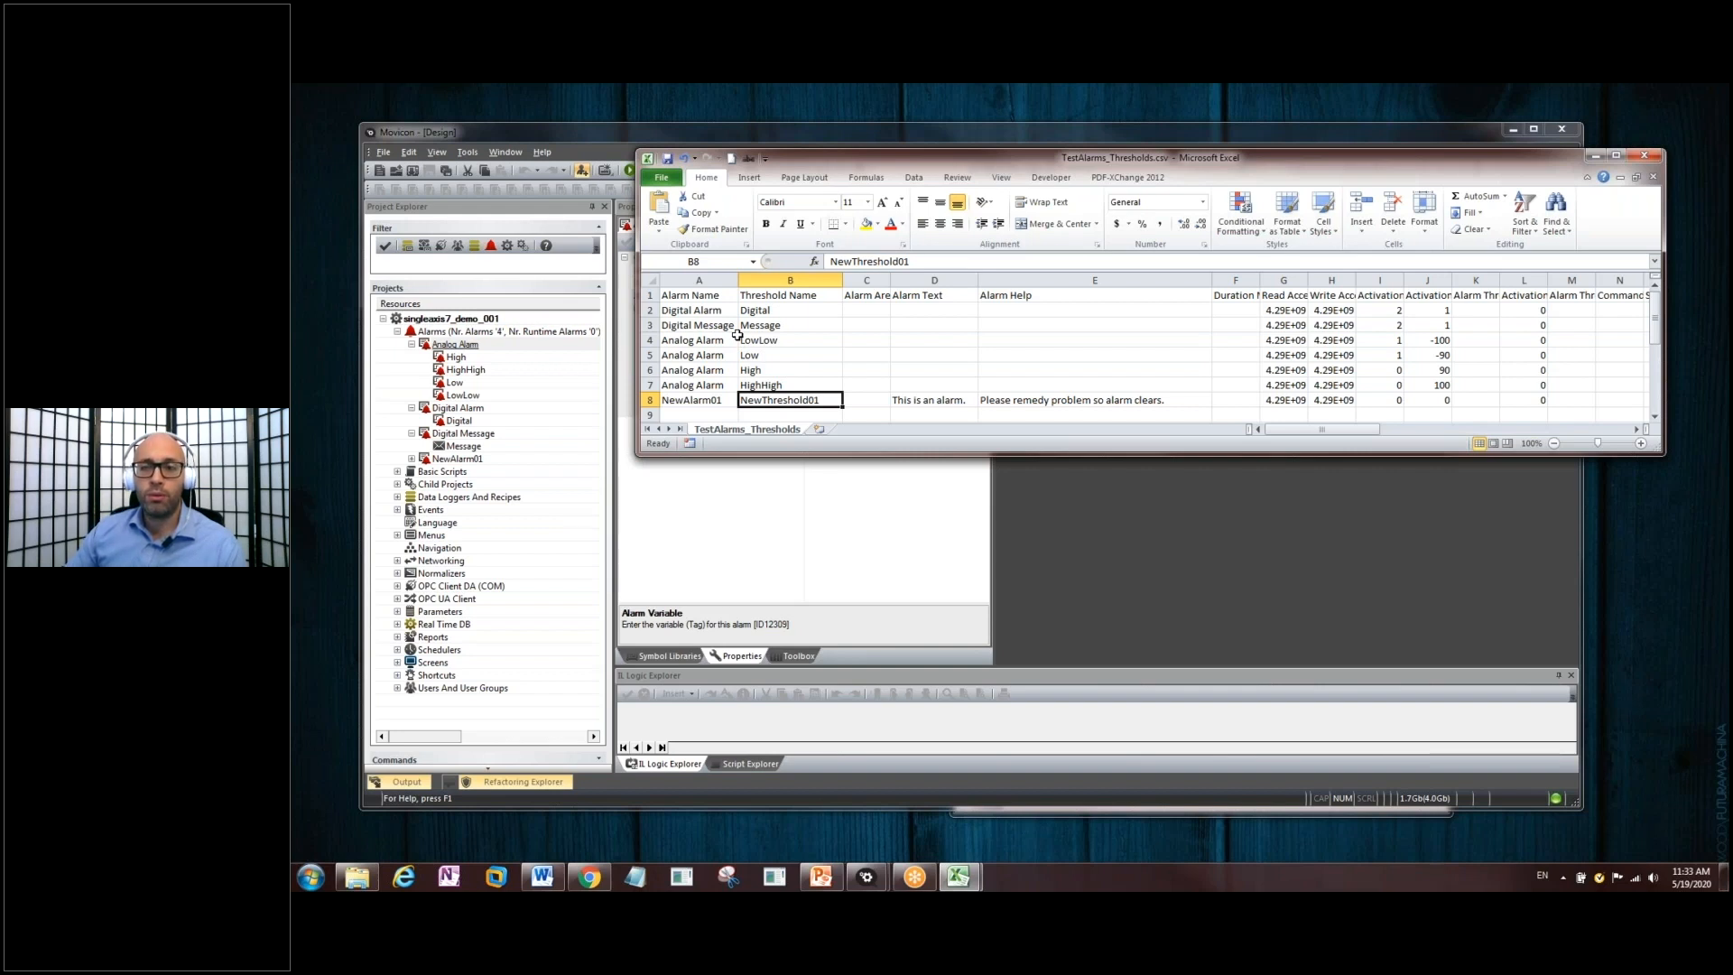
mouse_move(776, 385)
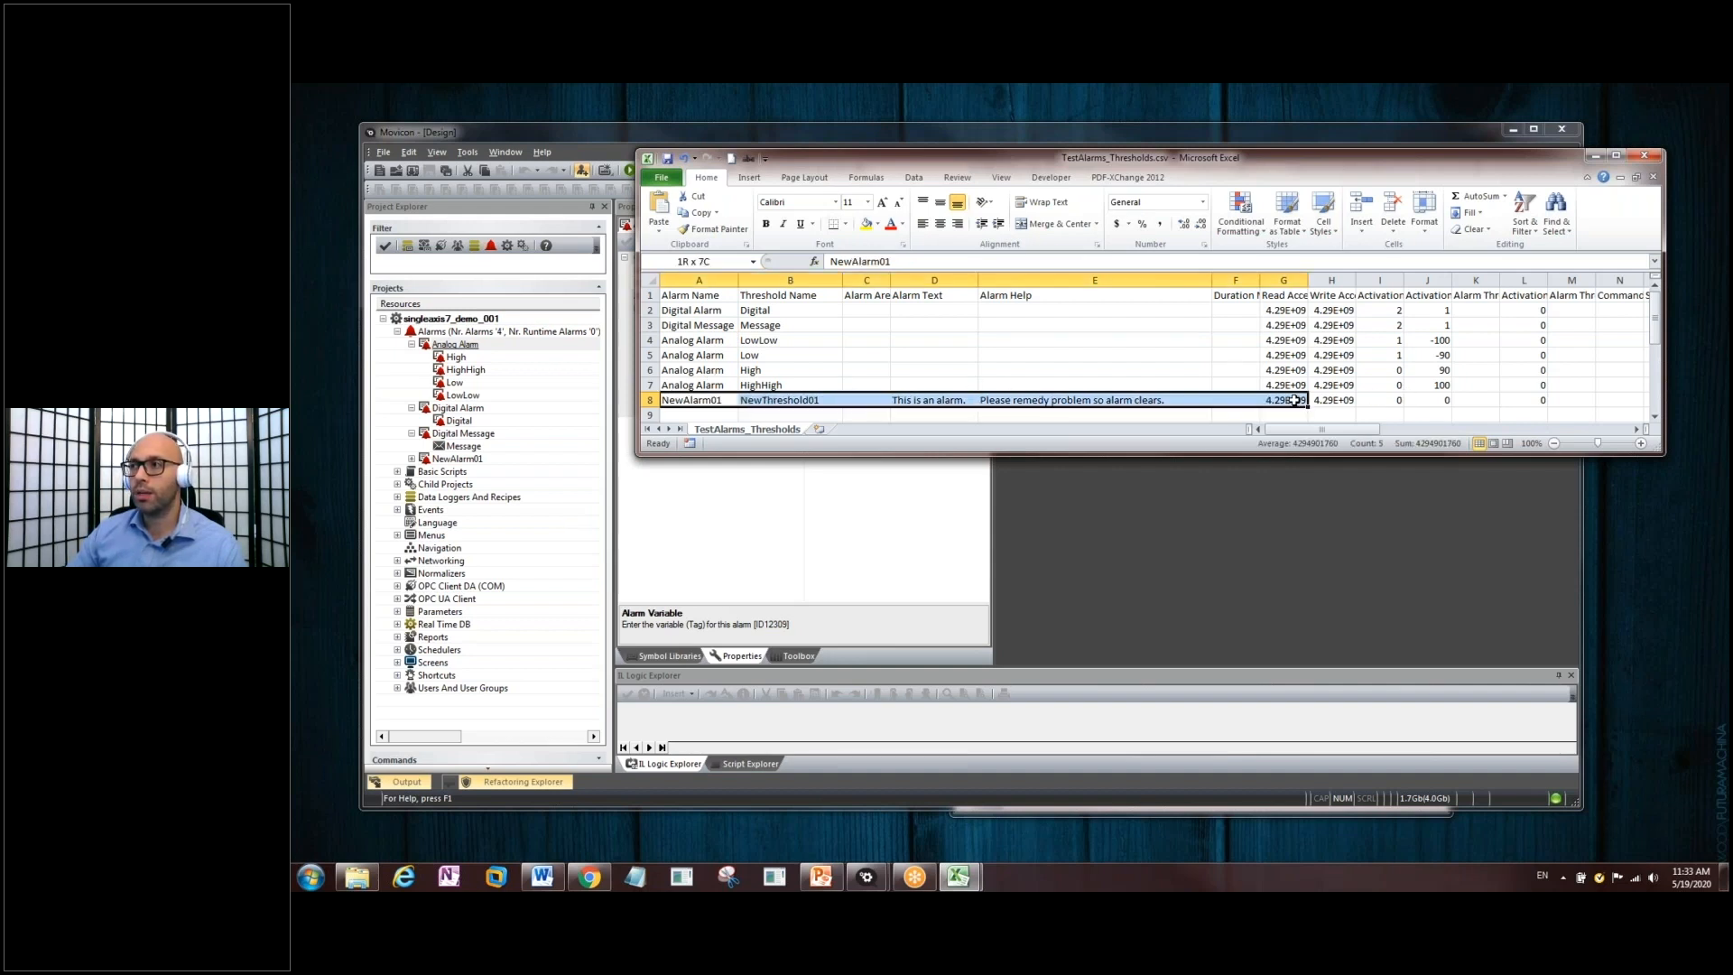
- Duplicate NewAlarm01 as NewAlarm02 with '2' in its texts and save the file as CSV
left_click(699, 399)
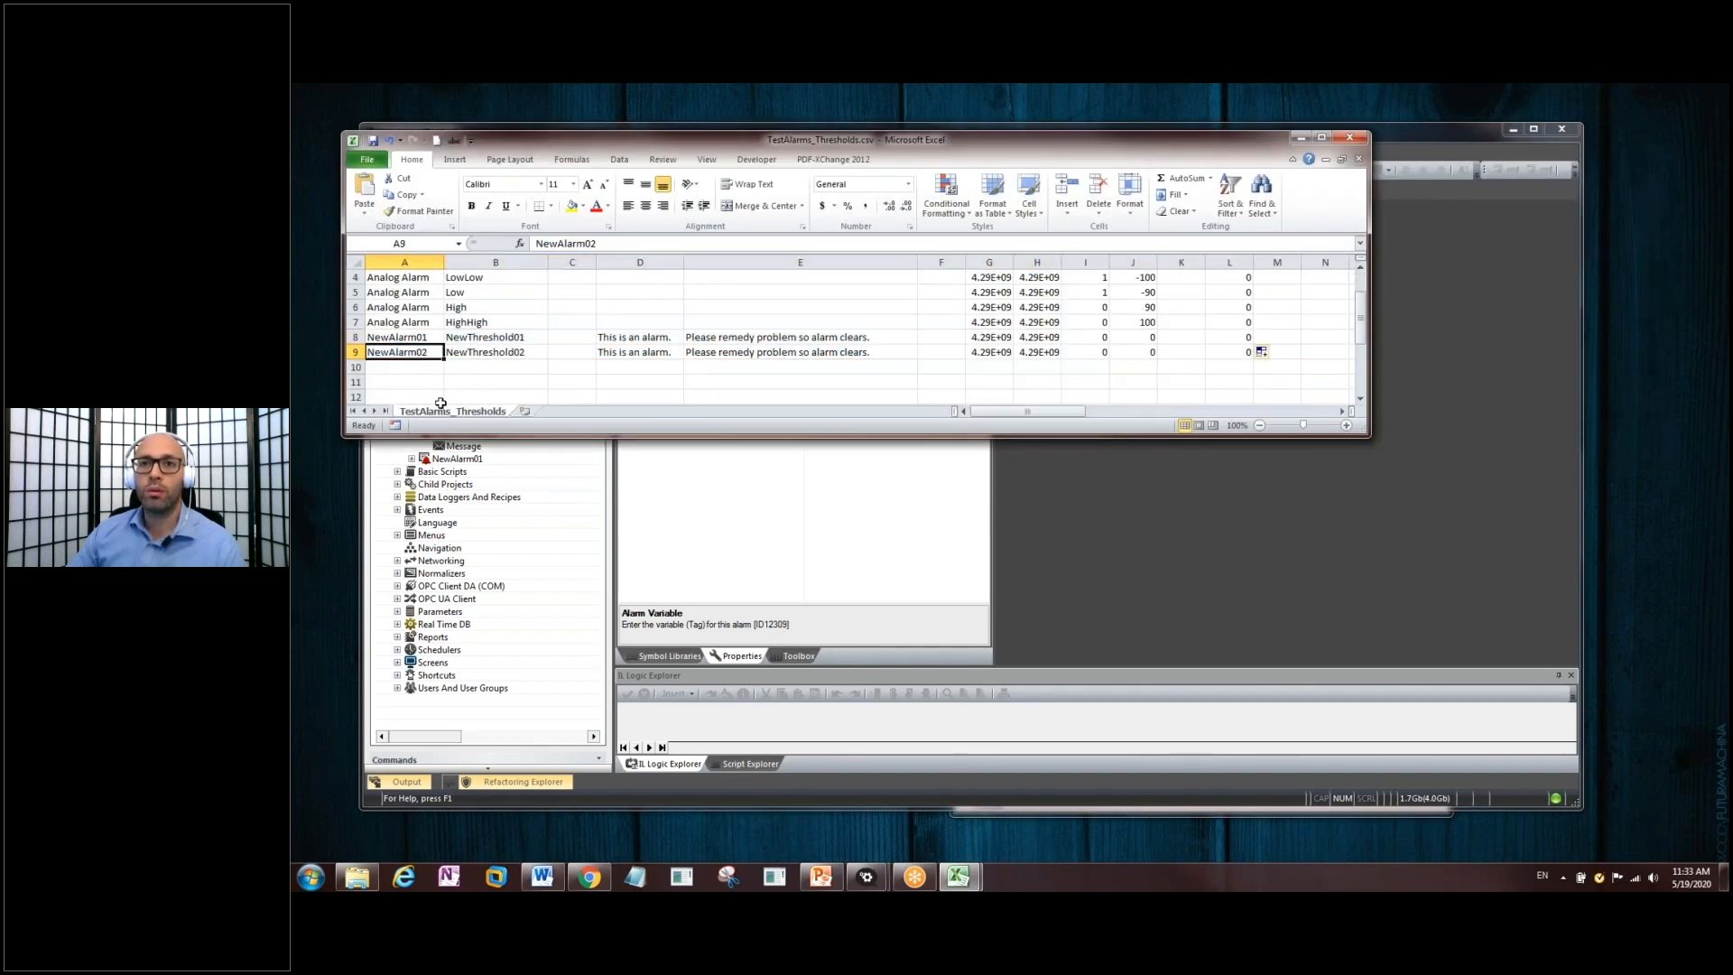
mouse_move(479, 419)
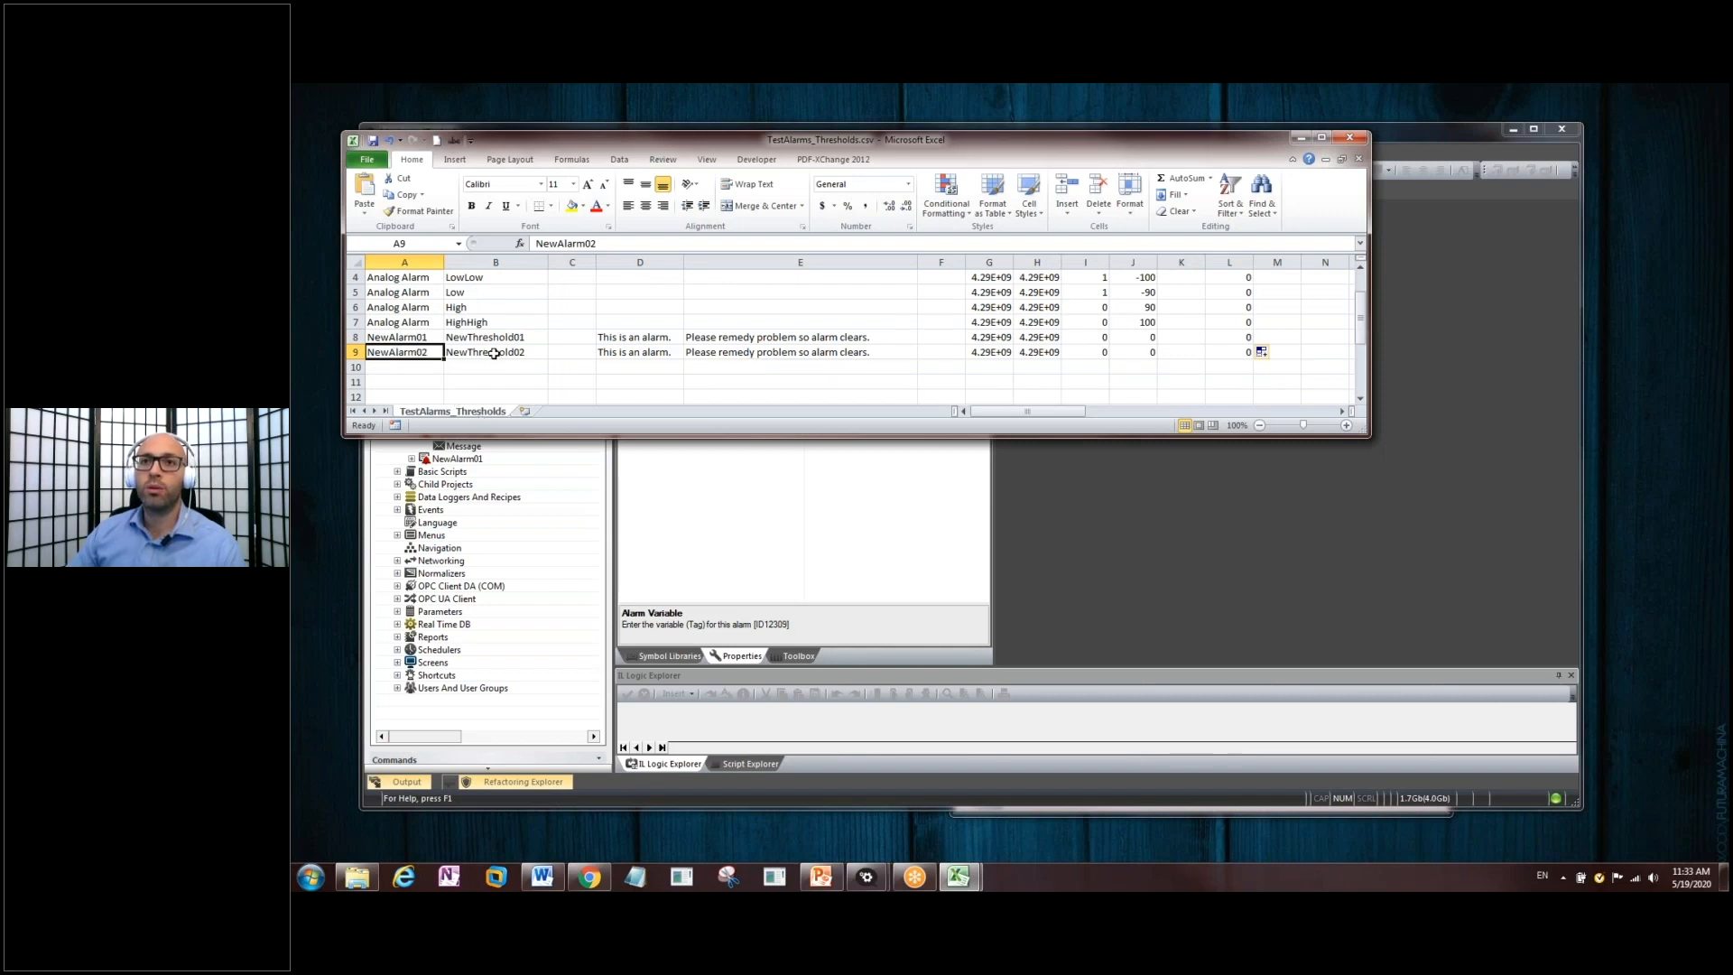
left_click(639, 352)
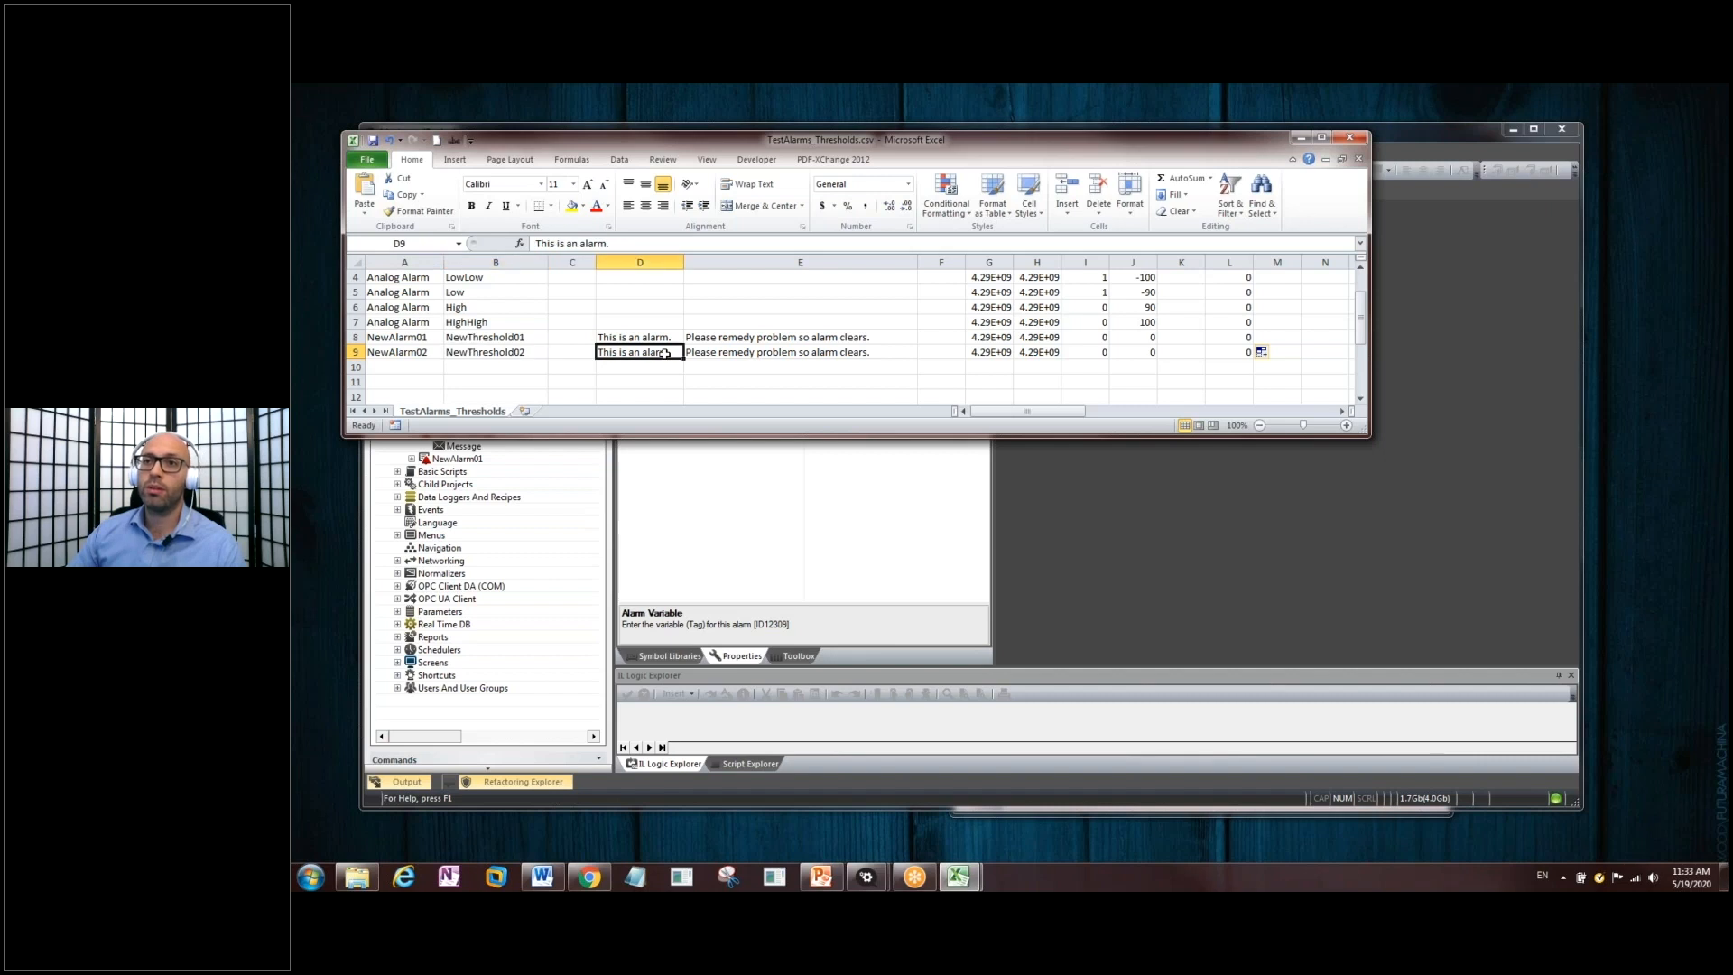
type("2")
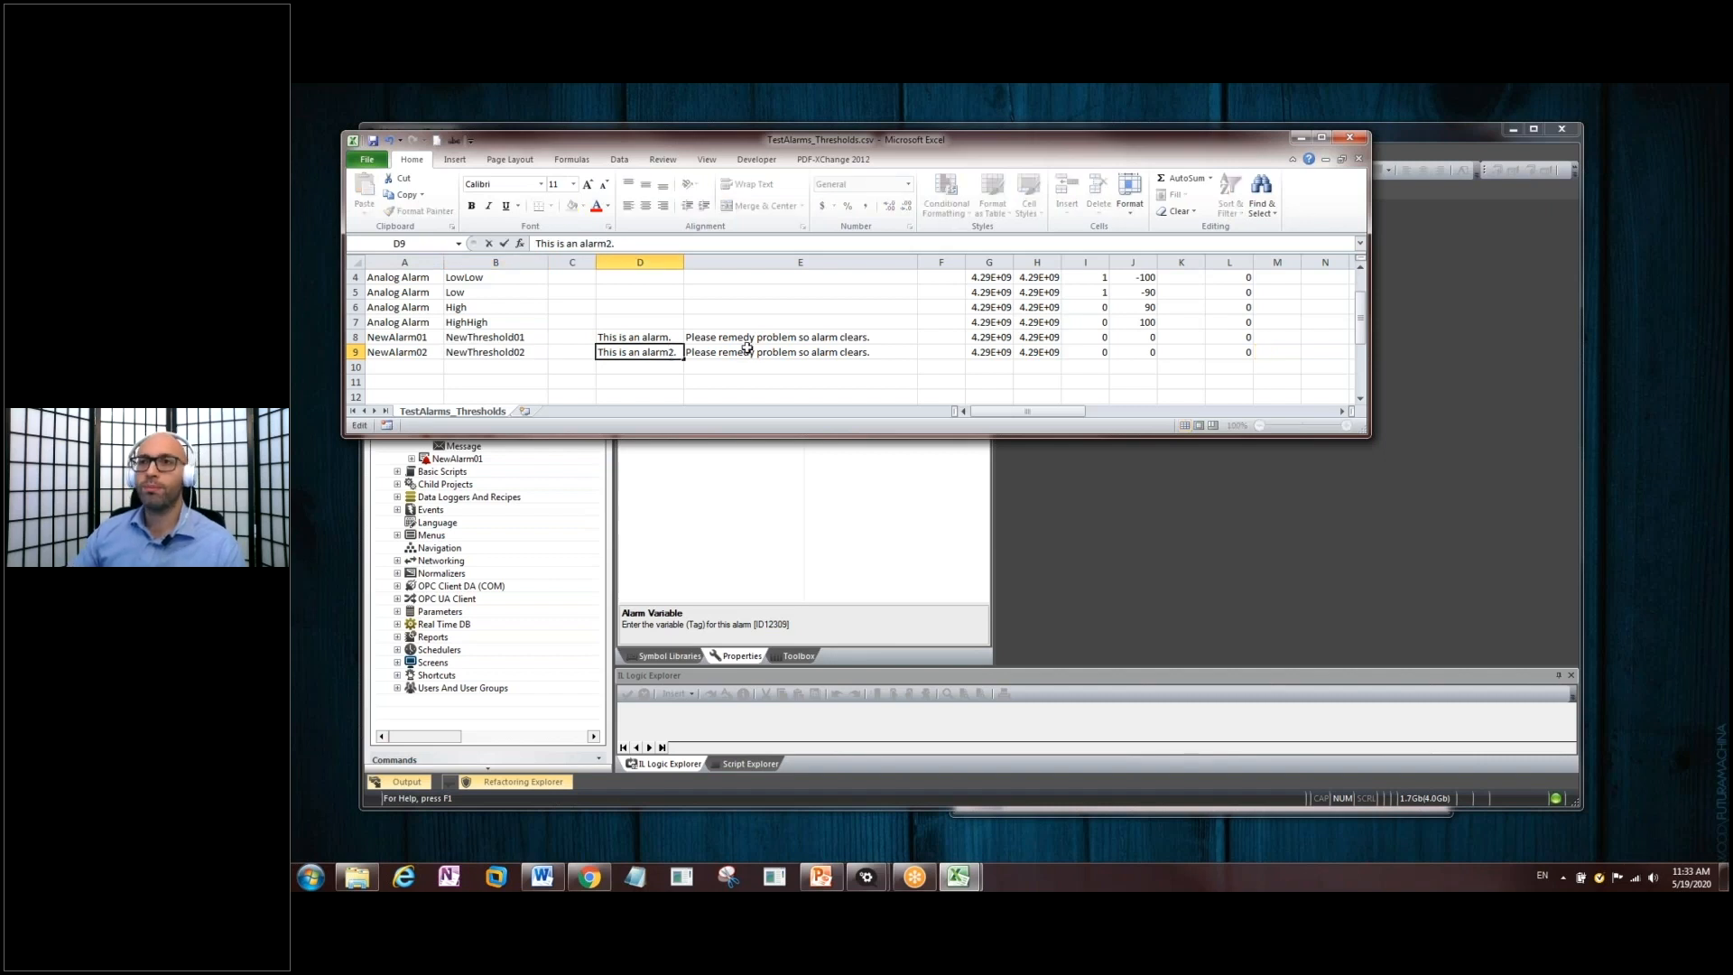
left_click(800, 352)
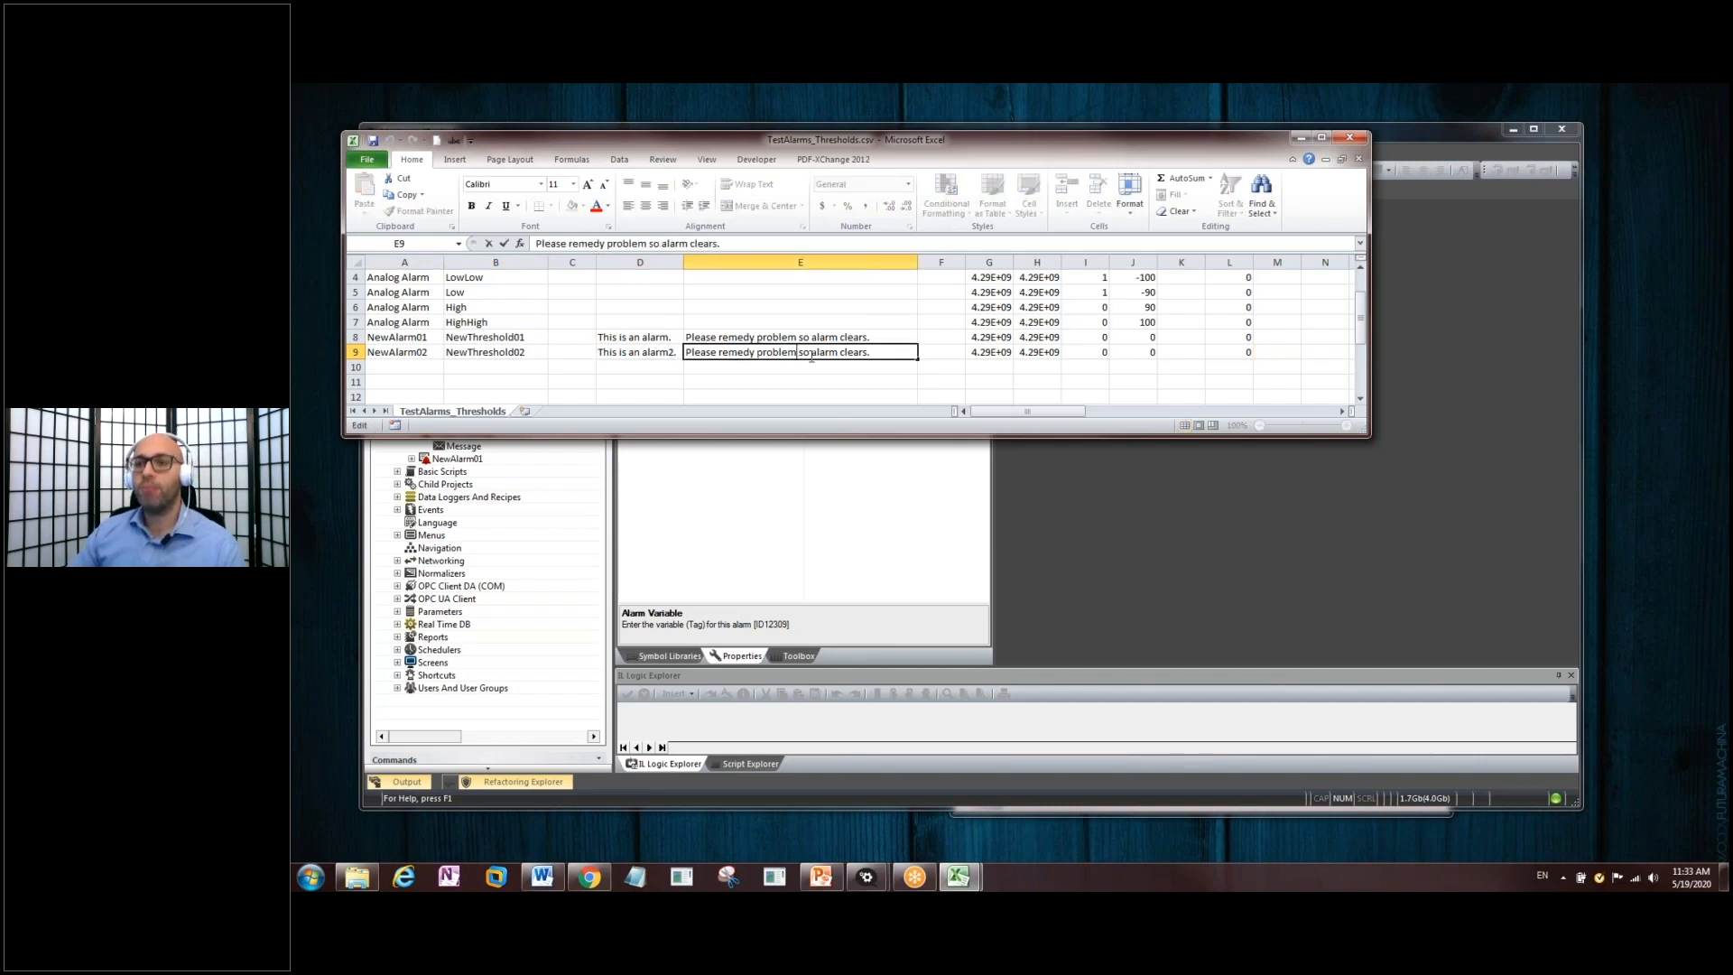
type("2")
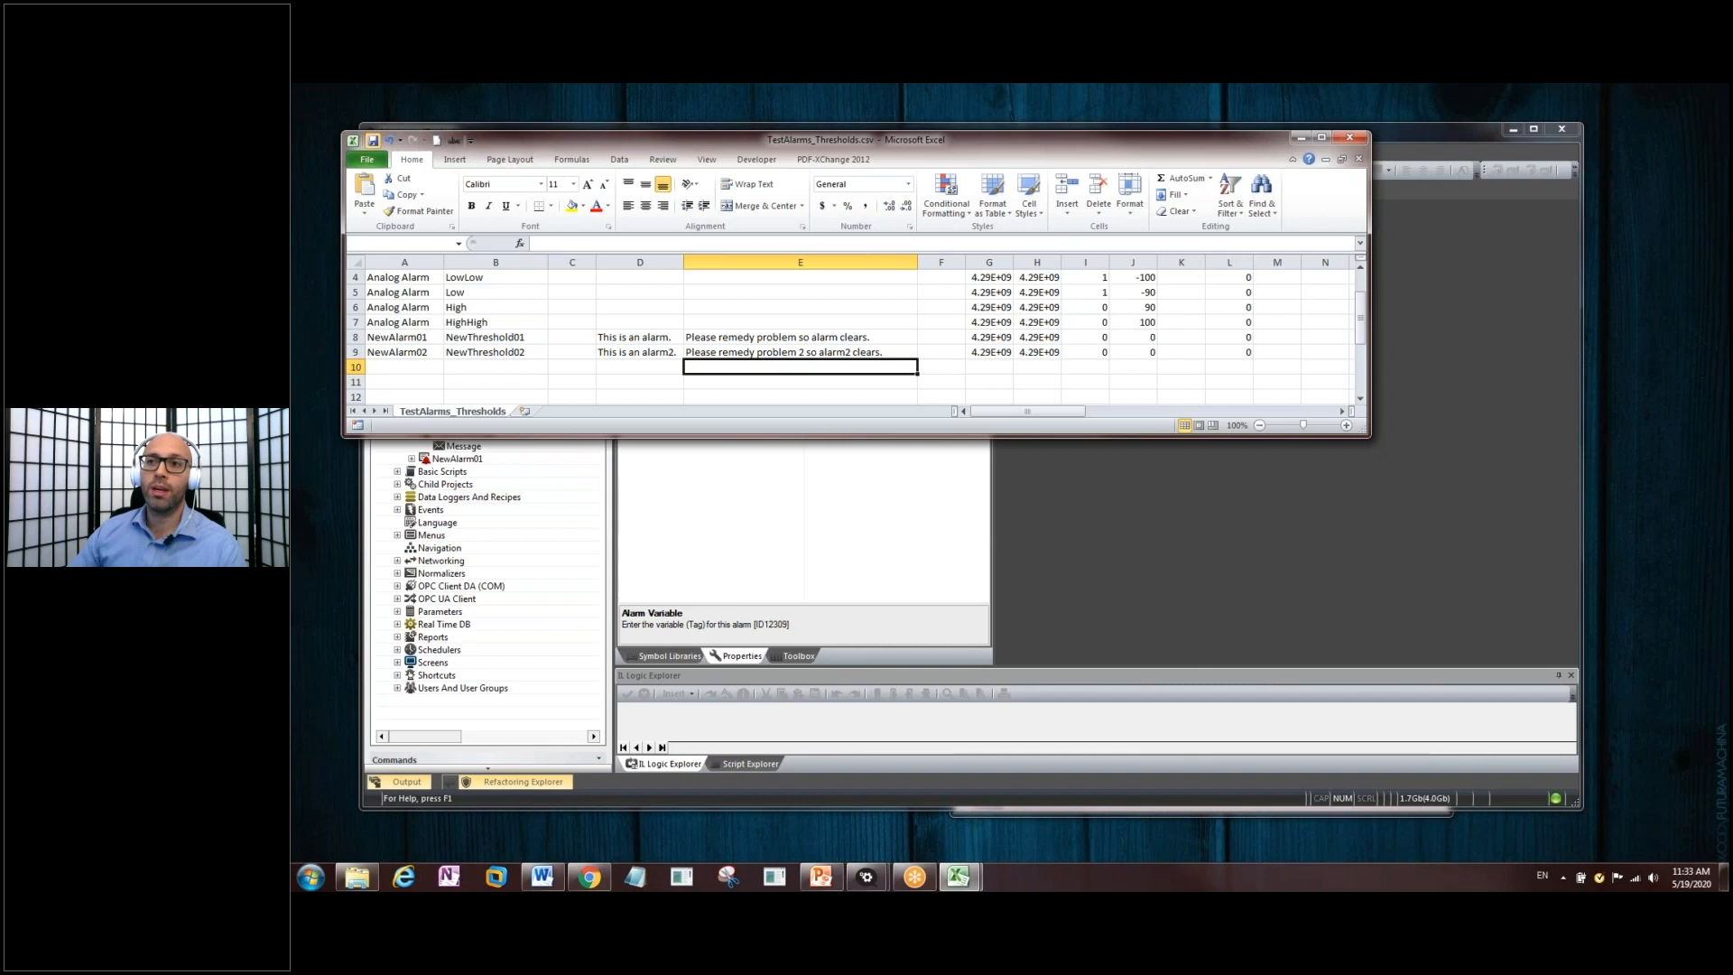
key("ctrl+s")
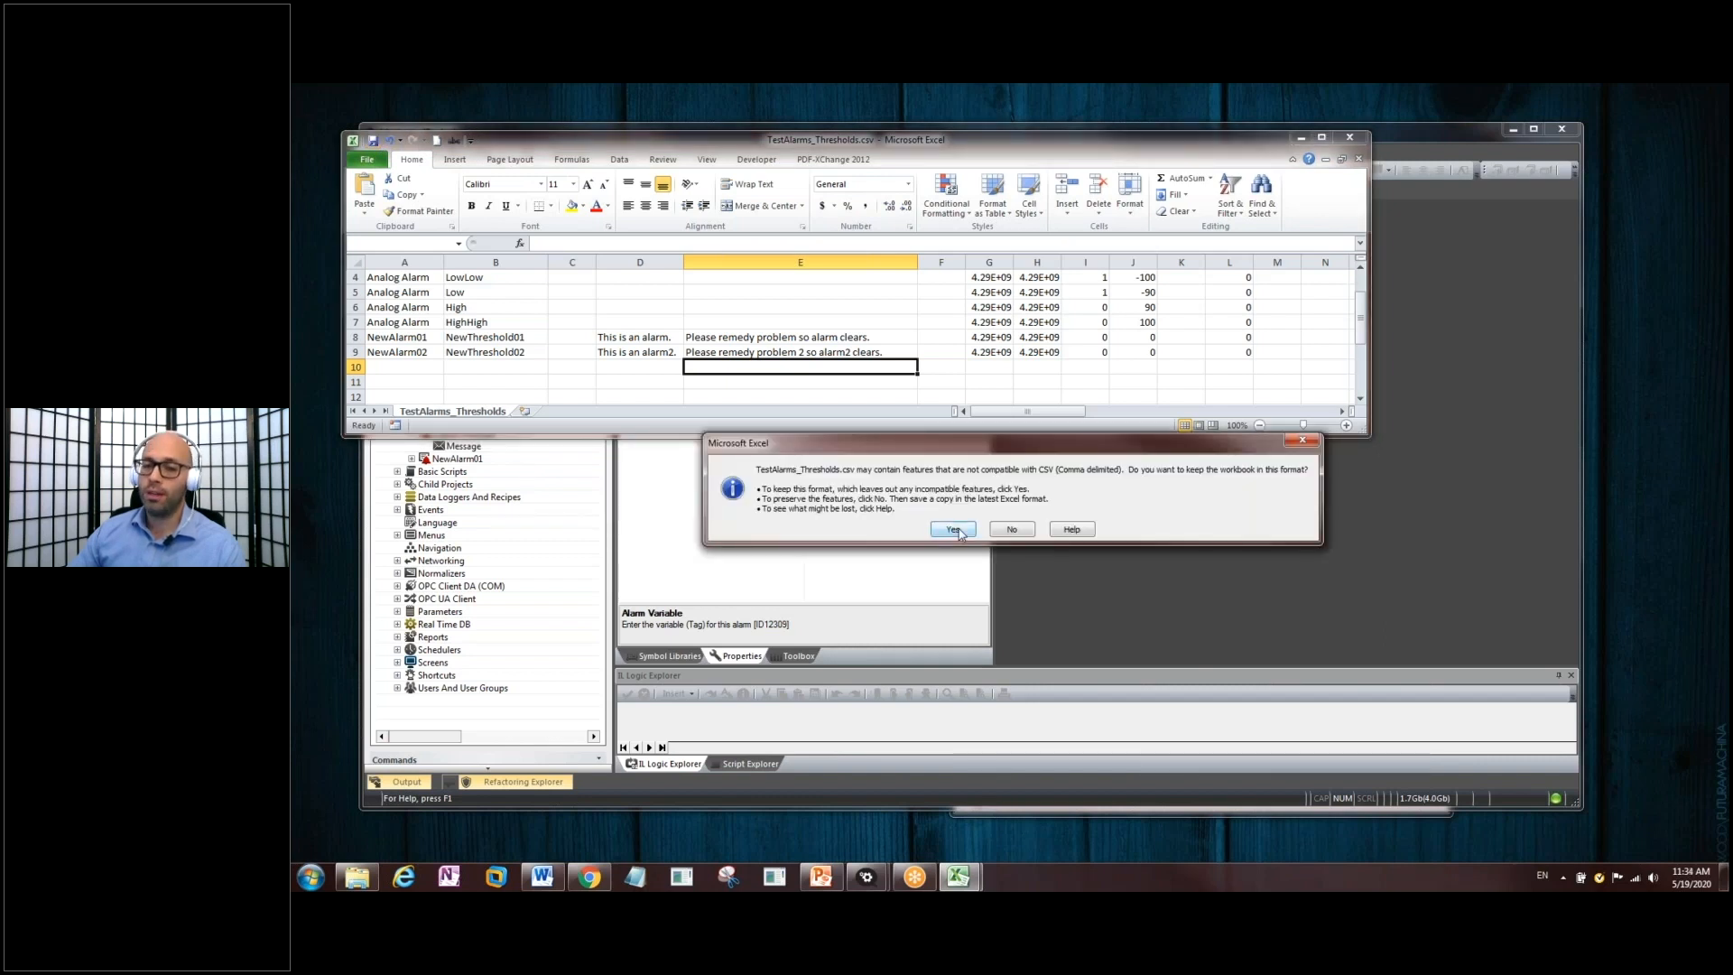
left_click(952, 529)
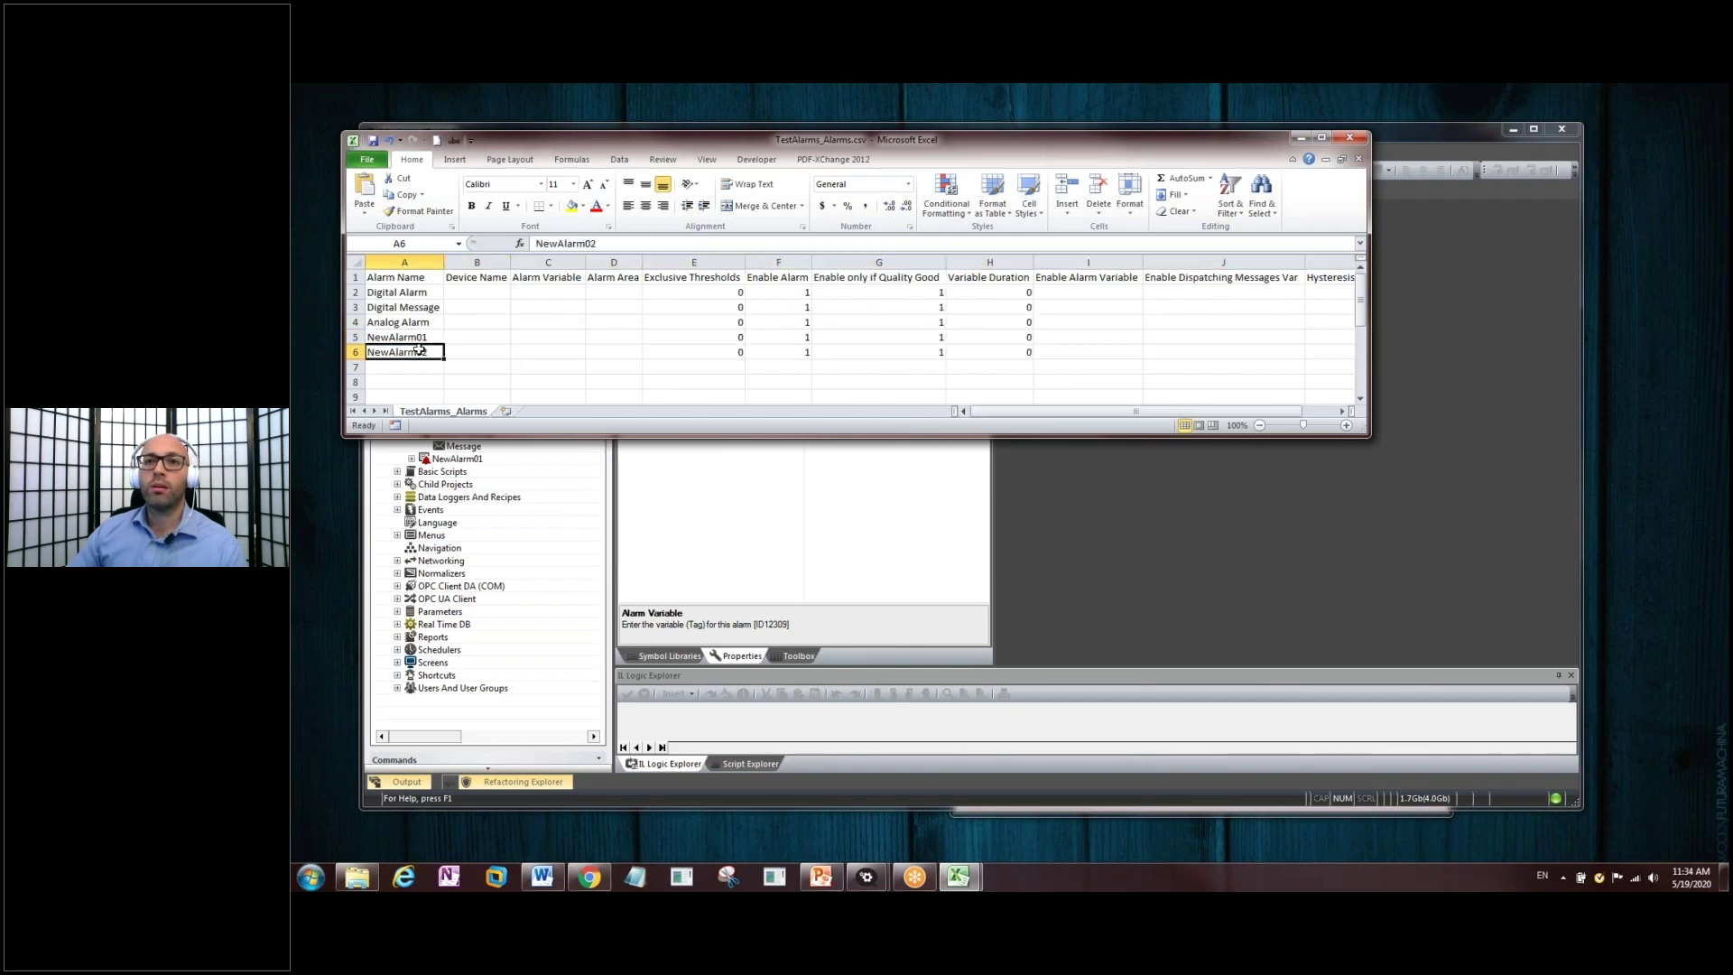
- Save TestAlarms_Alarms.csv with the NewAlarm02 row, keeping CSV format
key("ctrl+s")
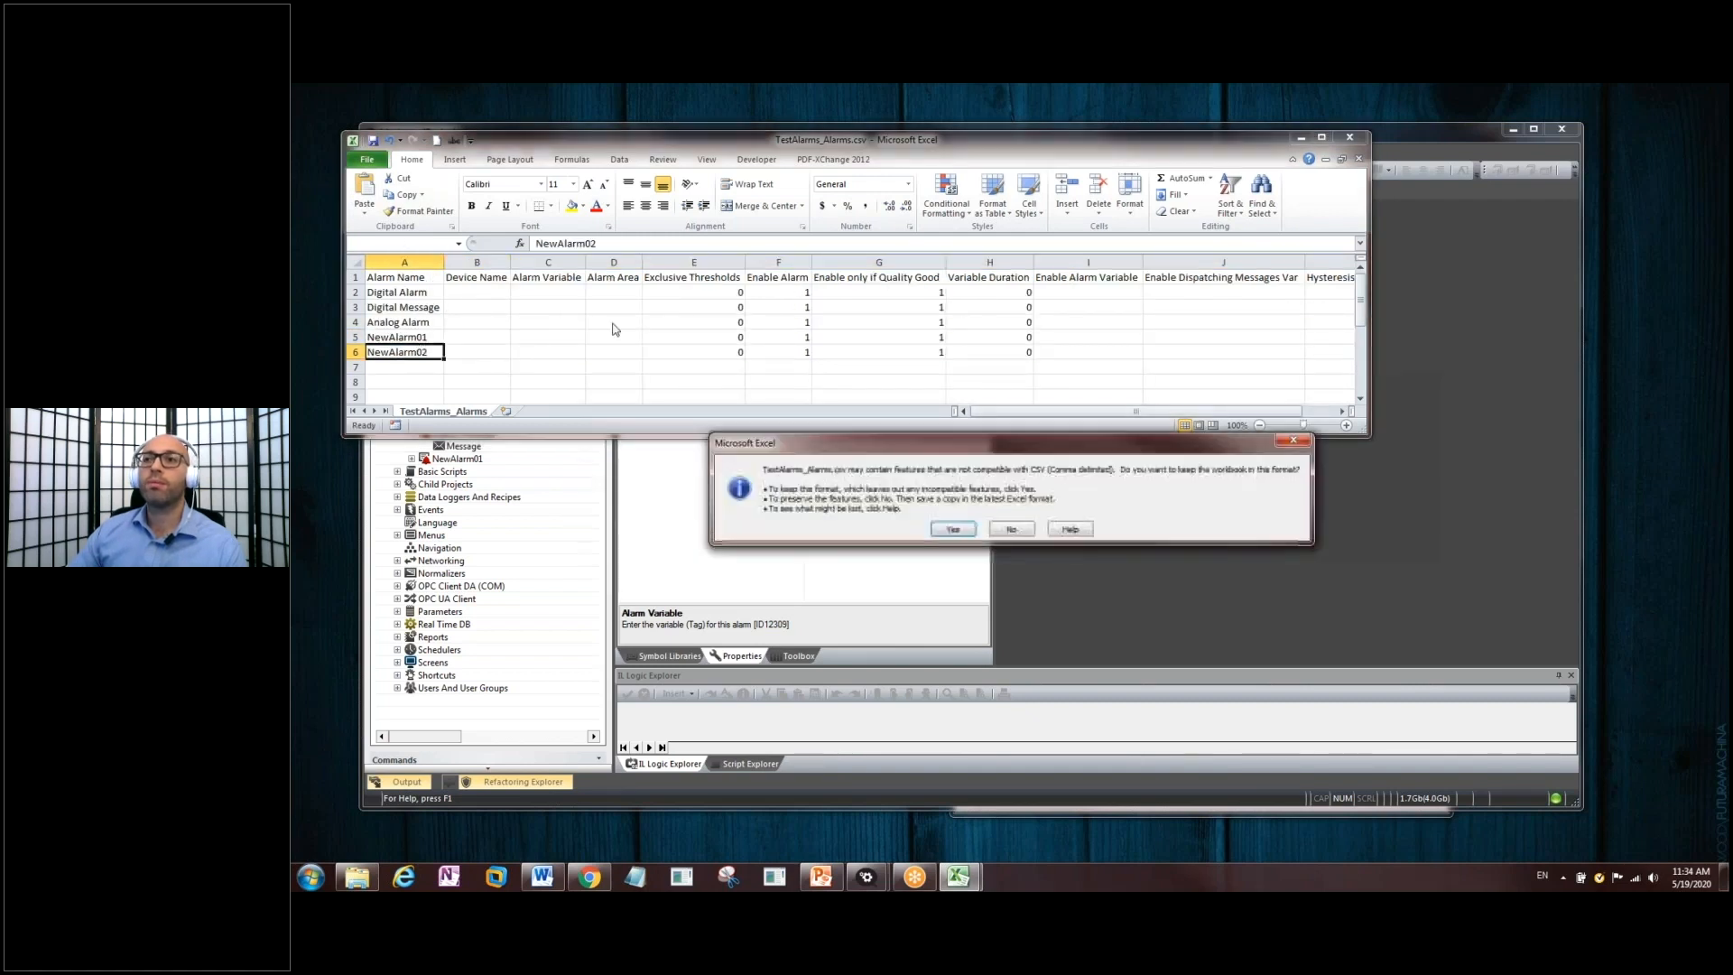
left_click(951, 529)
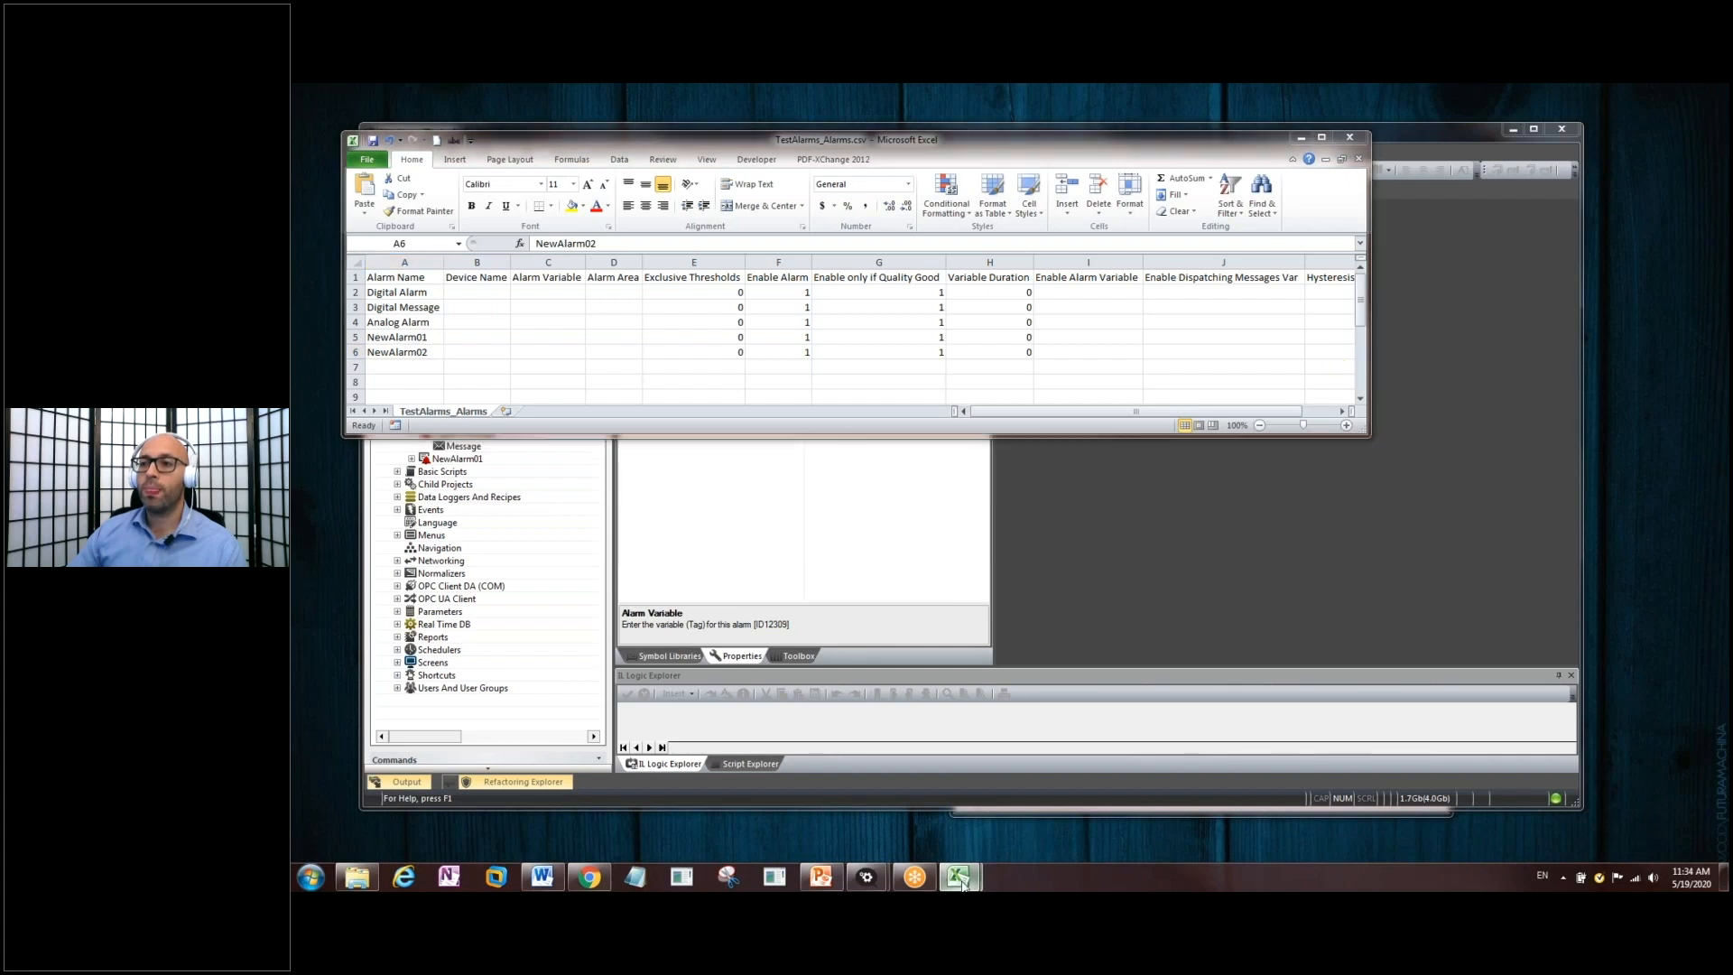
mouse_move(957, 878)
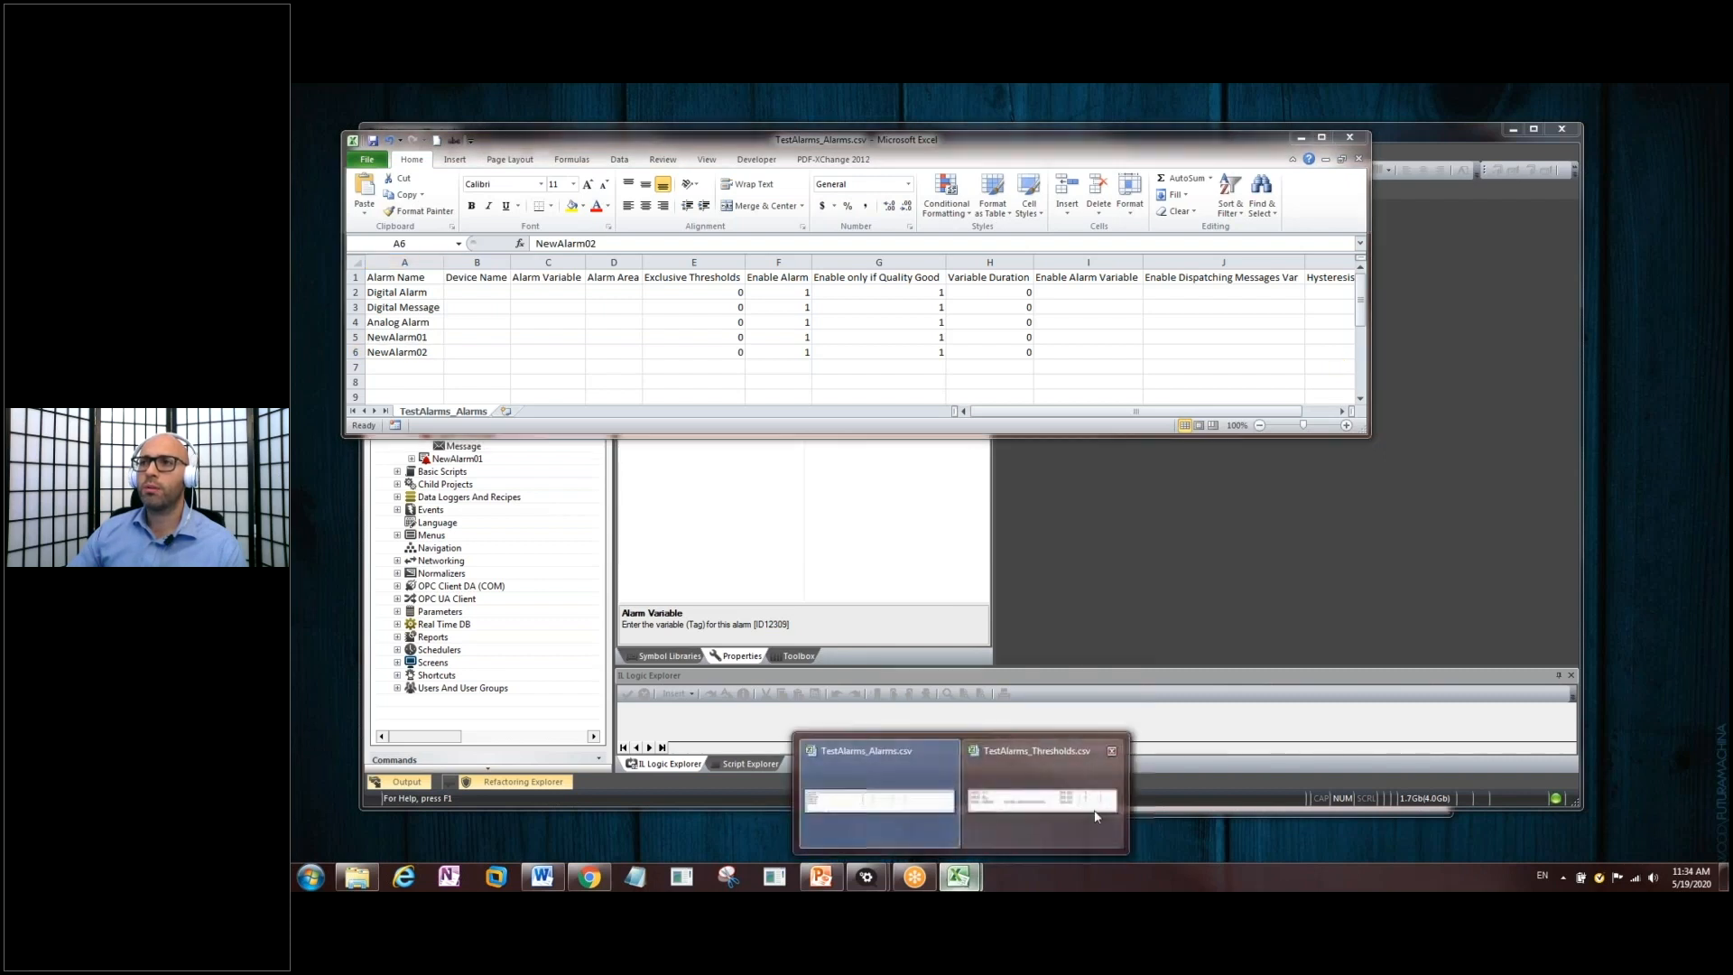
- In TestAlarms_Thresholds.csv, fill NewAlarm01's settings from M8:AB8 down into NewAlarm02's row 9, then close the workbook
left_click(1040, 795)
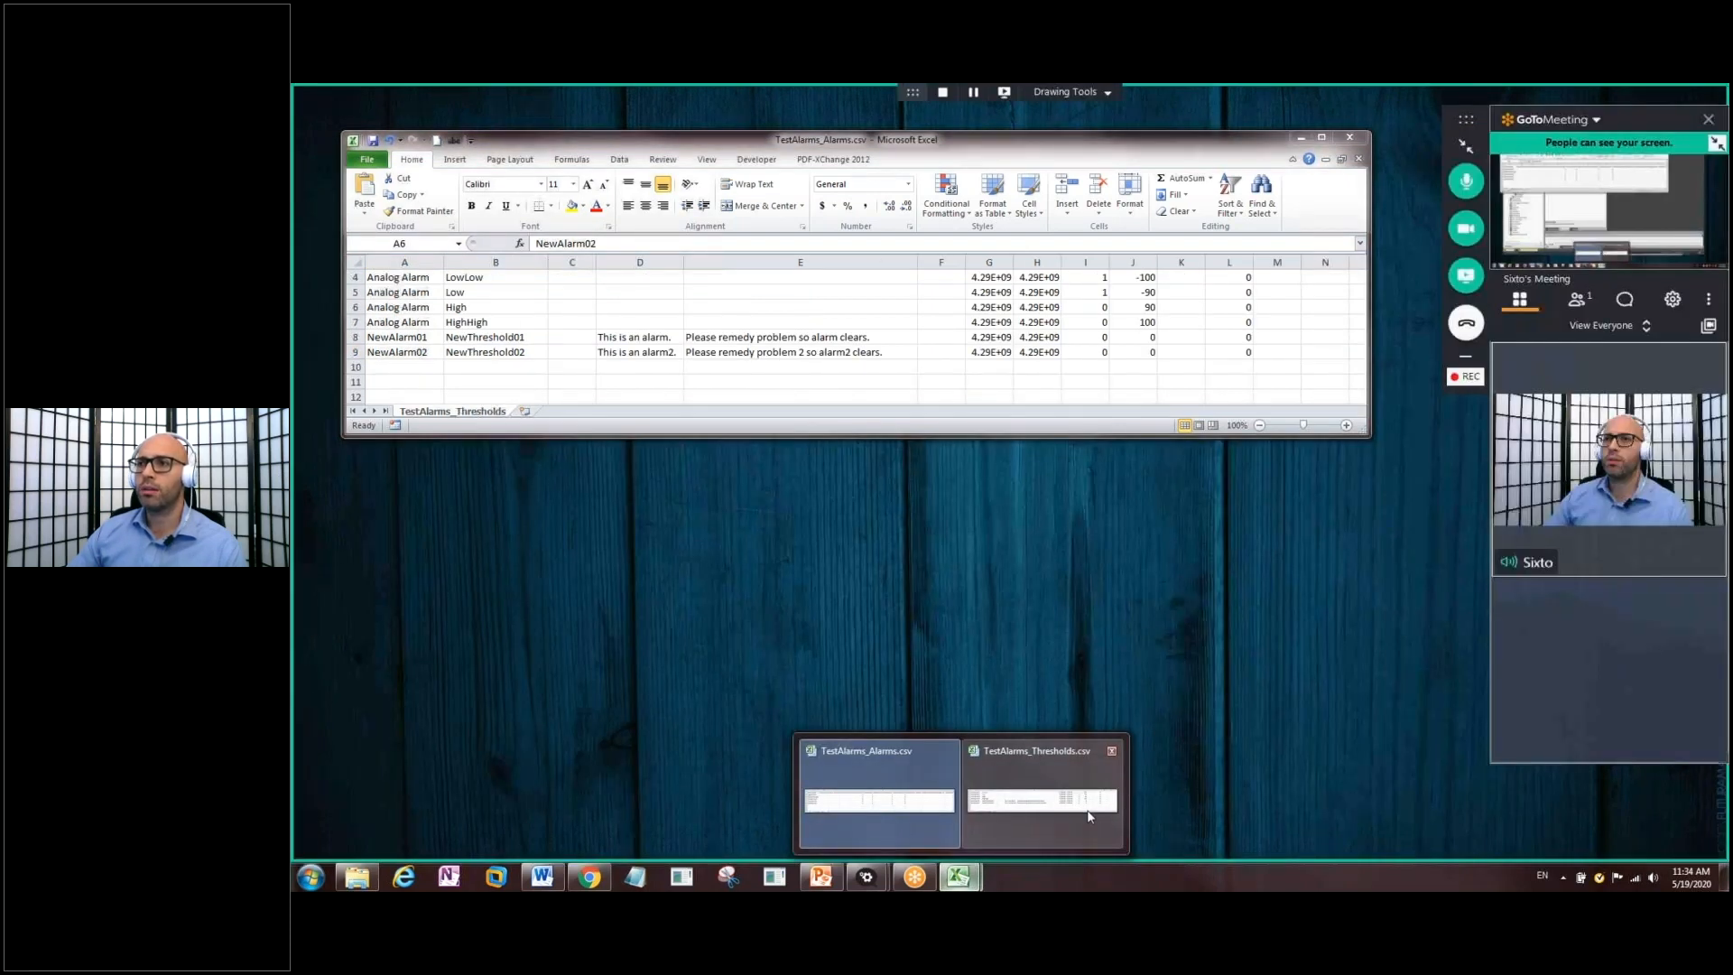
left_click(1039, 796)
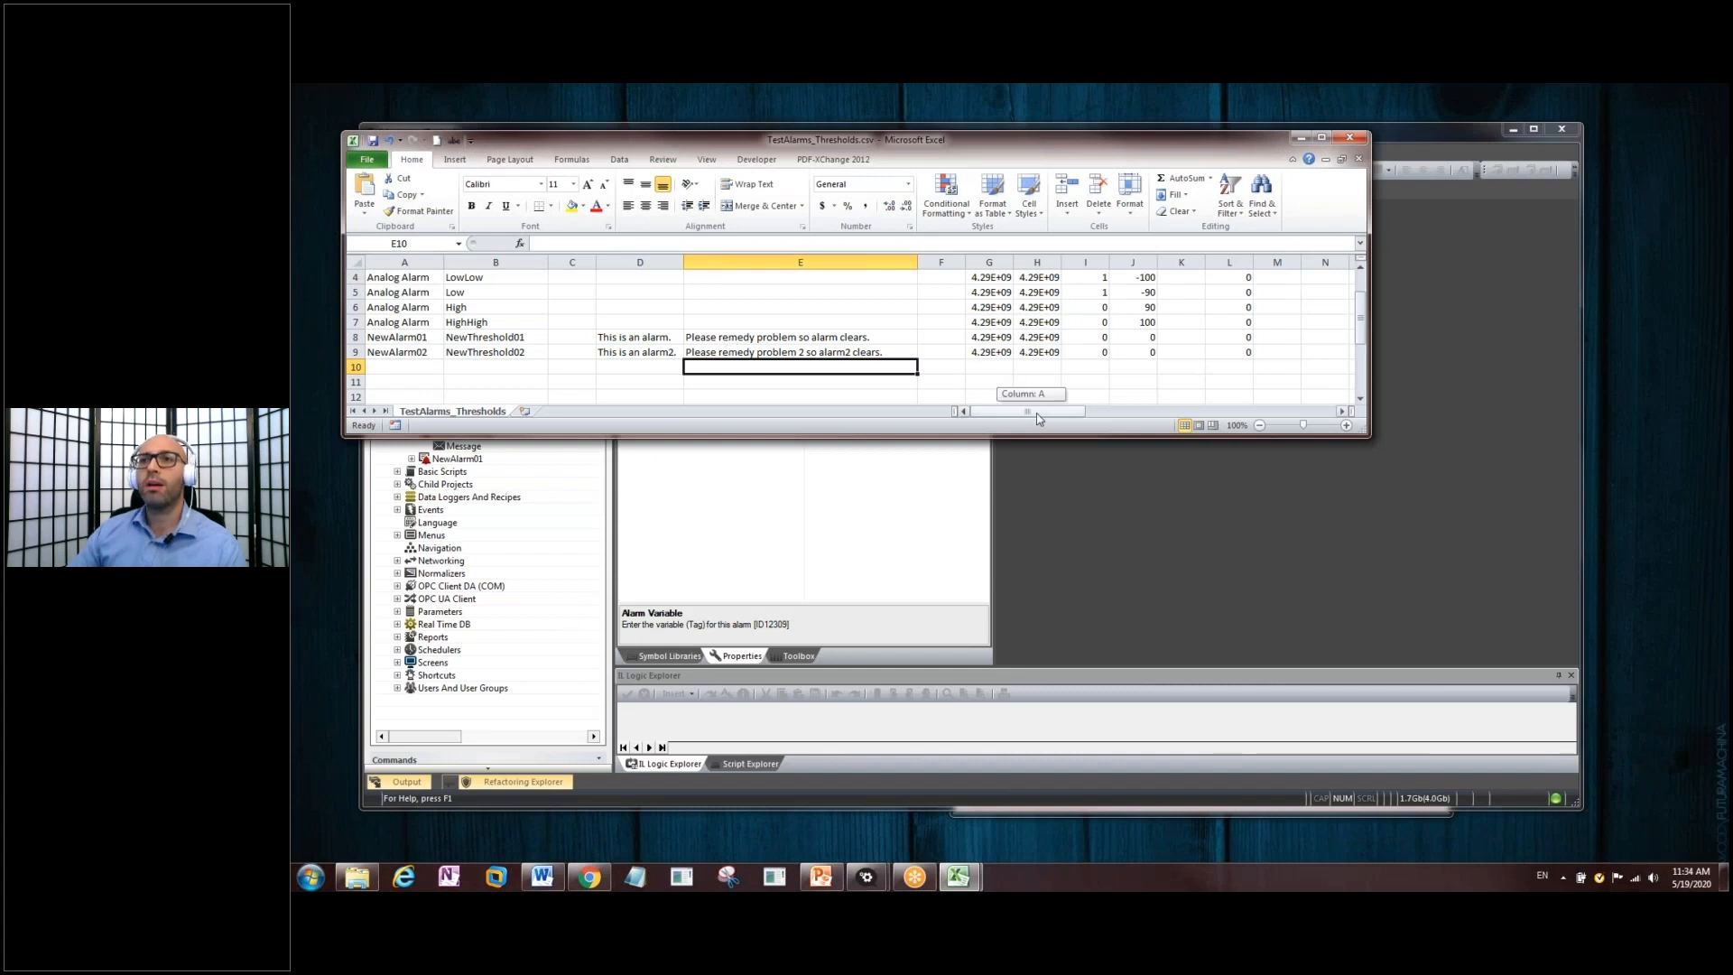
scroll("right", 3)
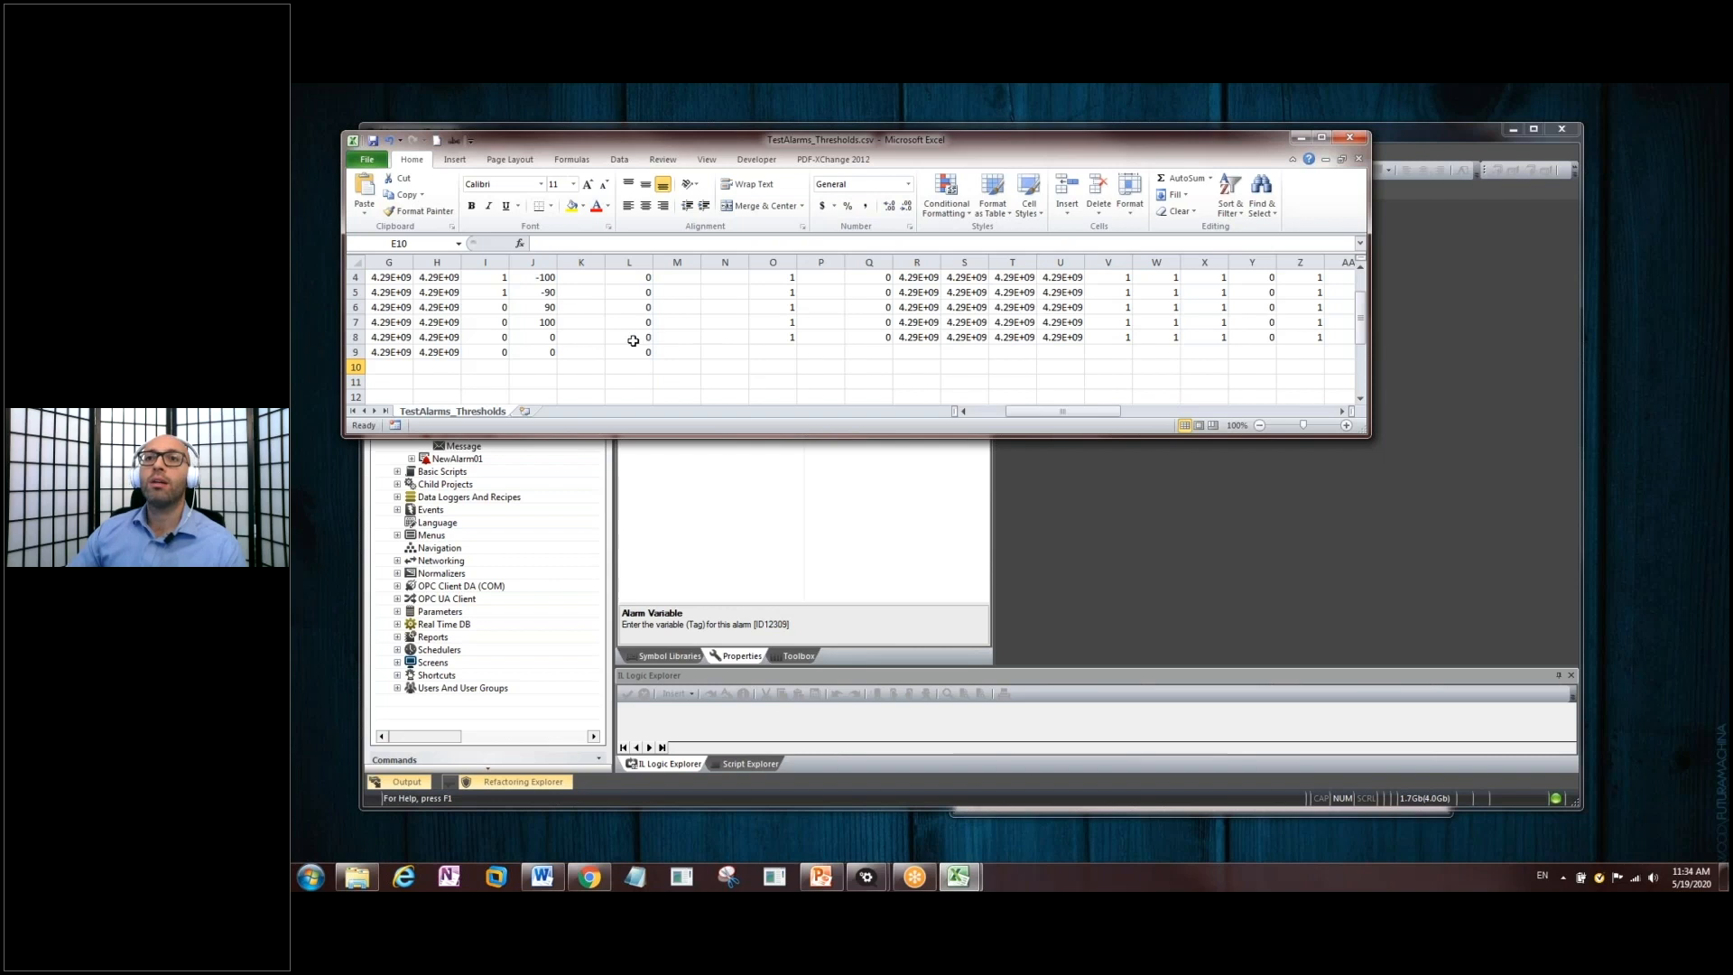
left_click(629, 338)
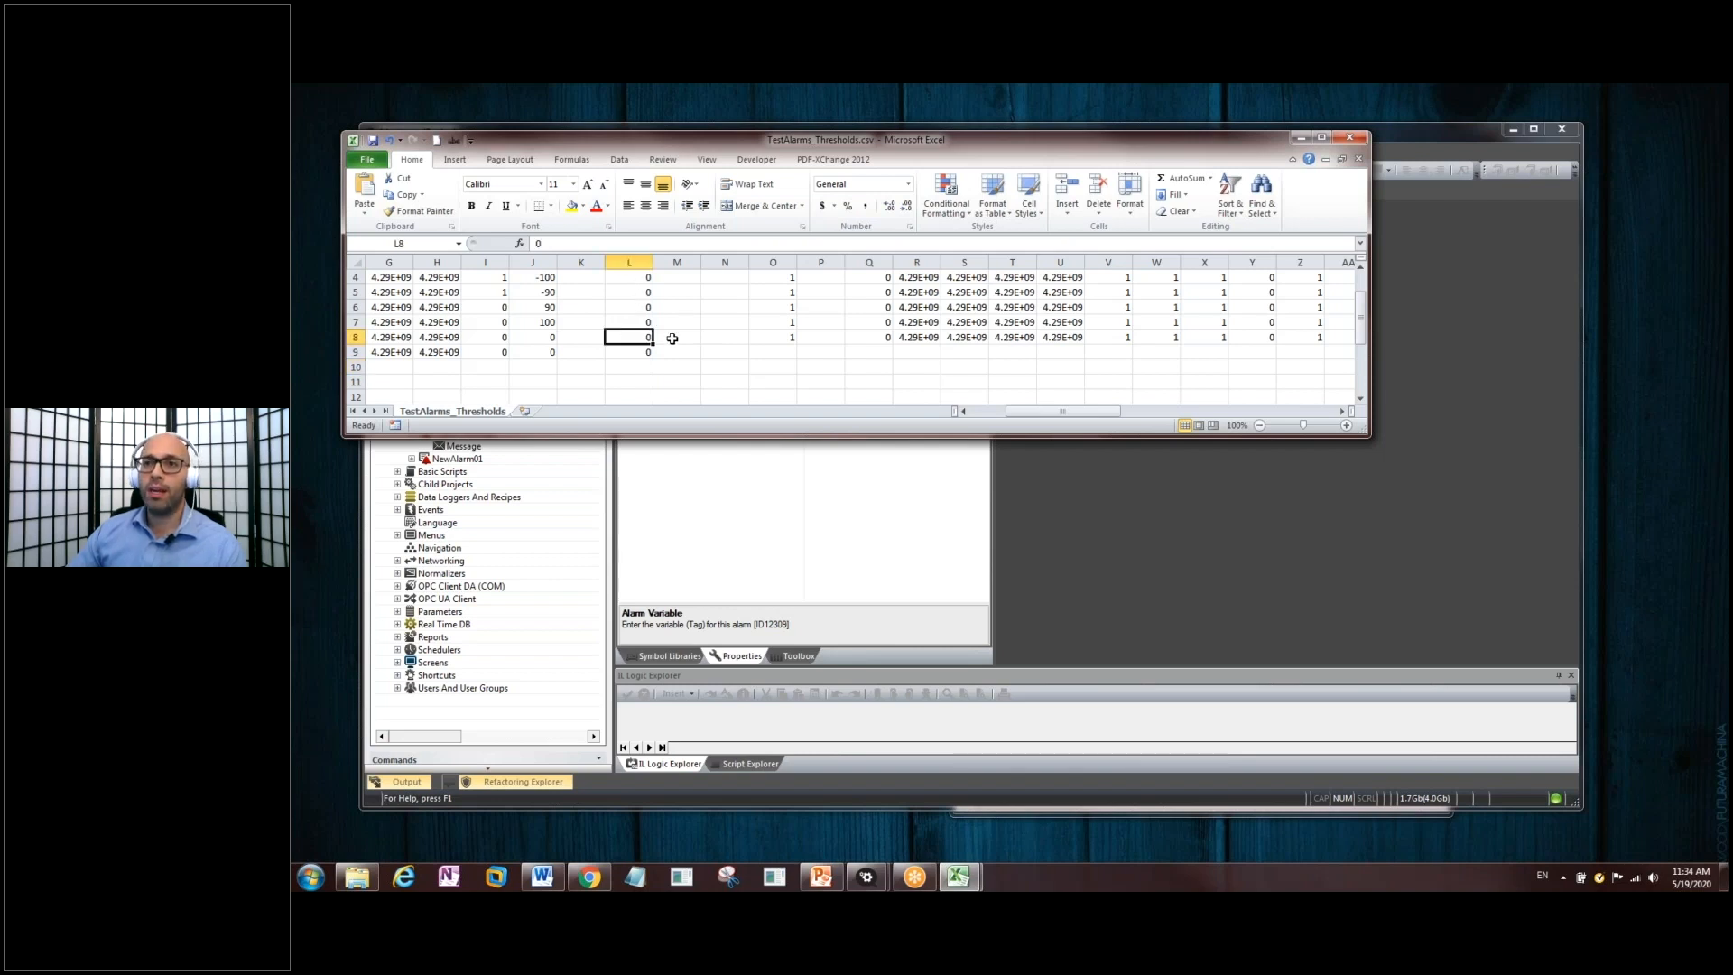
left_click(675, 336)
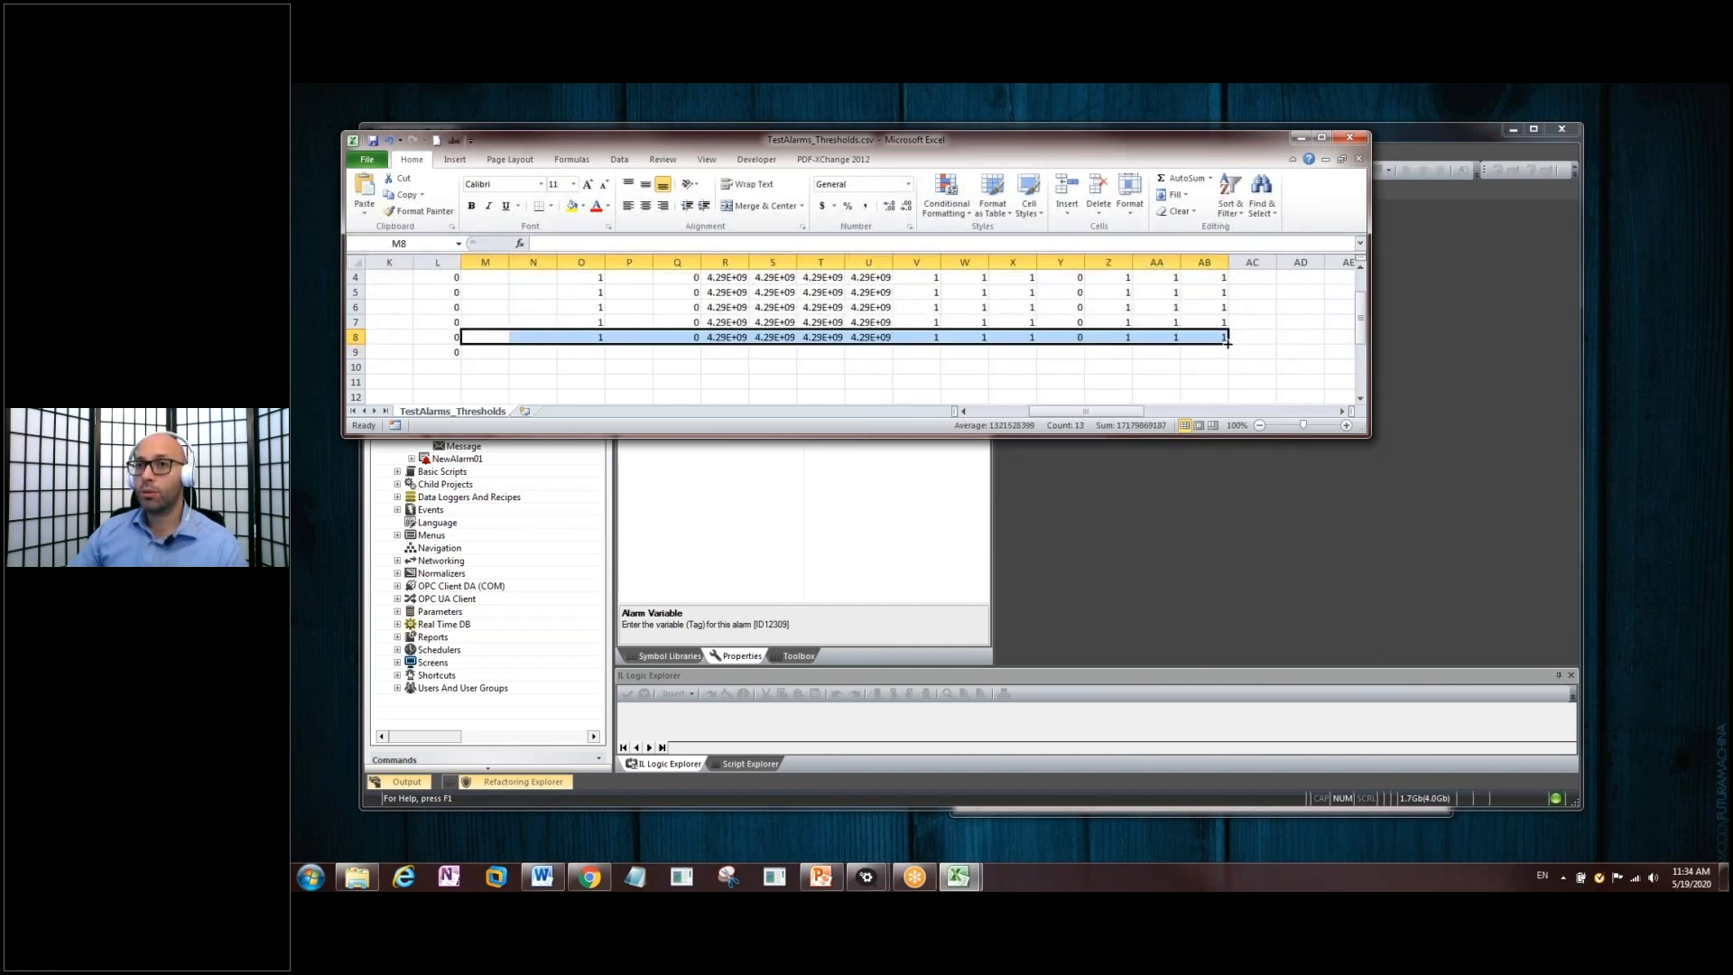
mouse_move(1228, 343)
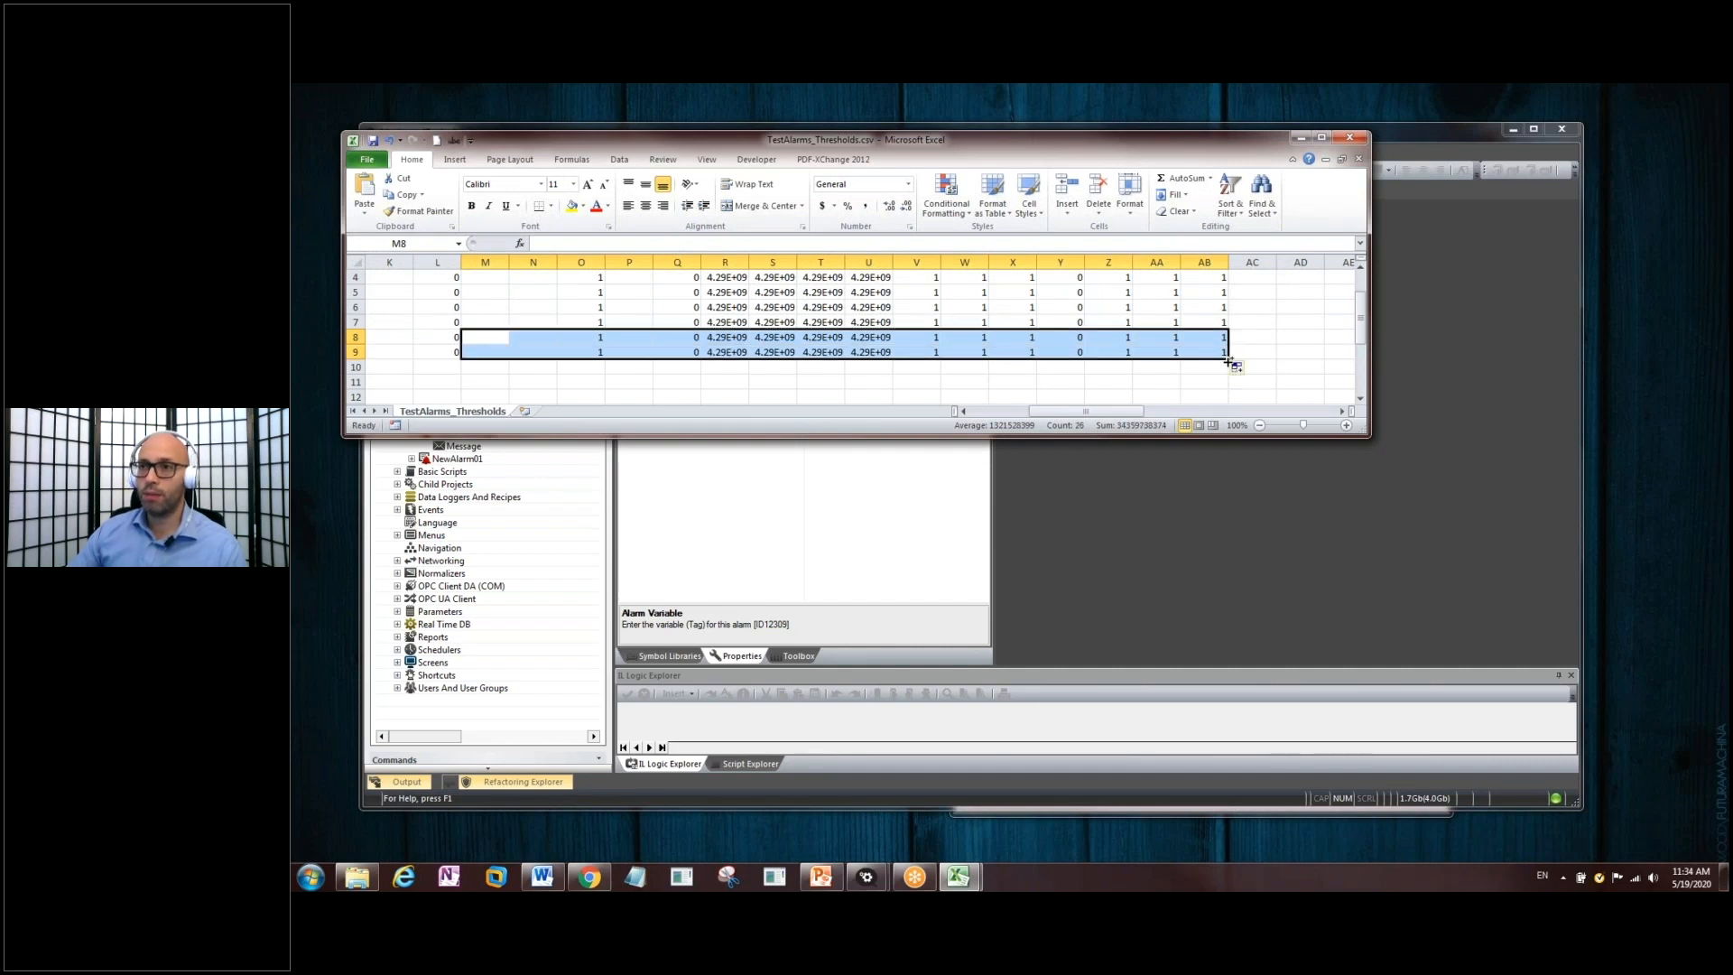
left_click(1059, 381)
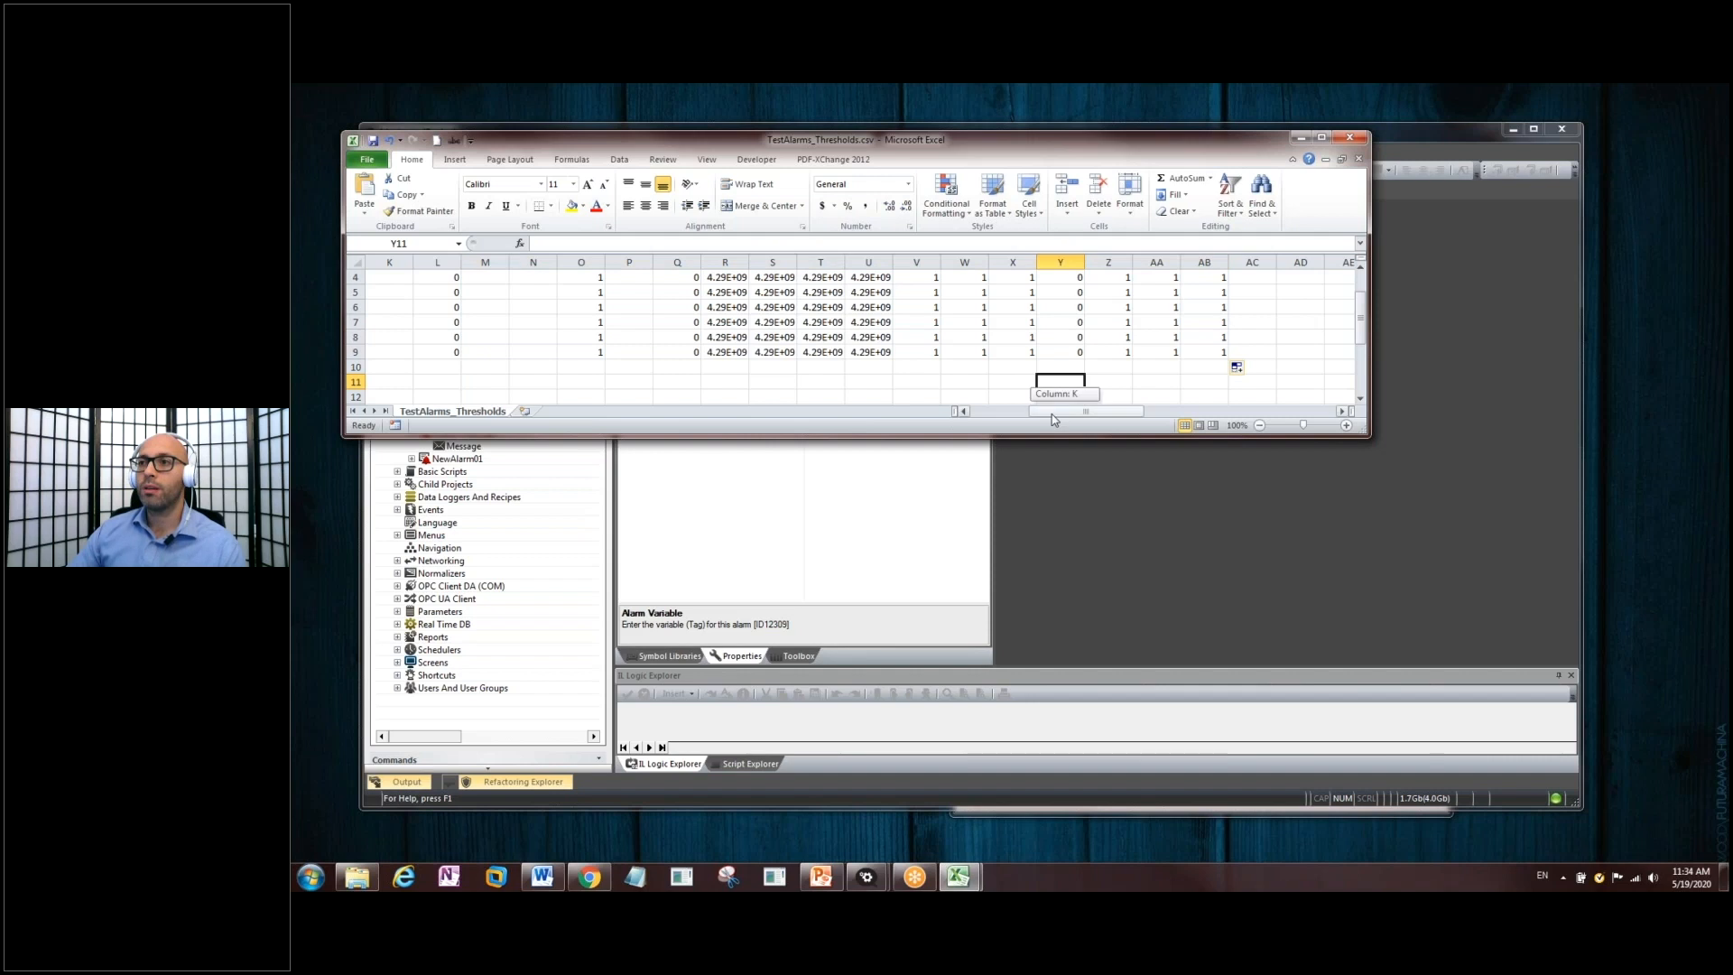
scroll("left", 3)
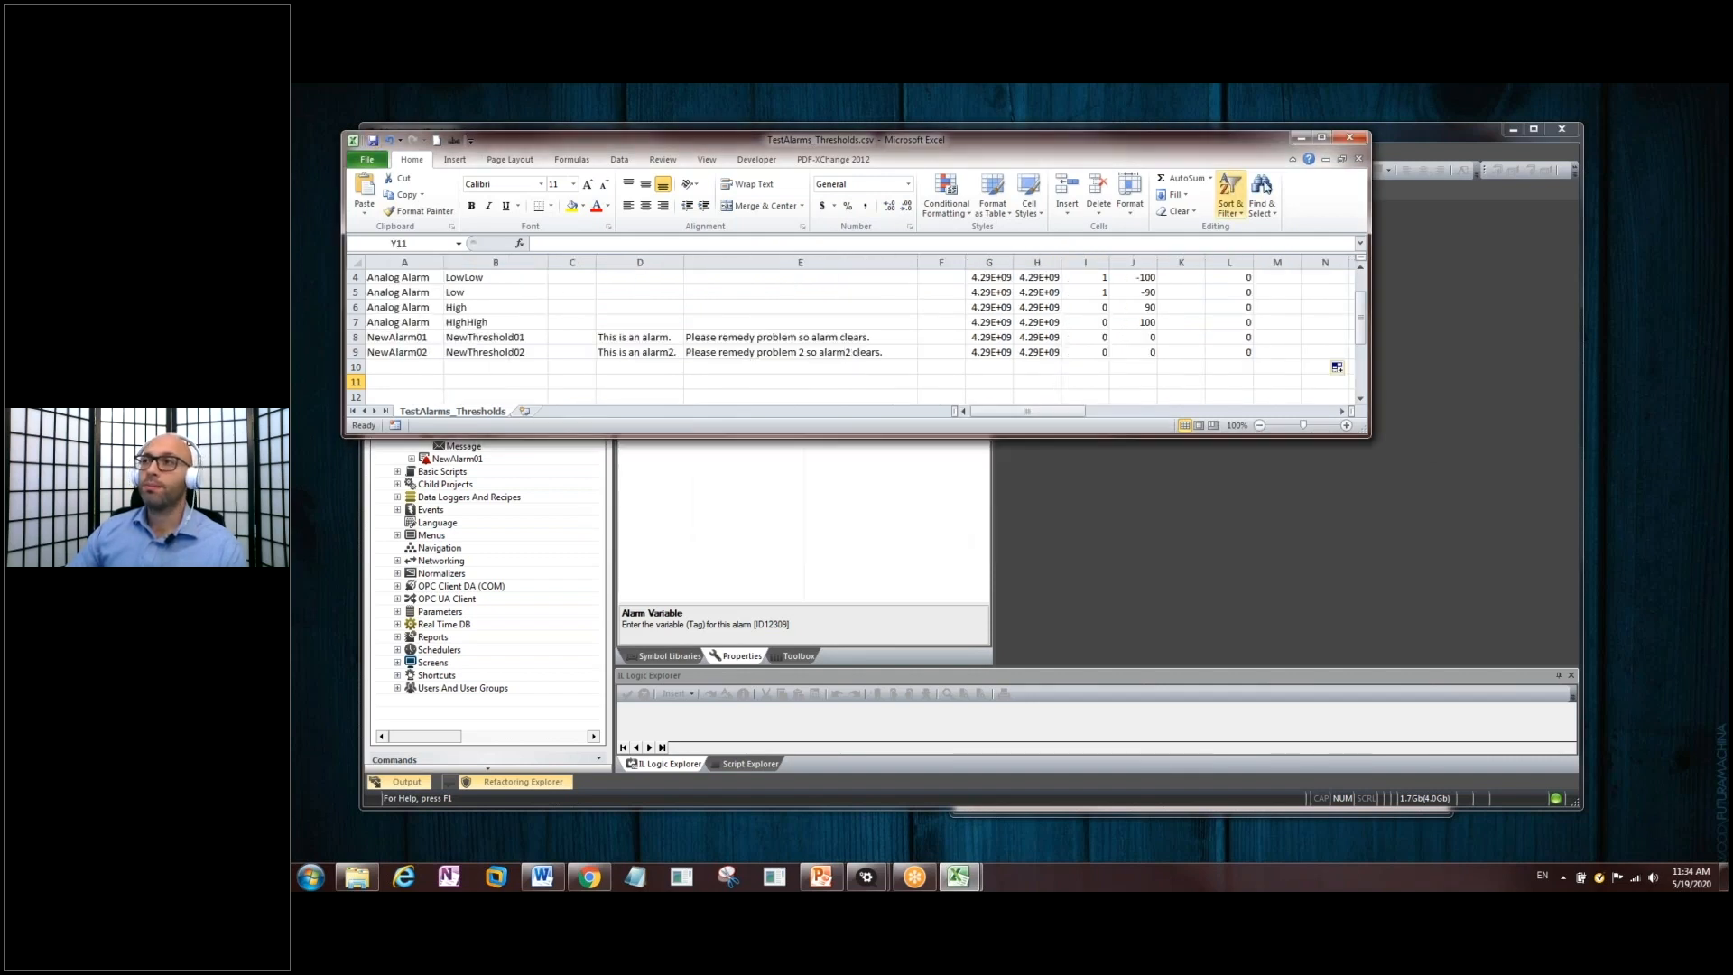
left_click(1351, 139)
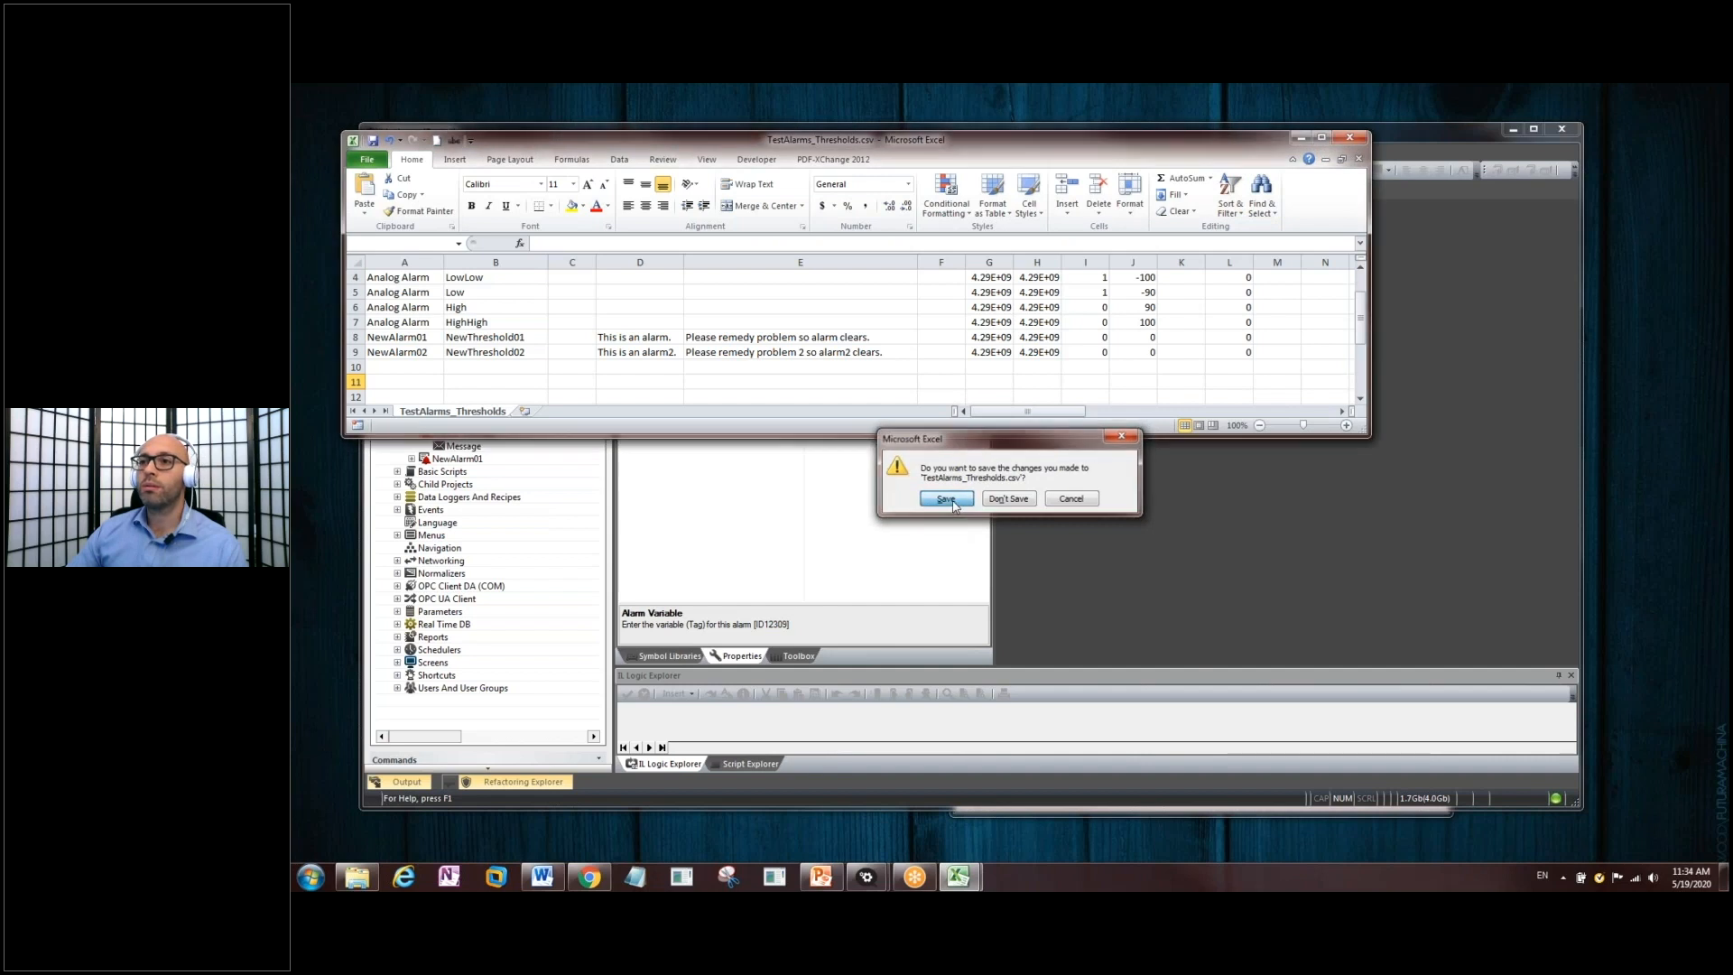
- Save the thresholds CSV in CSV format, then save TestAlarms_Alarms.csv over the existing file and close both
left_click(946, 498)
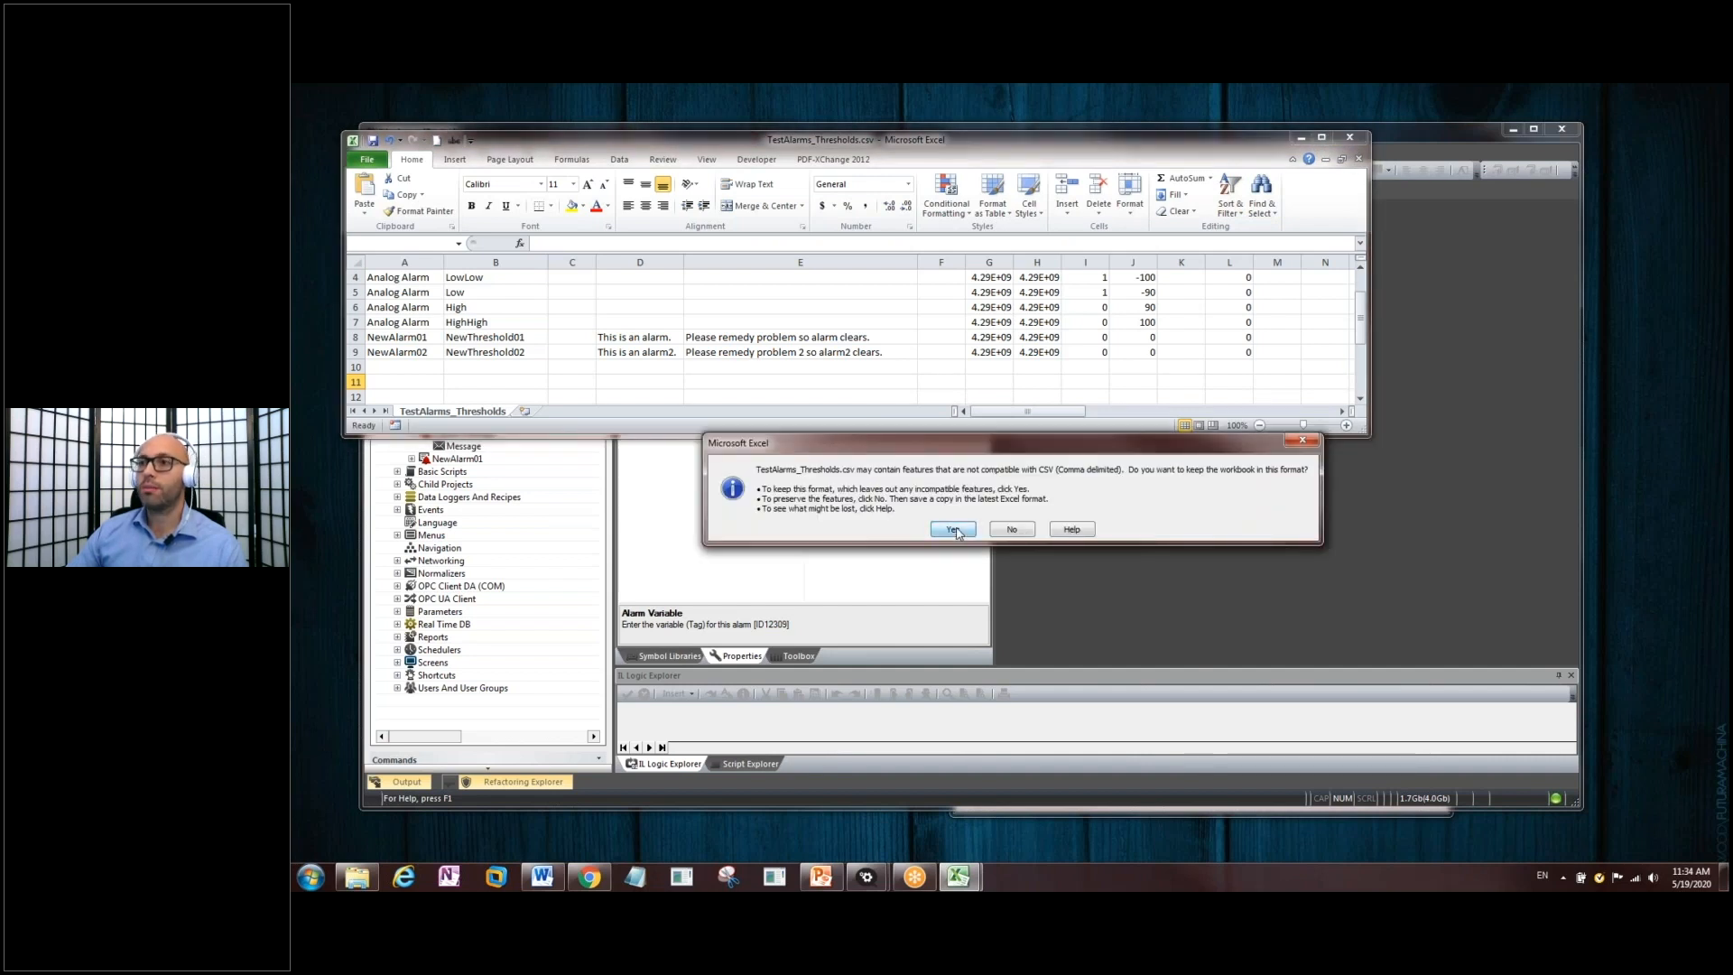
left_click(951, 529)
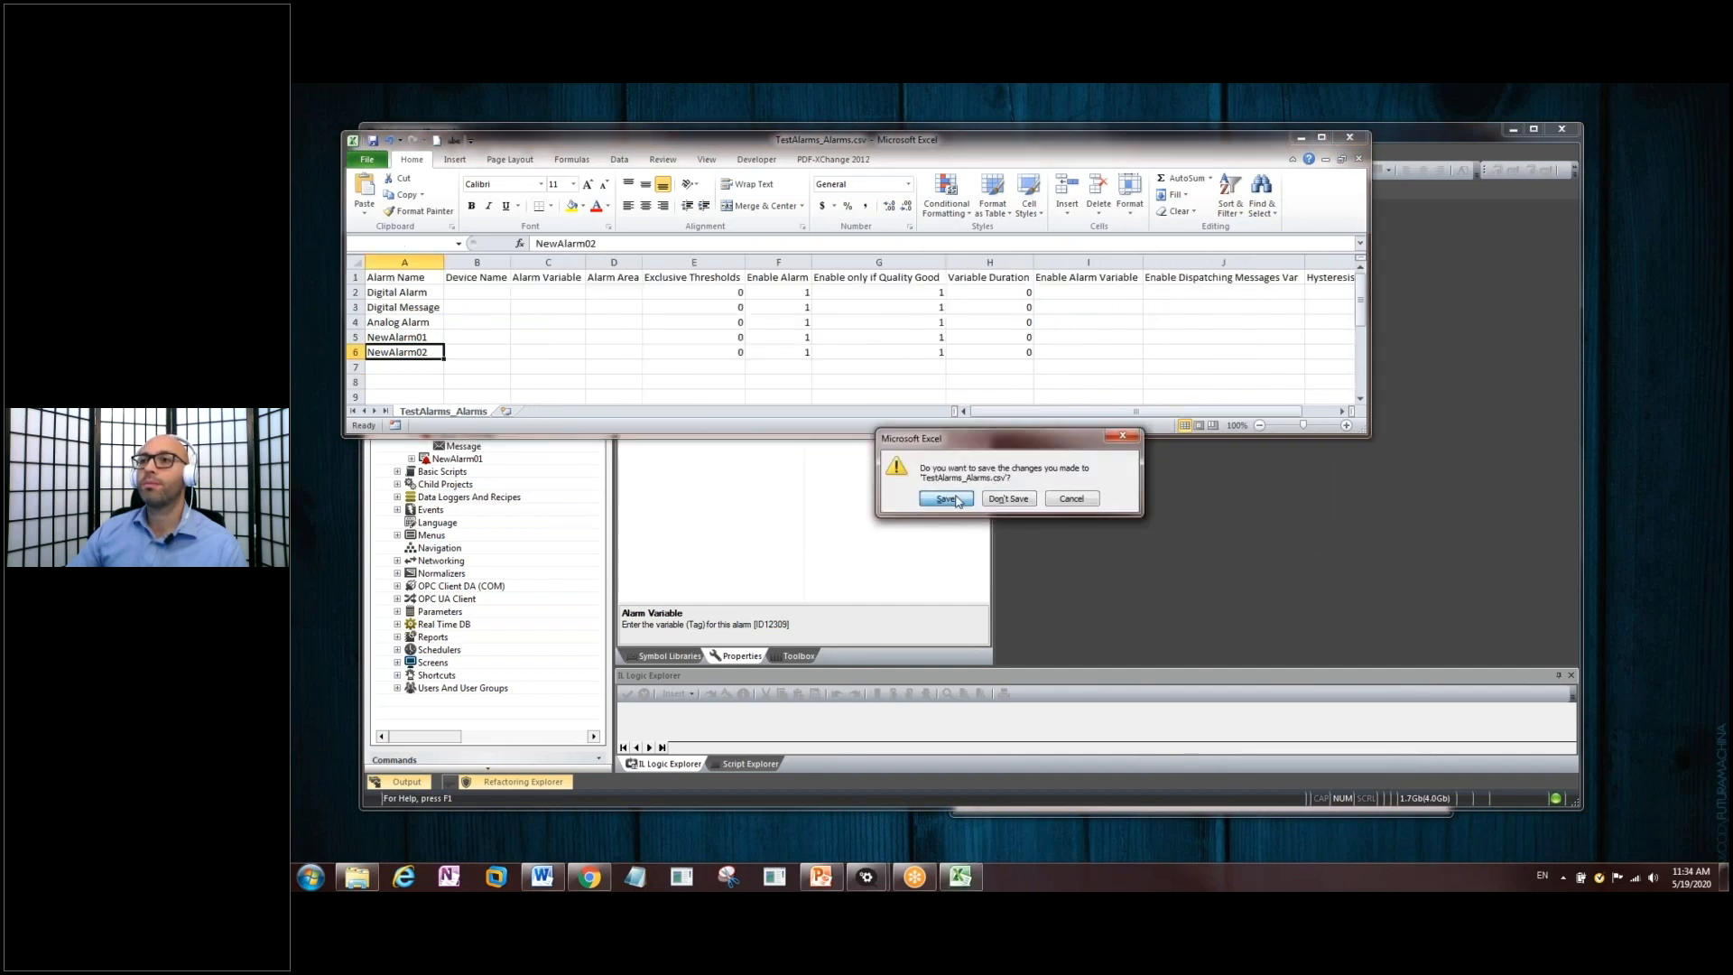
left_click(944, 498)
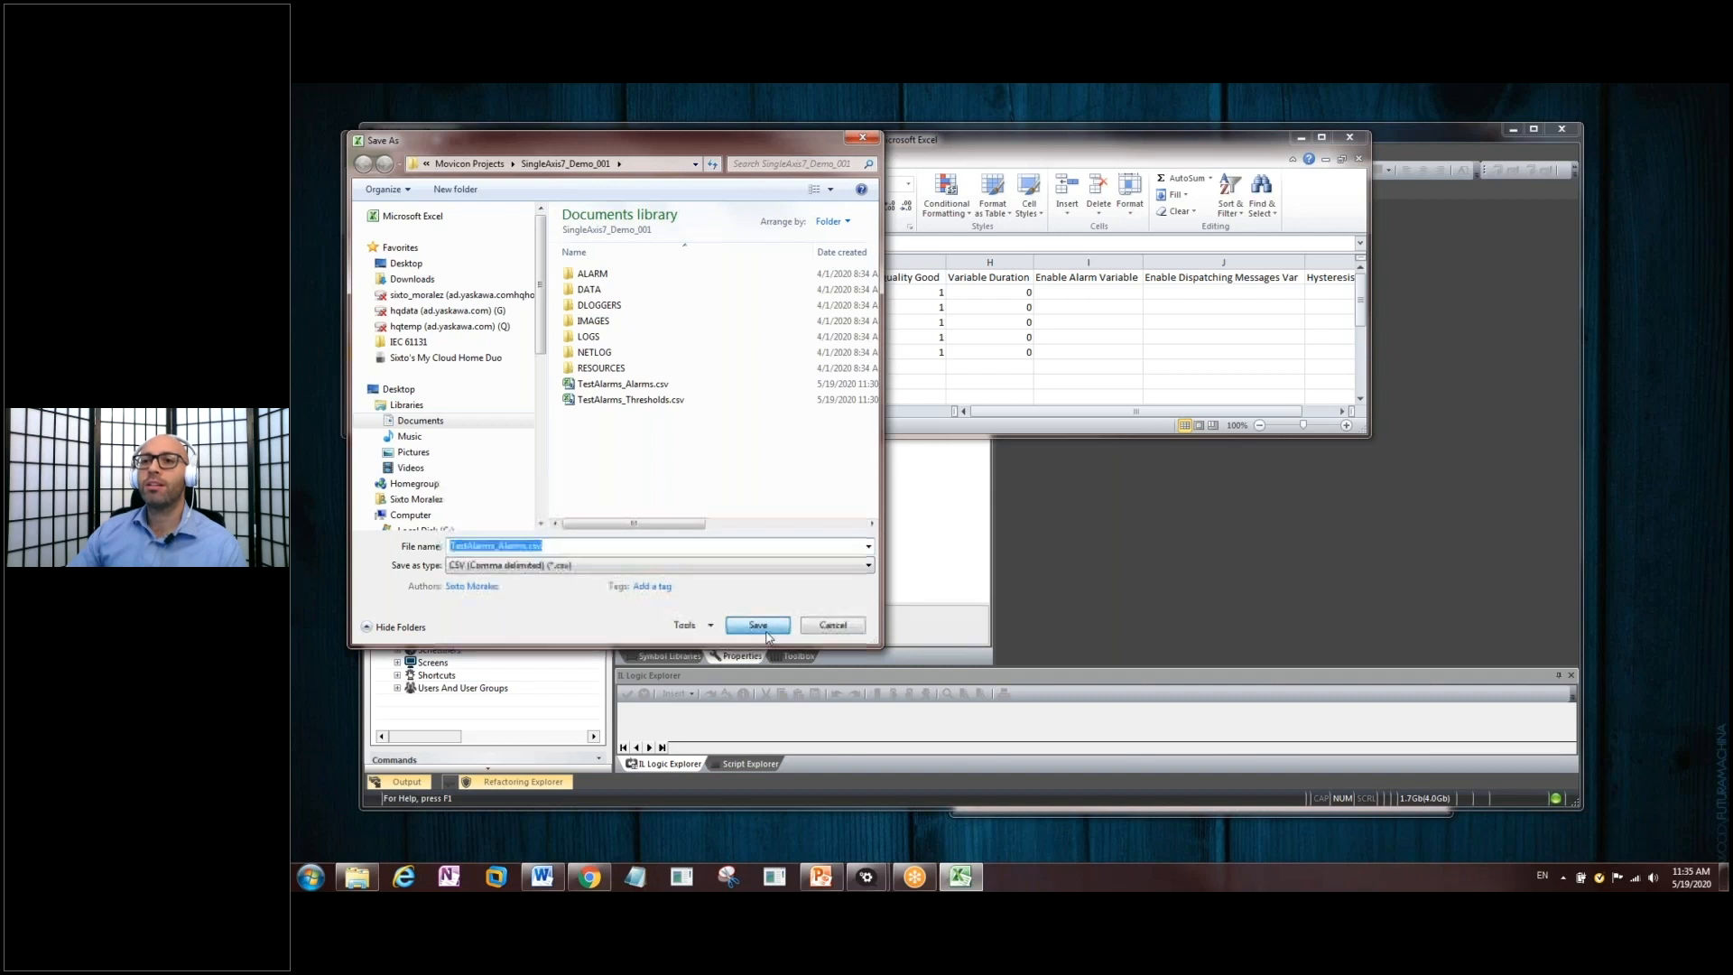
left_click(757, 624)
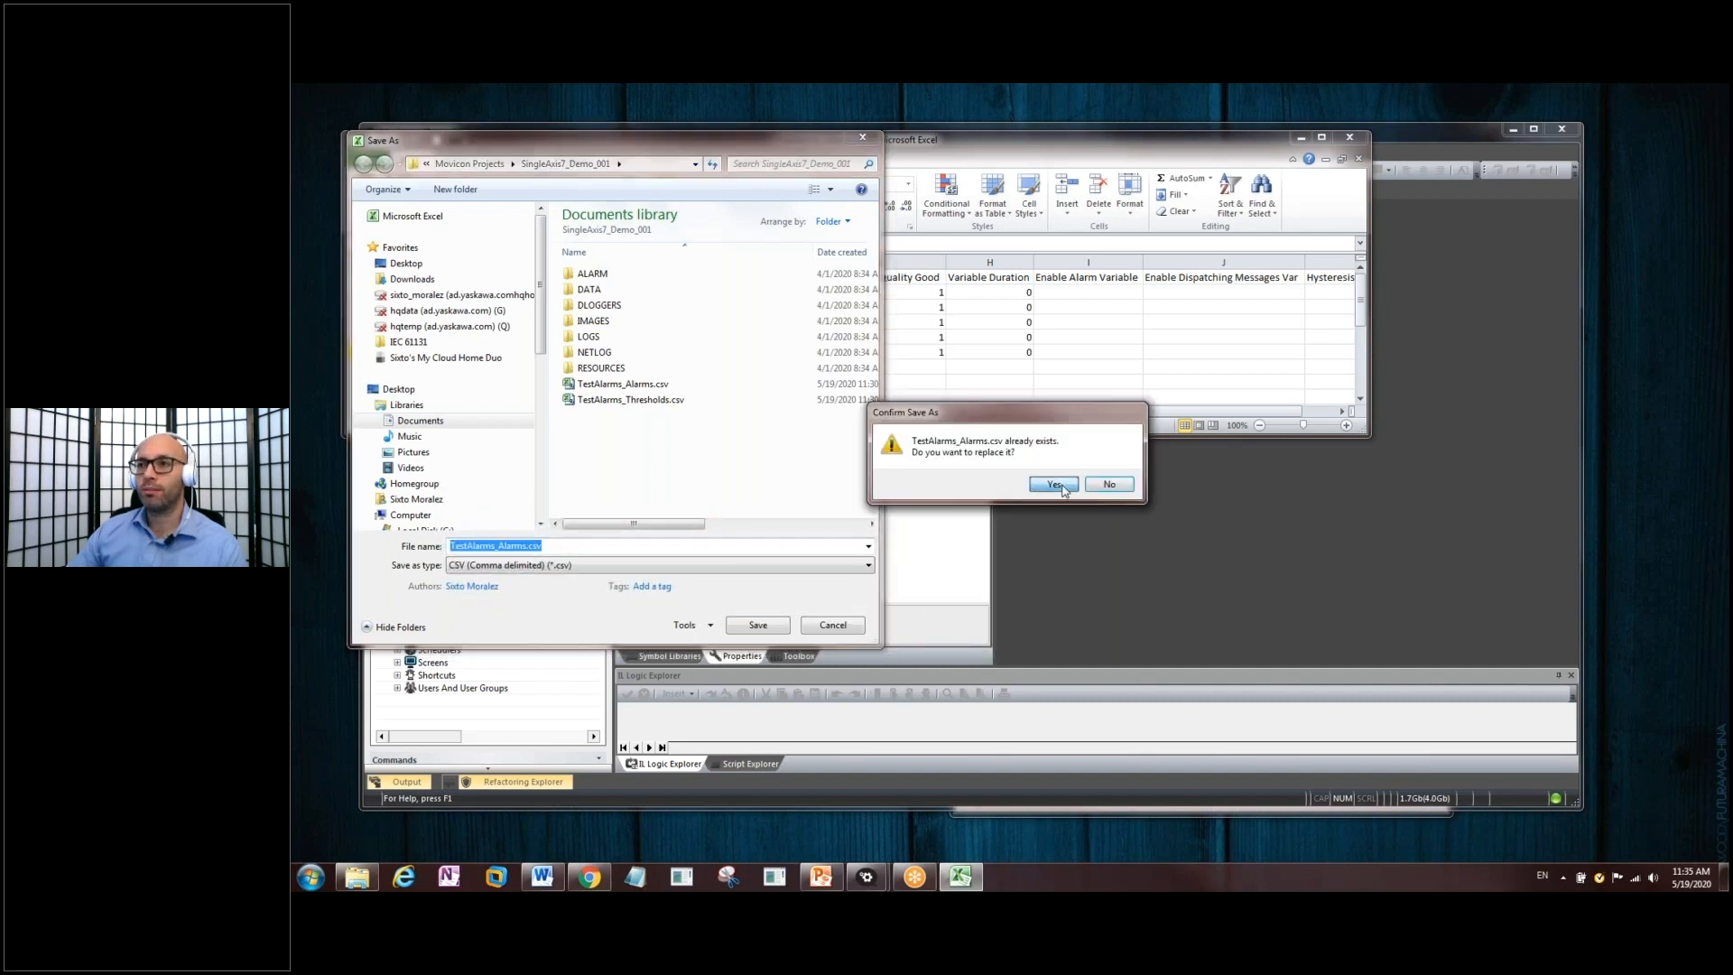
left_click(1051, 484)
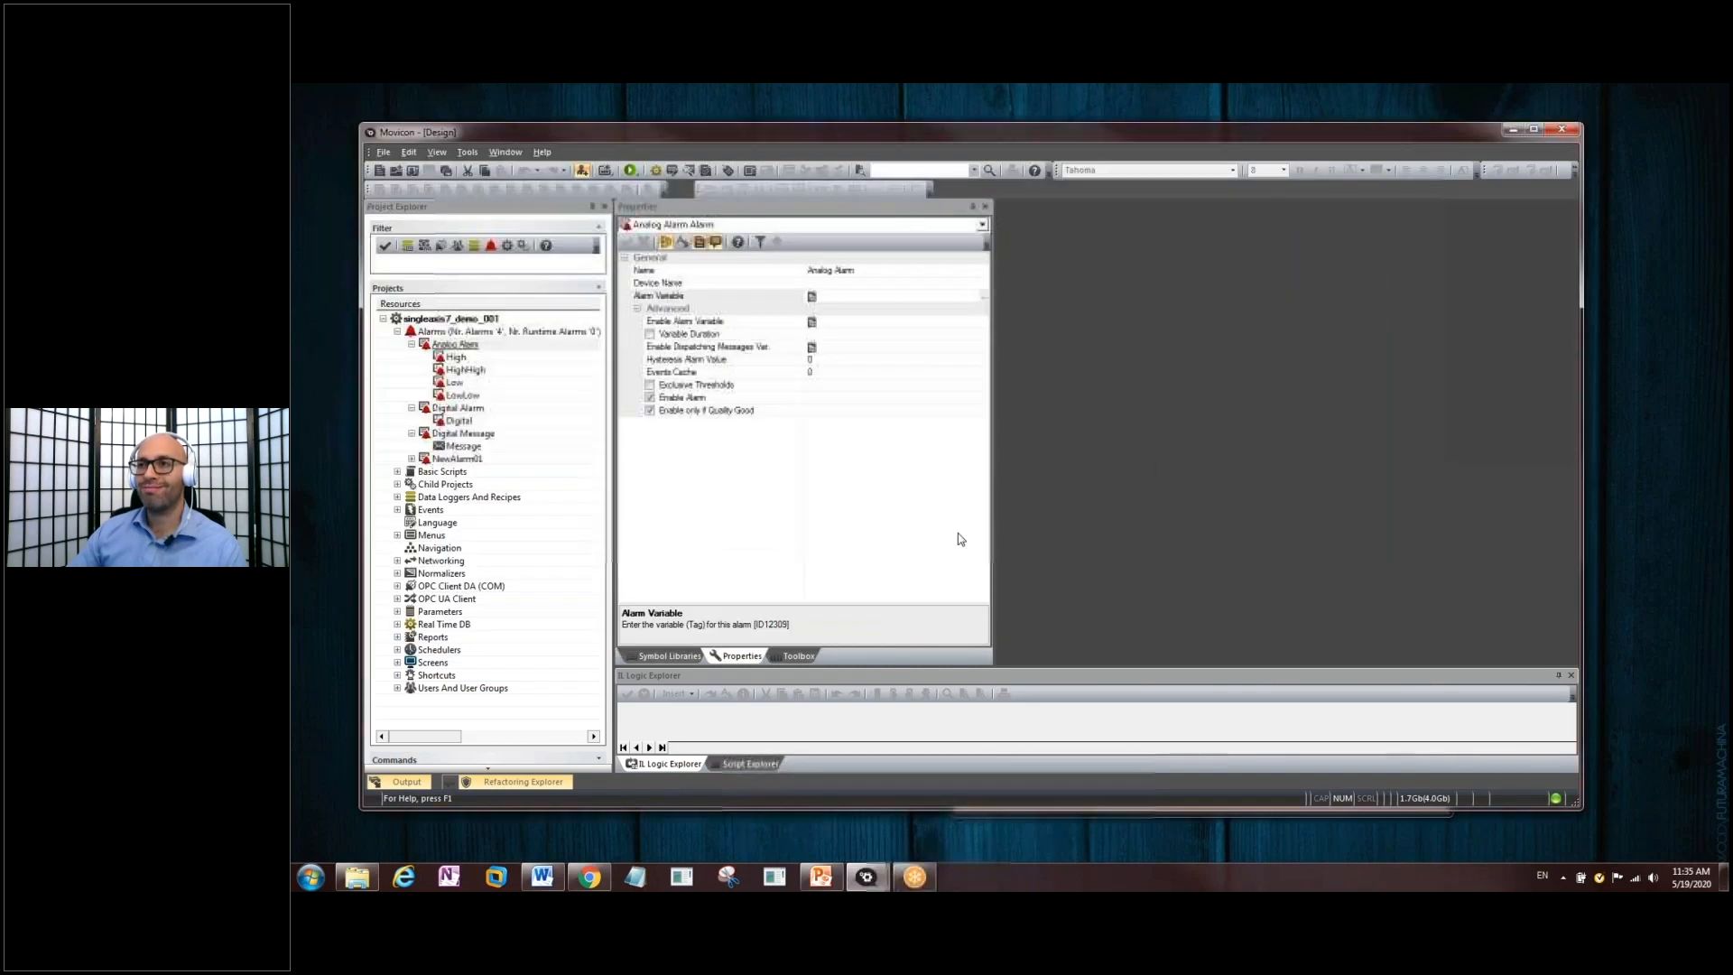
- Collapse the alarm nodes in Project Explorer and bring up the Tools list for the CSV importer
left_click(453, 343)
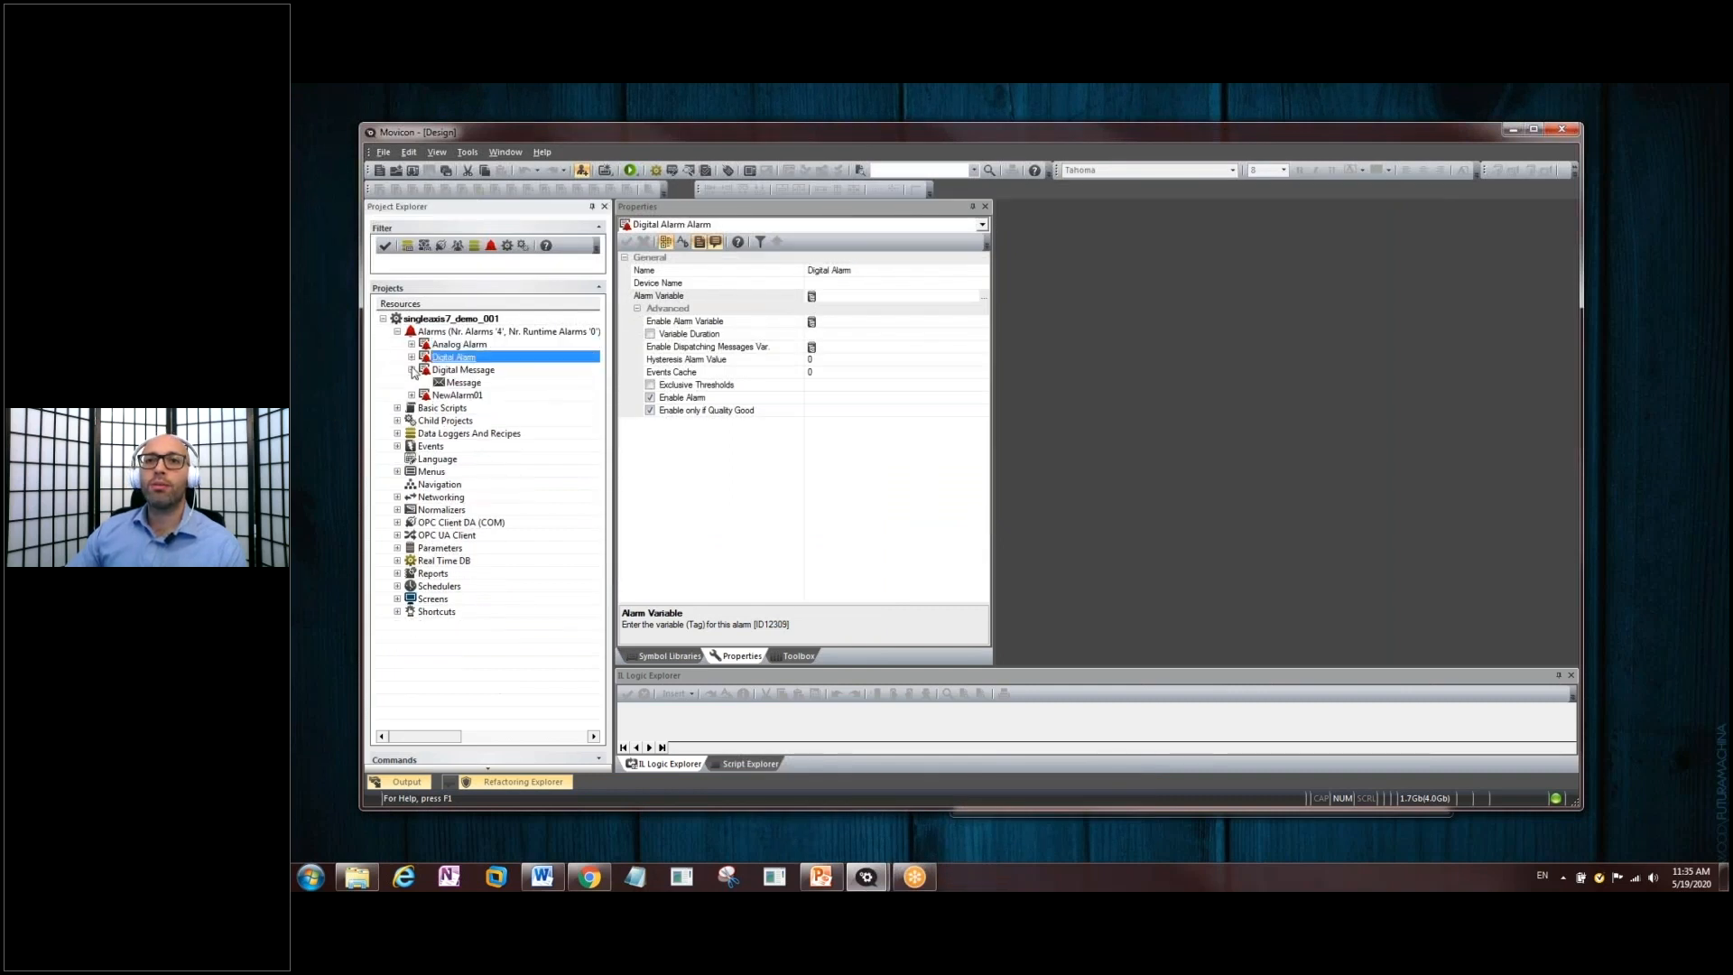
left_click(455, 382)
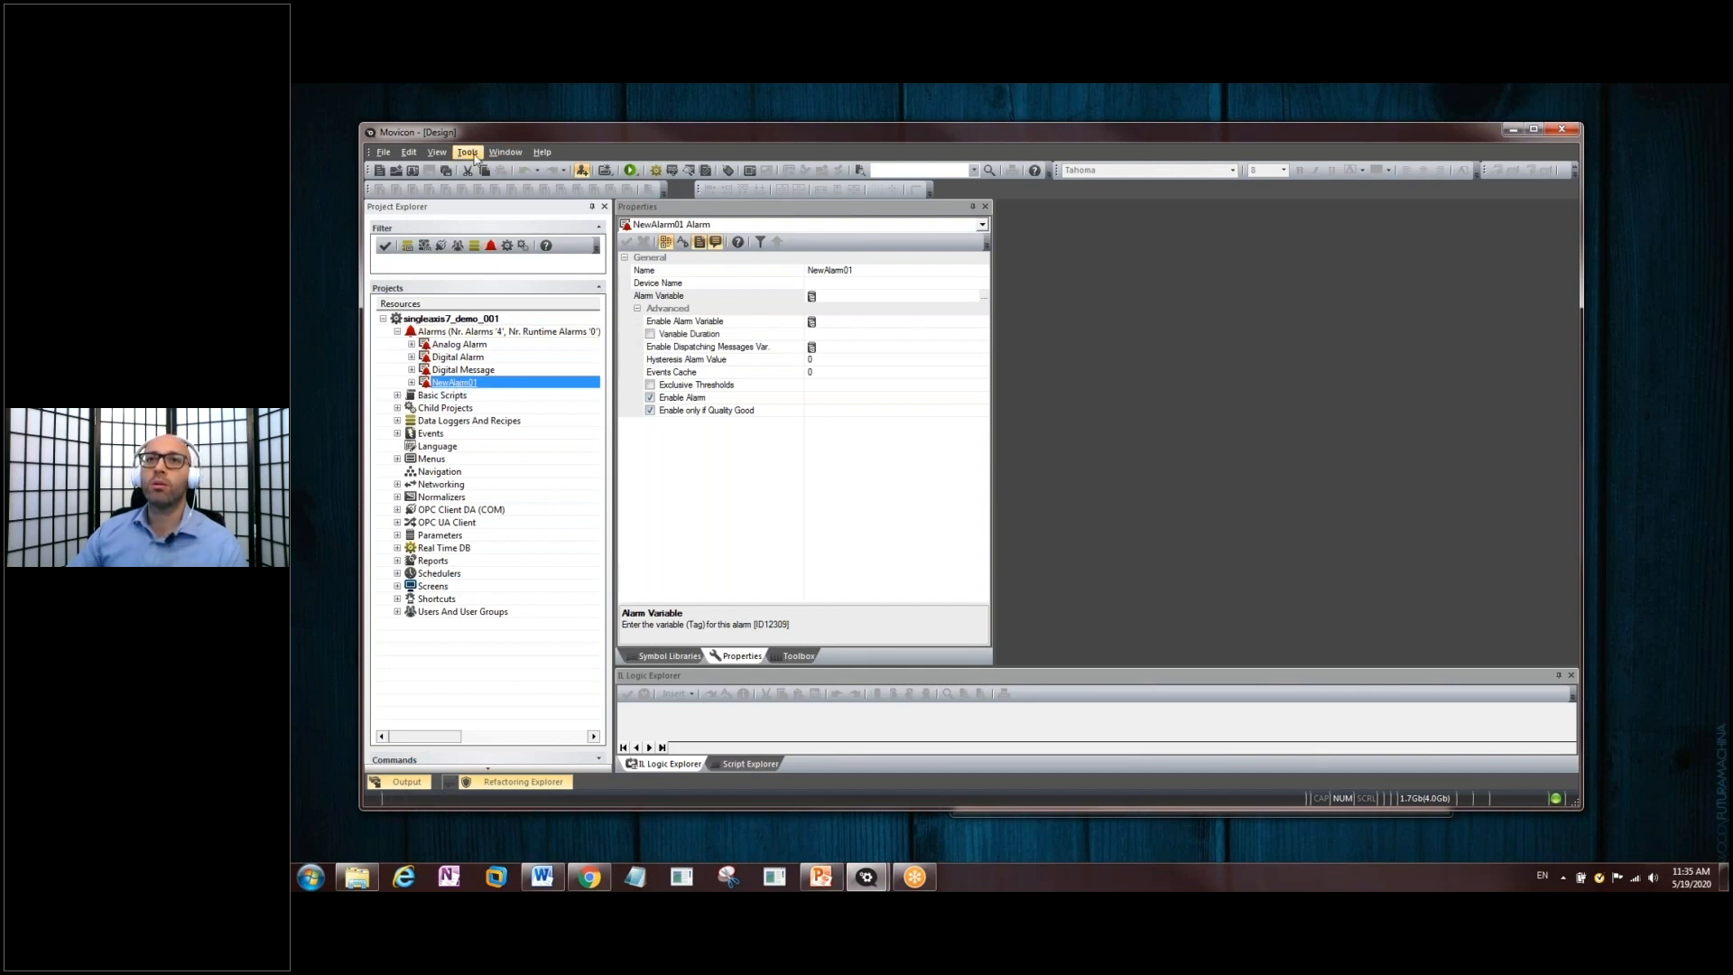
left_click(466, 151)
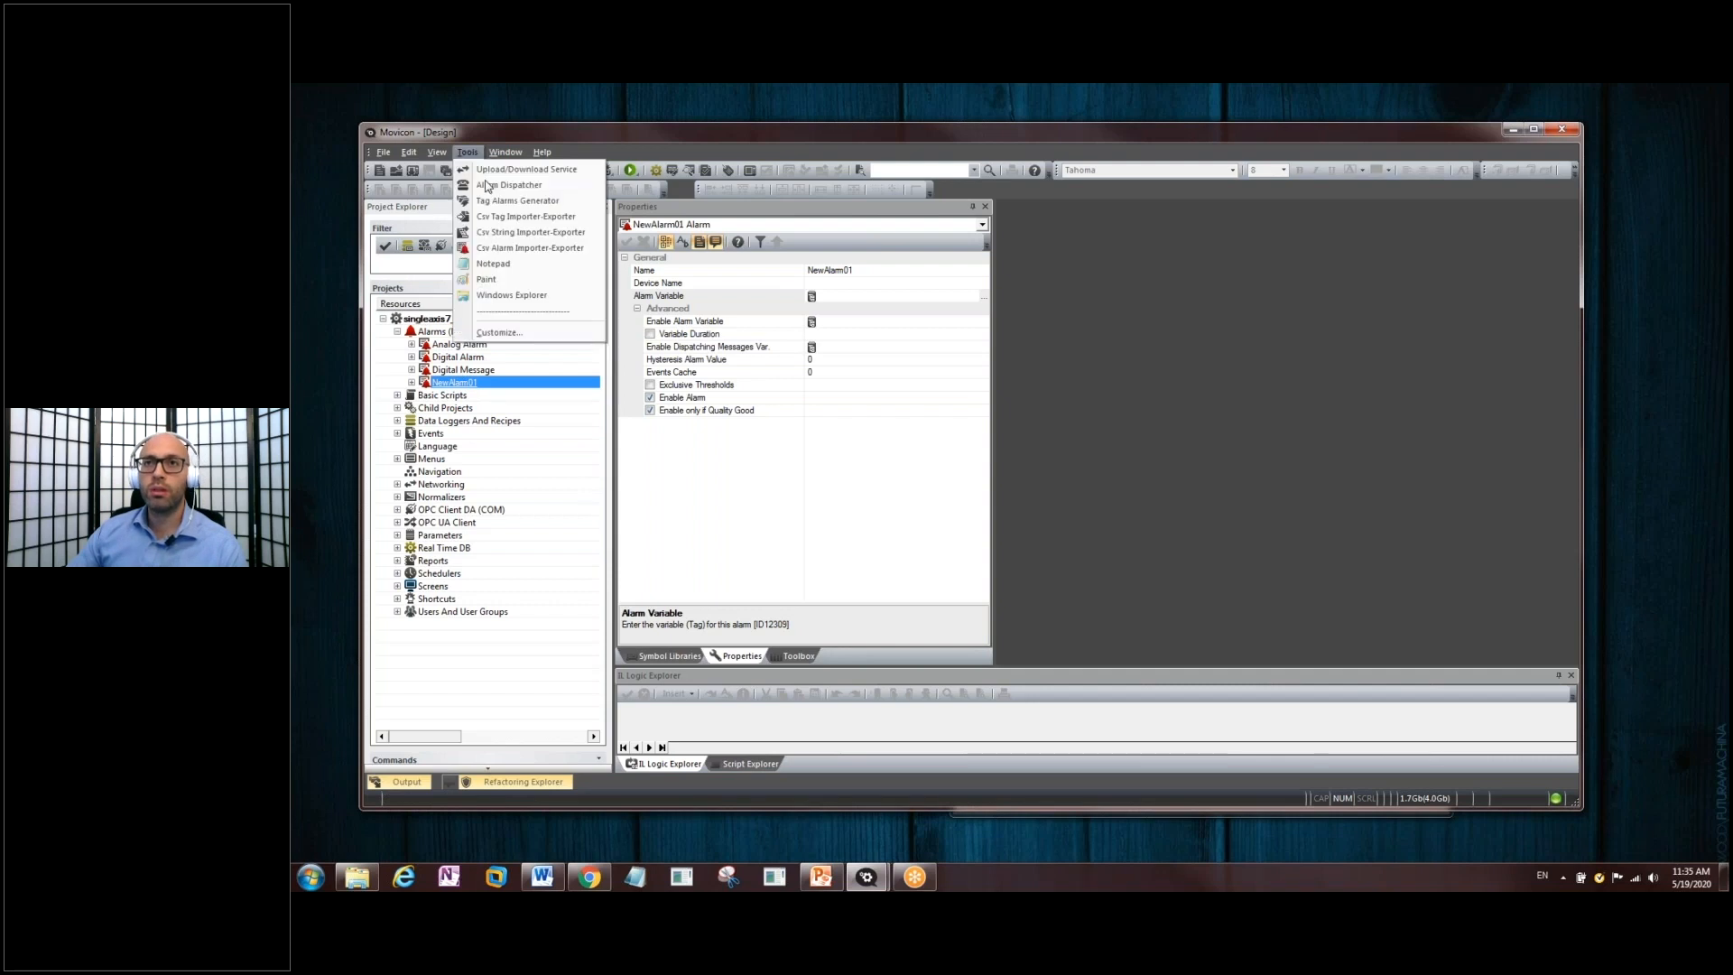
mouse_move(531, 248)
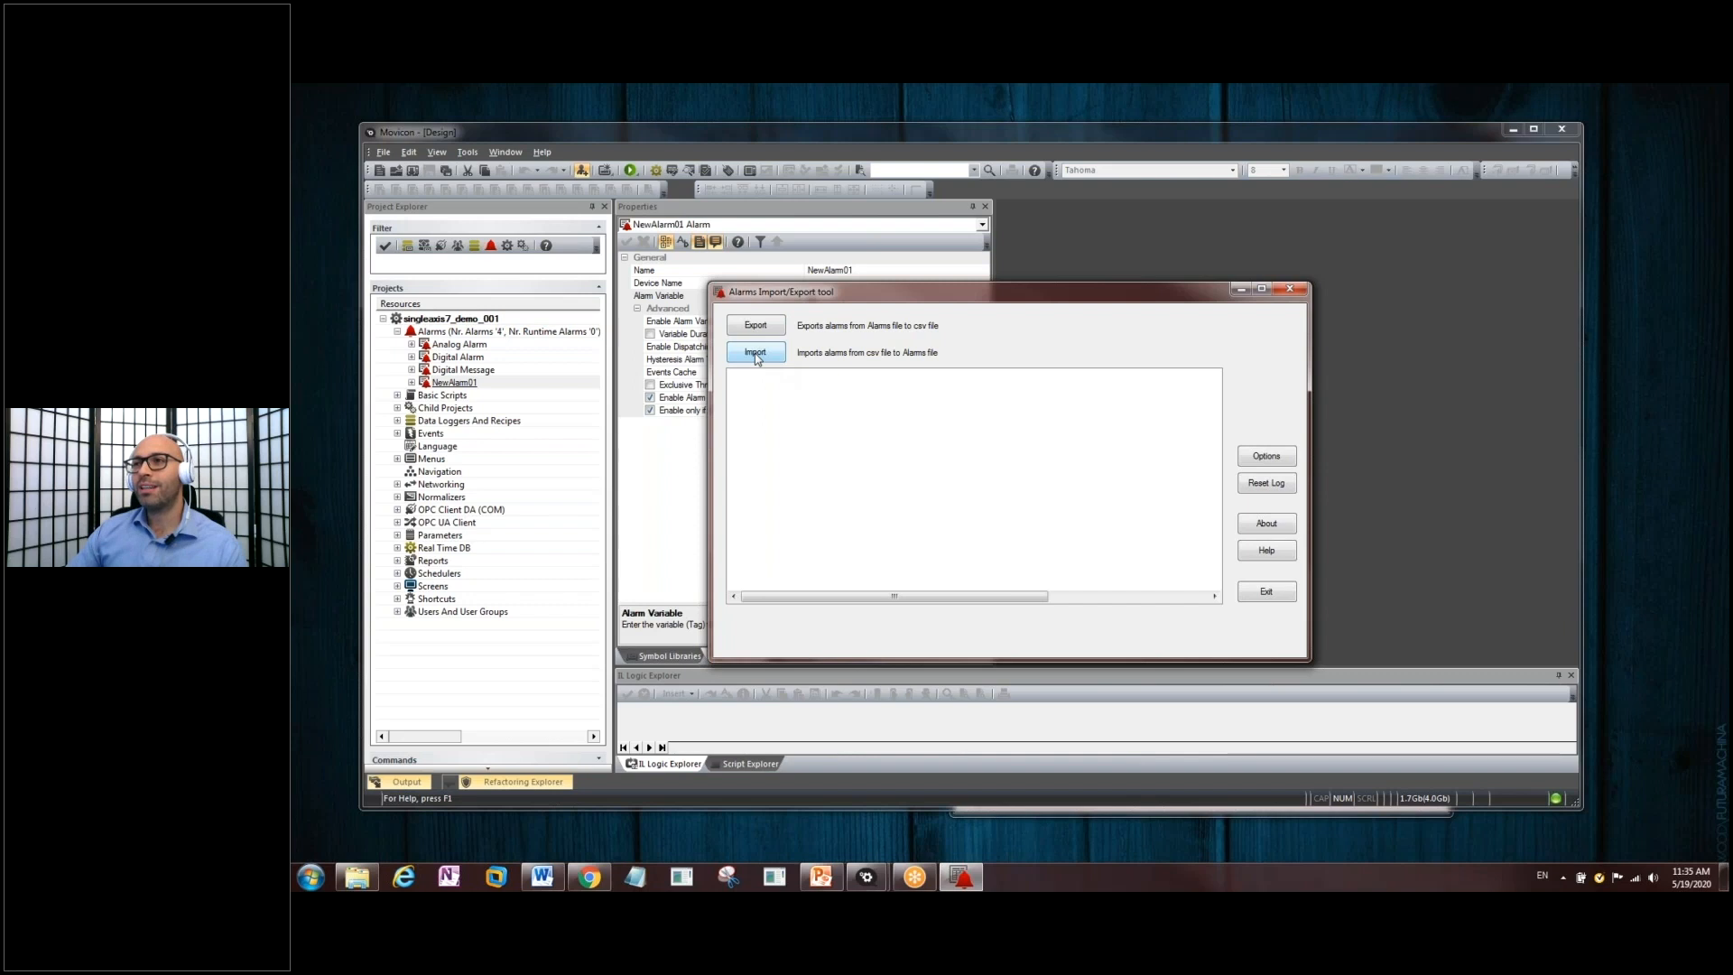
- Start the CSV import targeting singleaxis7_demo_001.movalr and accept replacing the existing alarm file
left_click(754, 352)
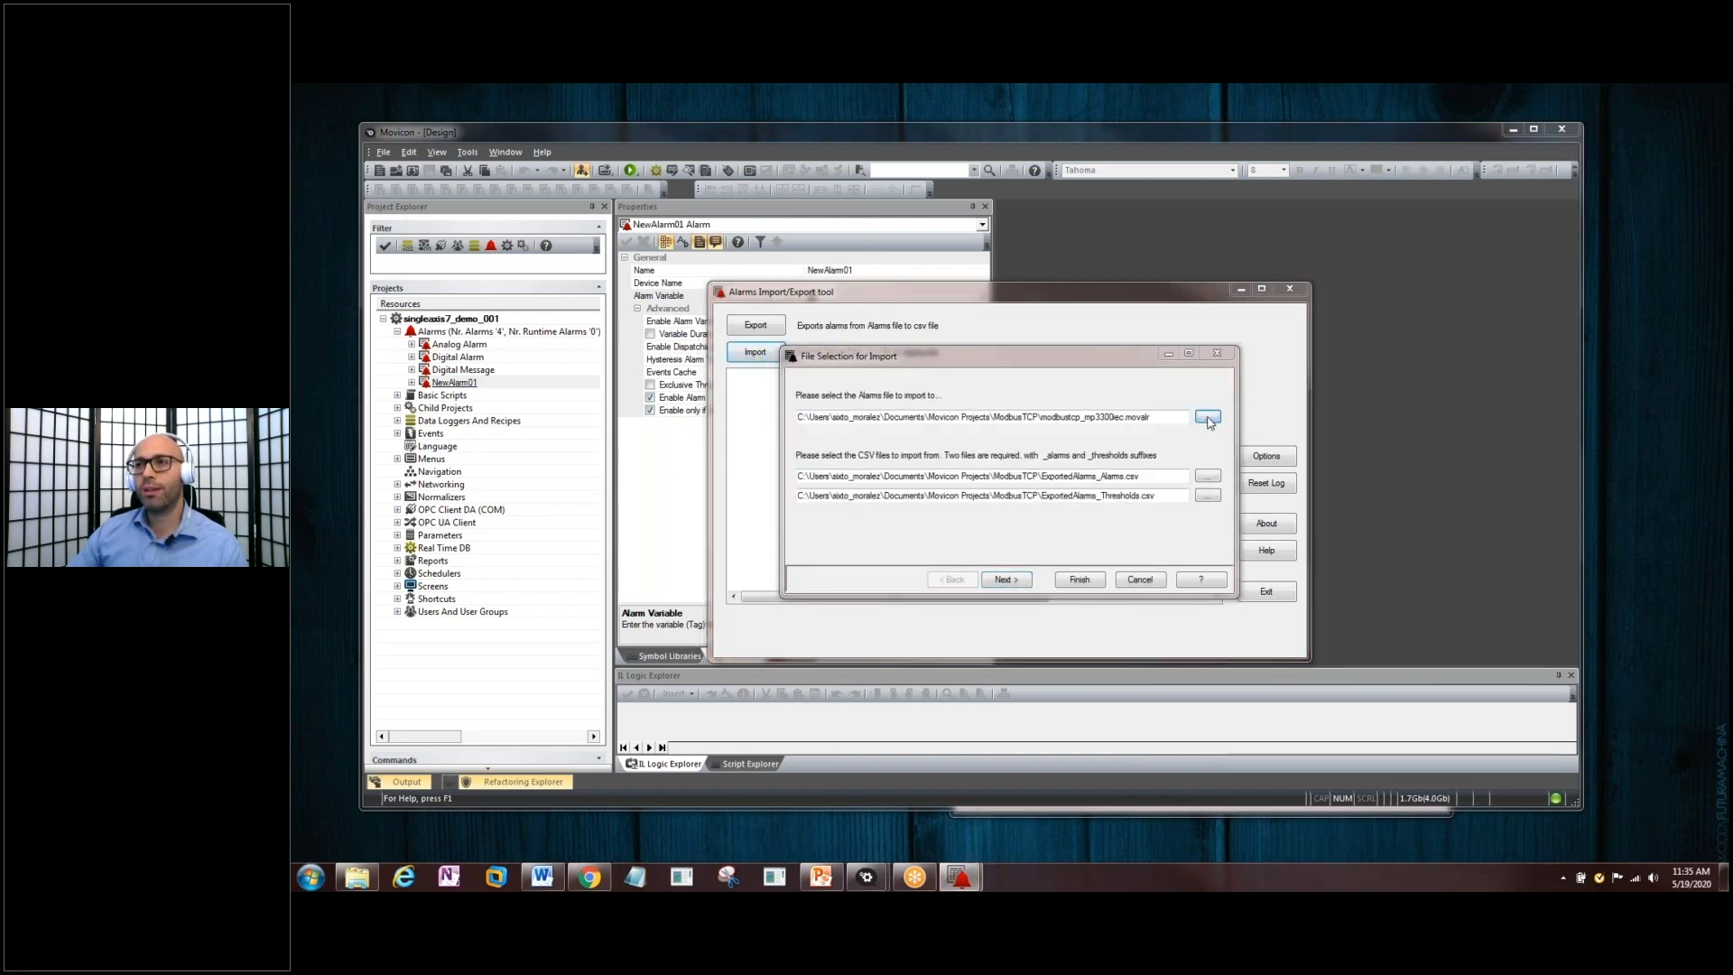
left_click(1208, 417)
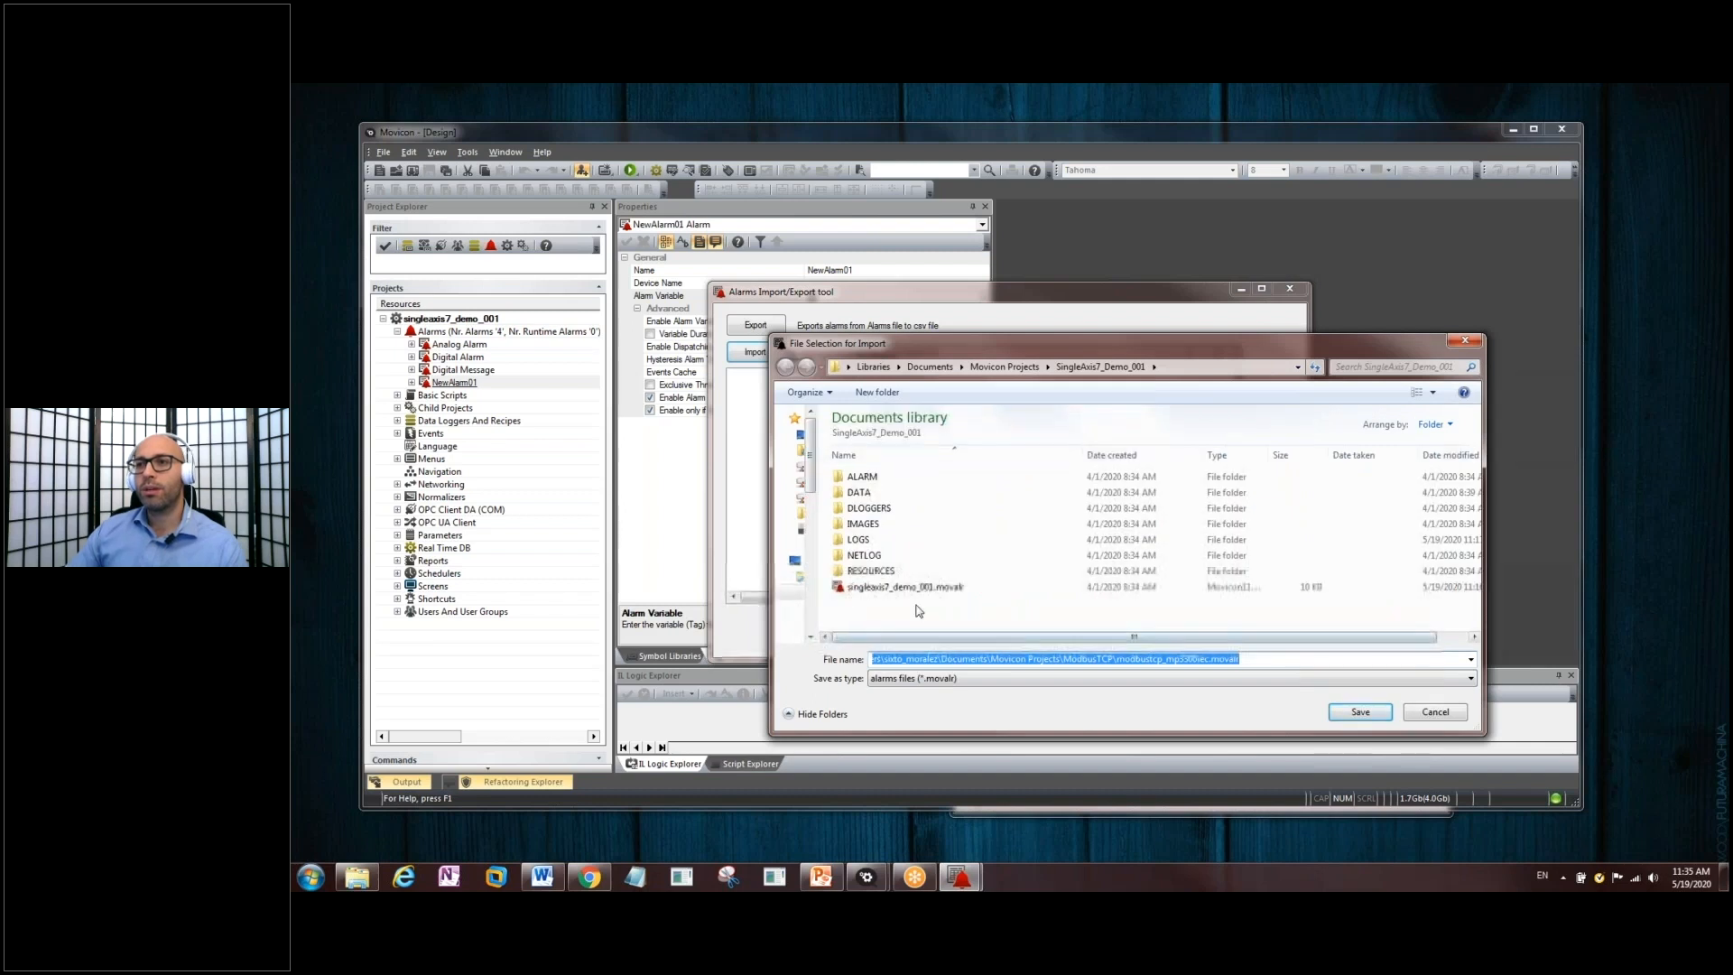
left_click(903, 586)
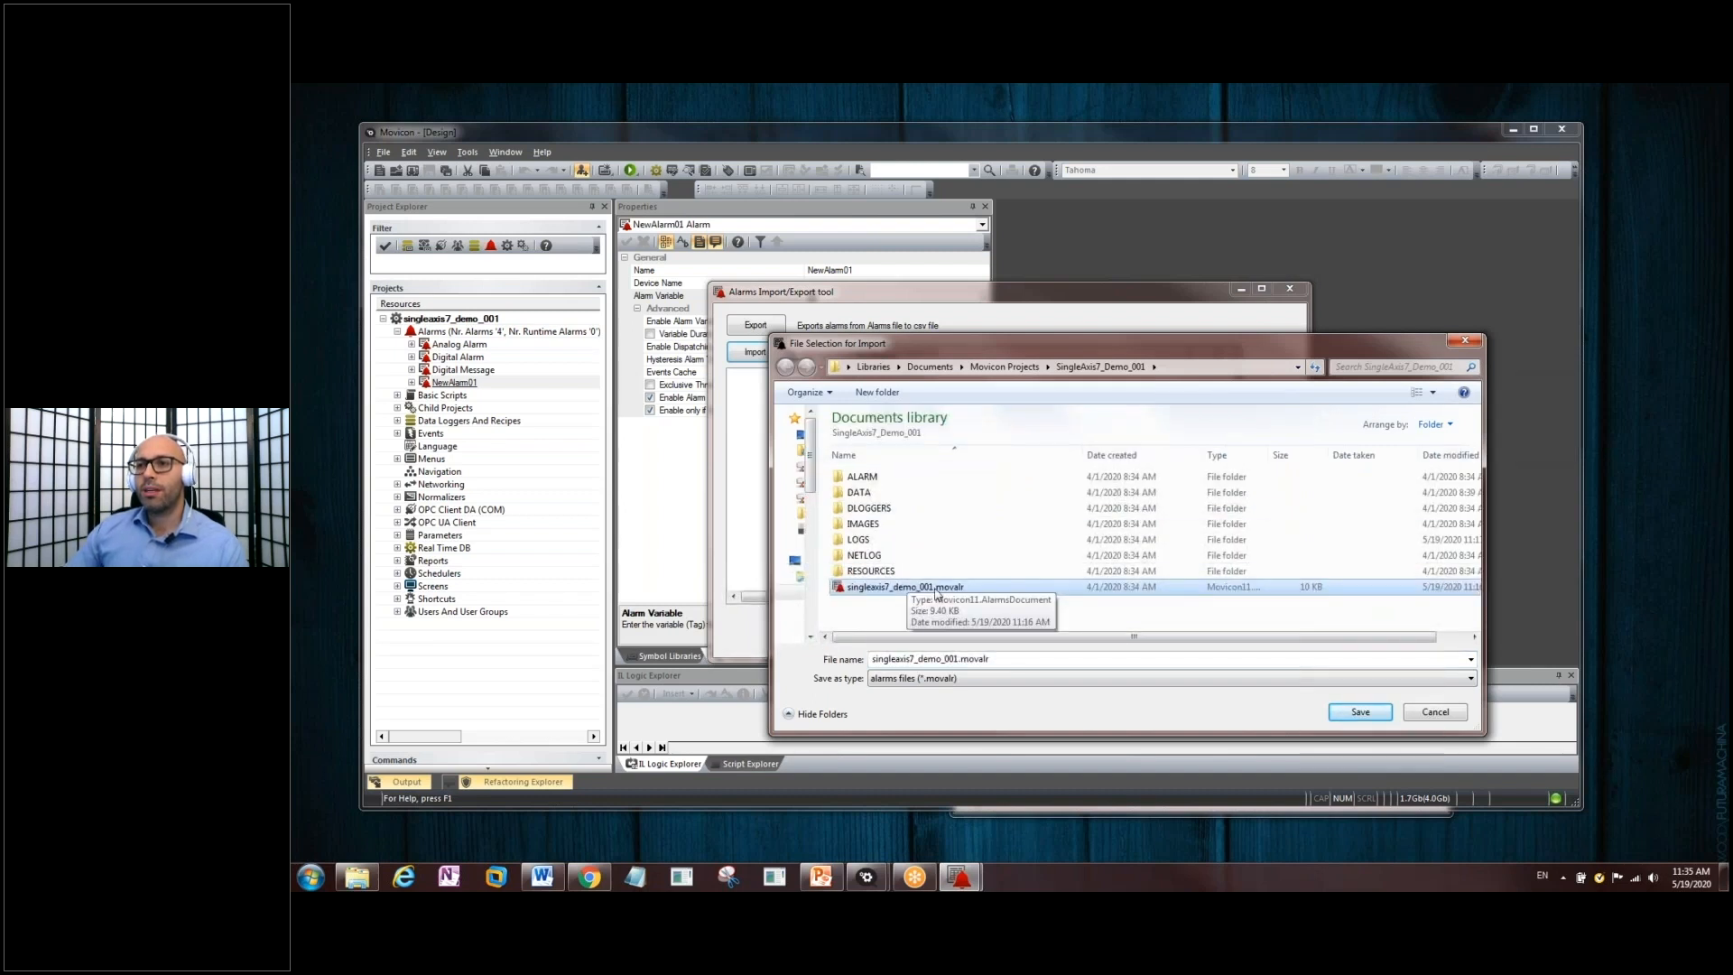
mouse_move(1004, 383)
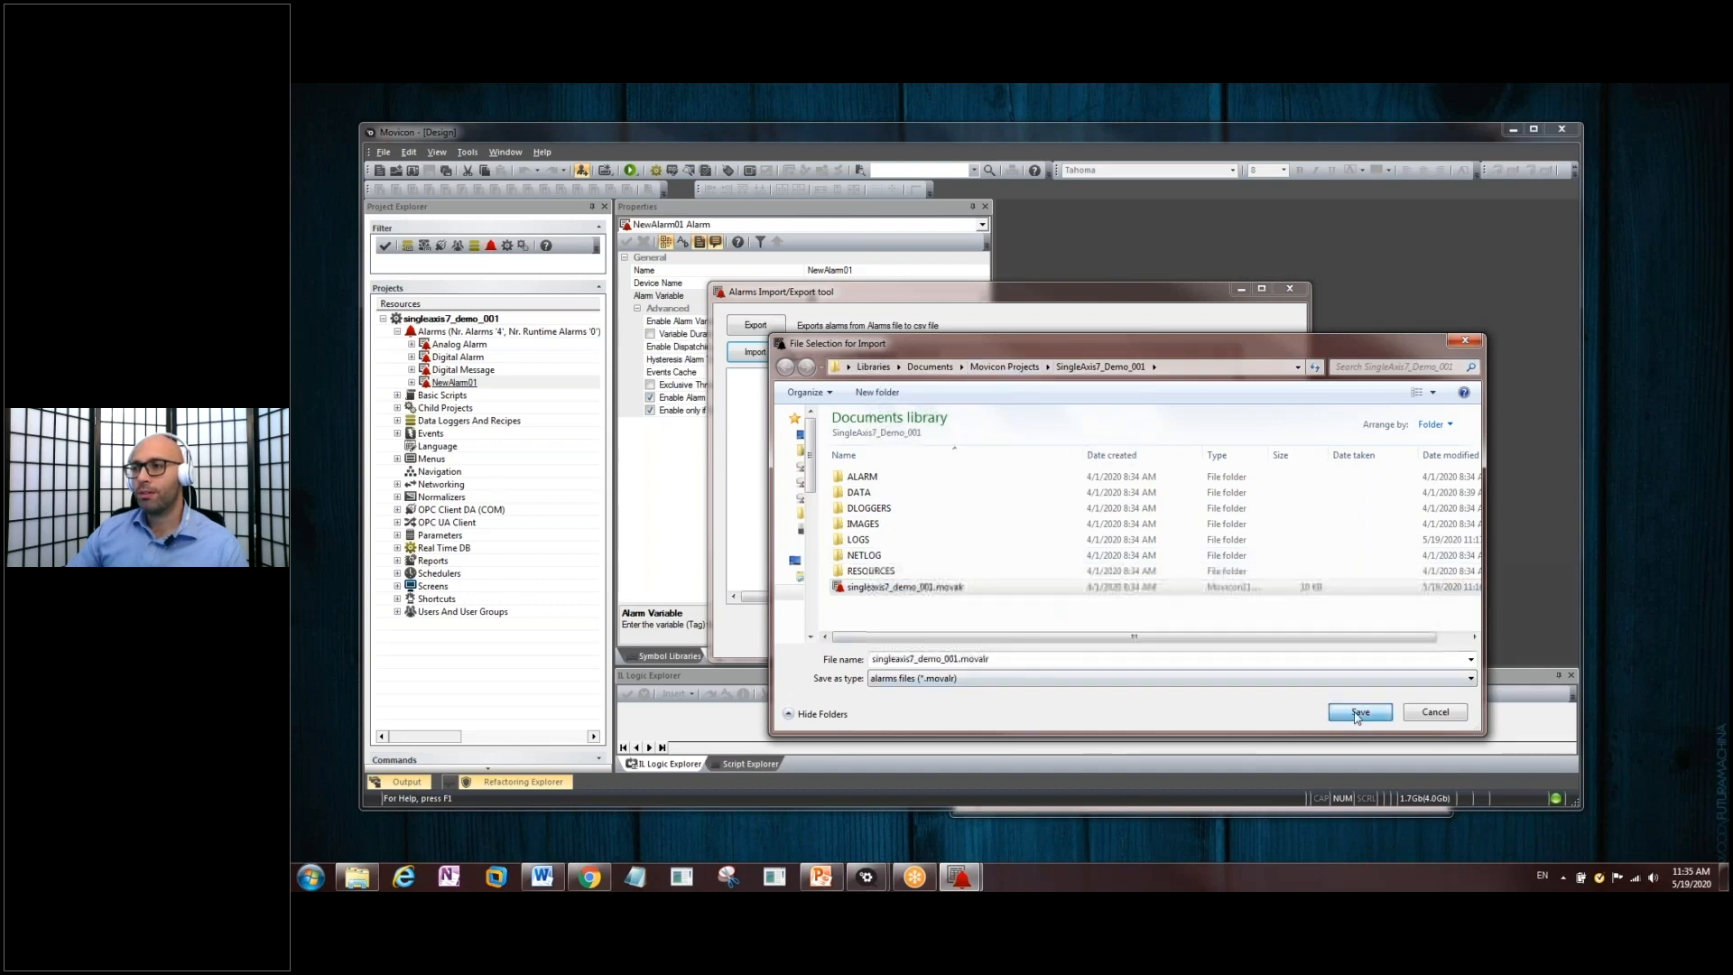
left_click(1358, 711)
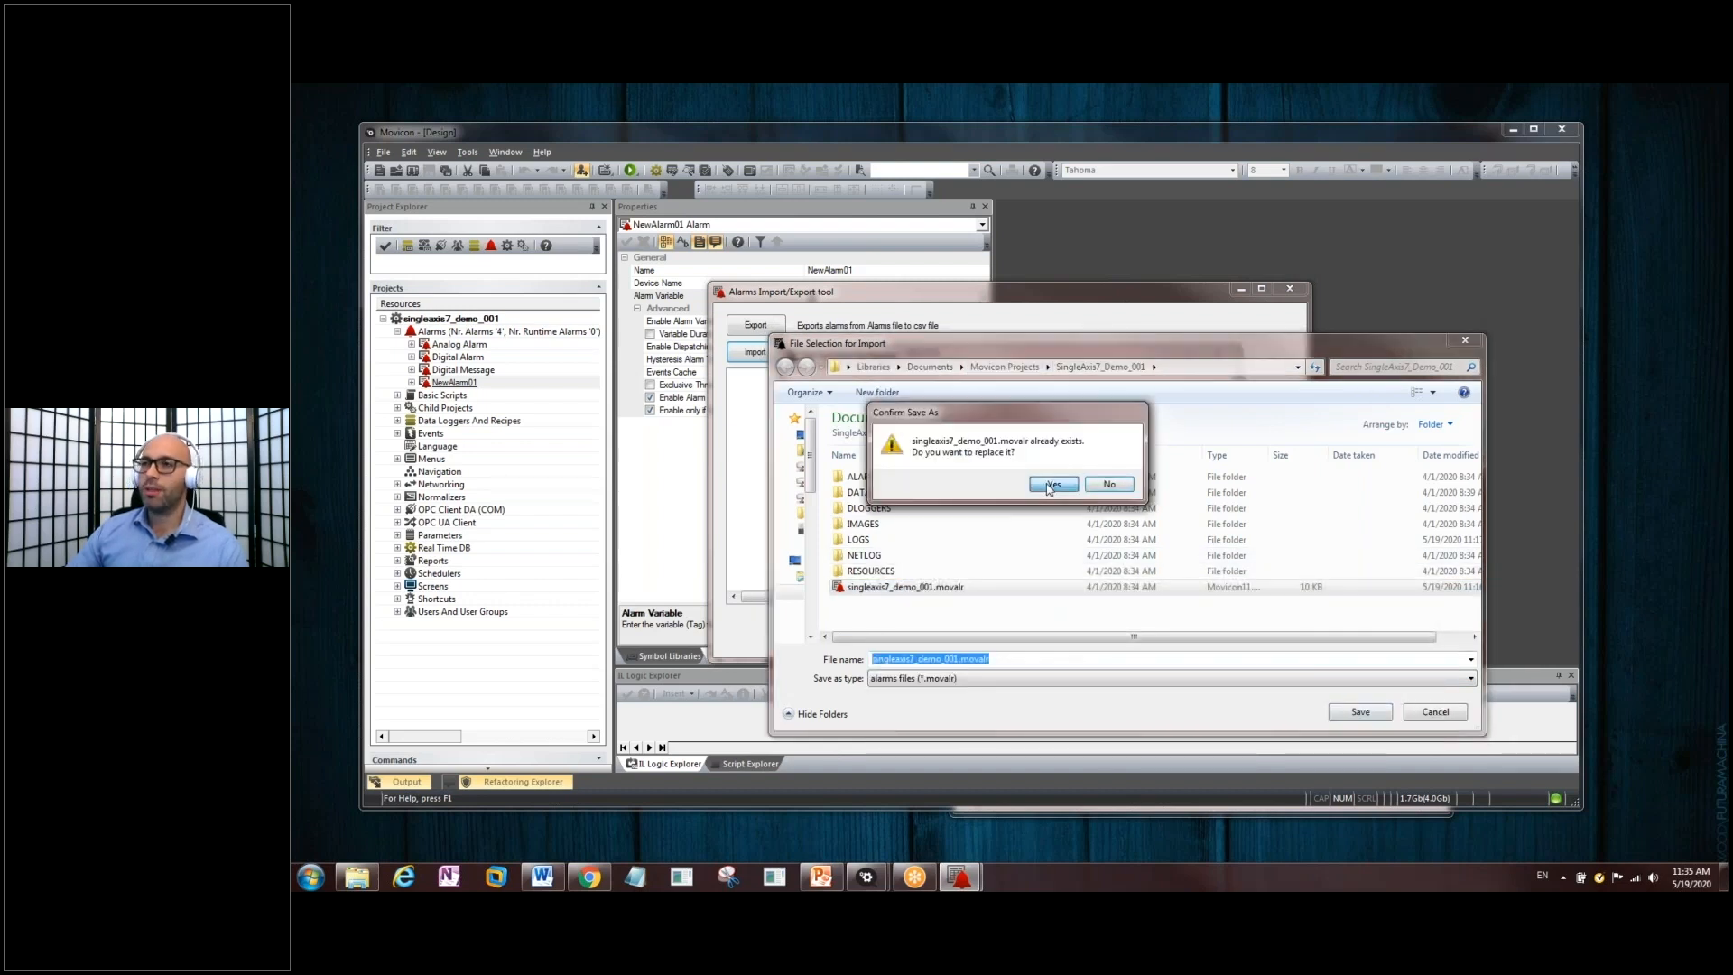
left_click(1050, 484)
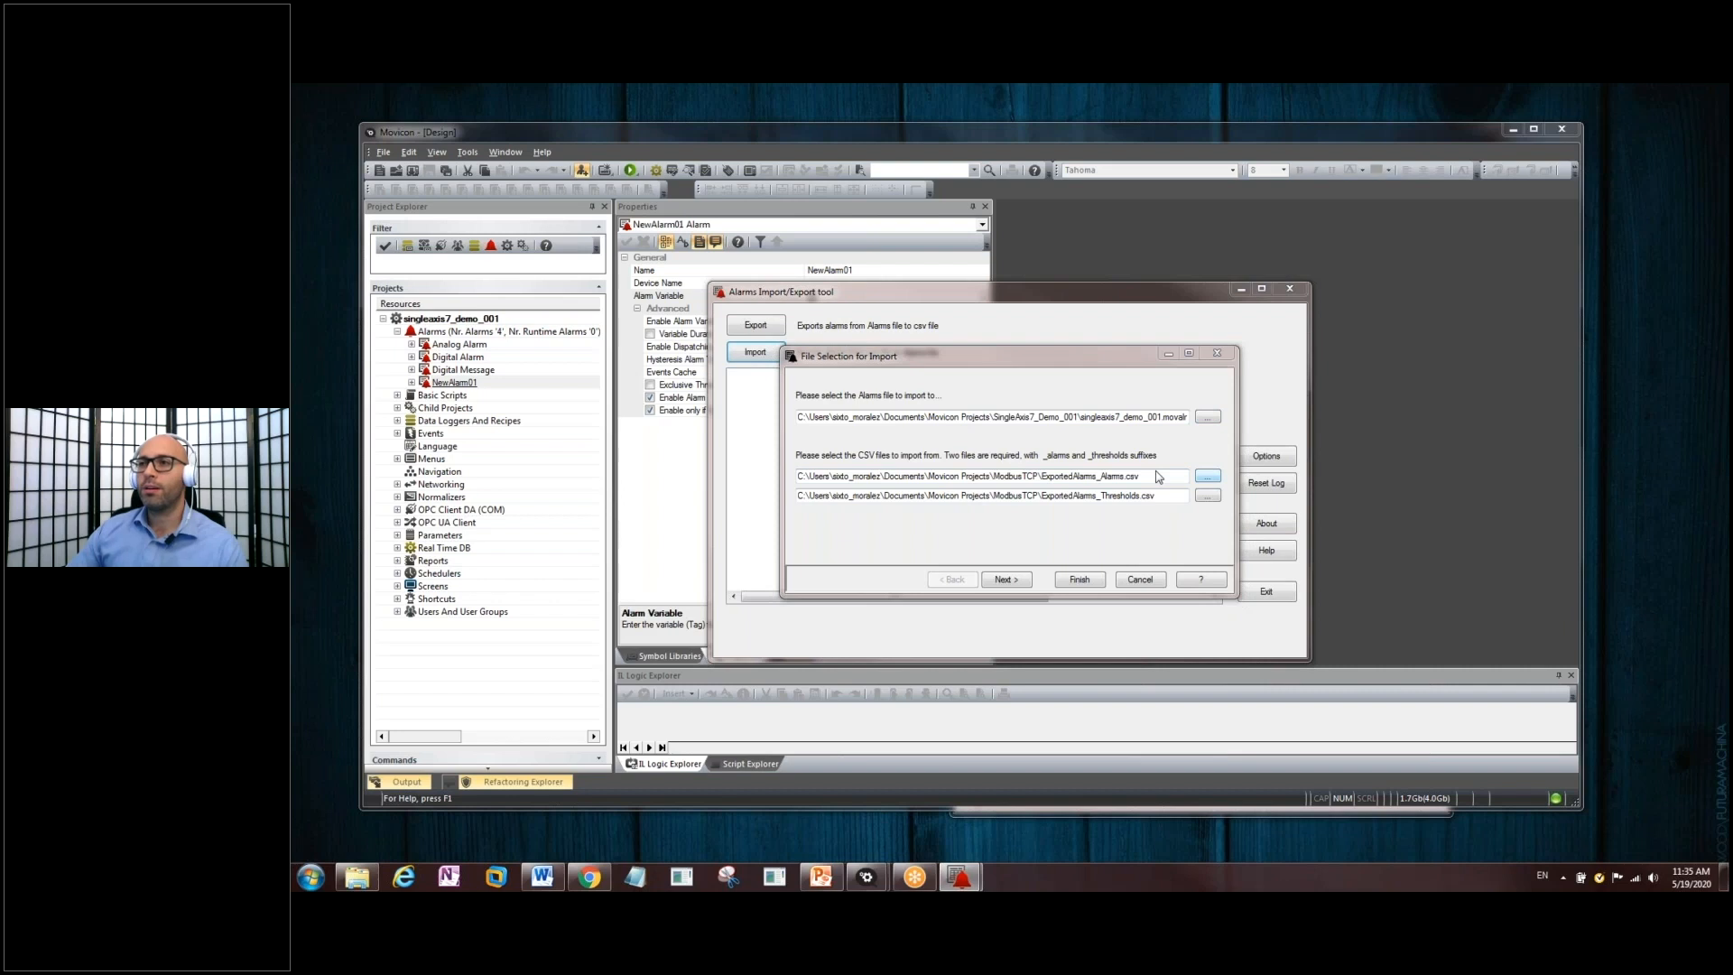
- Choose TestAlarms_Alarms.csv as the alarms source and TestAlarms_Thresholds.csv as the thresholds source
left_click(1208, 475)
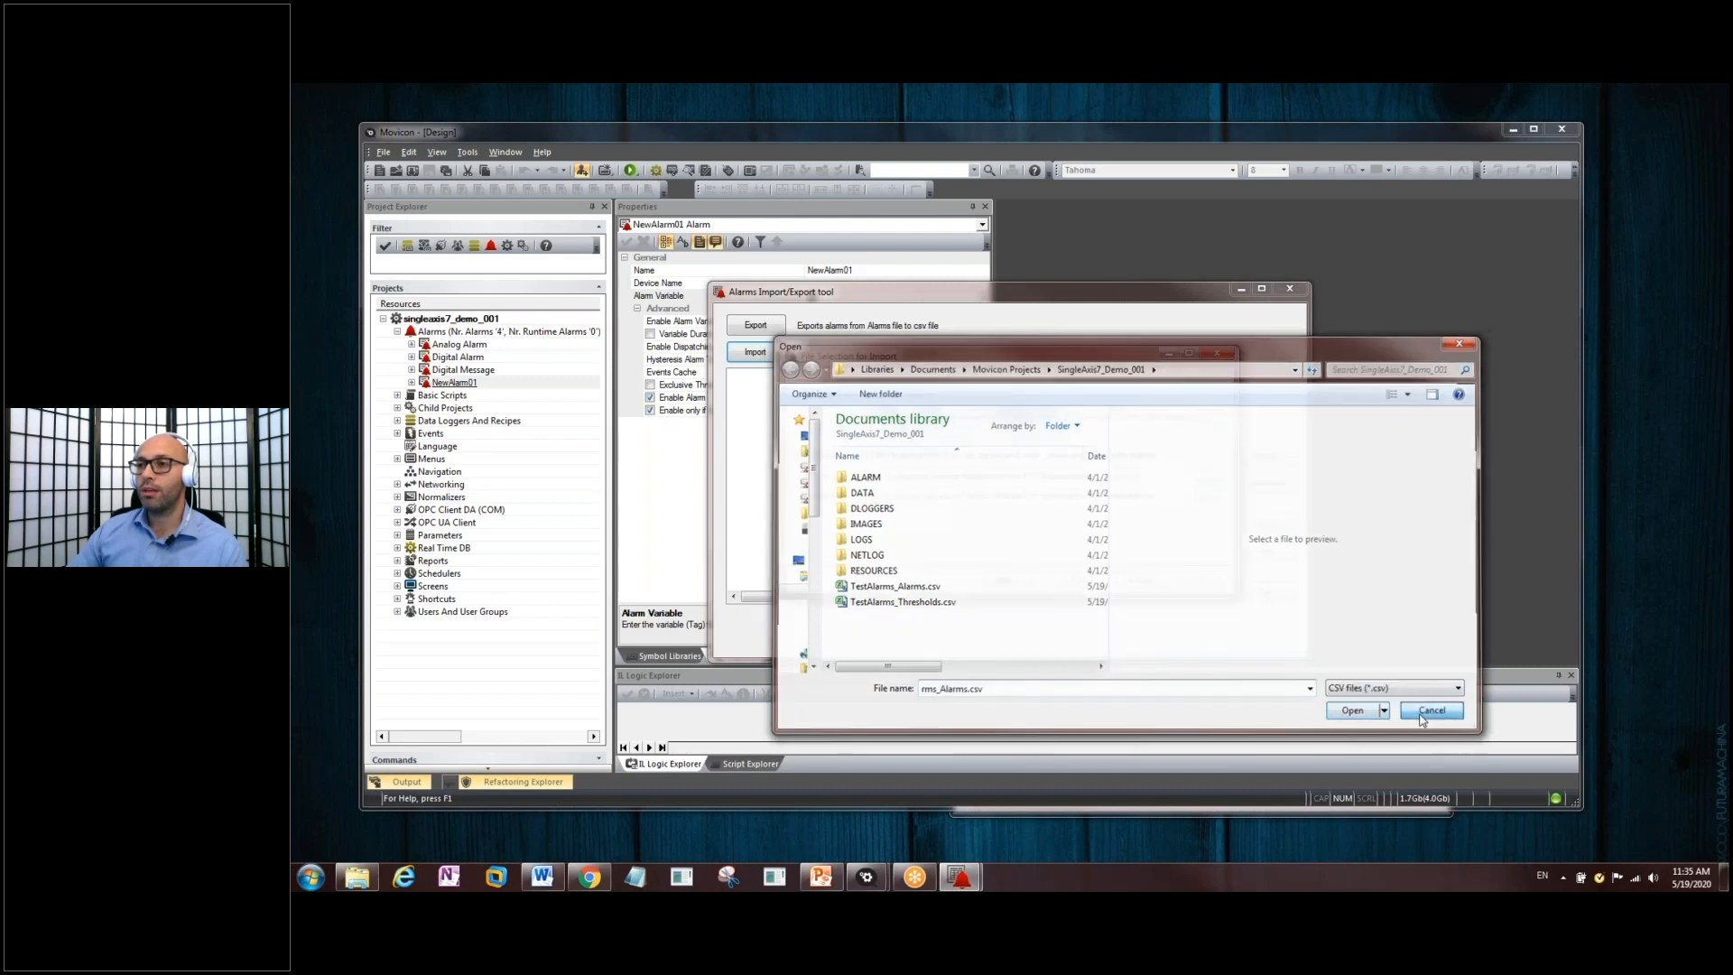
left_click(1429, 710)
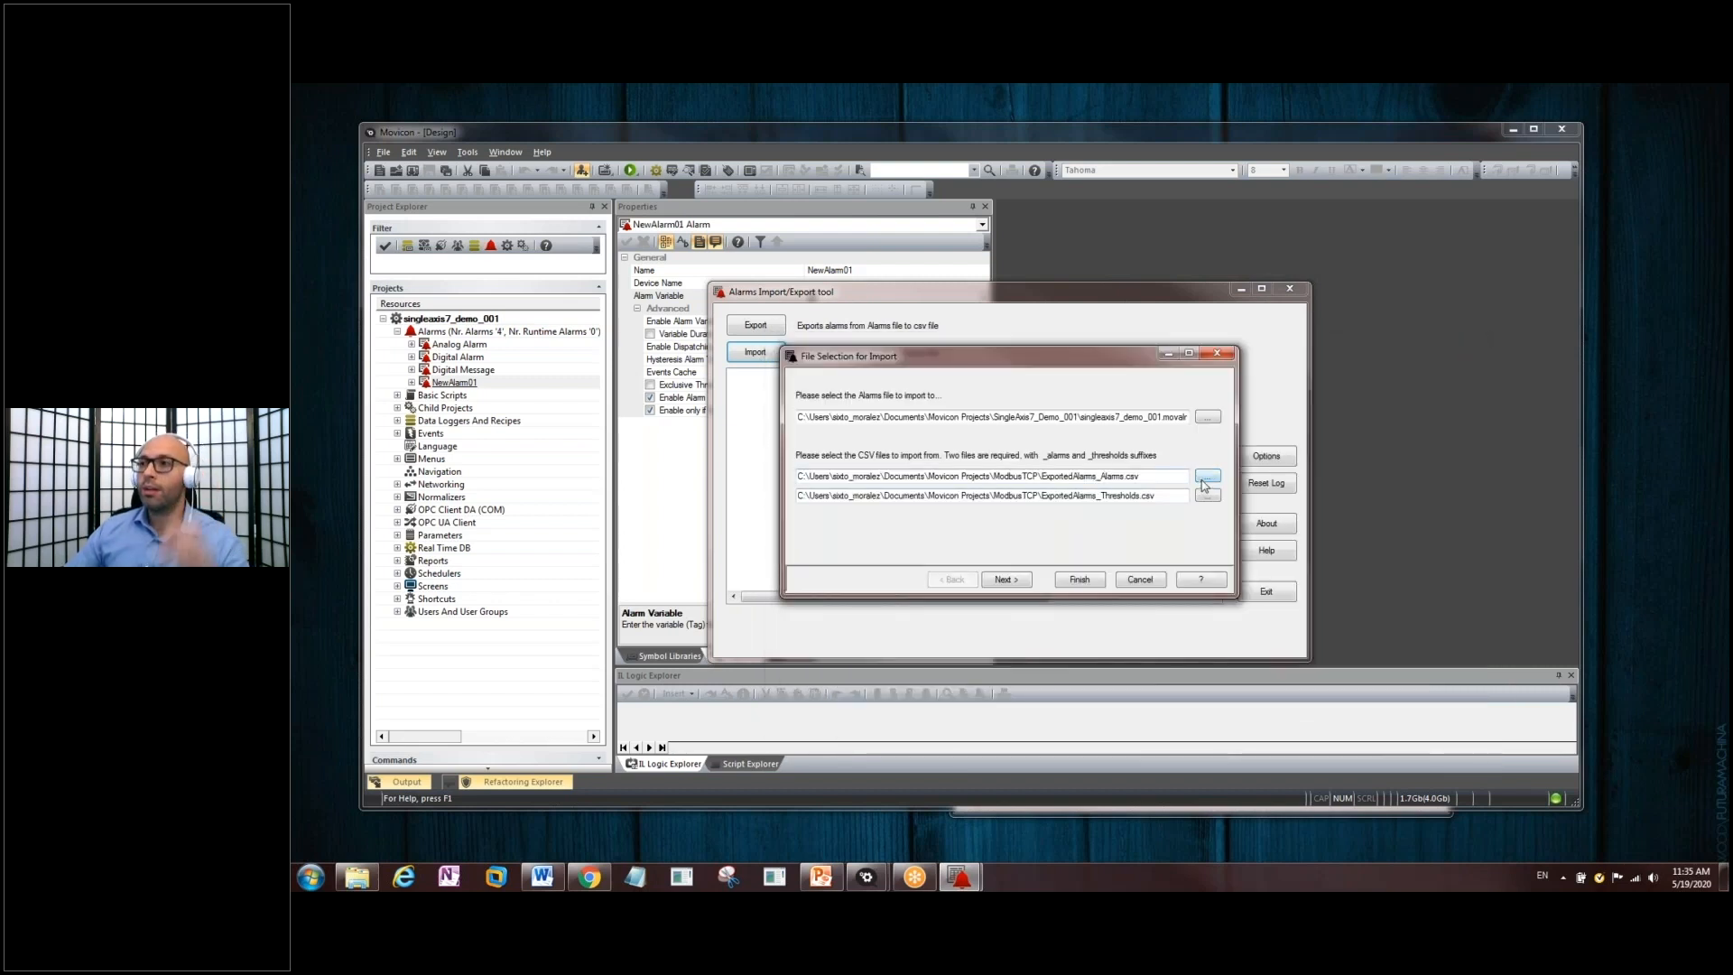
left_click(1206, 474)
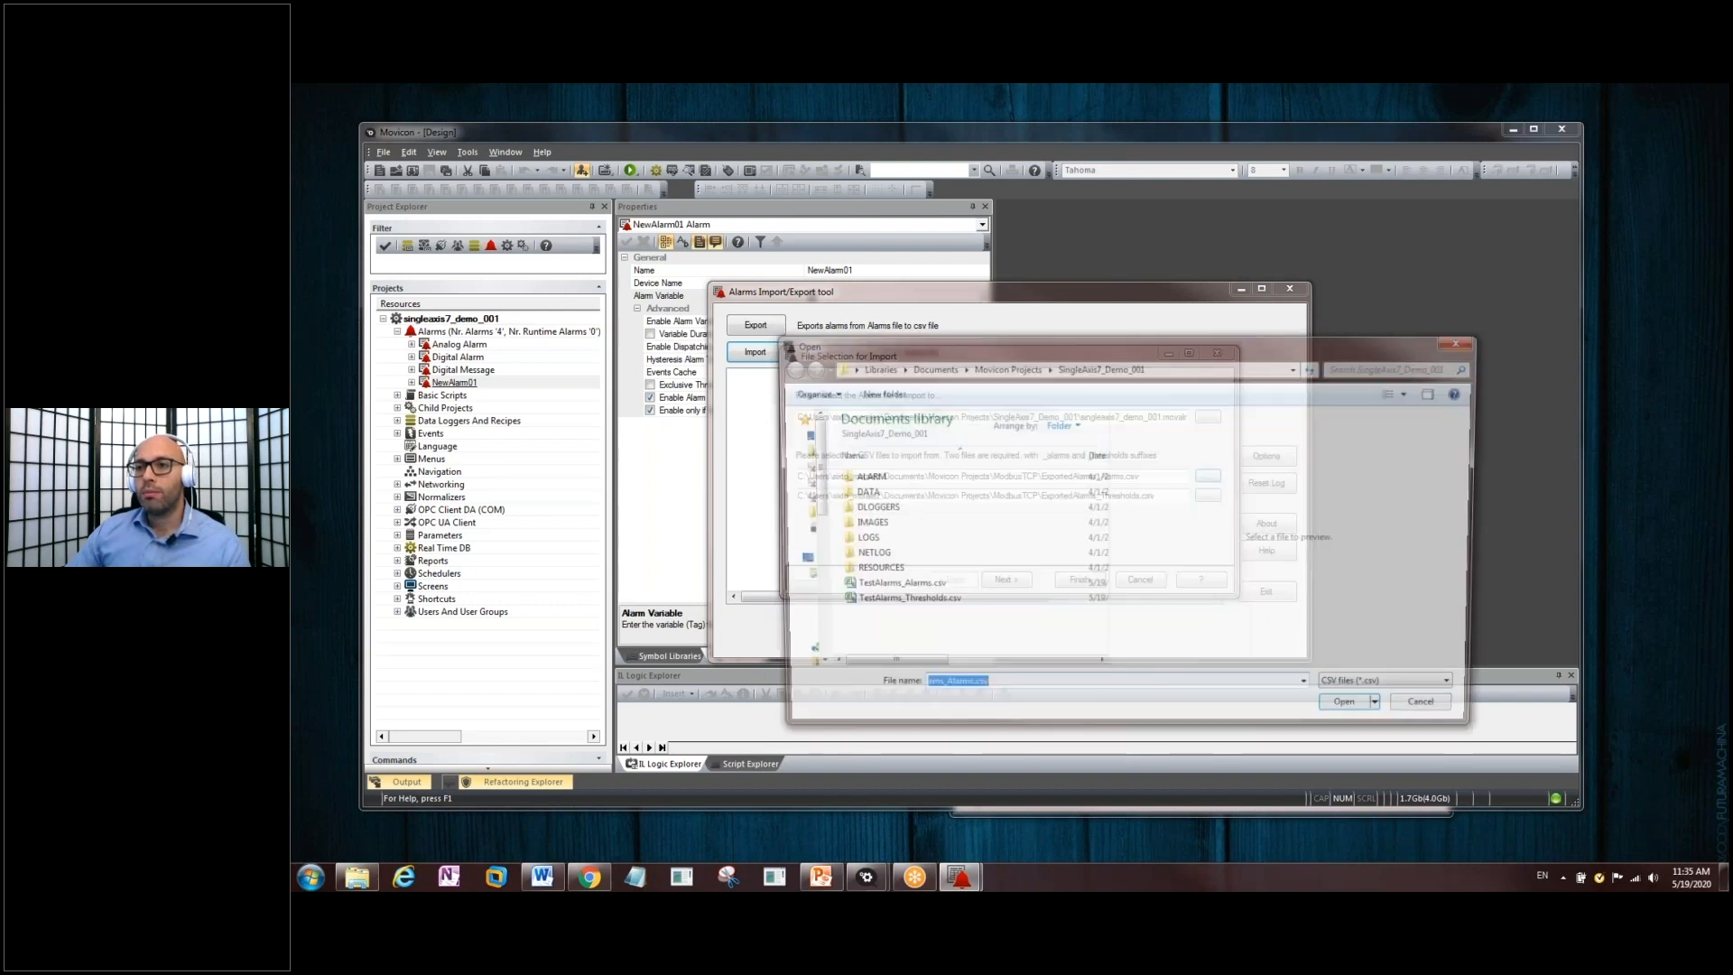
left_click(892, 587)
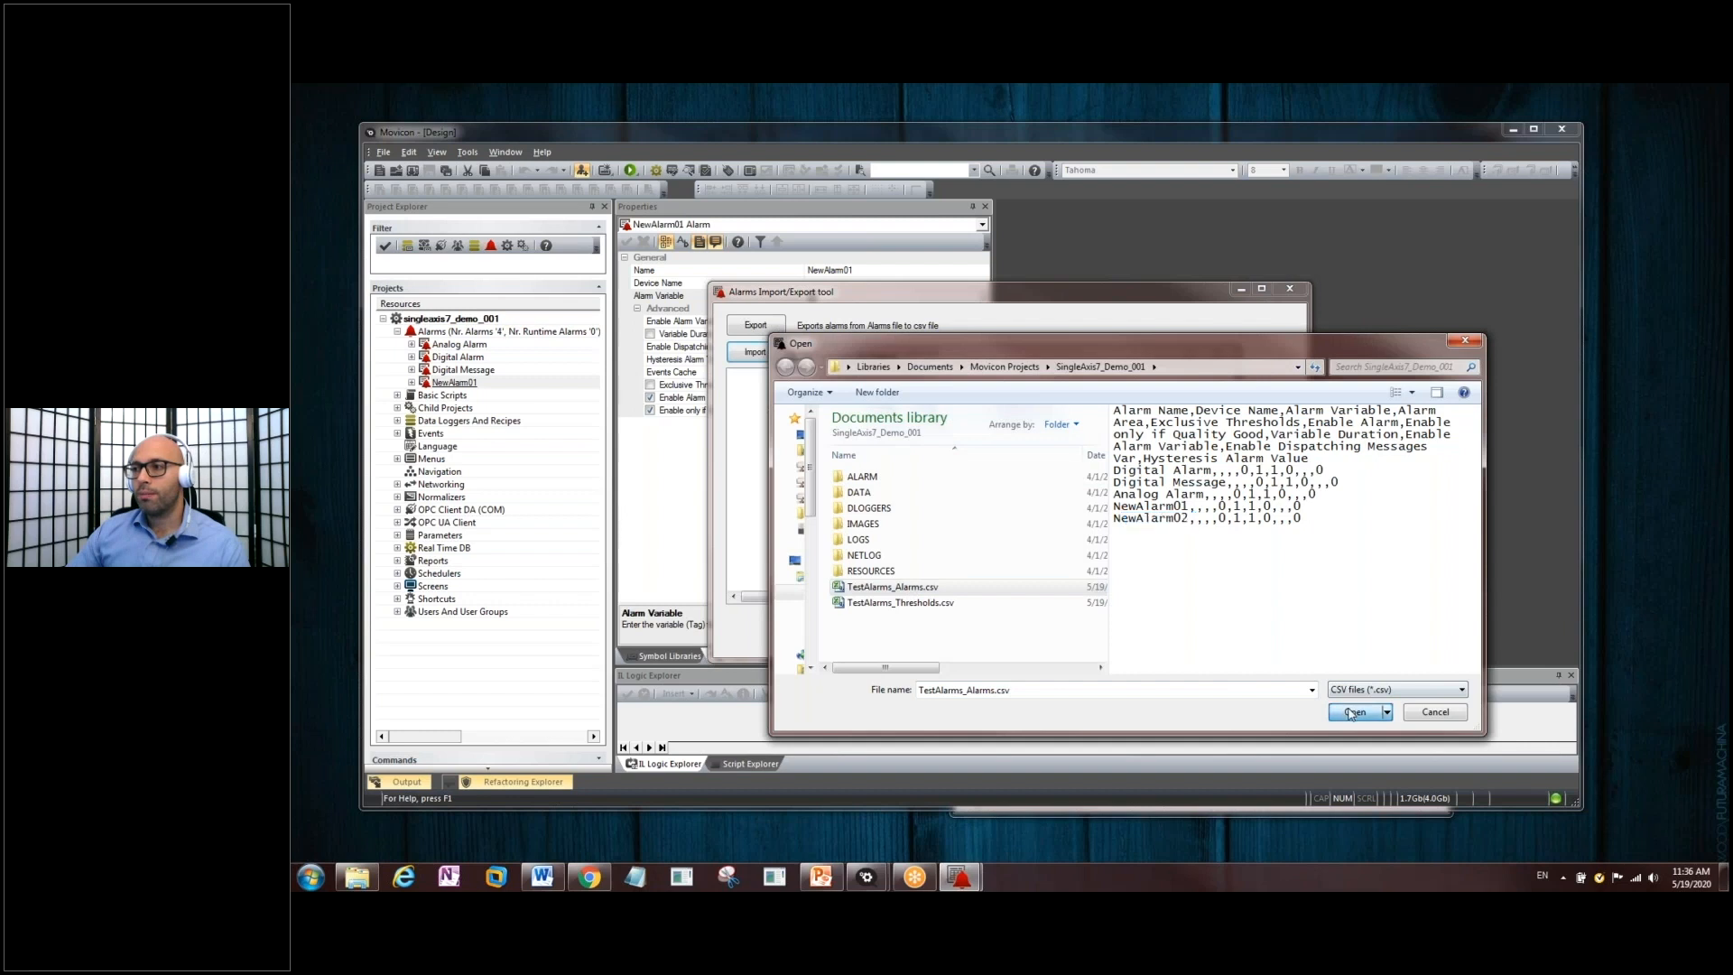
left_click(1354, 712)
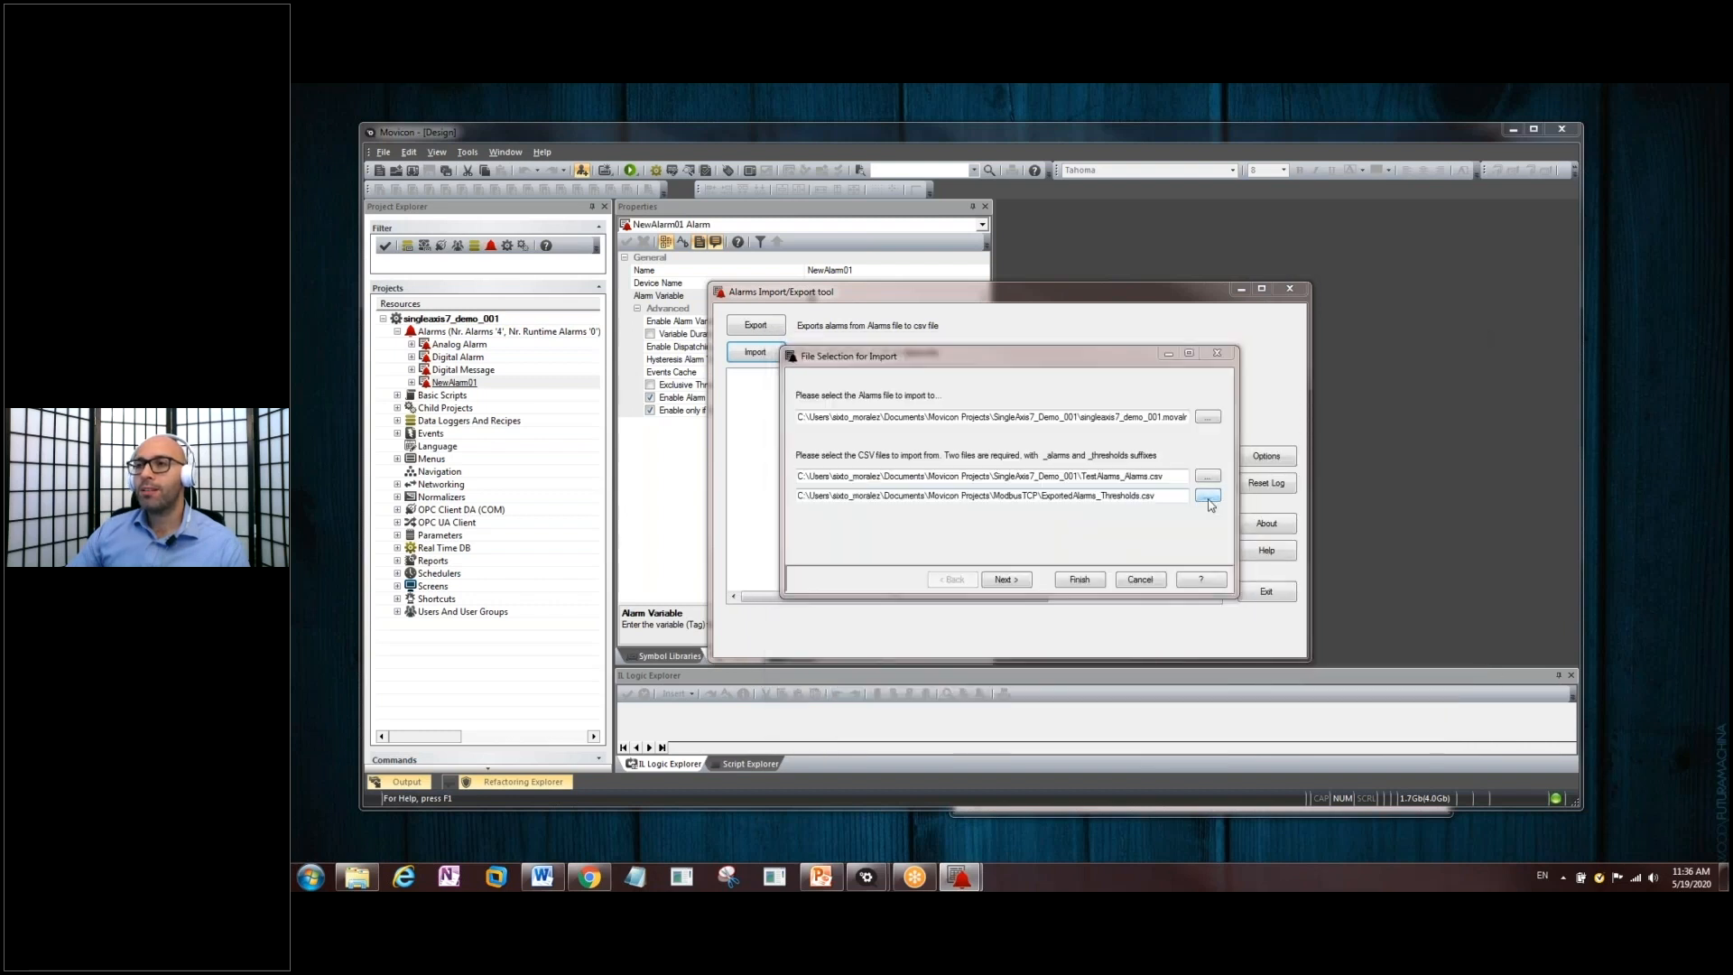
left_click(1208, 494)
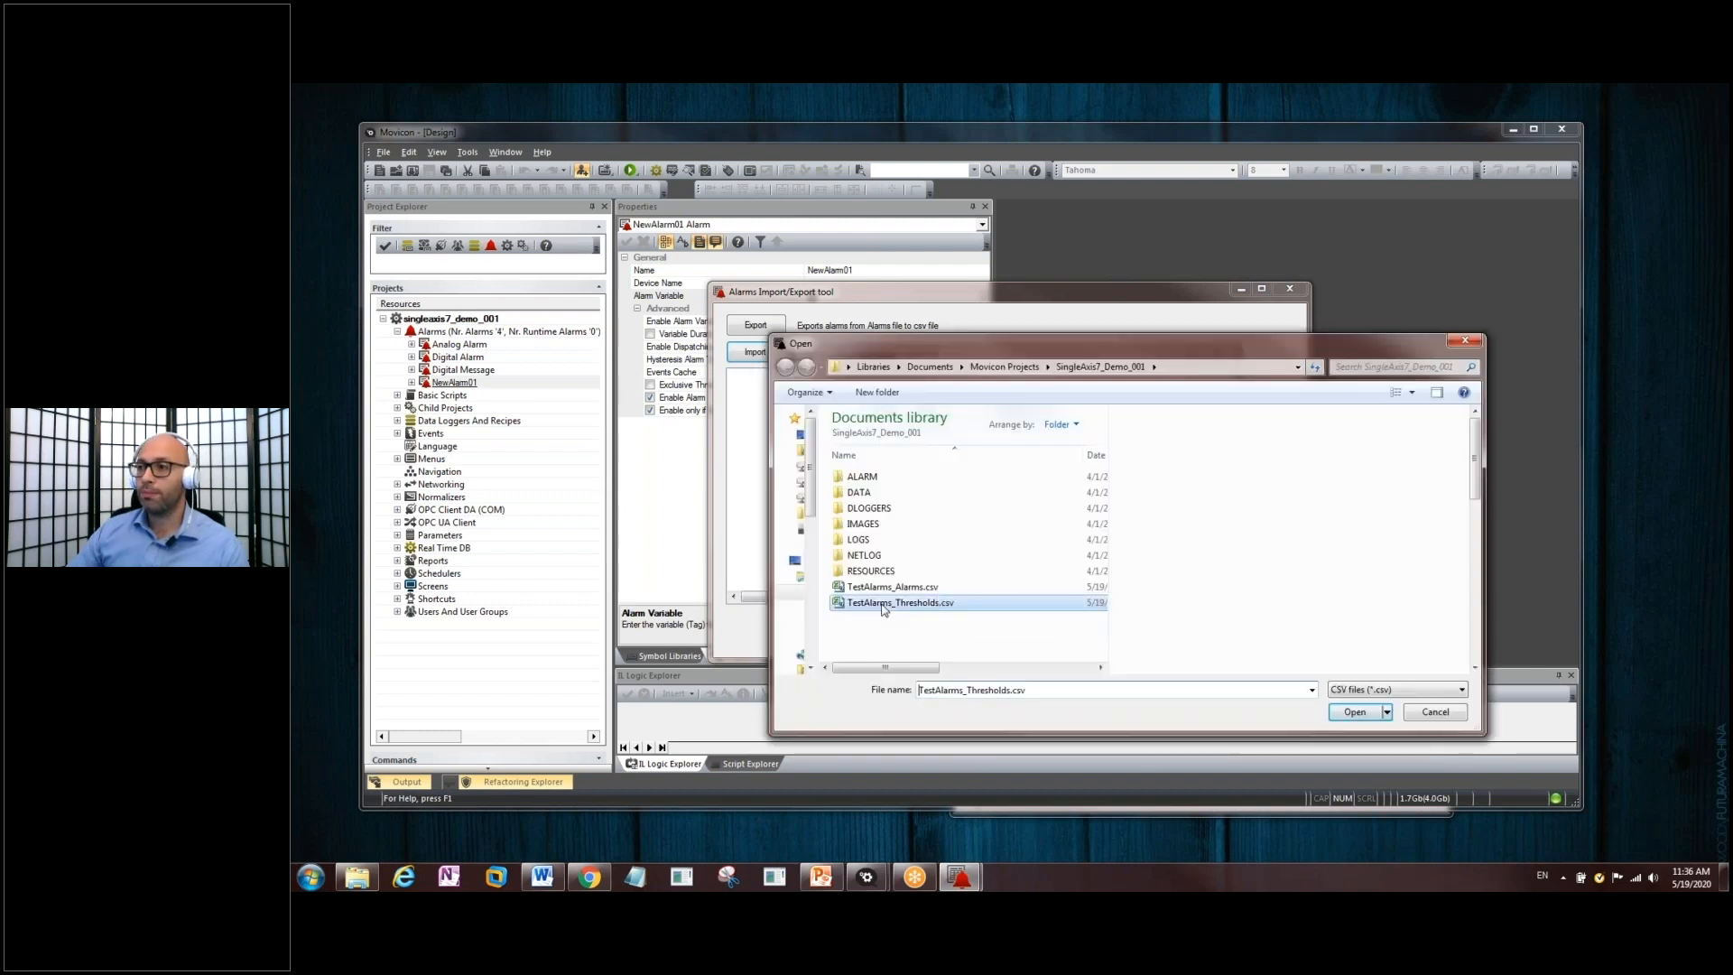
left_click(1353, 712)
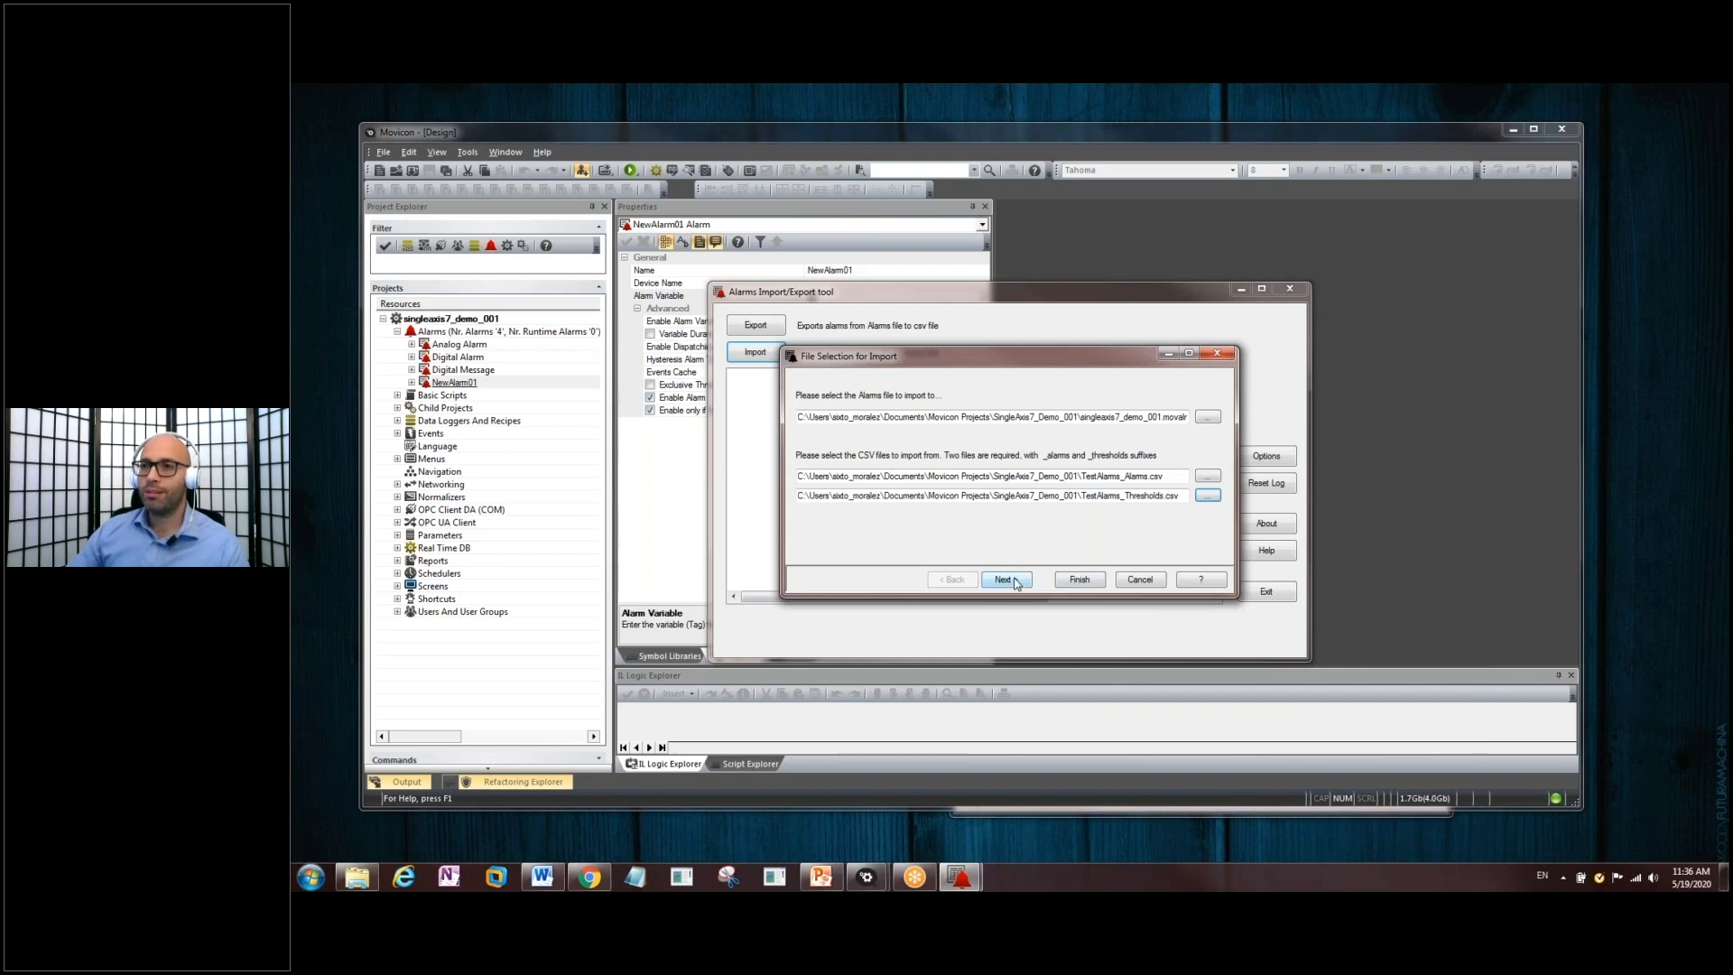
- Select all five alarms found in the file, finish the import and overwrite all existing alarms
left_click(1005, 579)
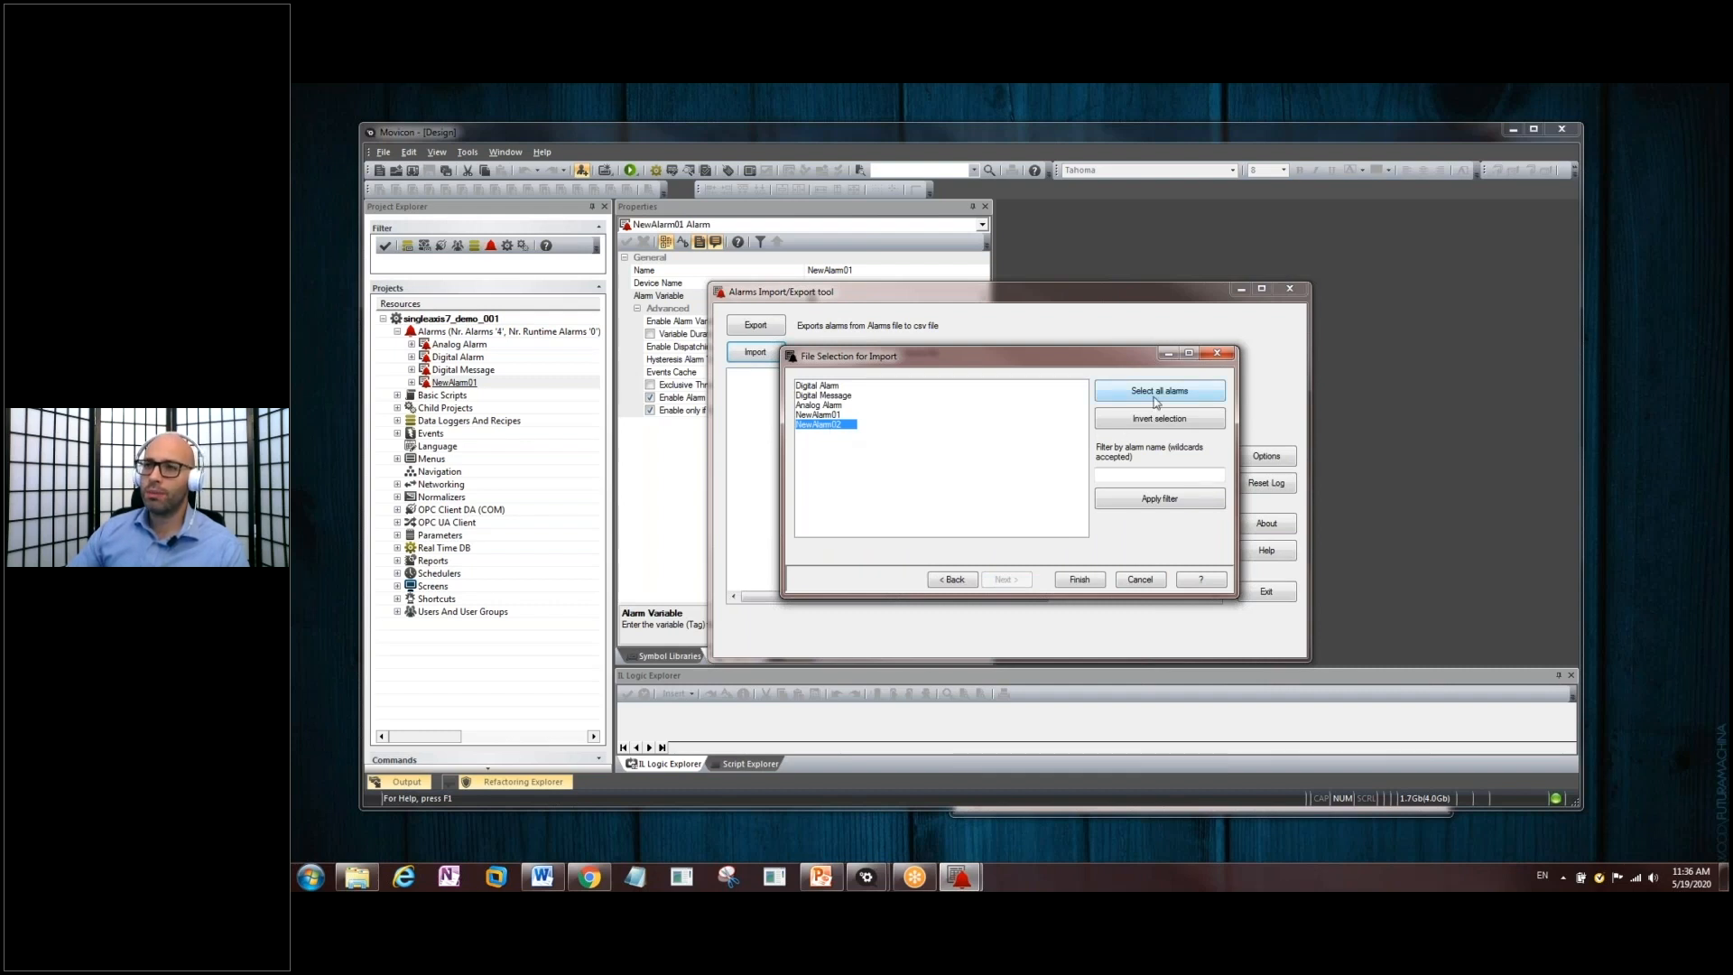
left_click(1159, 390)
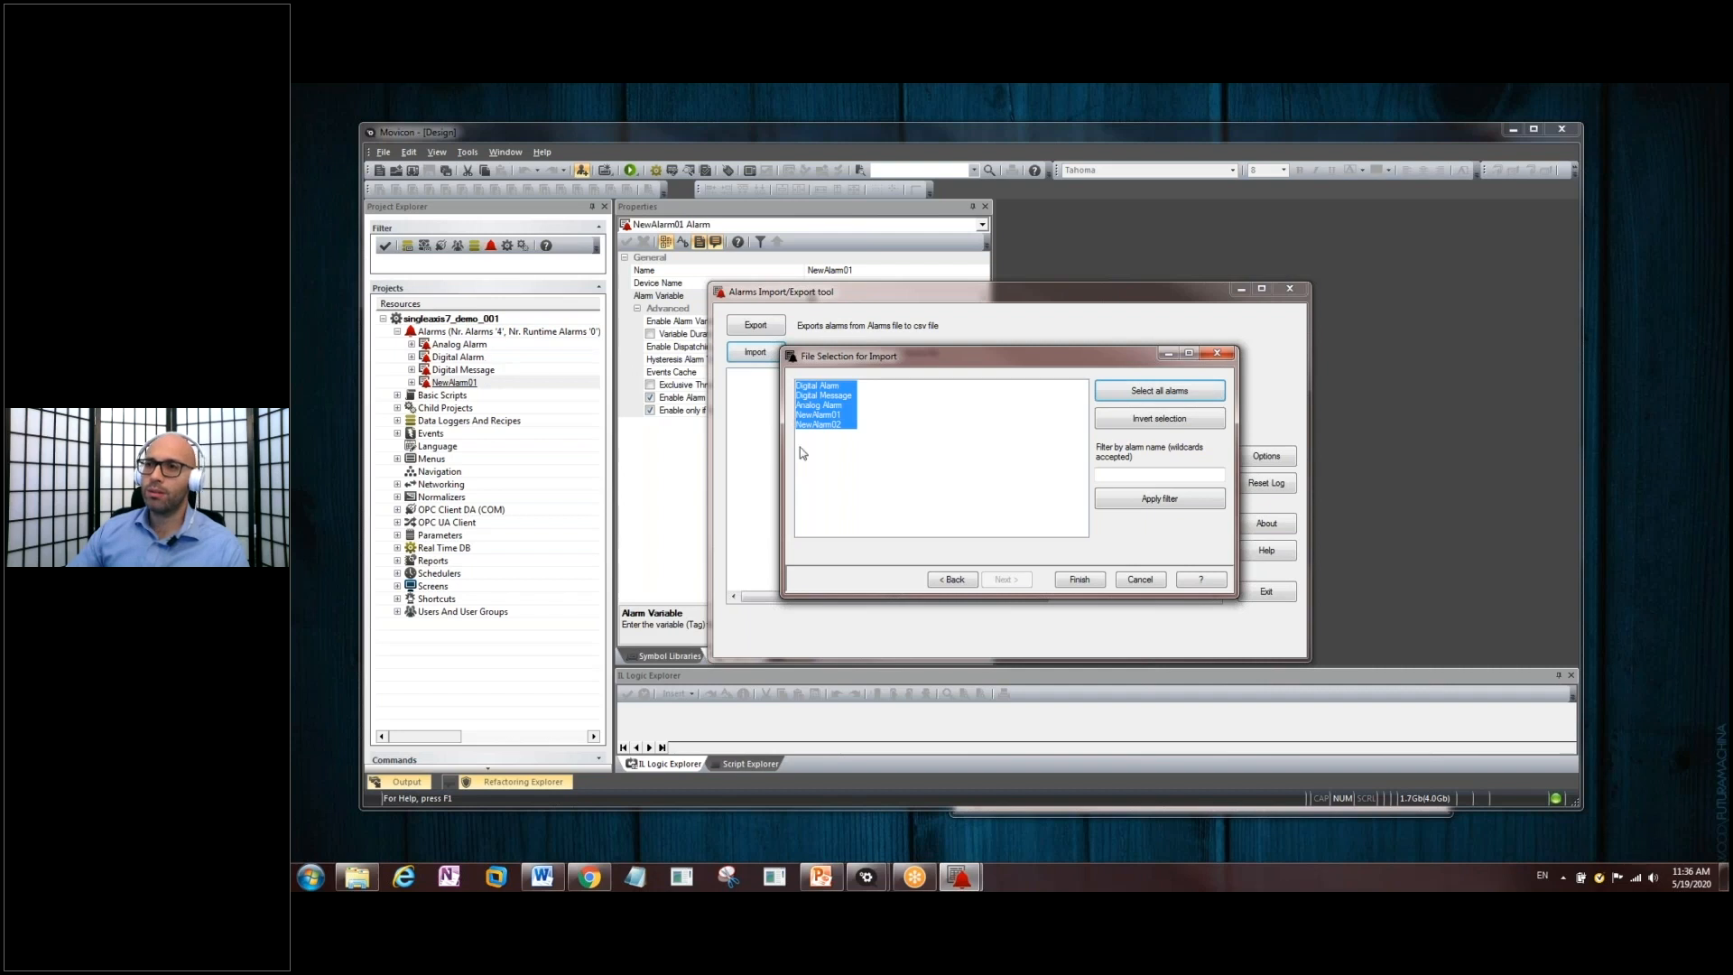
mouse_move(836, 430)
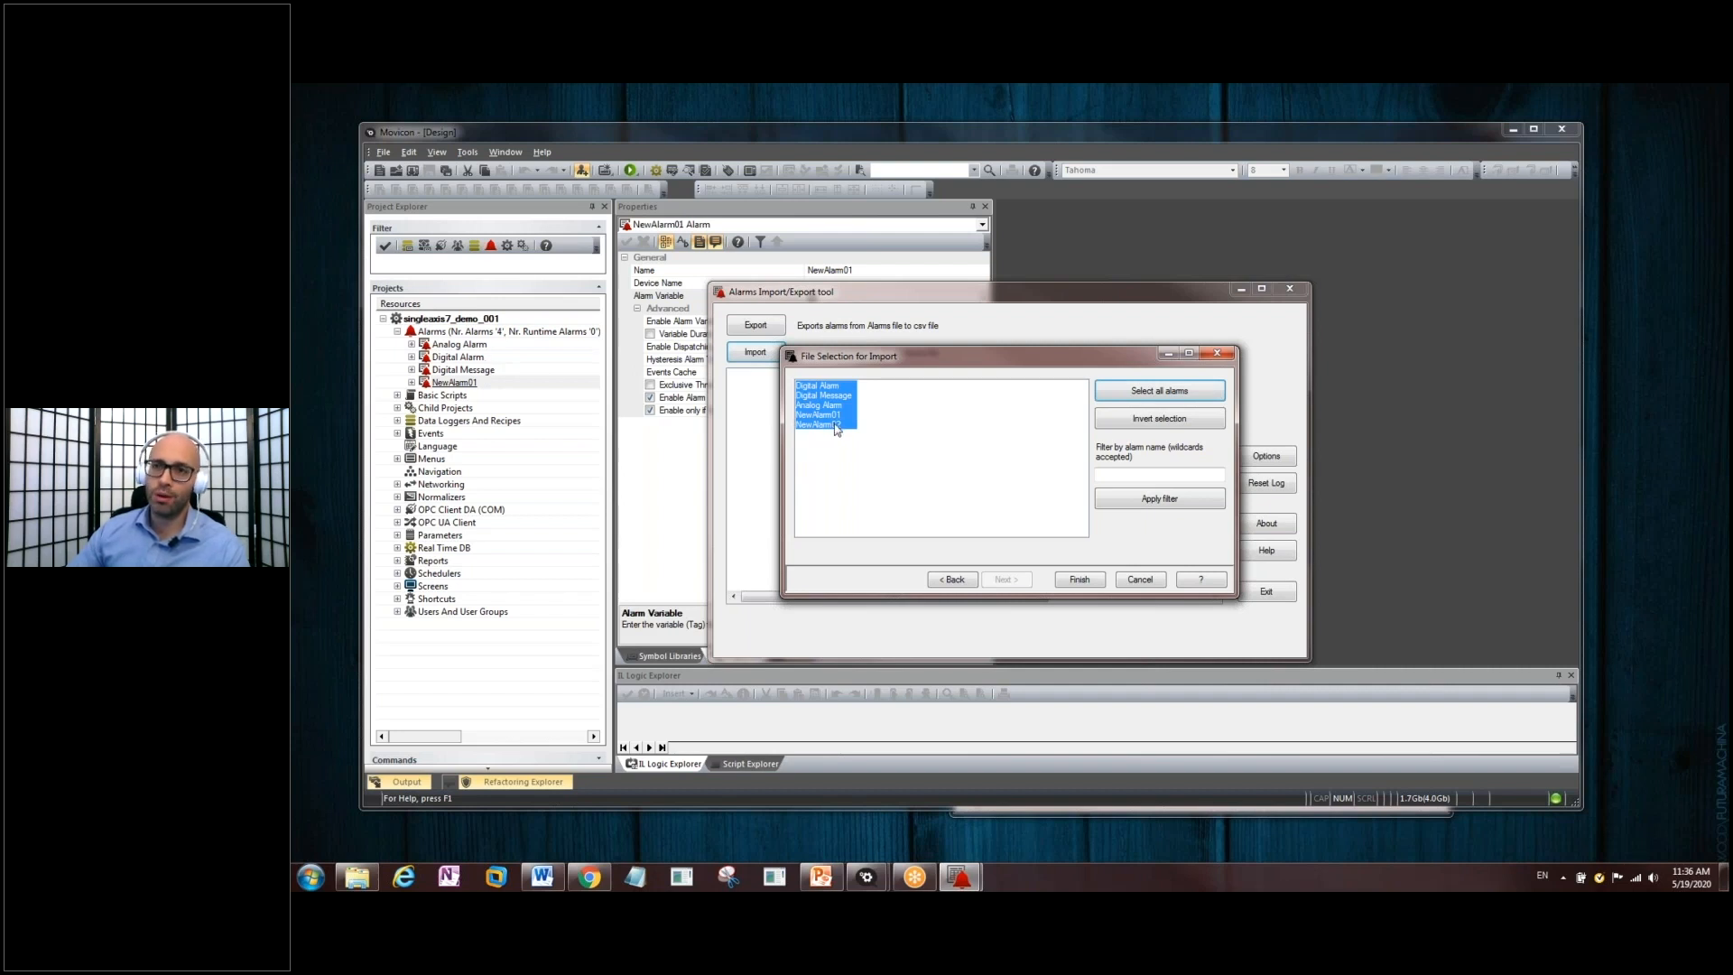
mouse_move(865, 414)
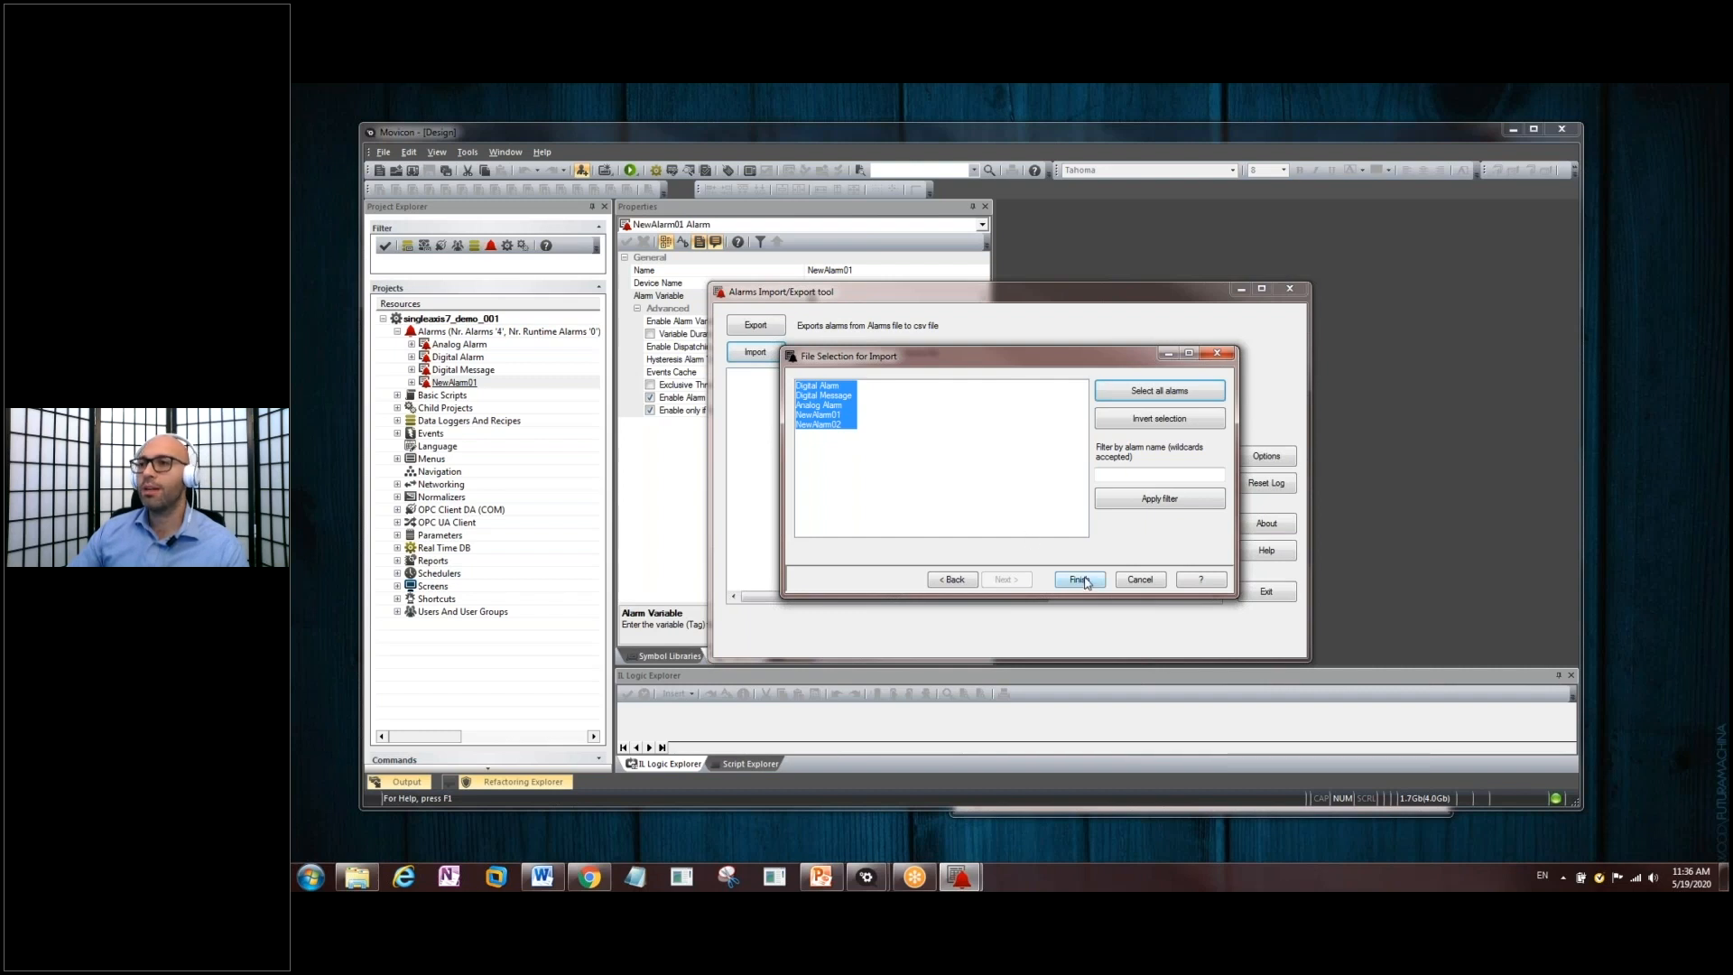
left_click(1076, 578)
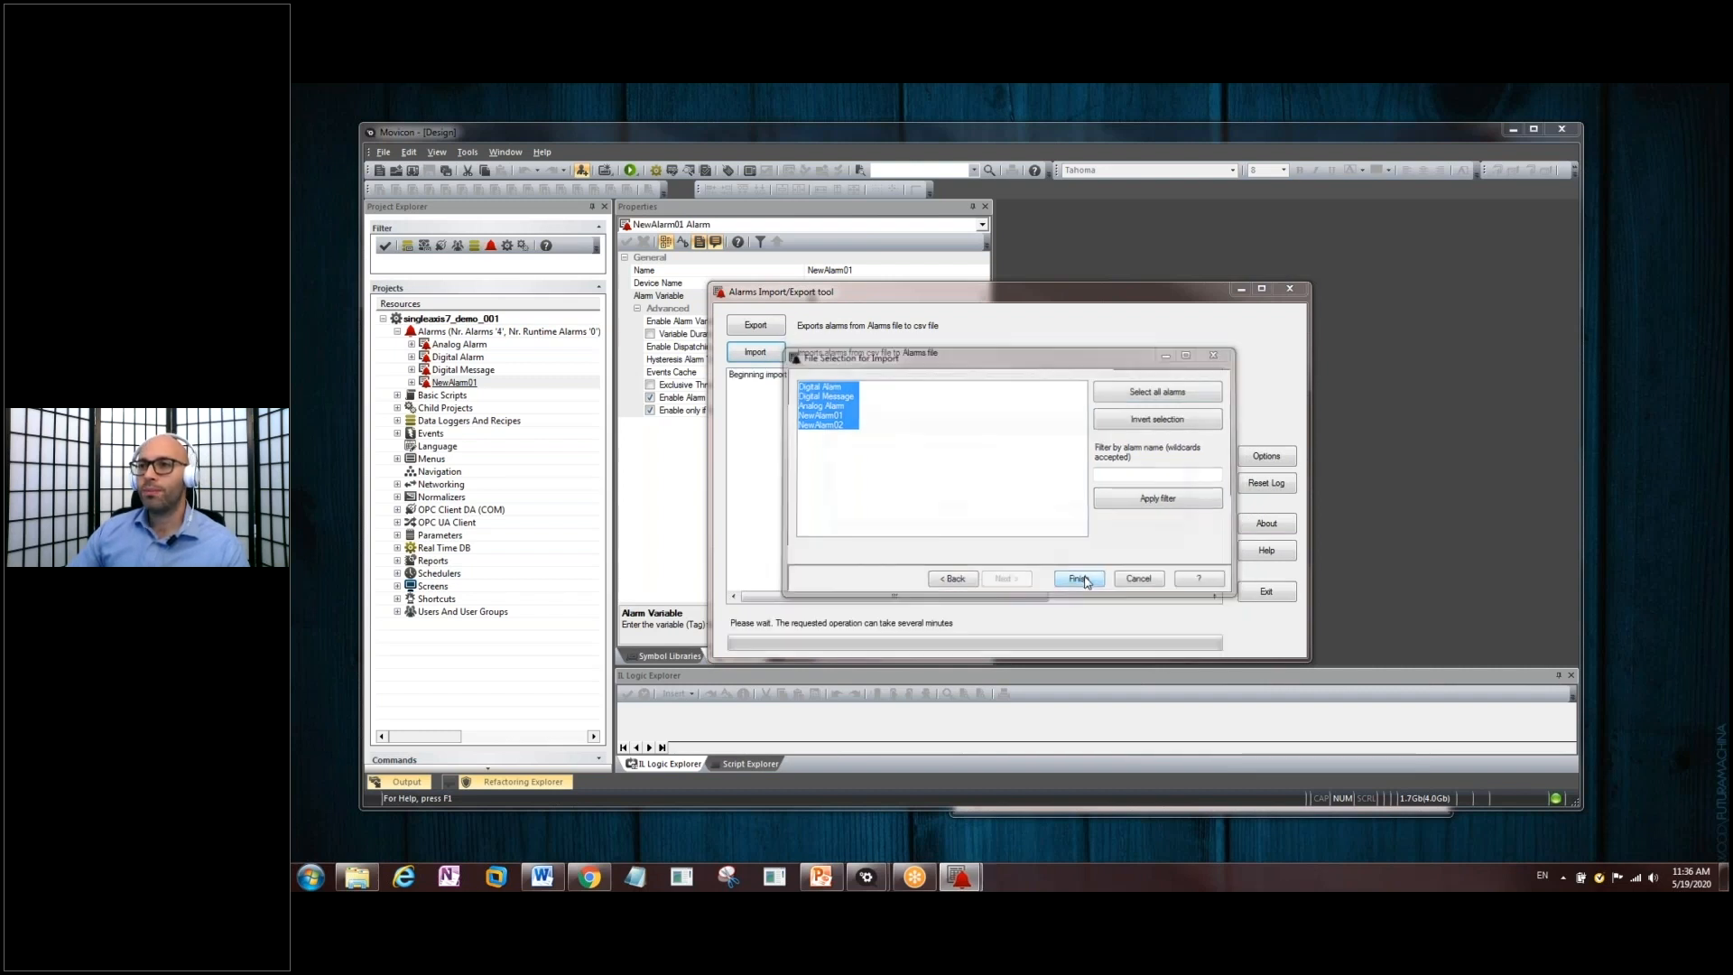
left_click(1074, 578)
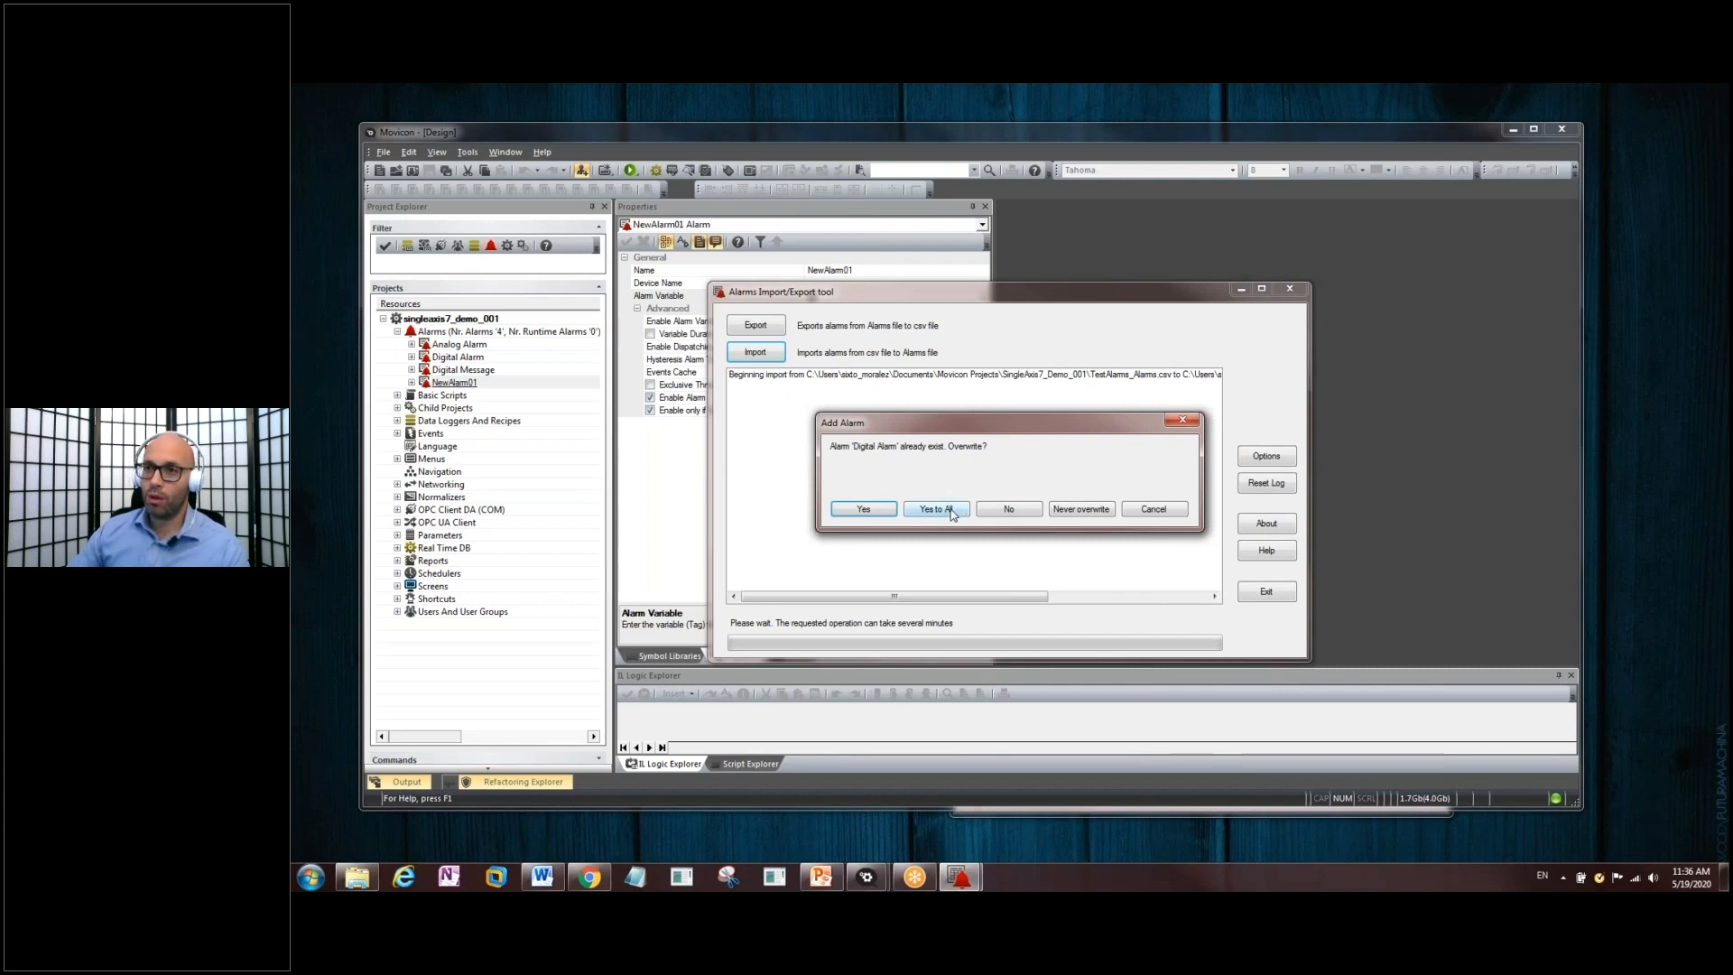
left_click(934, 510)
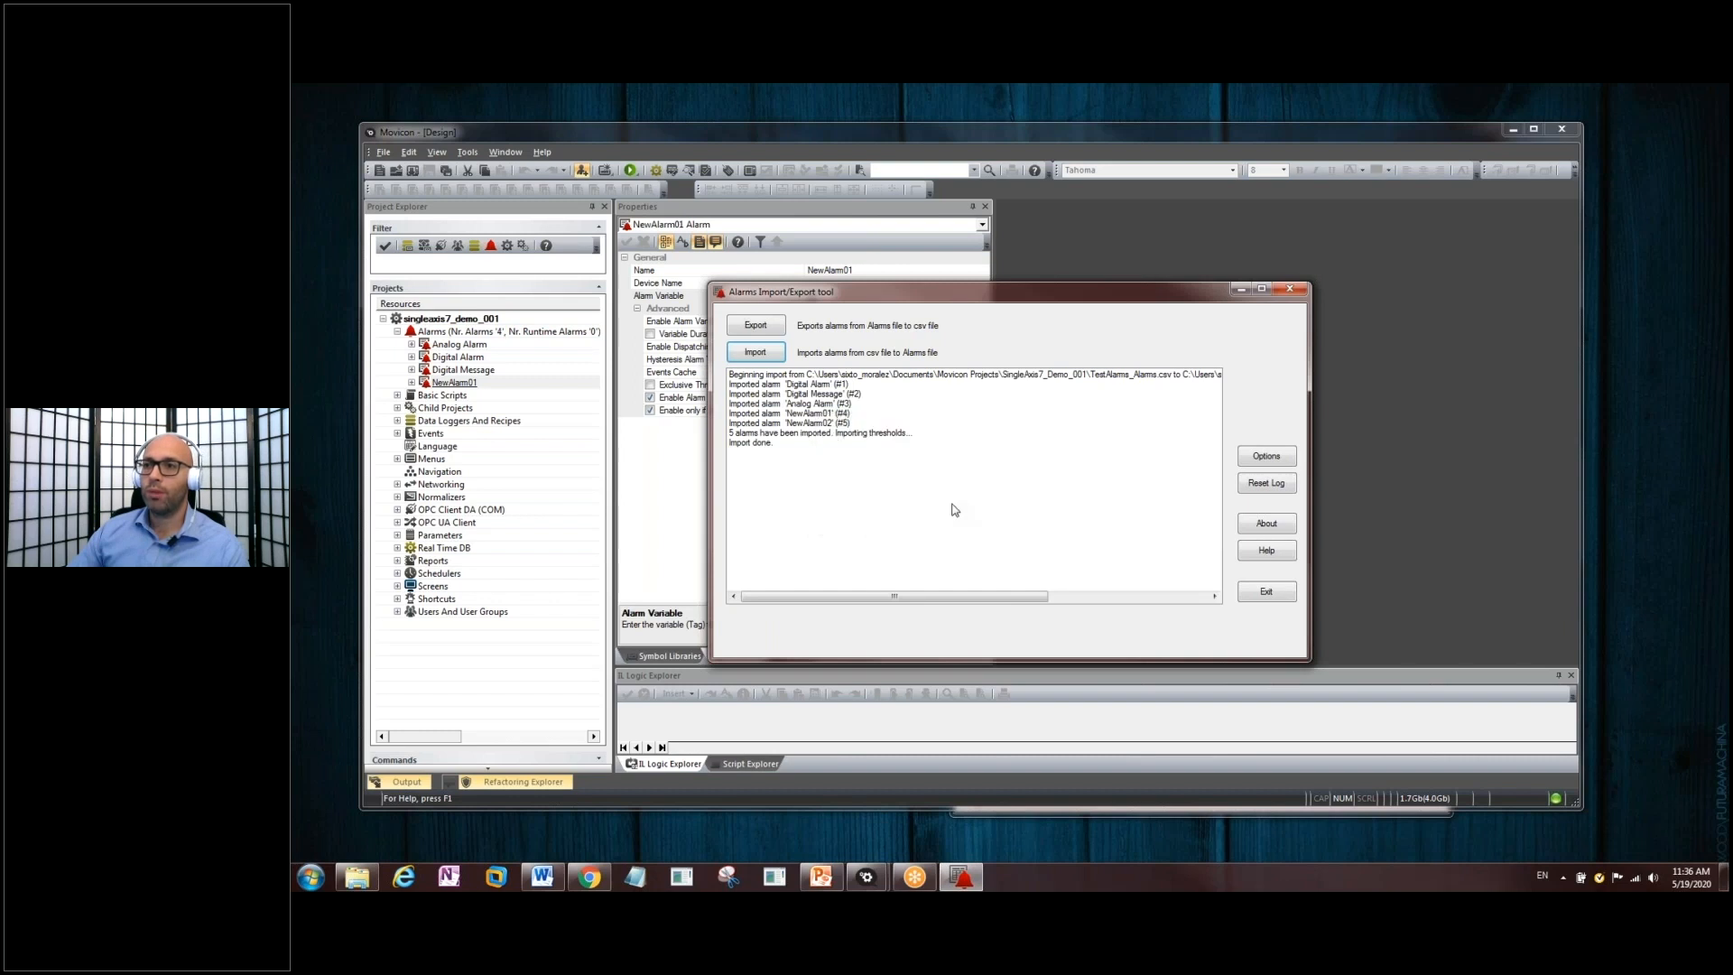
mouse_move(775, 442)
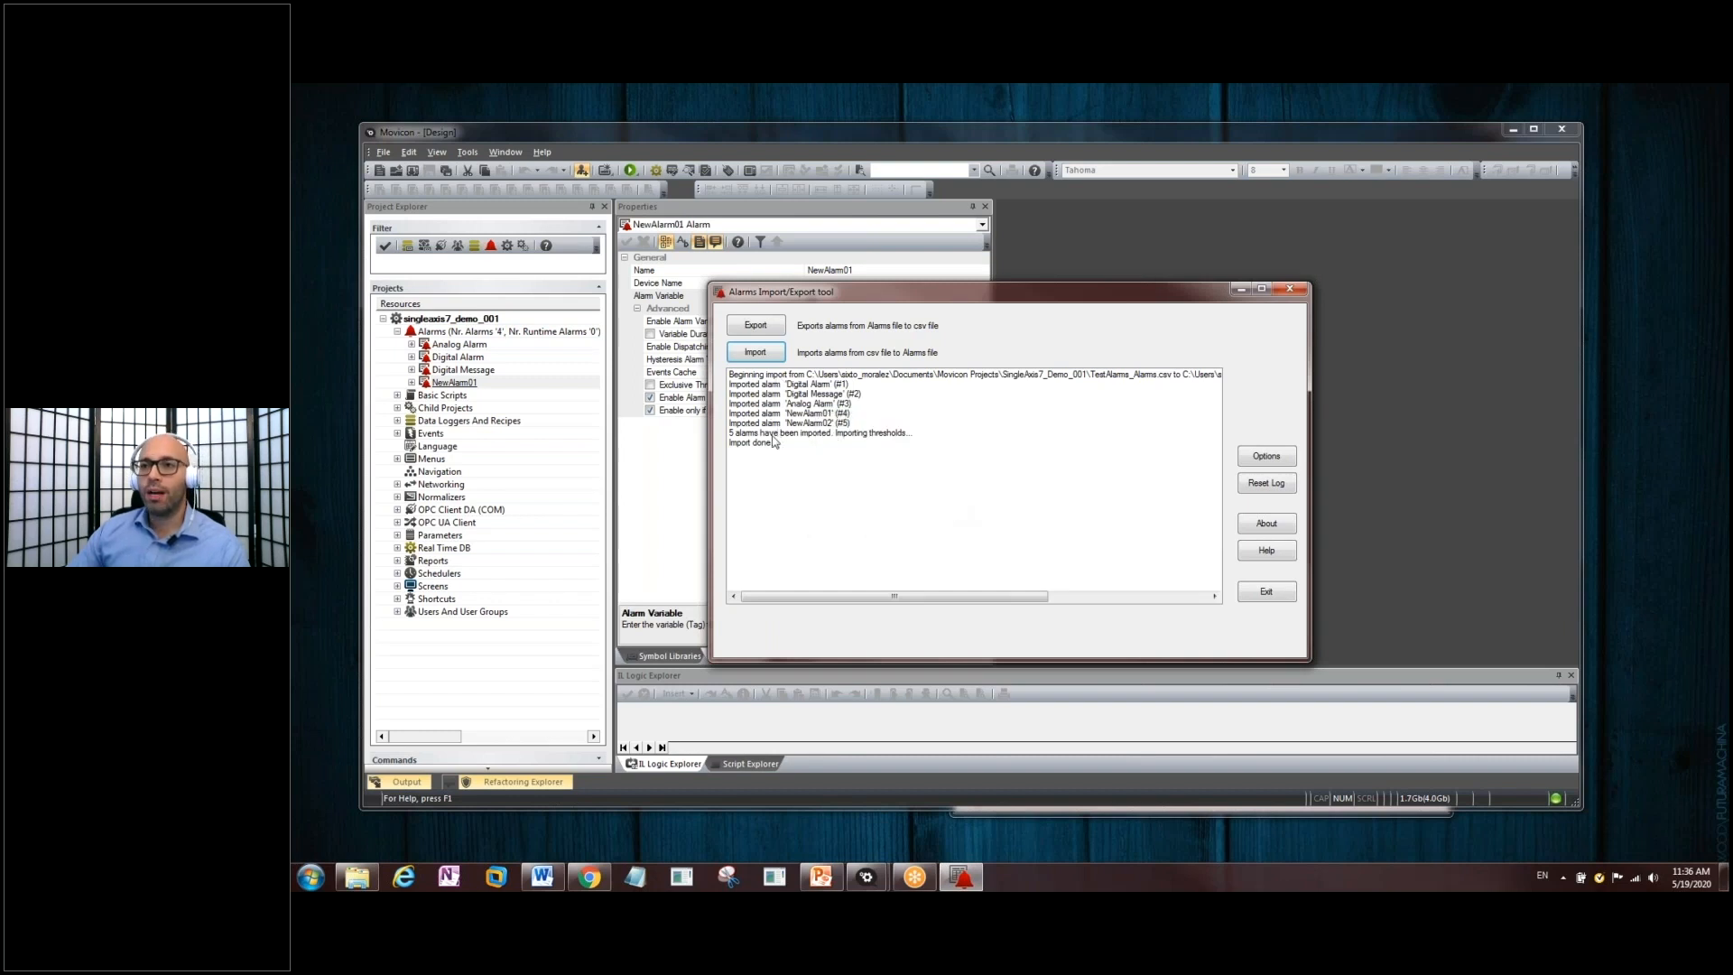
mouse_move(1182, 576)
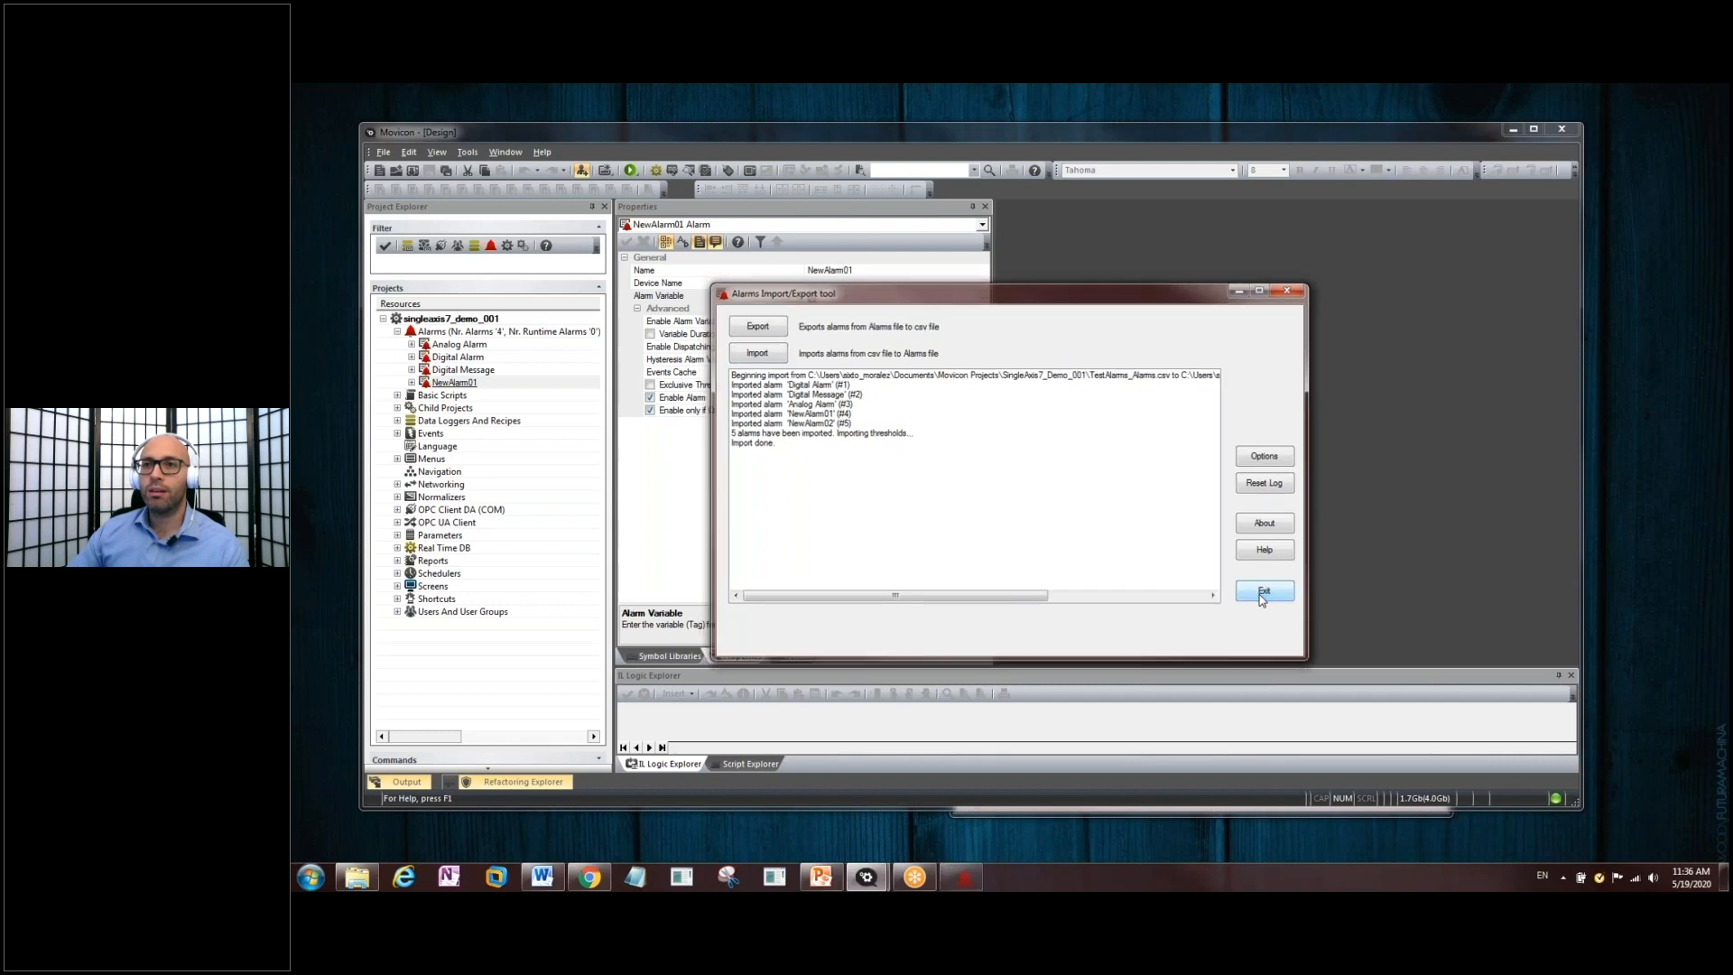
- Exit the importer, reload the project and show NewThreshold02's properties under NewAlarm02
left_click(1264, 590)
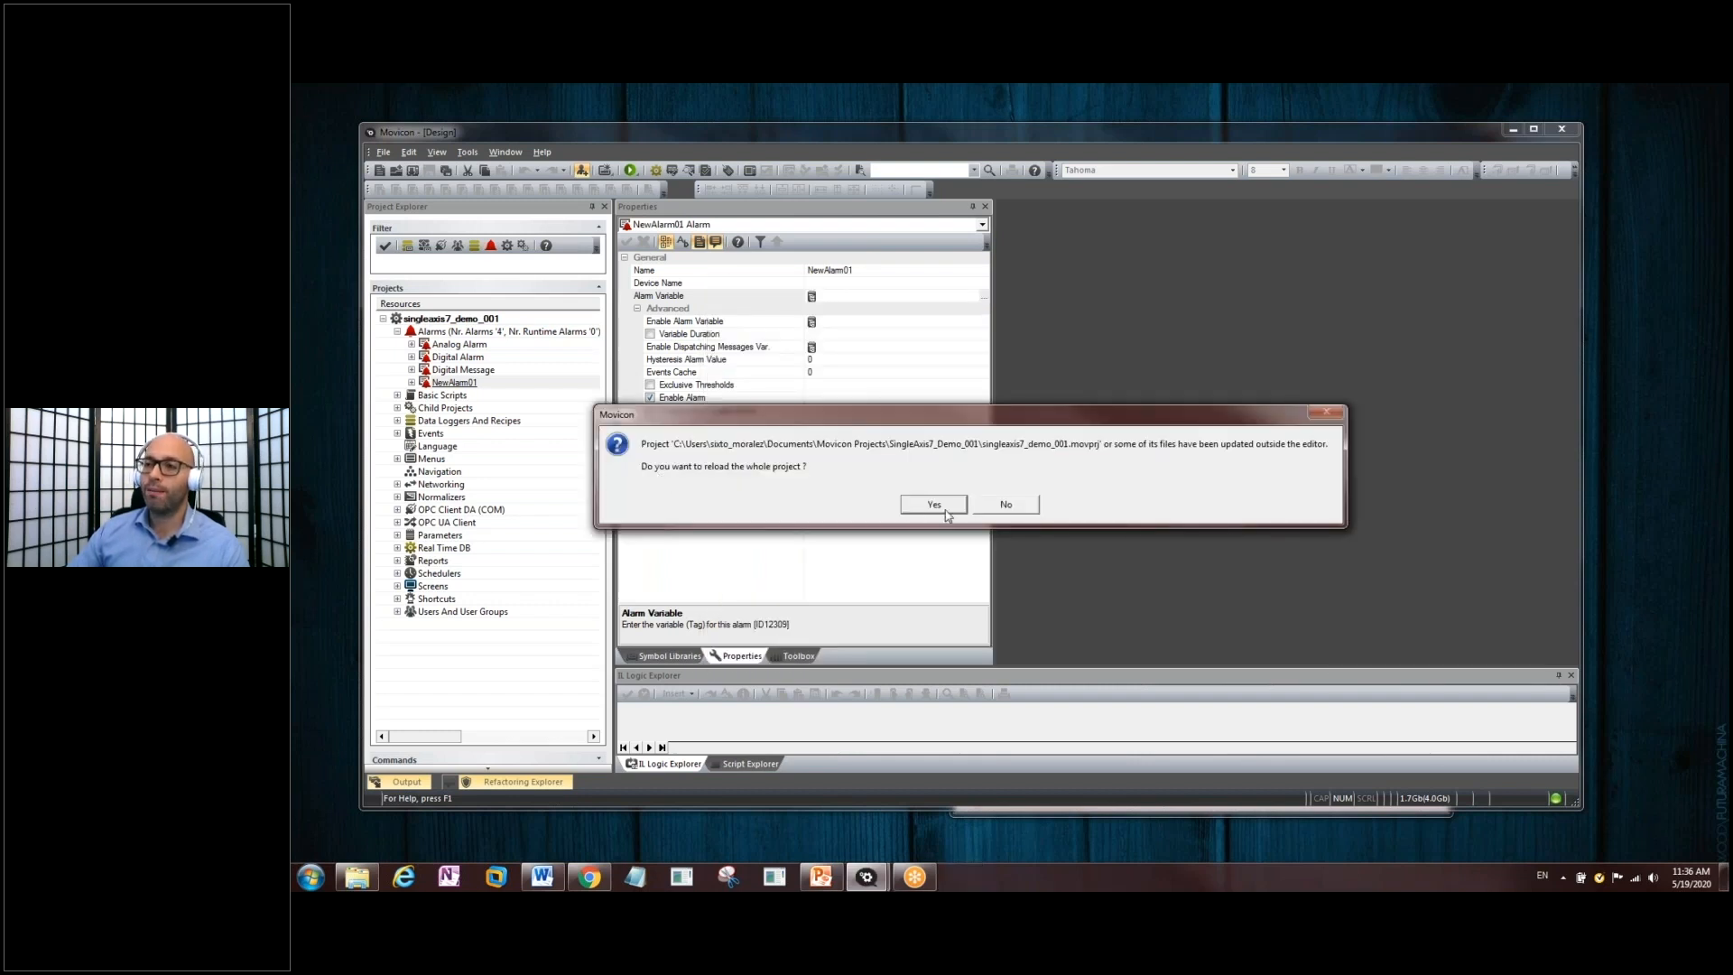
left_click(933, 503)
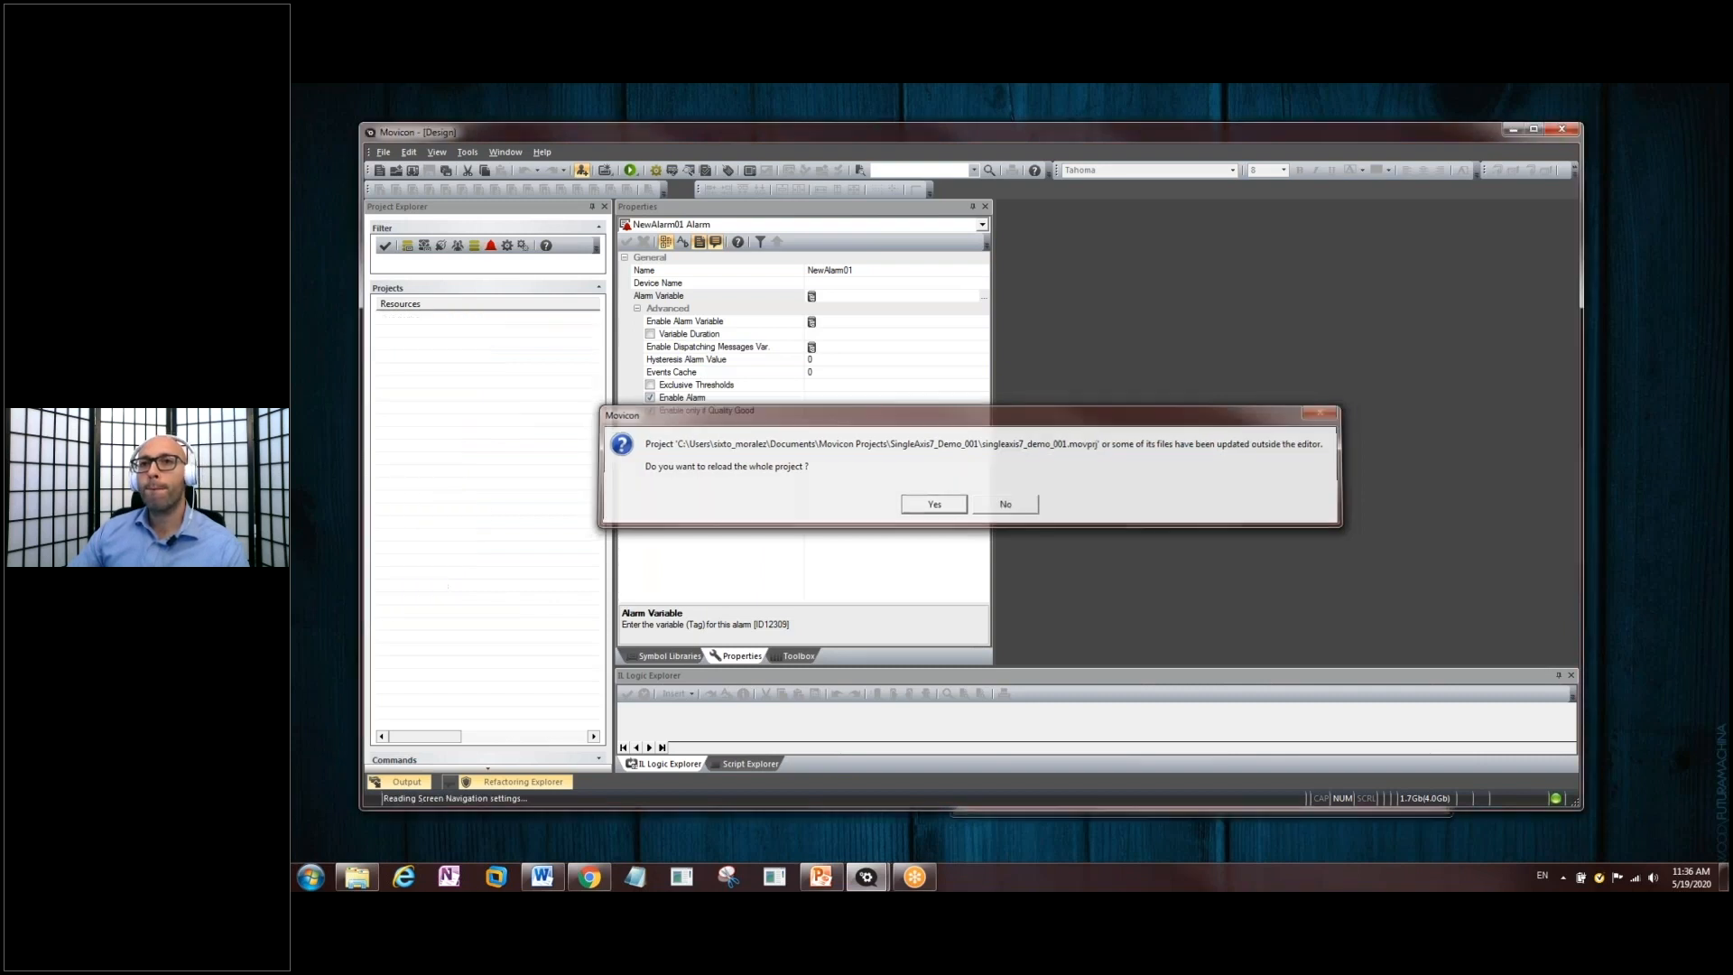
left_click(932, 504)
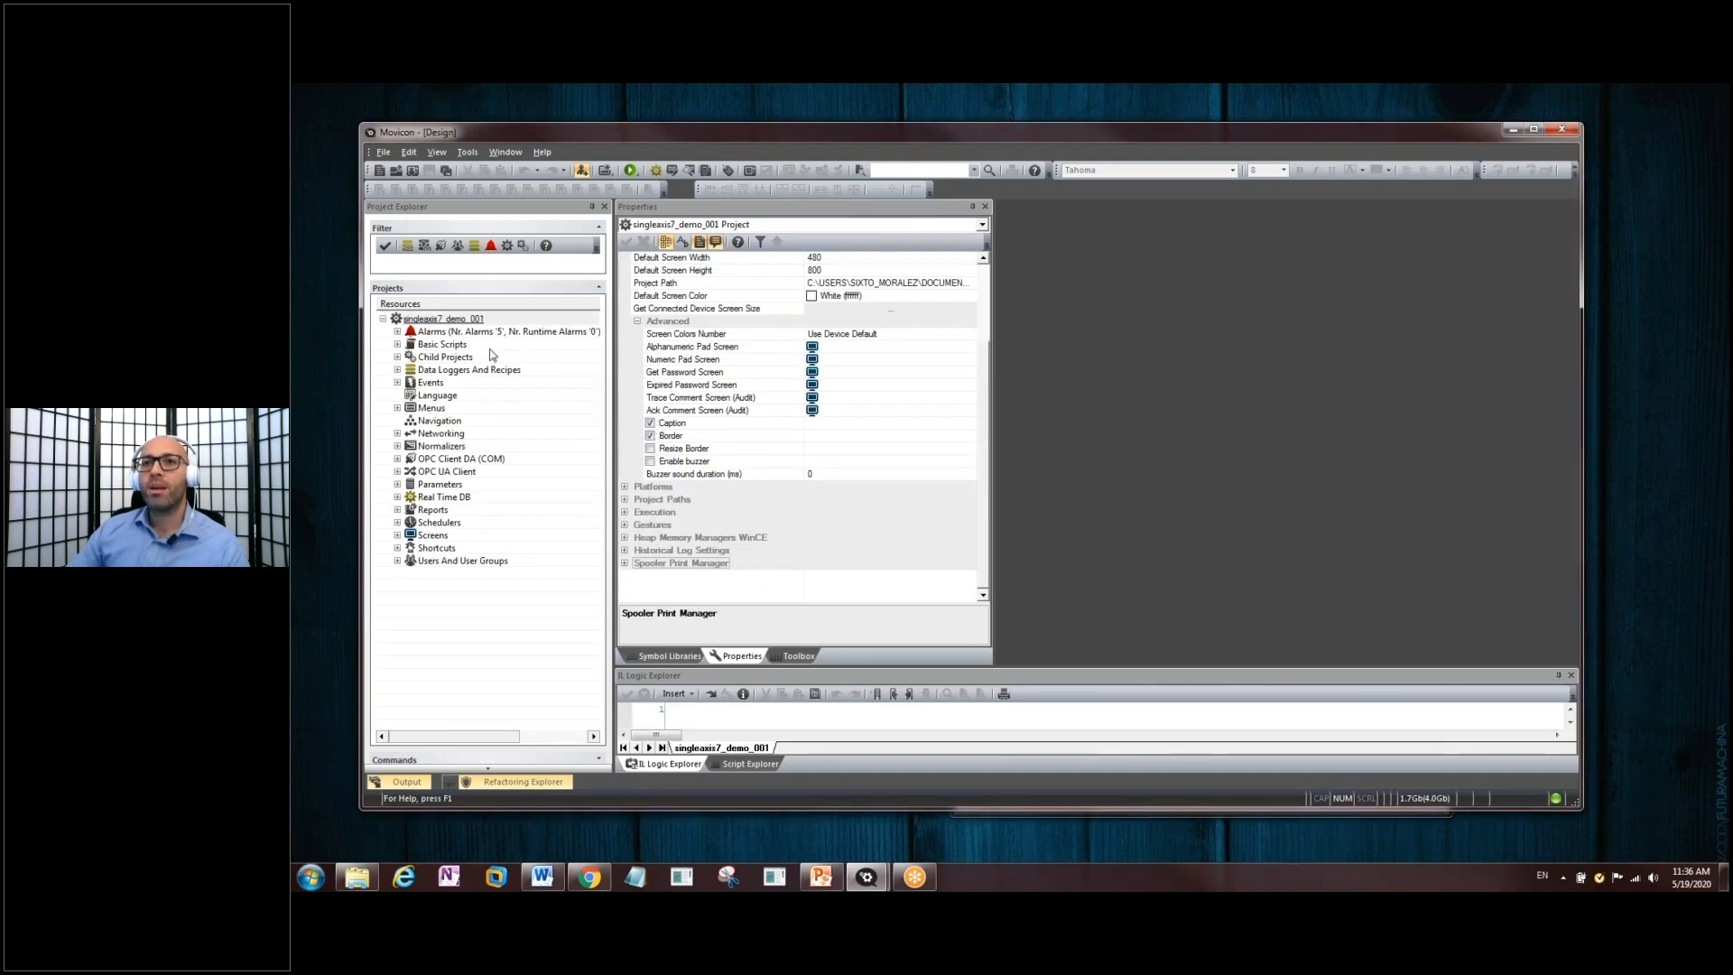
mouse_move(491, 354)
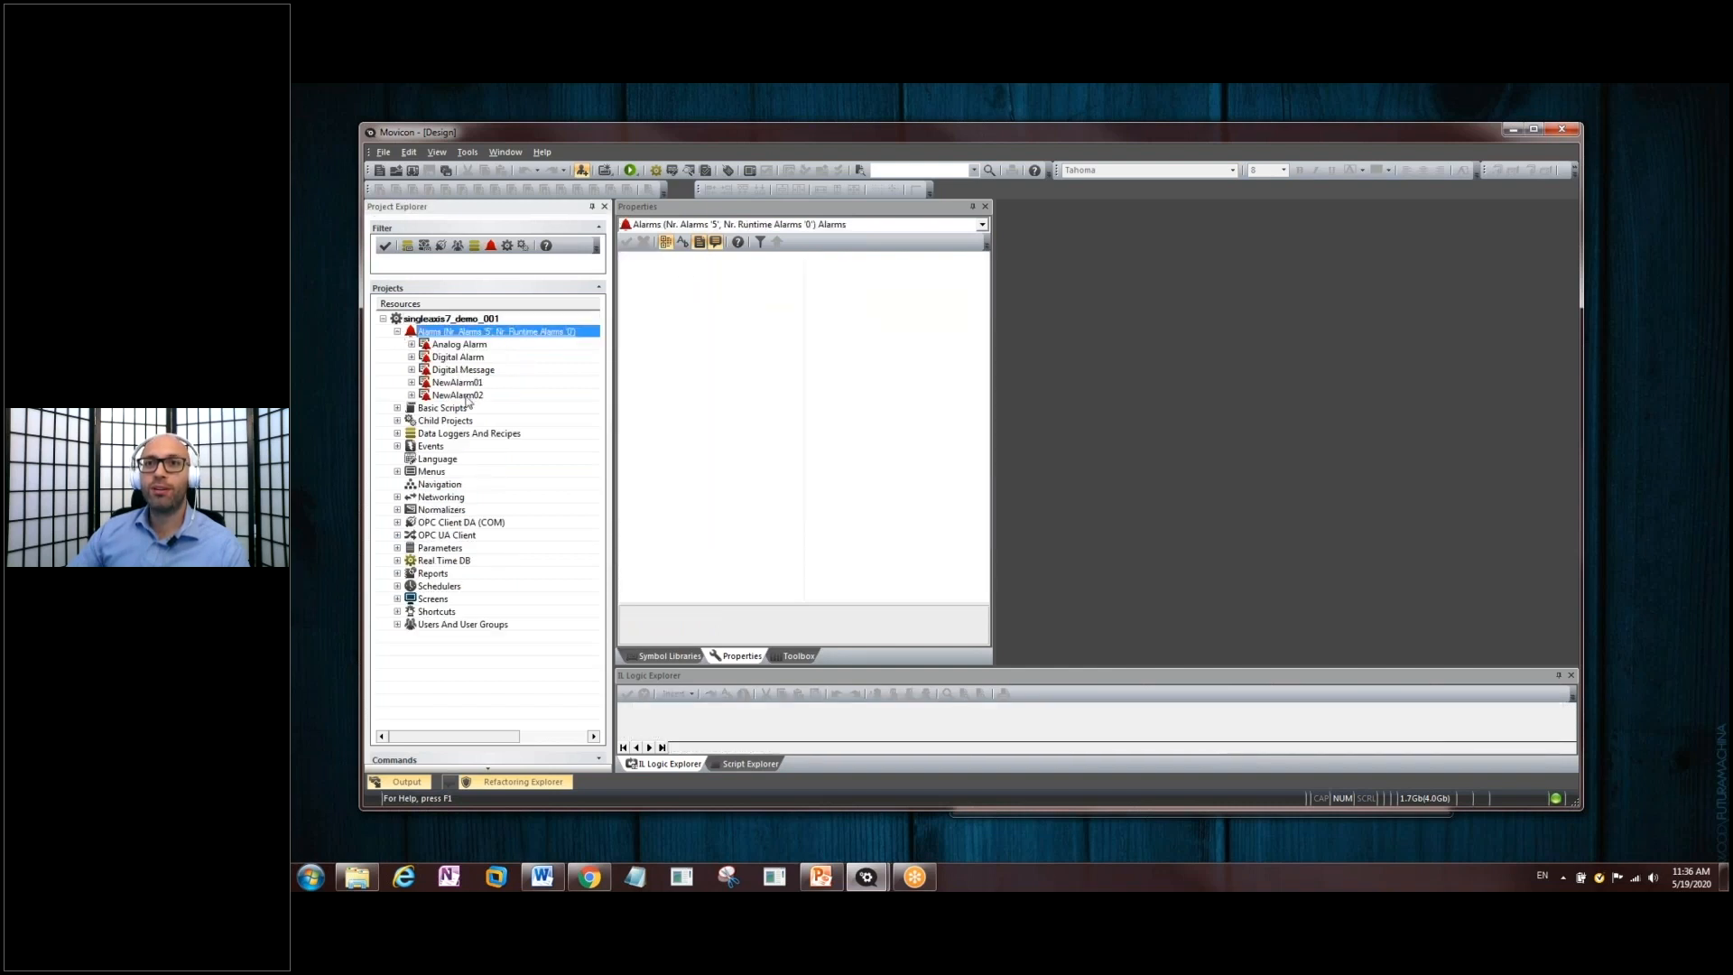
left_click(475, 406)
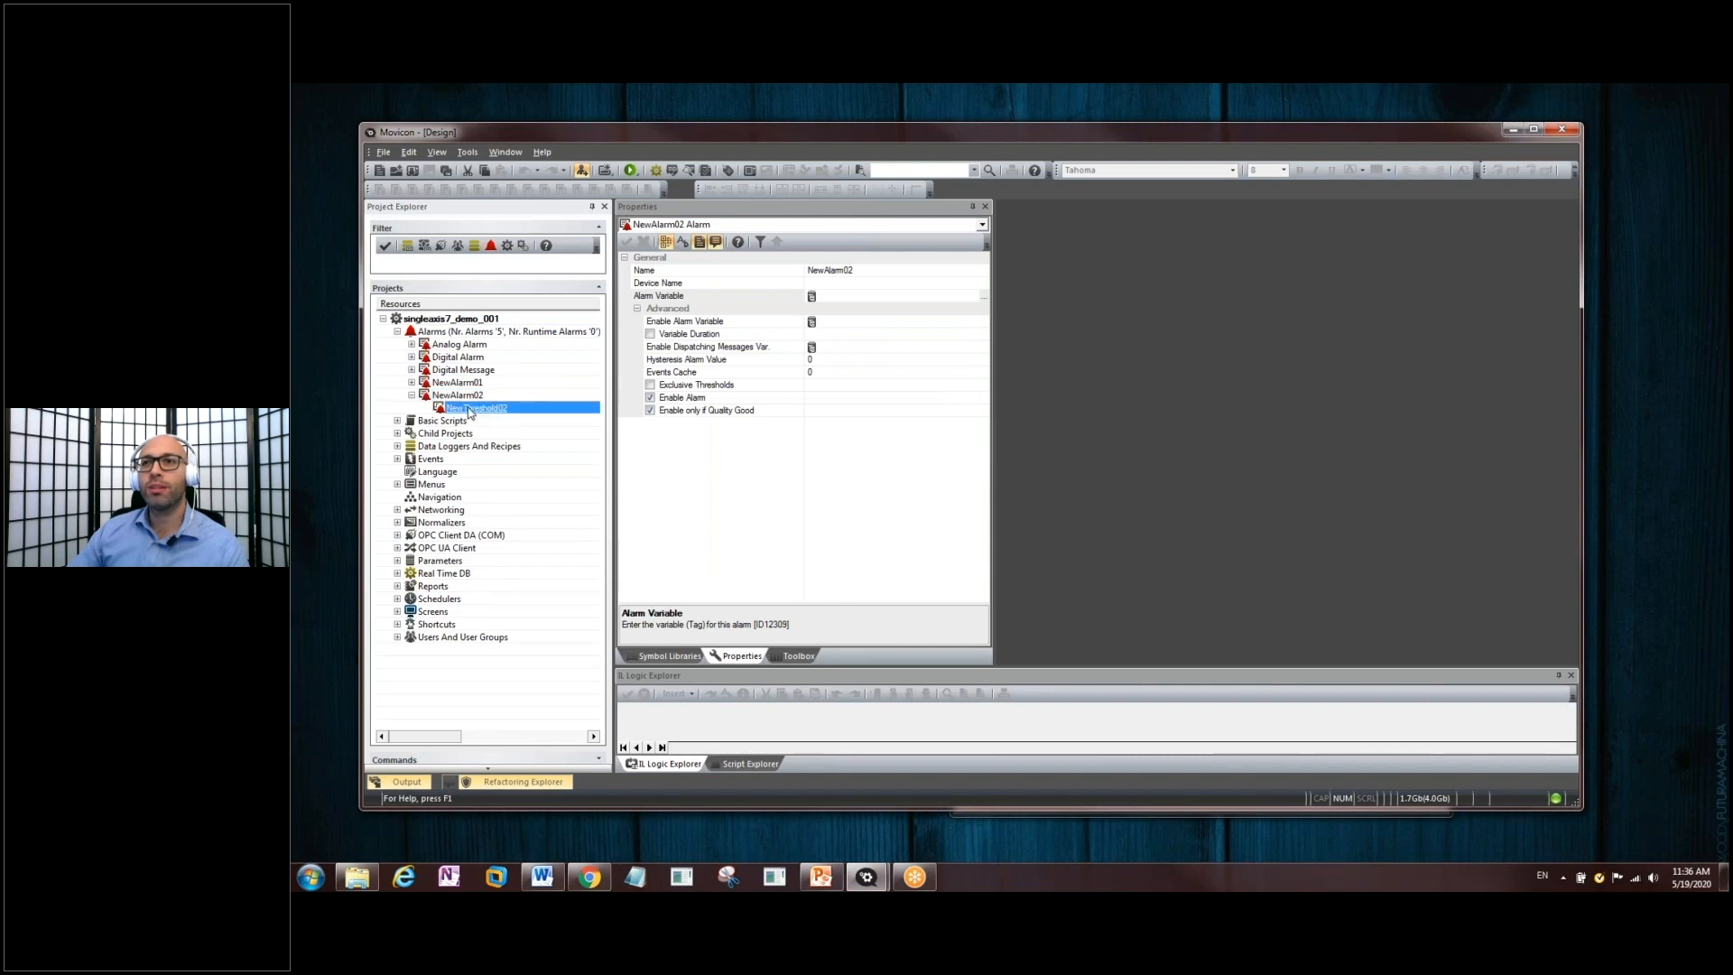
left_click(476, 406)
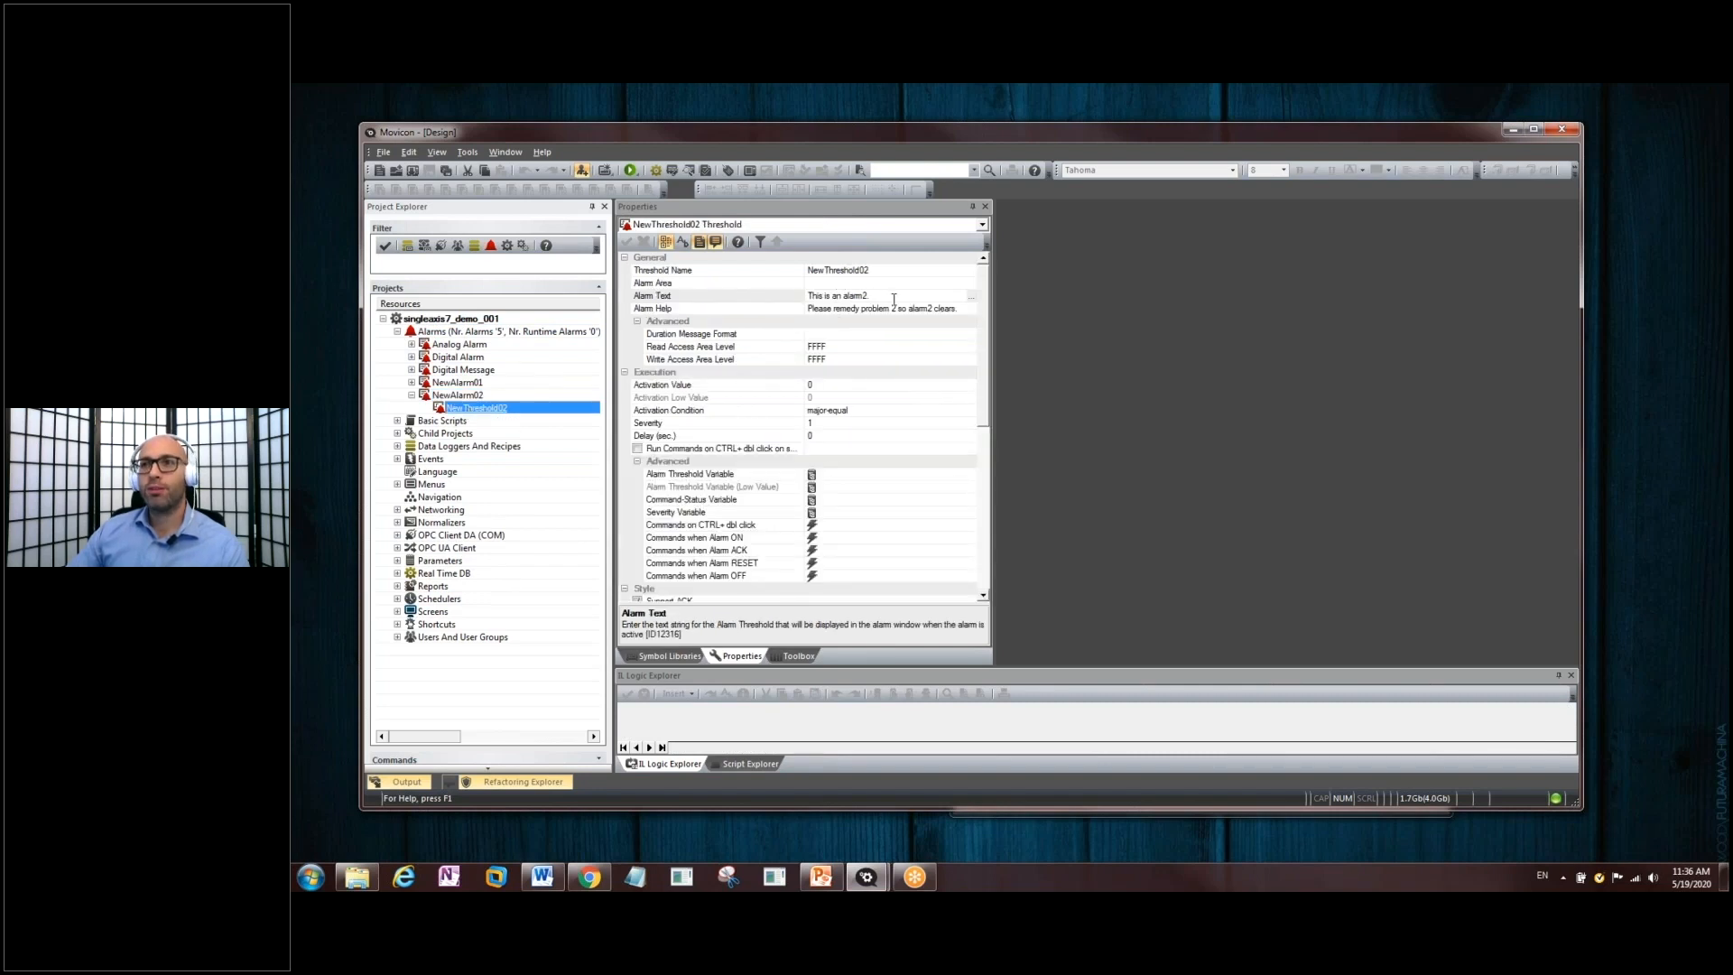
mouse_move(939, 312)
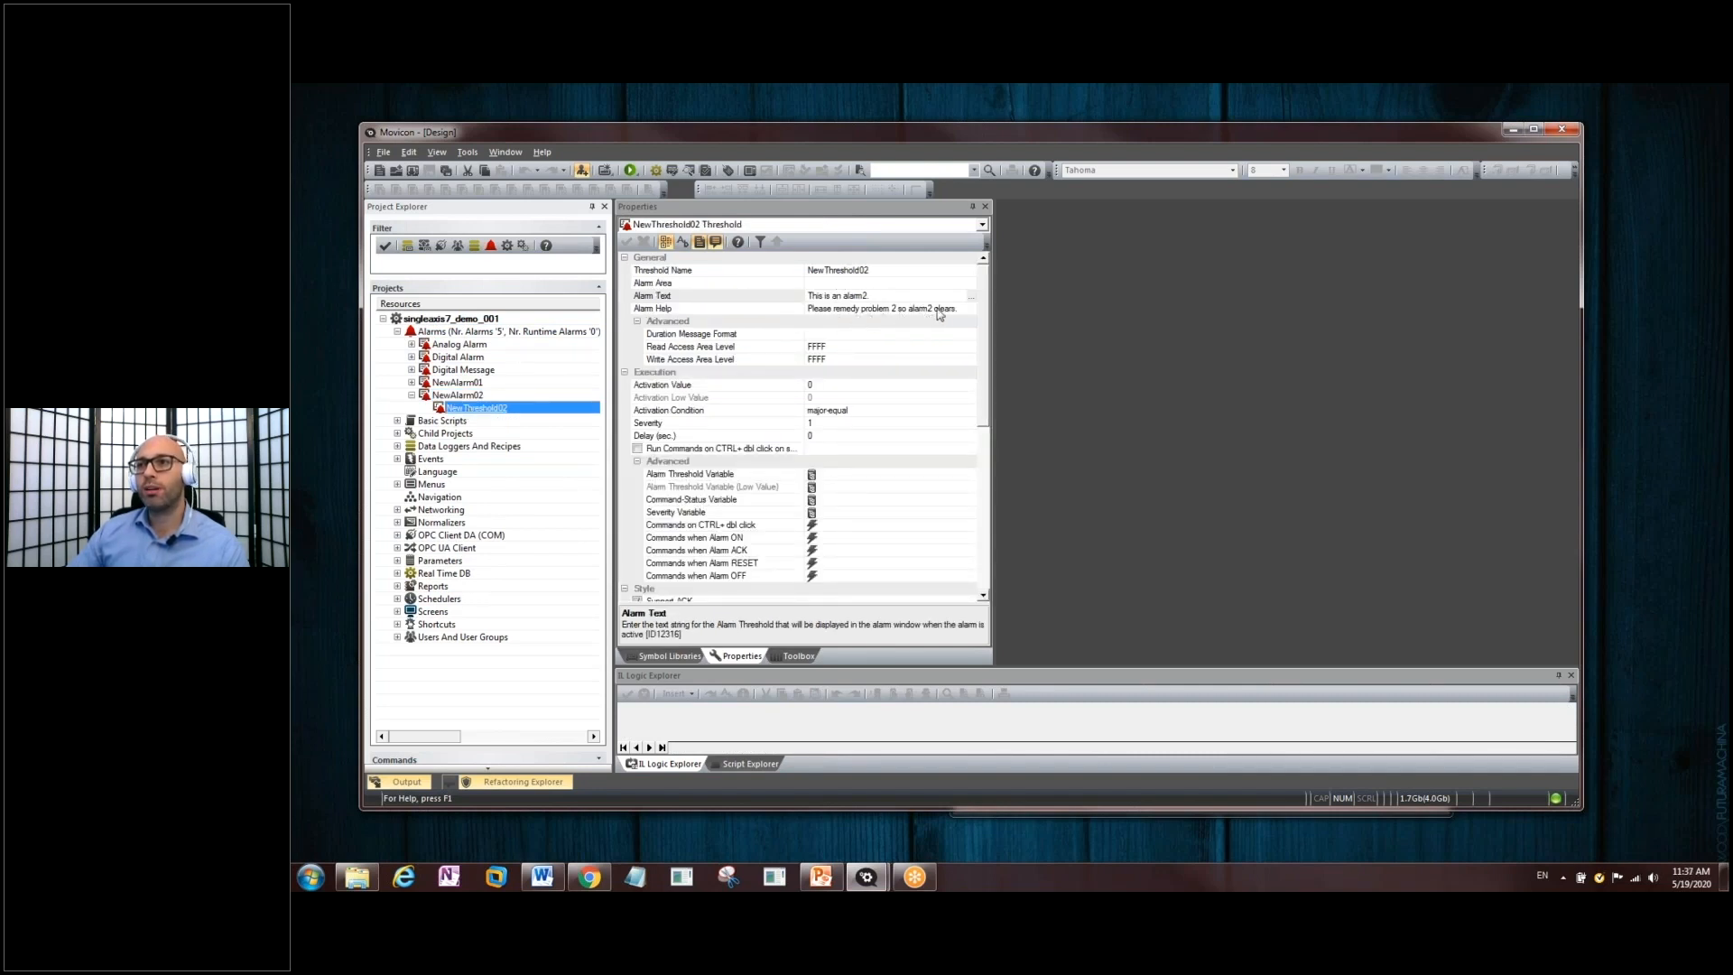